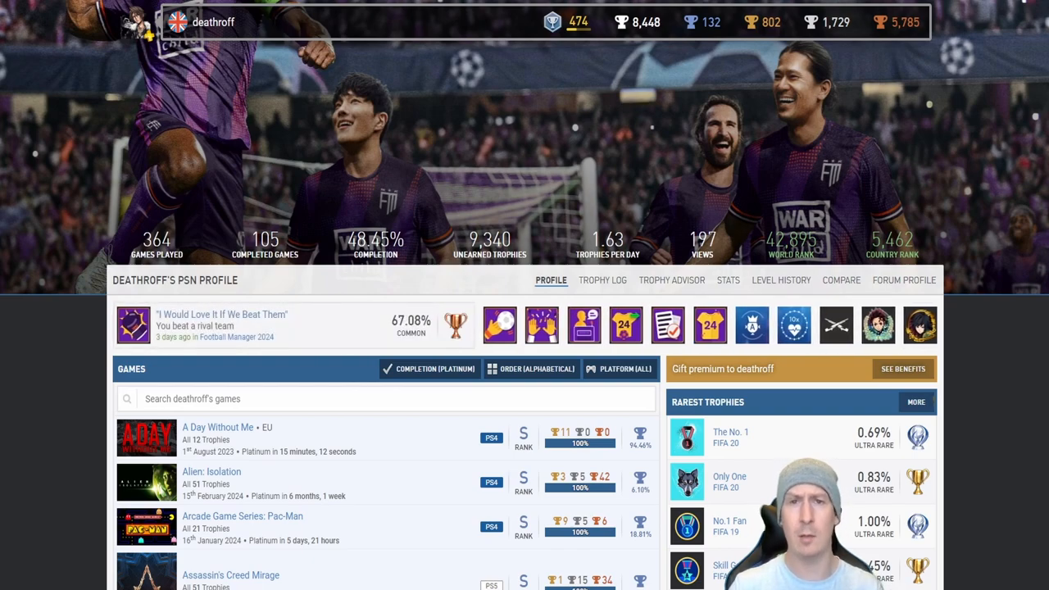
Step: Scroll past the header stats to the games list starting at A Day Without Me and the Rarest Trophies panel
scroll(down, 3)
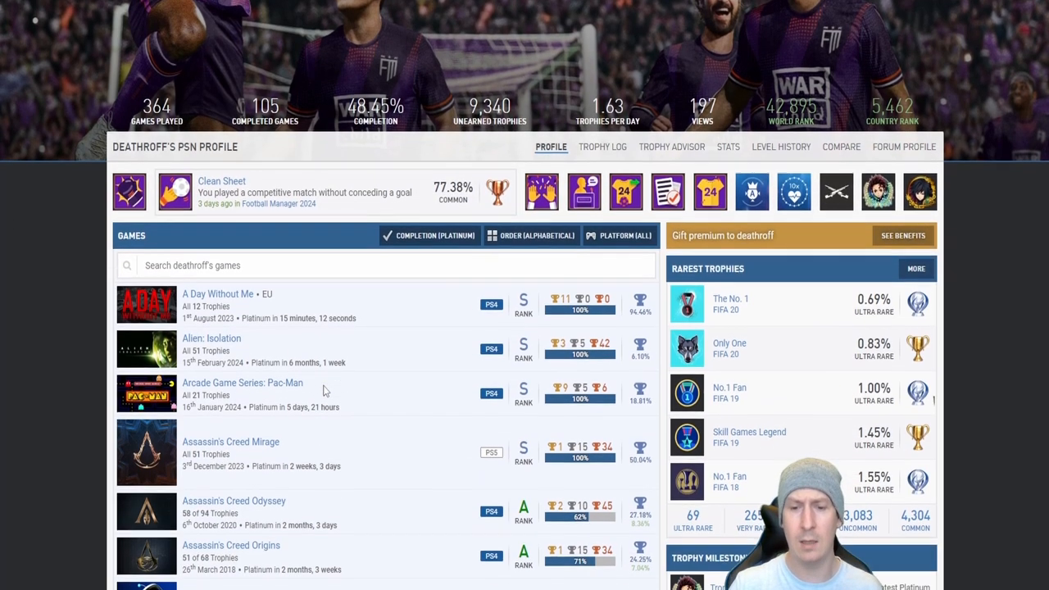
scroll(down, 3)
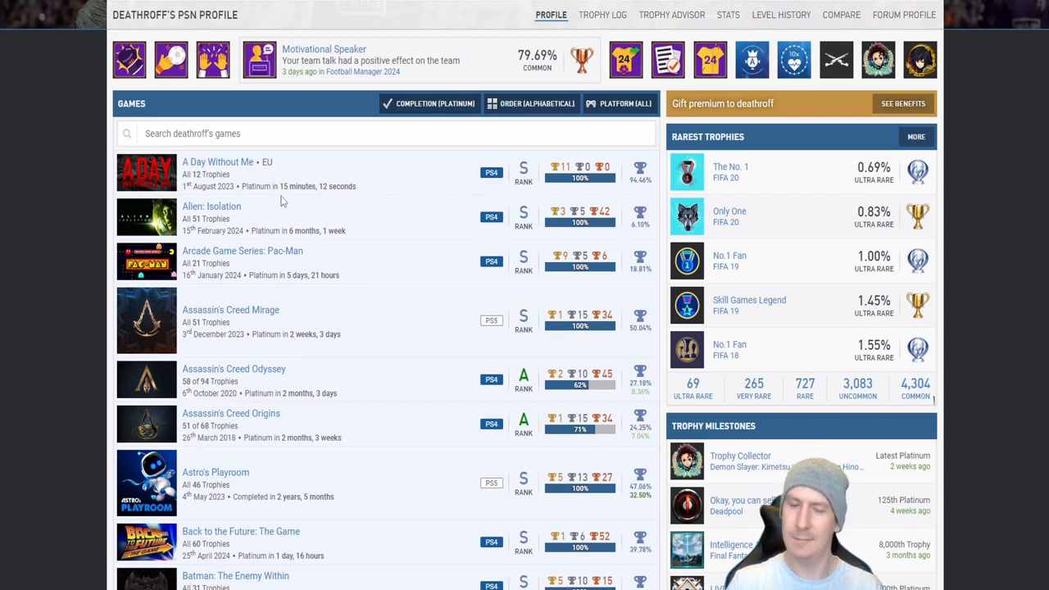
scroll(down, 3)
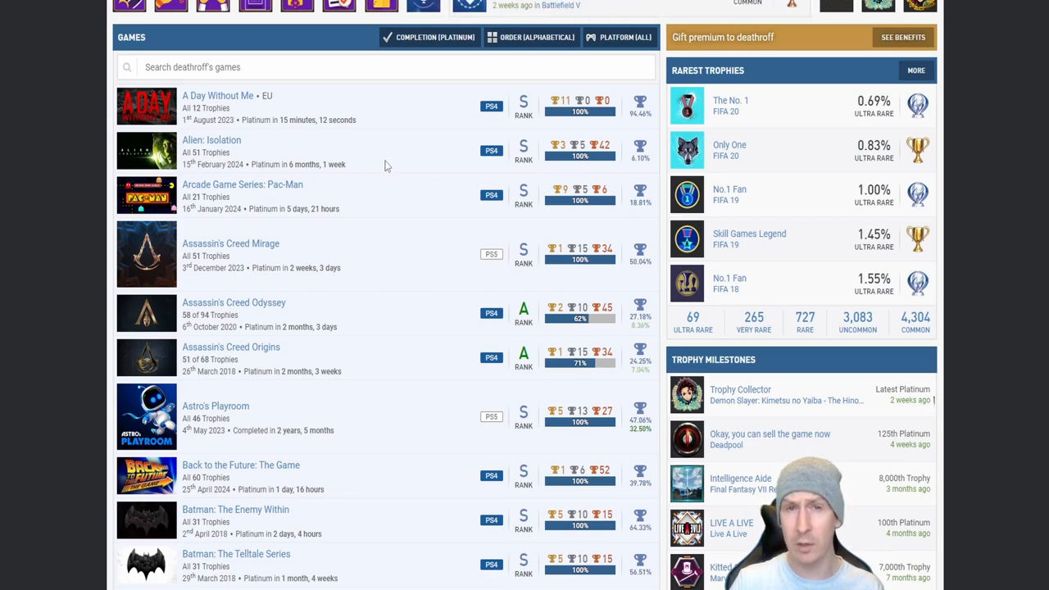
mouse_move(400, 159)
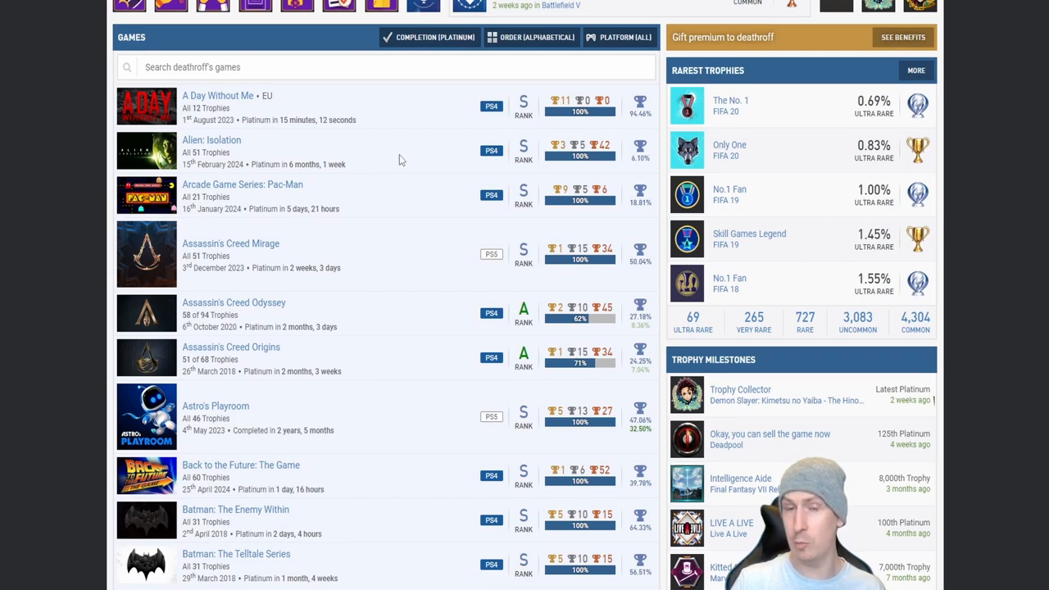
mouse_move(410, 158)
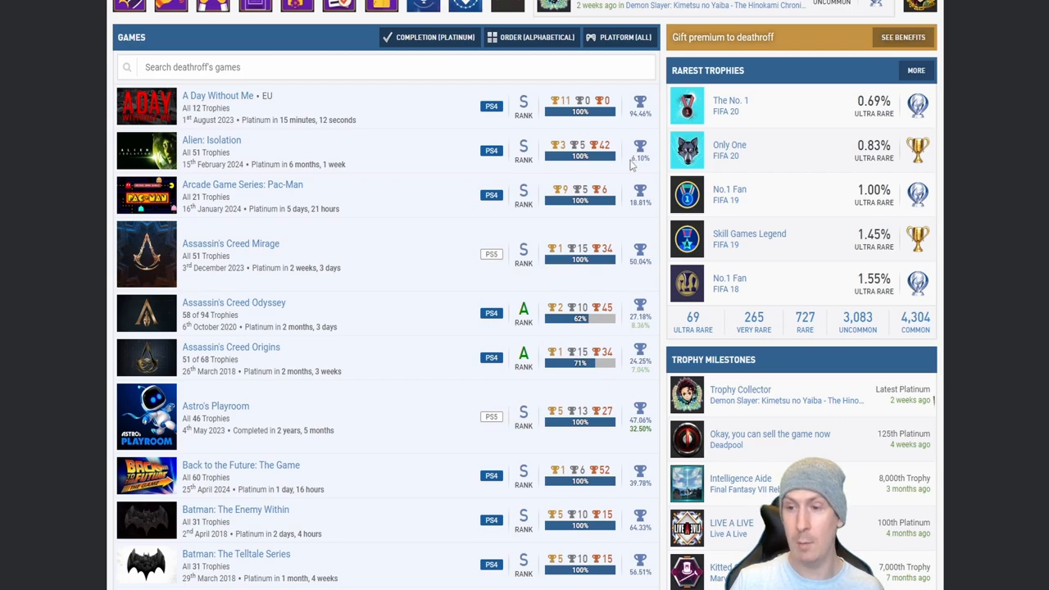
mouse_move(385, 165)
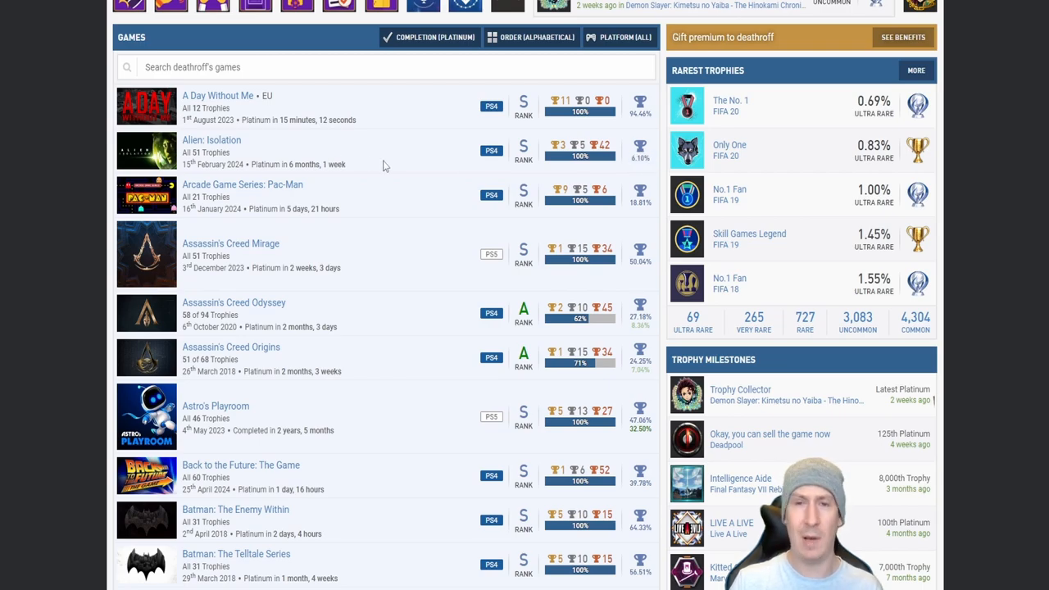
mouse_move(389, 179)
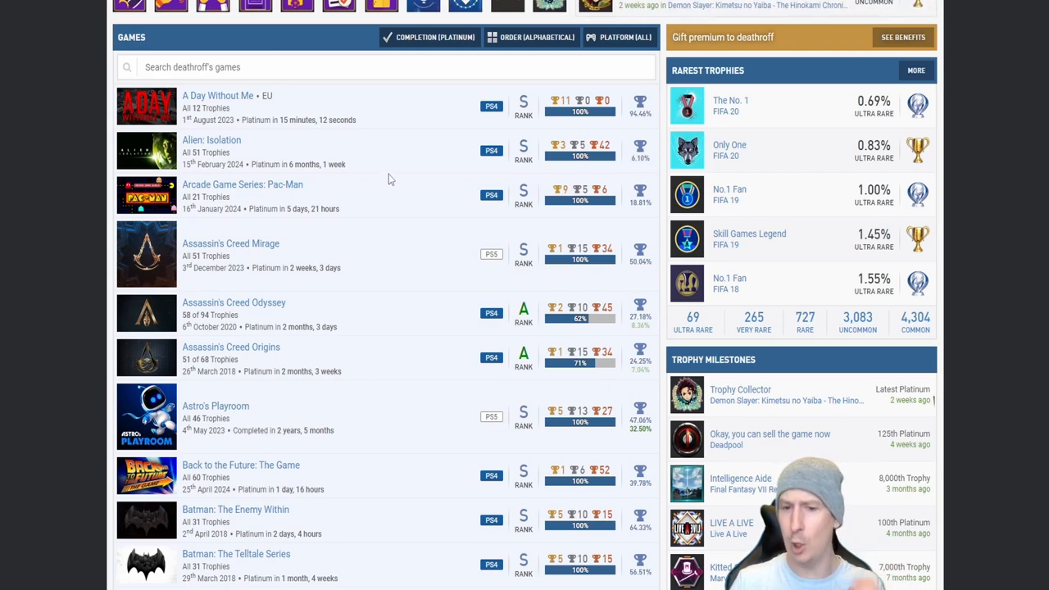
Step: Scroll down the games list to the Call of Duty entries with the Trophy Milestones panel alongside
scroll(down, 3)
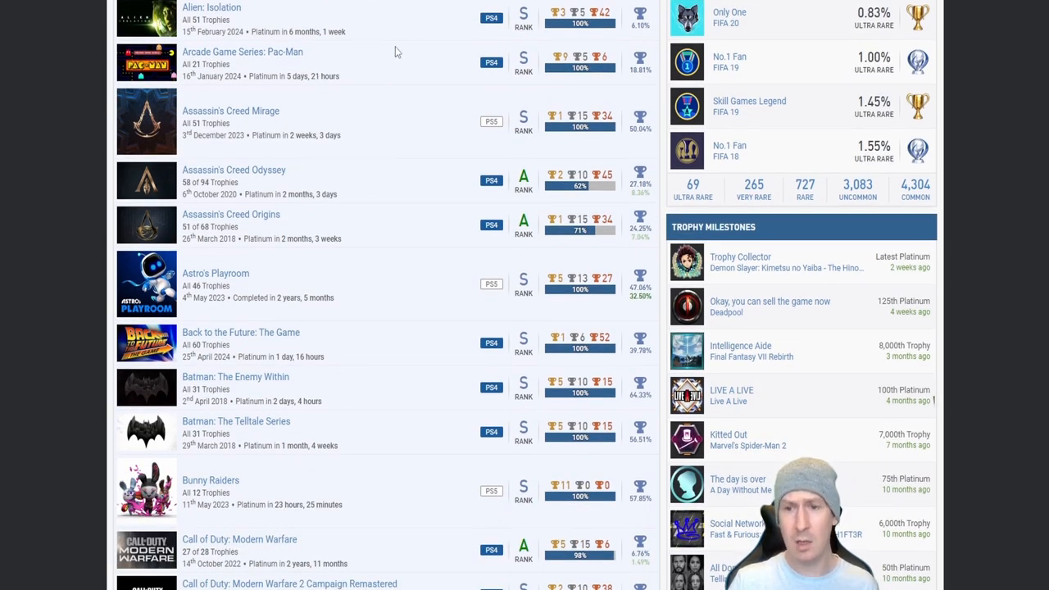
mouse_move(365, 65)
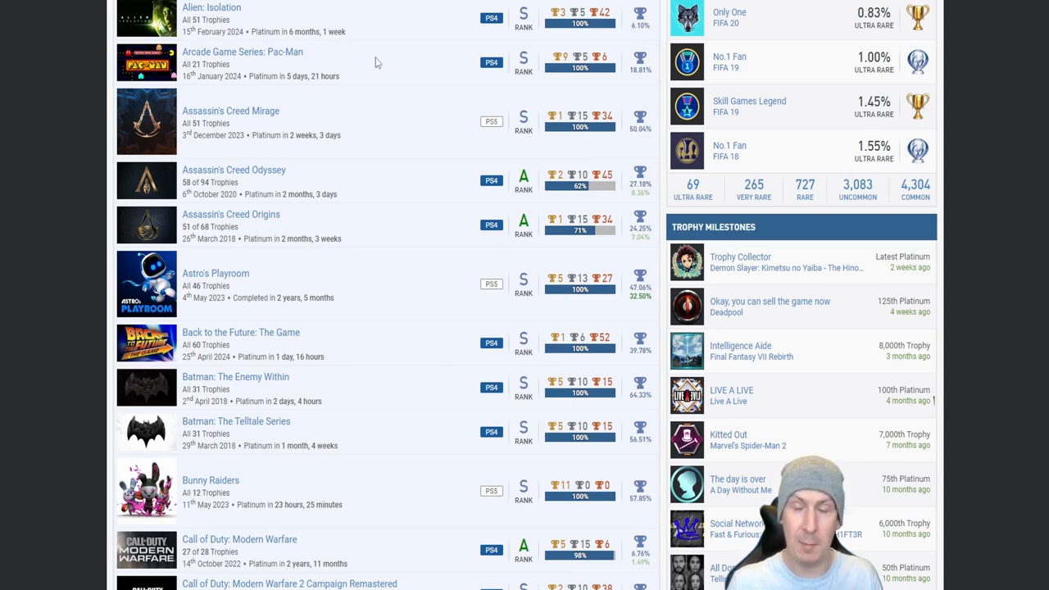
mouse_move(534, 66)
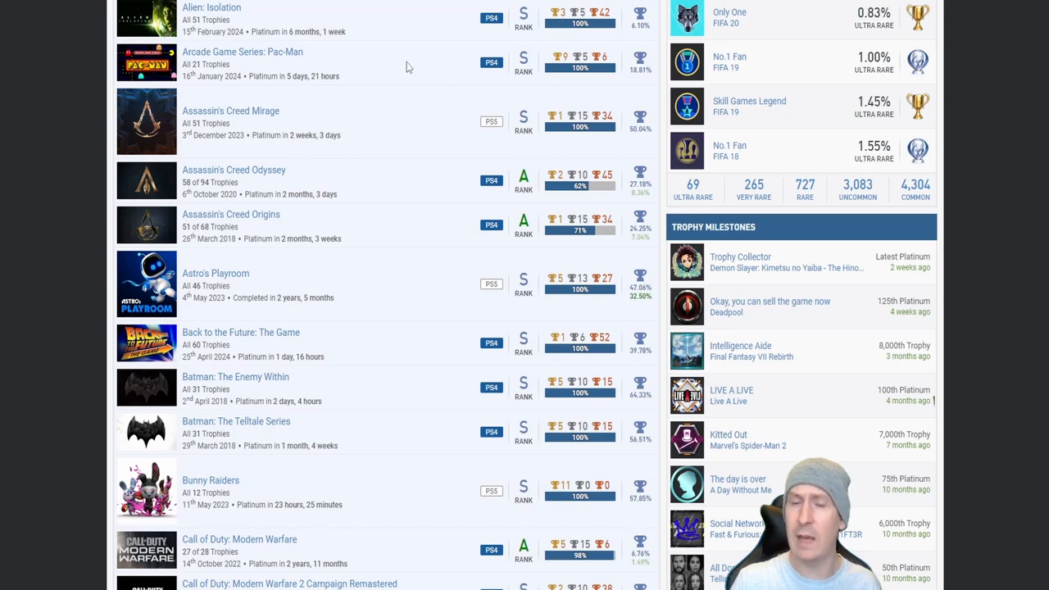
mouse_move(371, 68)
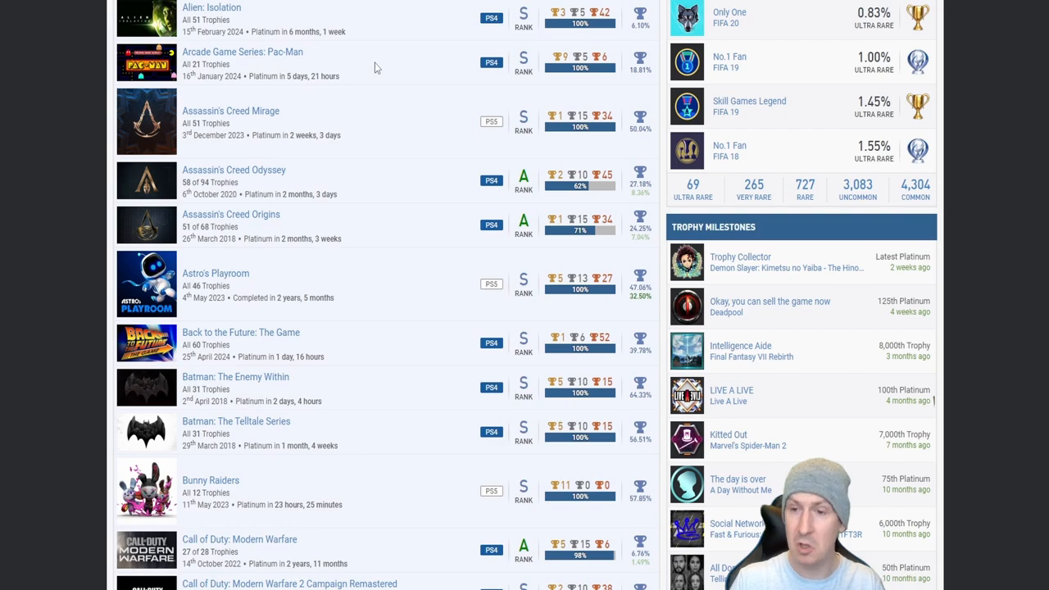
scroll(down, 3)
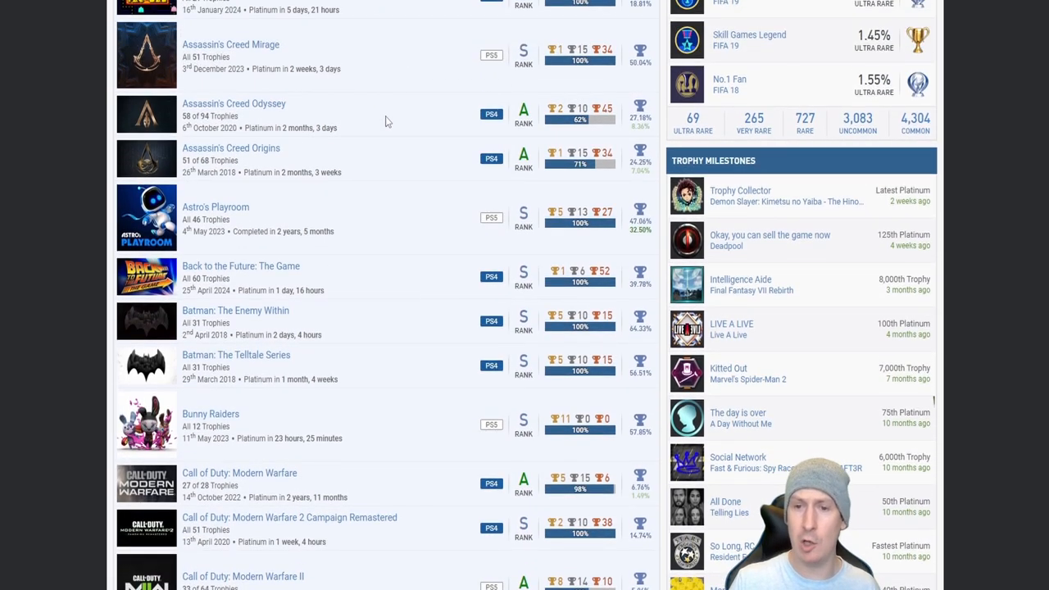
mouse_move(336, 48)
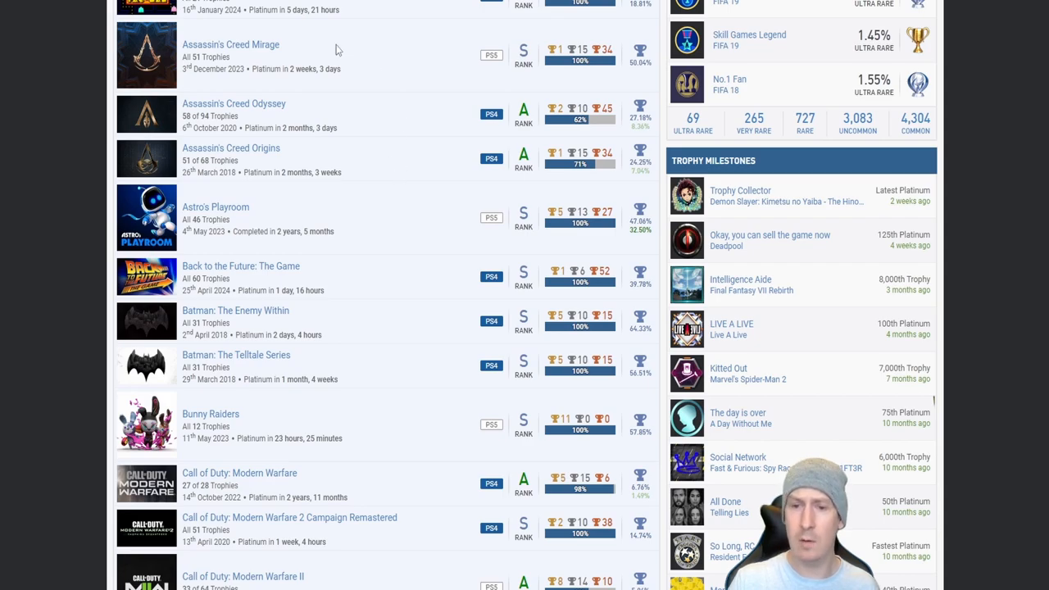
mouse_move(585, 138)
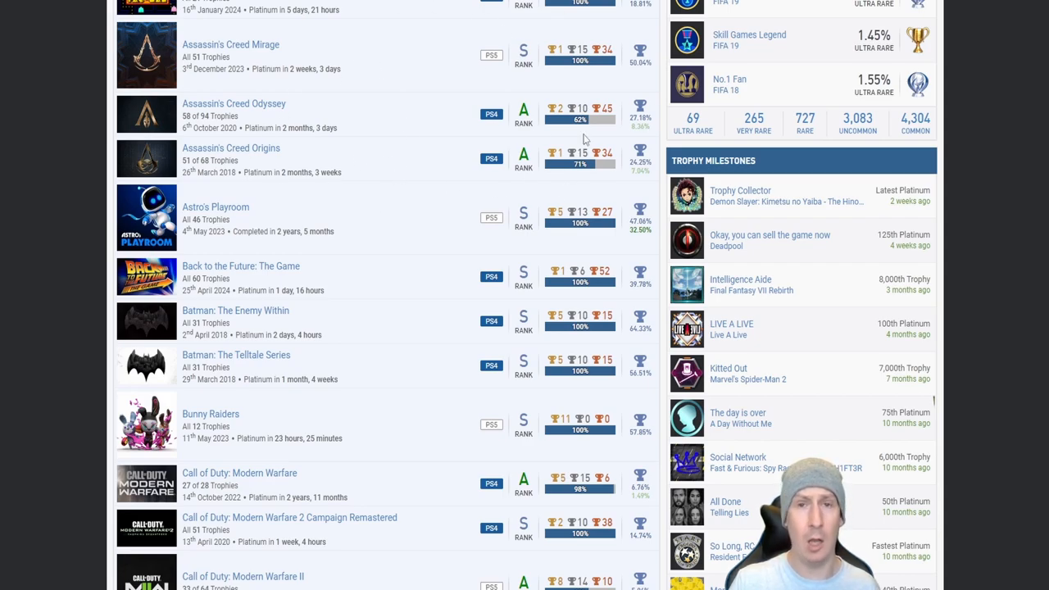
mouse_move(465, 68)
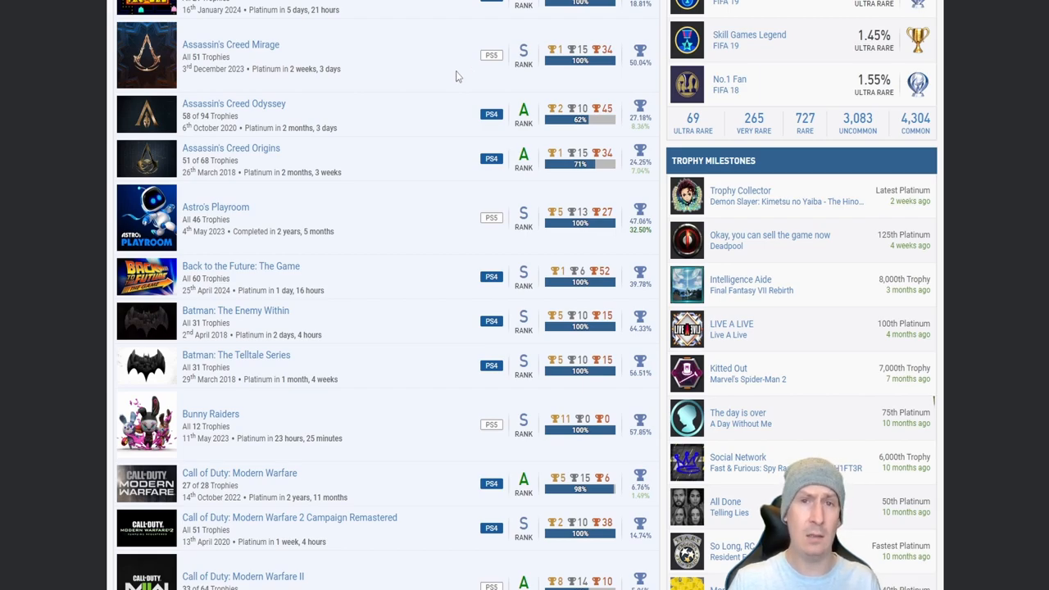
mouse_move(428, 45)
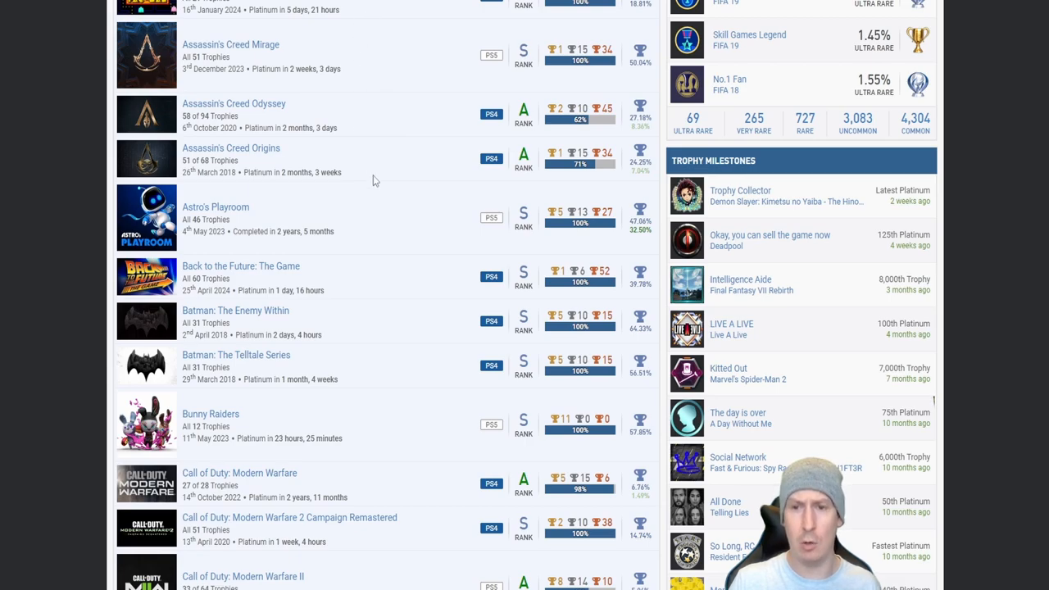
mouse_move(399, 120)
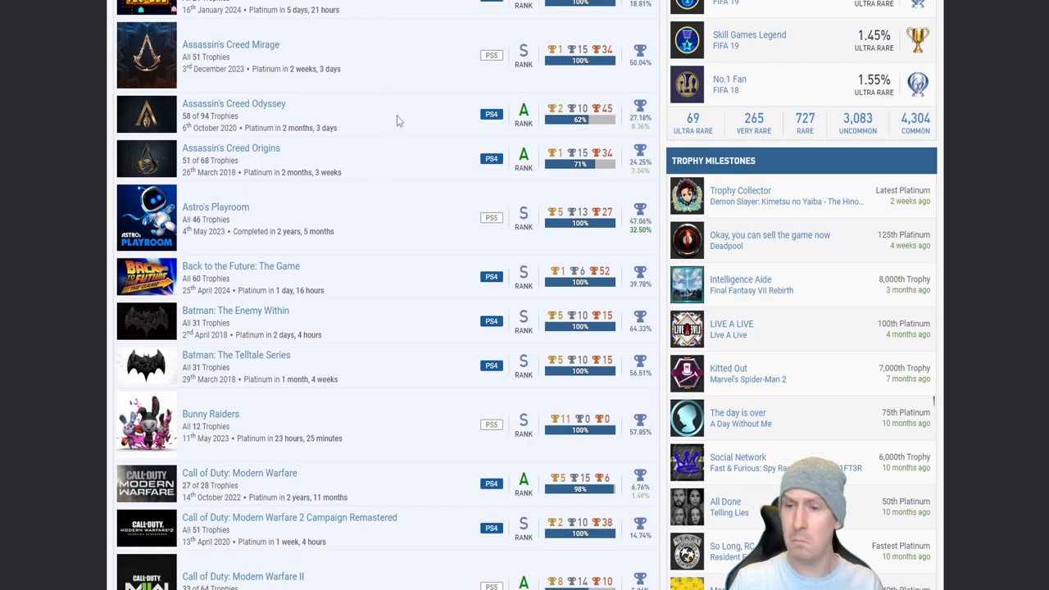
scroll(down, 3)
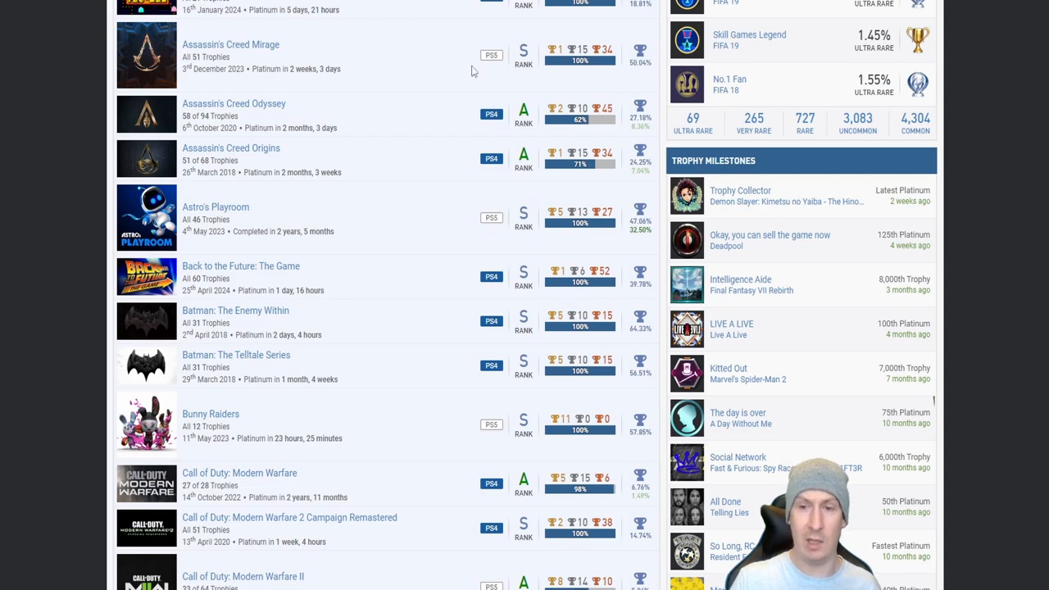
mouse_move(436, 63)
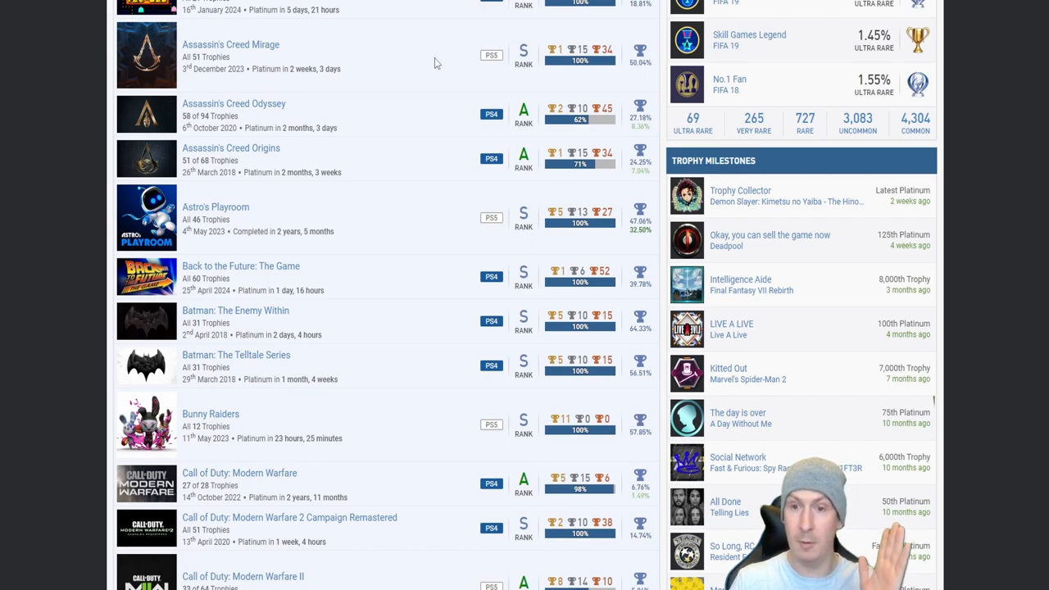
scroll(down, 3)
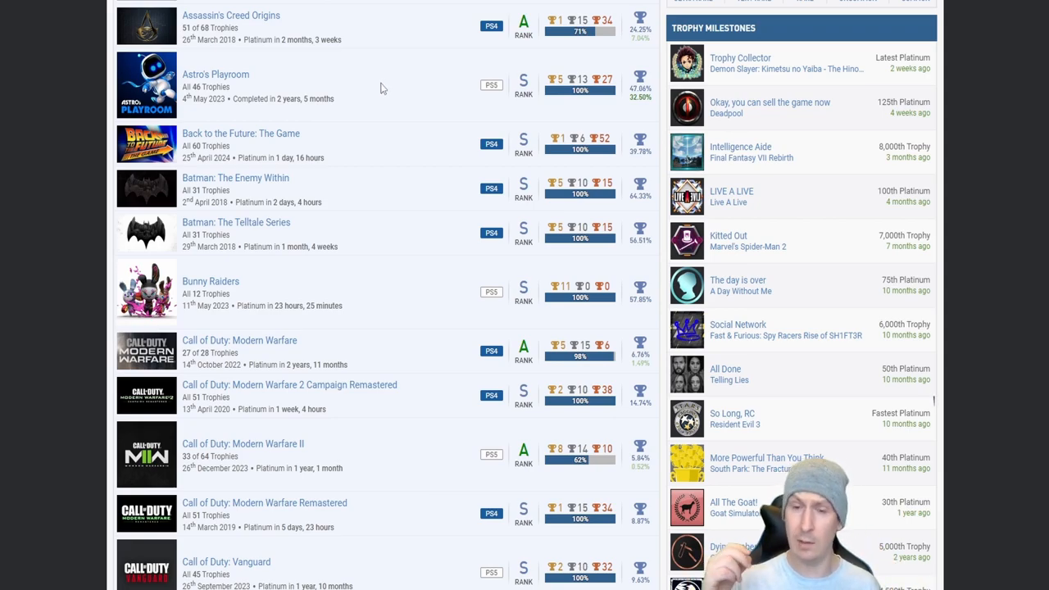
Step: Scroll past Bunny Raiders and Crysis to both DC League of Super-Pets entries
scroll(down, 3)
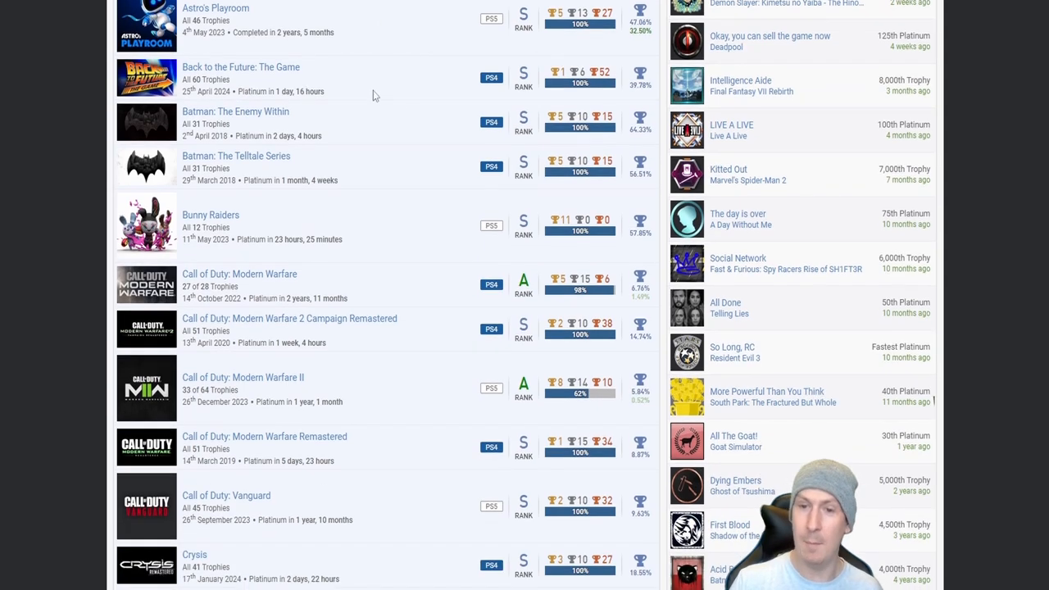
mouse_move(336, 103)
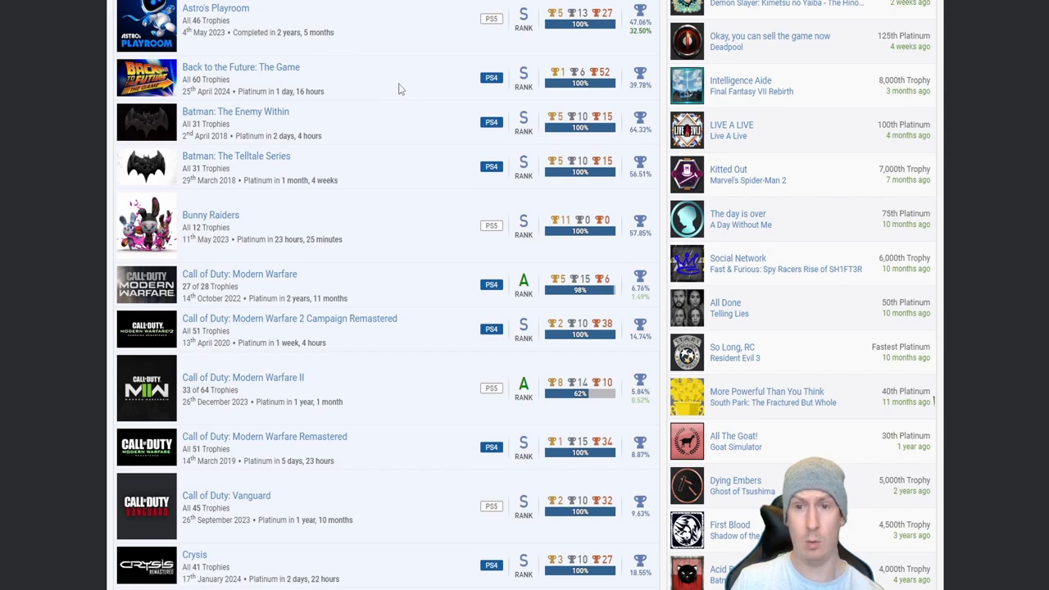
mouse_move(354, 84)
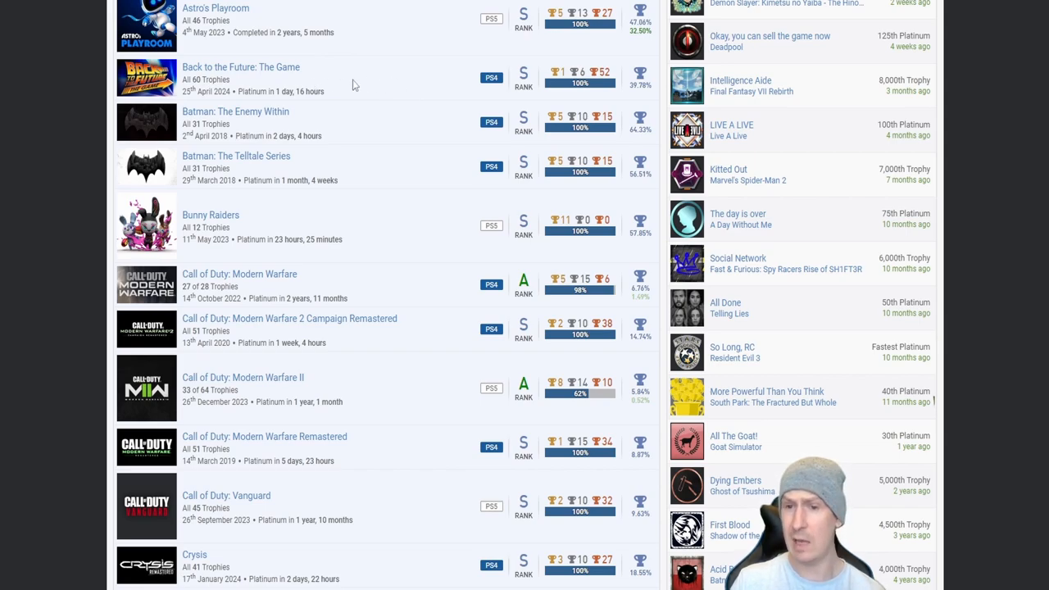
mouse_move(388, 91)
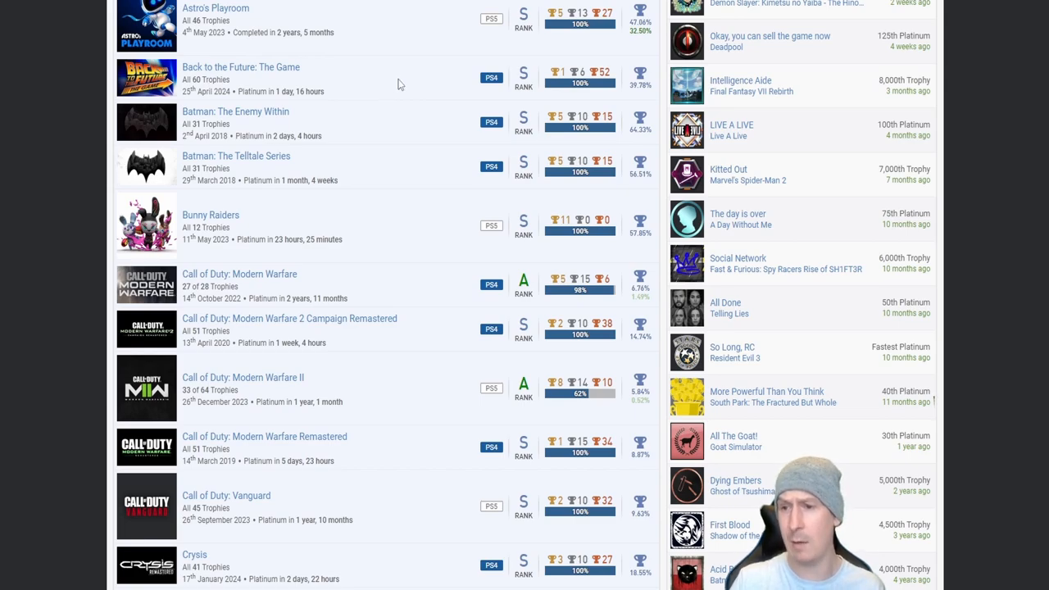
mouse_move(382, 79)
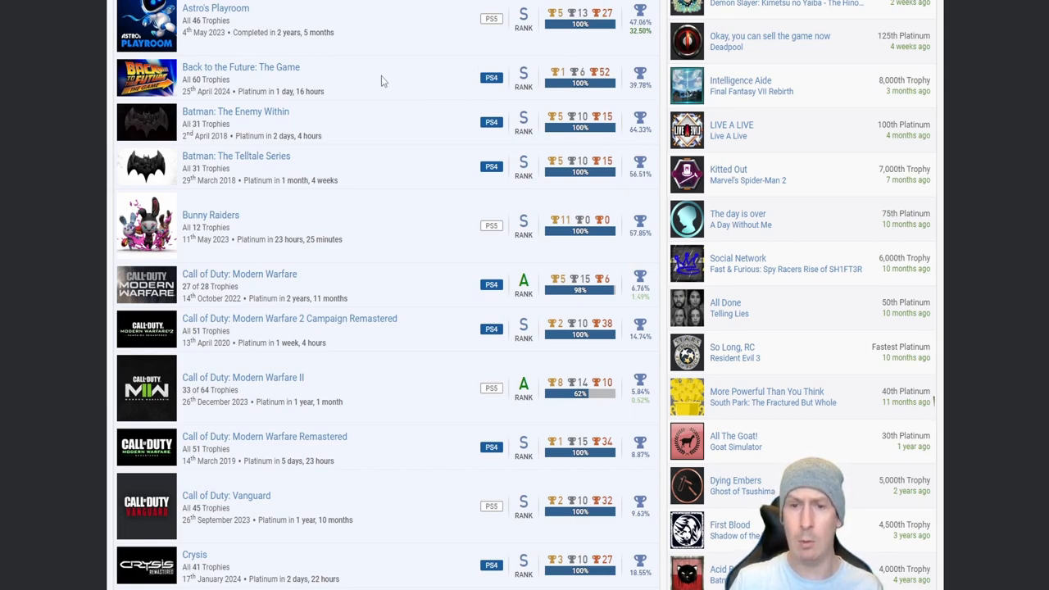
mouse_move(380, 128)
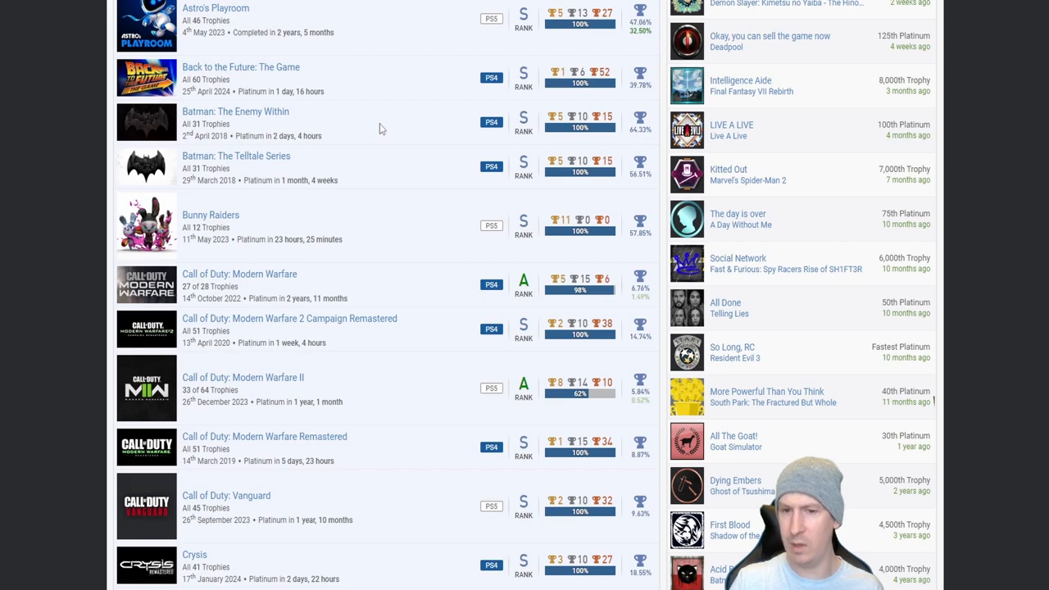
mouse_move(346, 128)
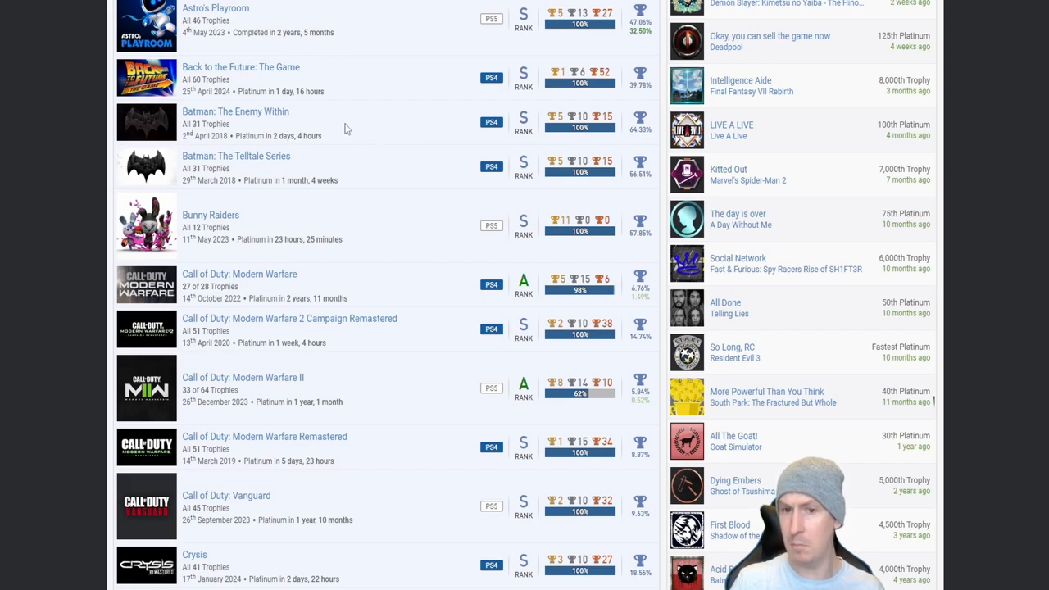
mouse_move(400, 129)
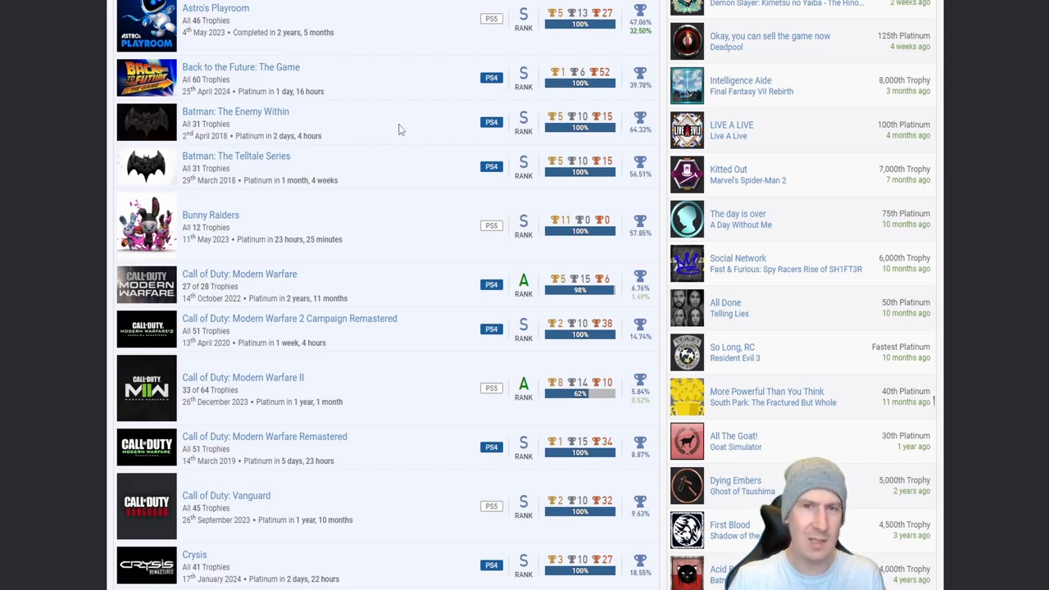
mouse_move(355, 167)
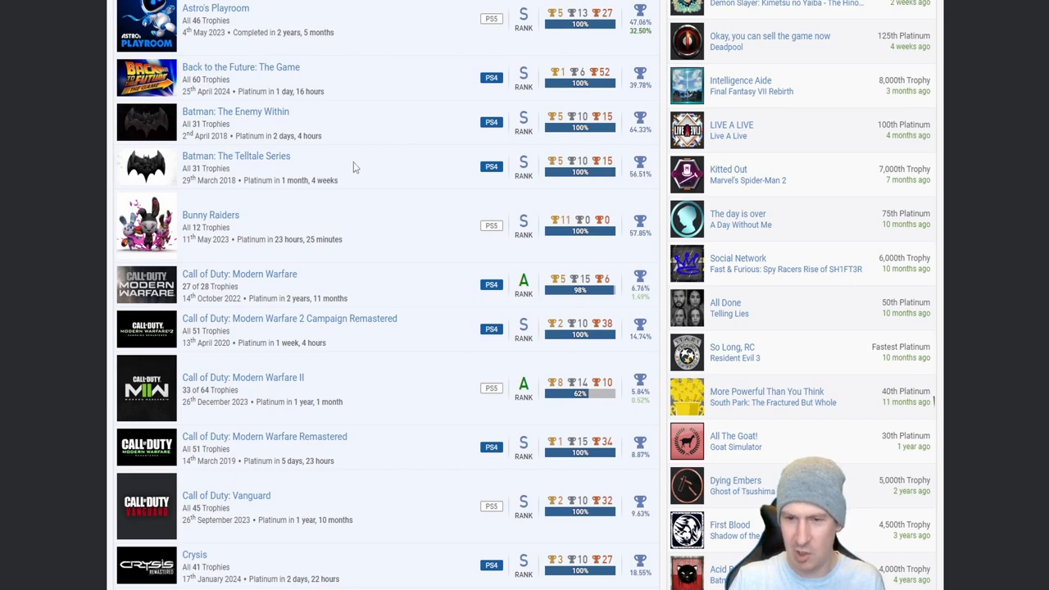
mouse_move(281, 176)
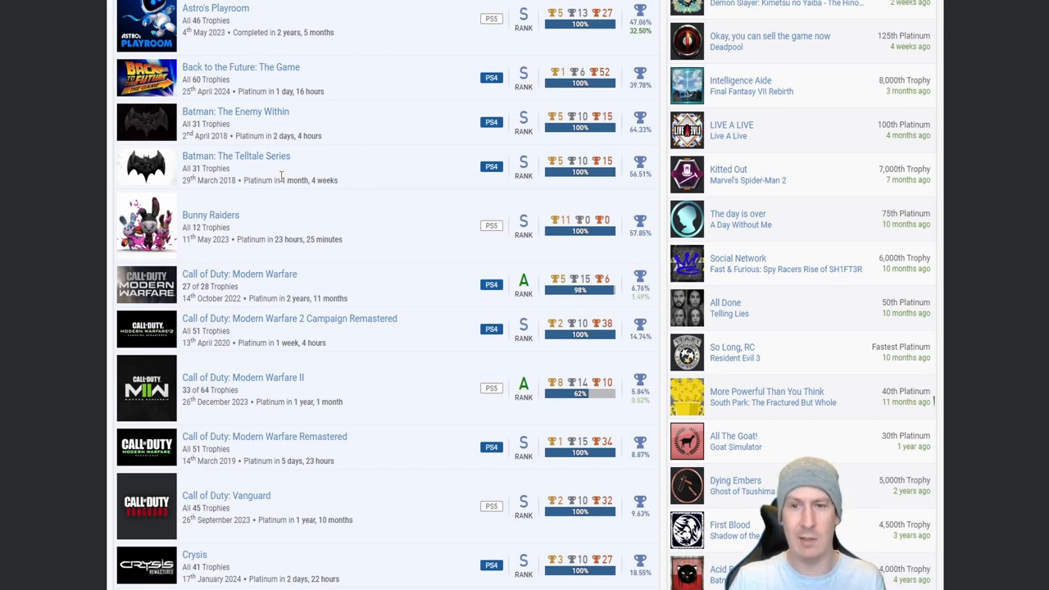
mouse_move(419, 121)
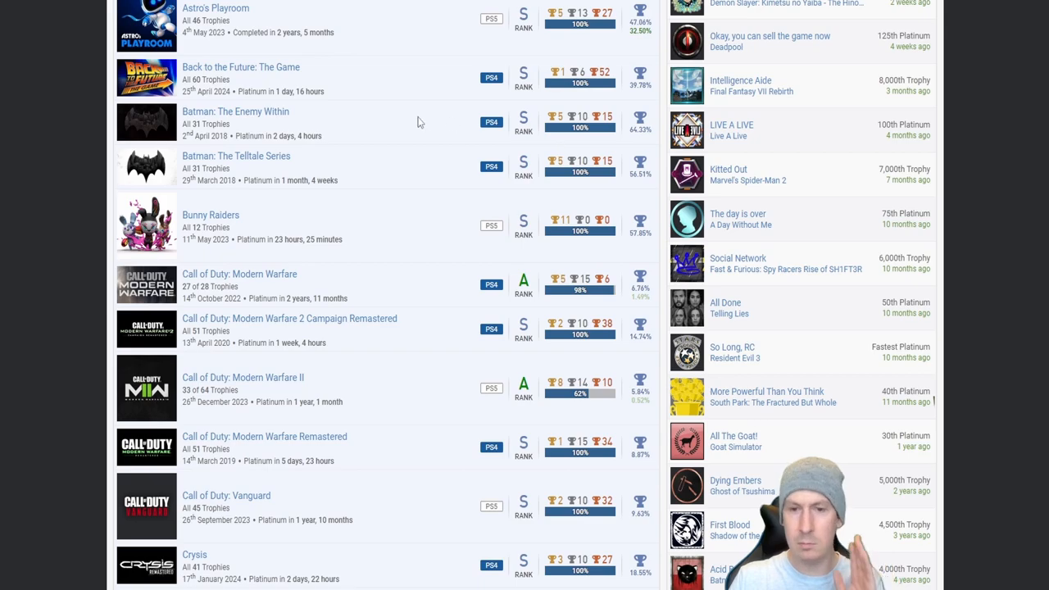
mouse_move(360, 134)
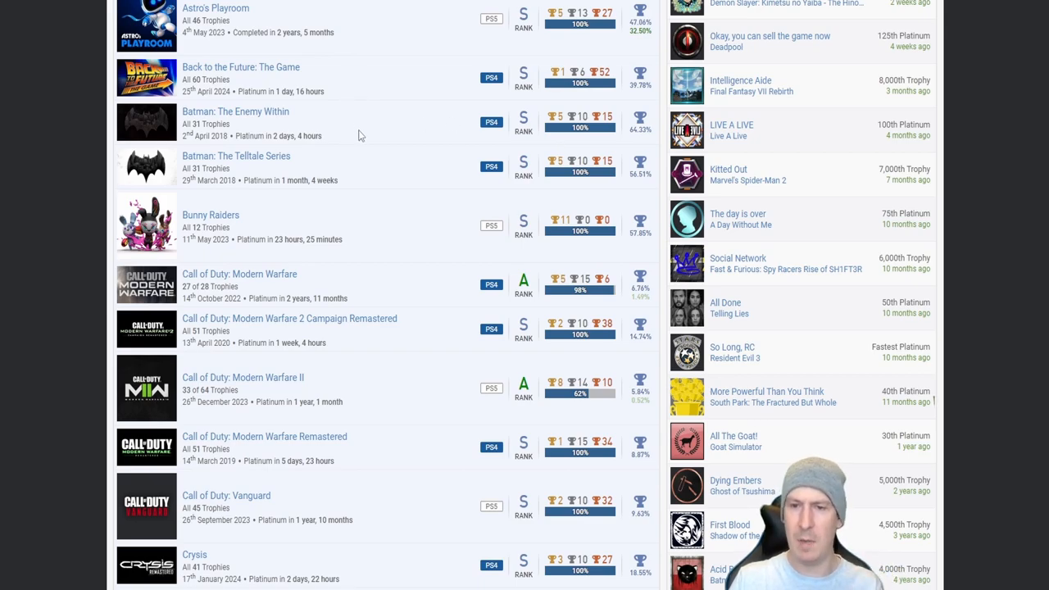
mouse_move(388, 198)
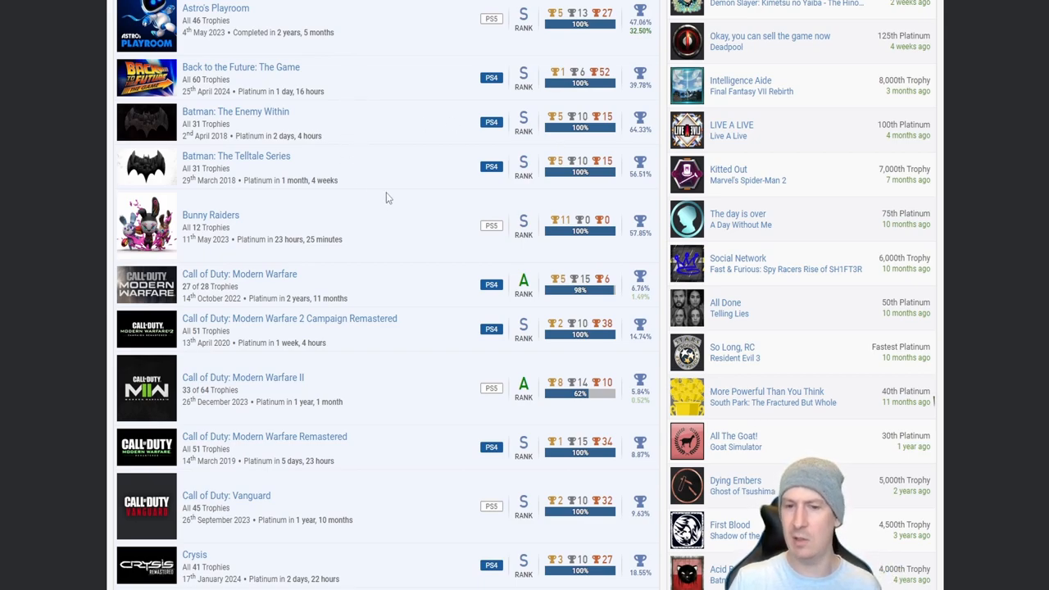
scroll(down, 3)
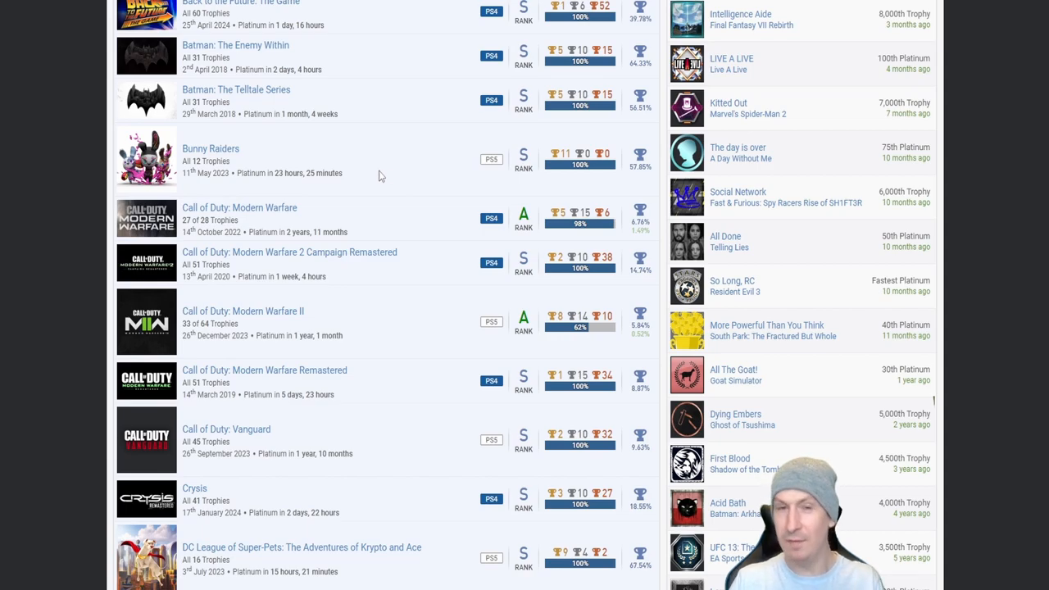
scroll(down, 3)
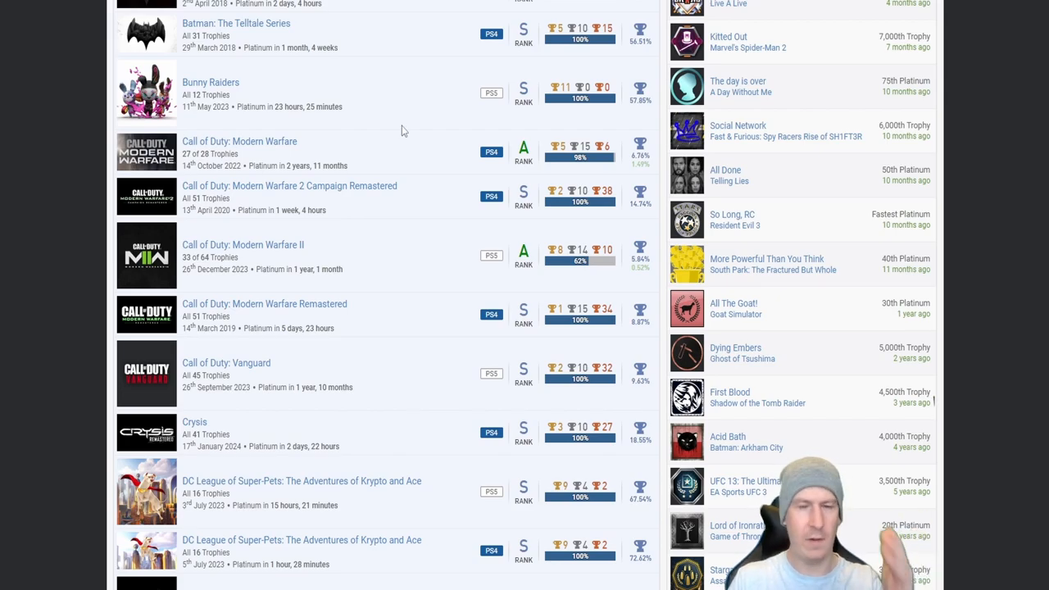
Step: Scroll down to Dead Island 2, Deadpool and Deliver Us The Moon
scroll(down, 3)
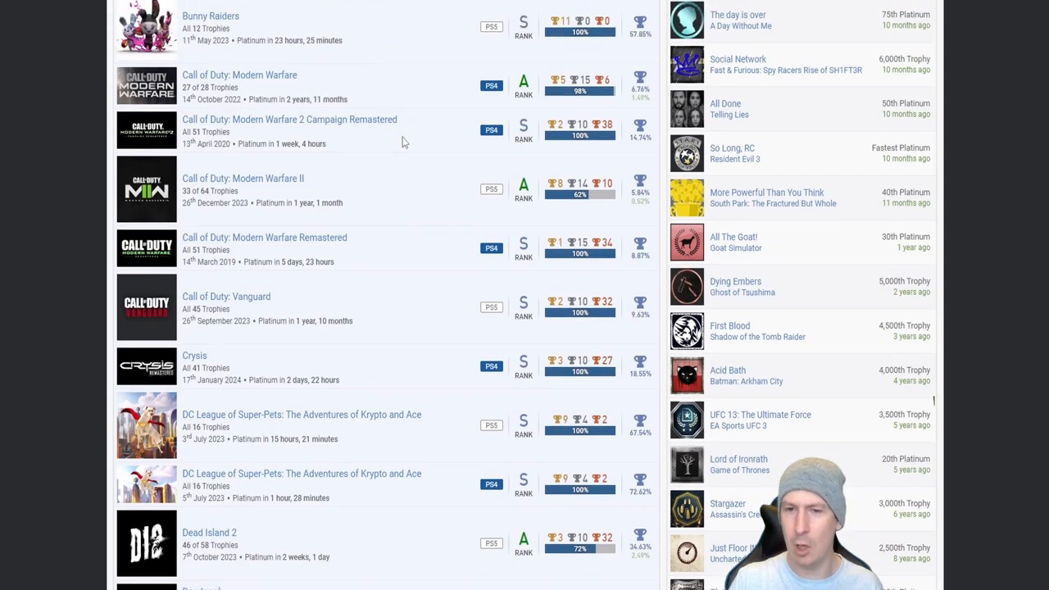
mouse_move(357, 155)
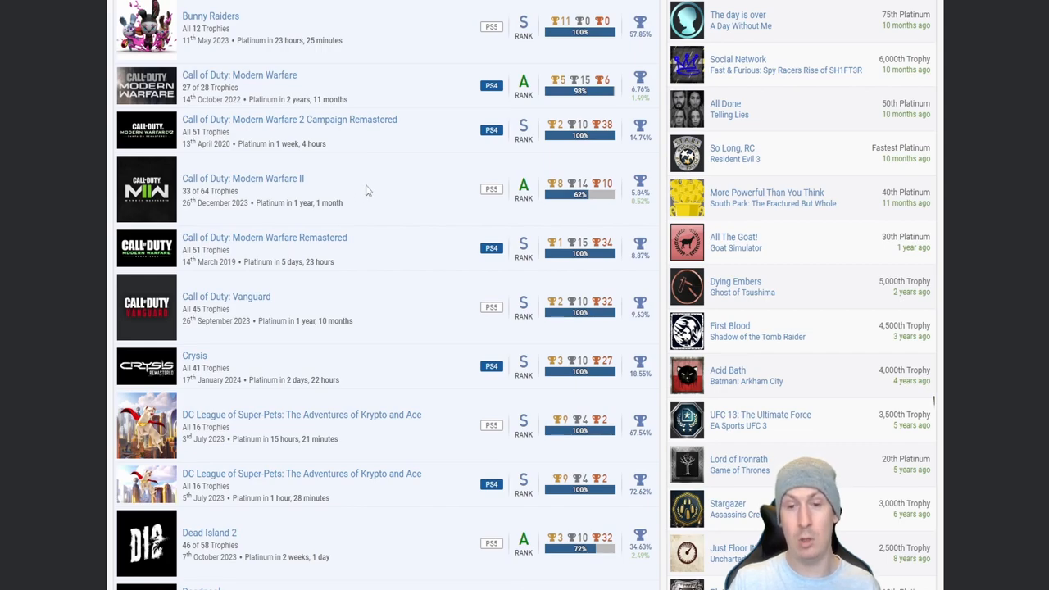
scroll(down, 3)
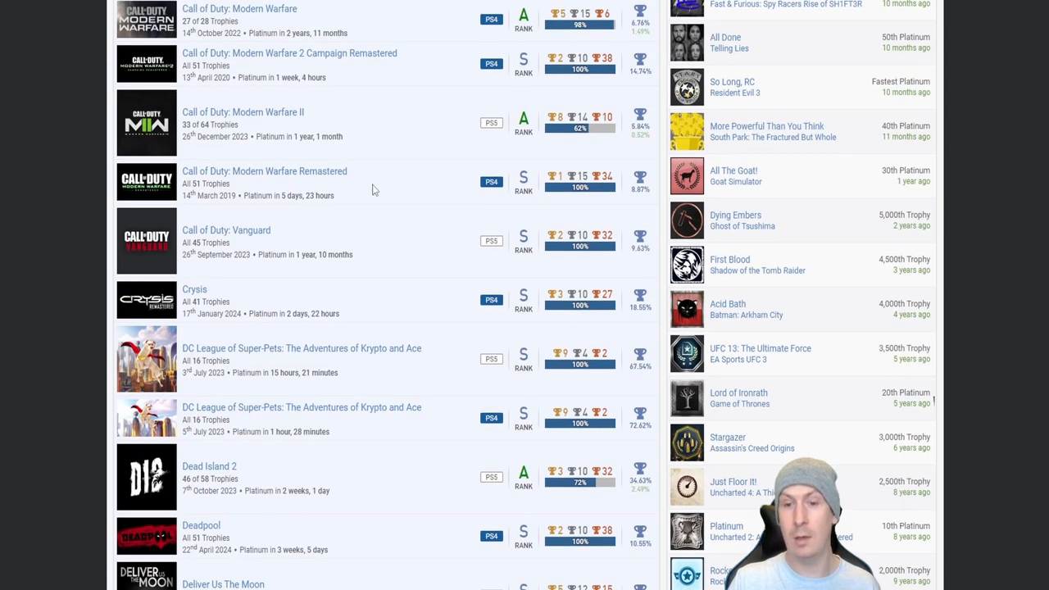
scroll(down, 3)
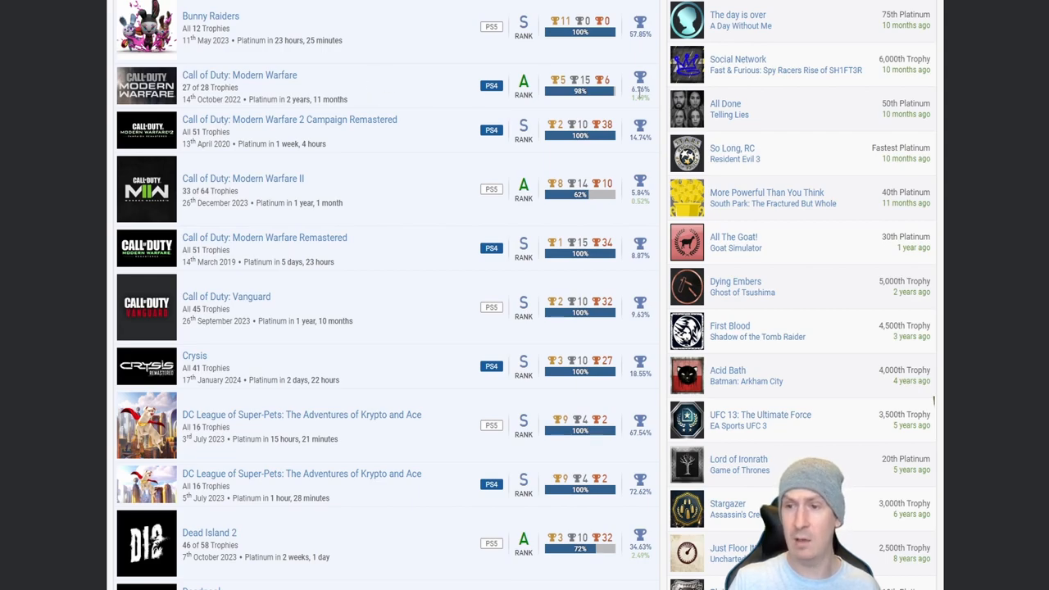
mouse_move(379, 99)
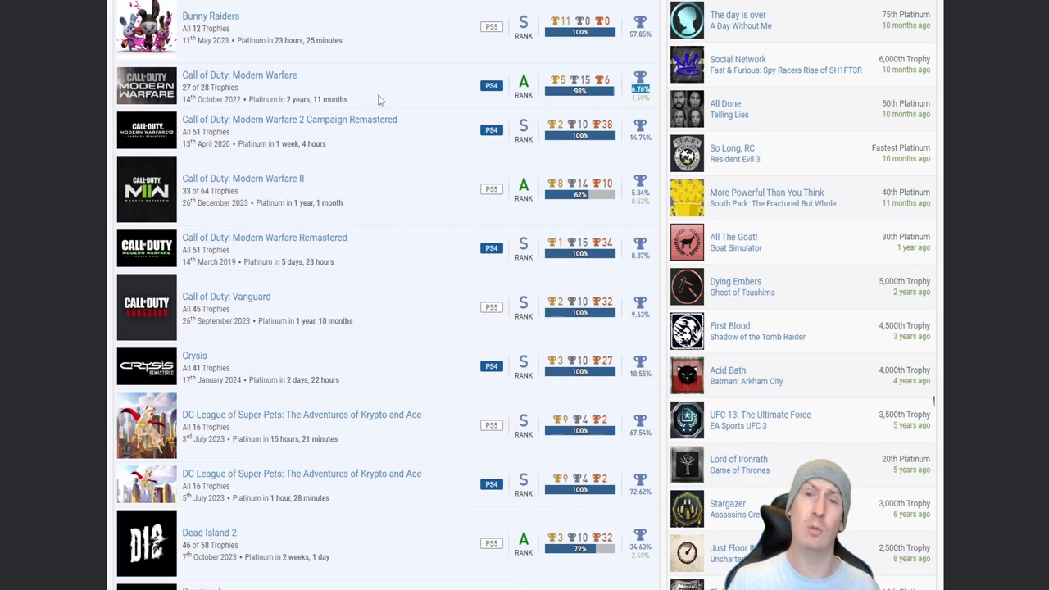
mouse_move(405, 164)
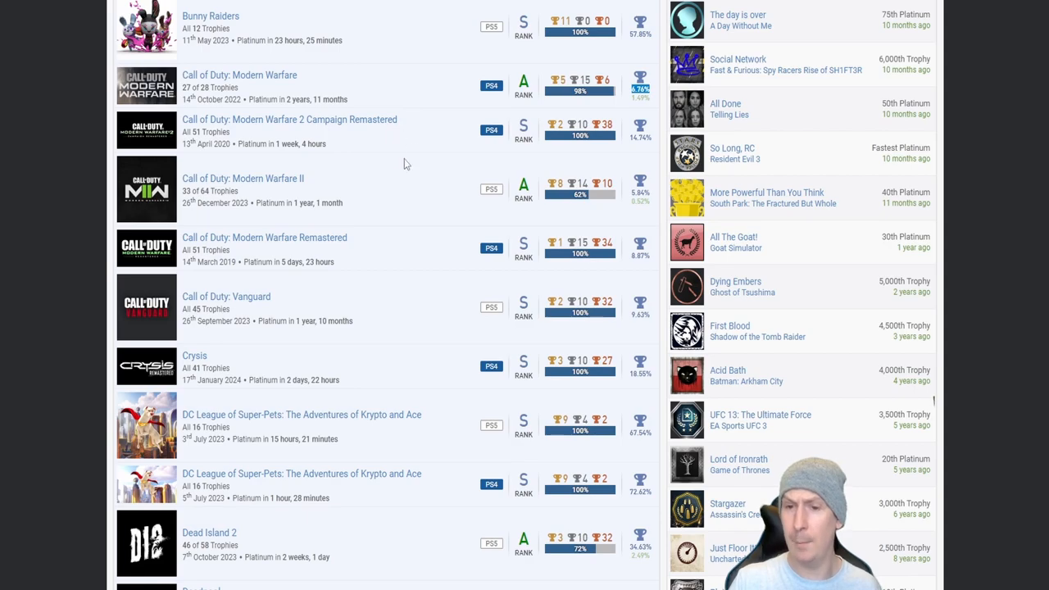
mouse_move(395, 141)
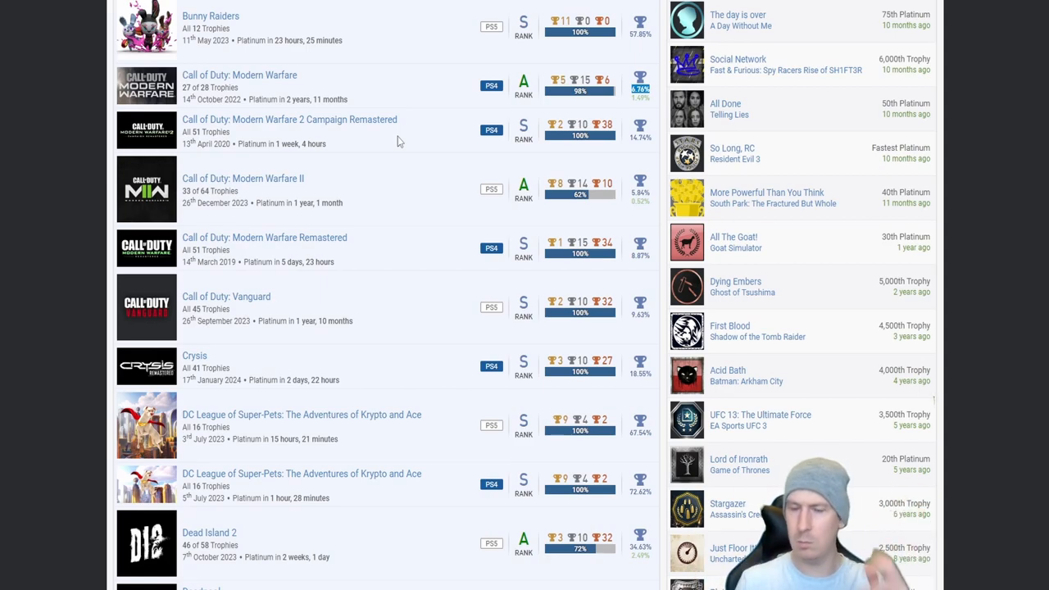
mouse_move(408, 142)
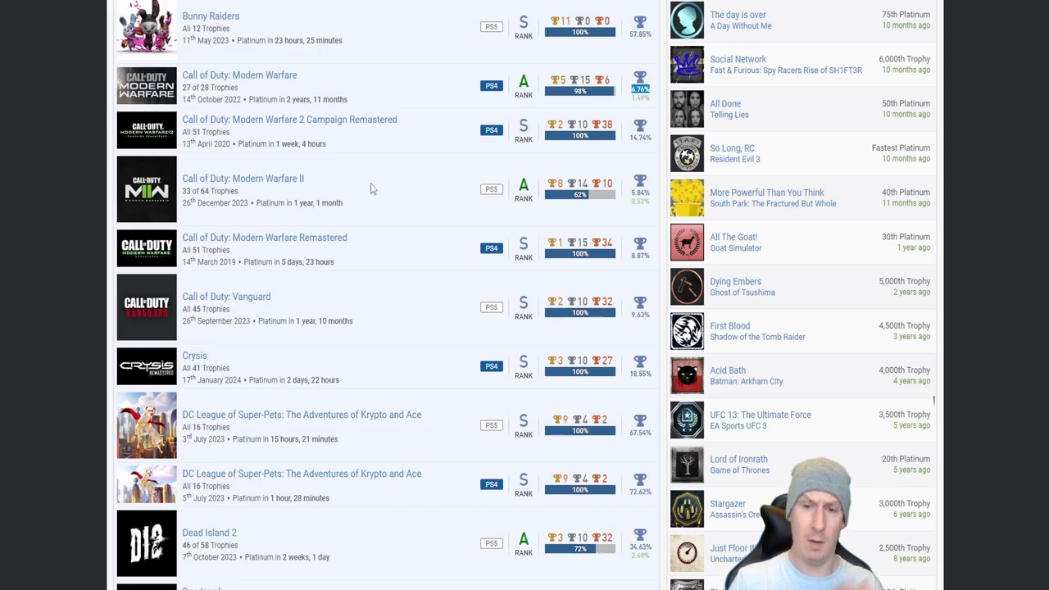
mouse_move(382, 191)
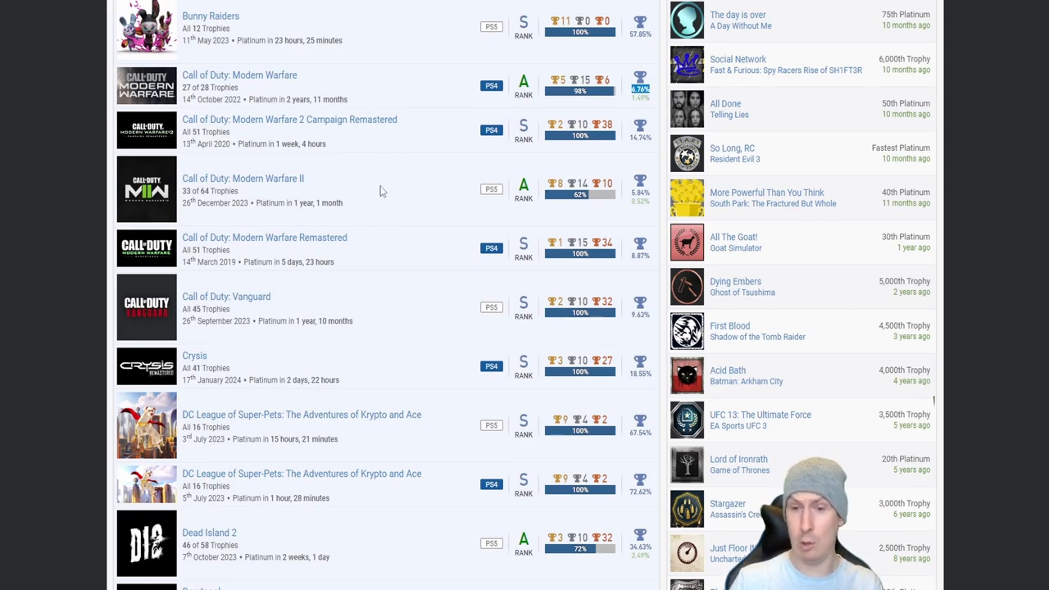
mouse_move(585, 210)
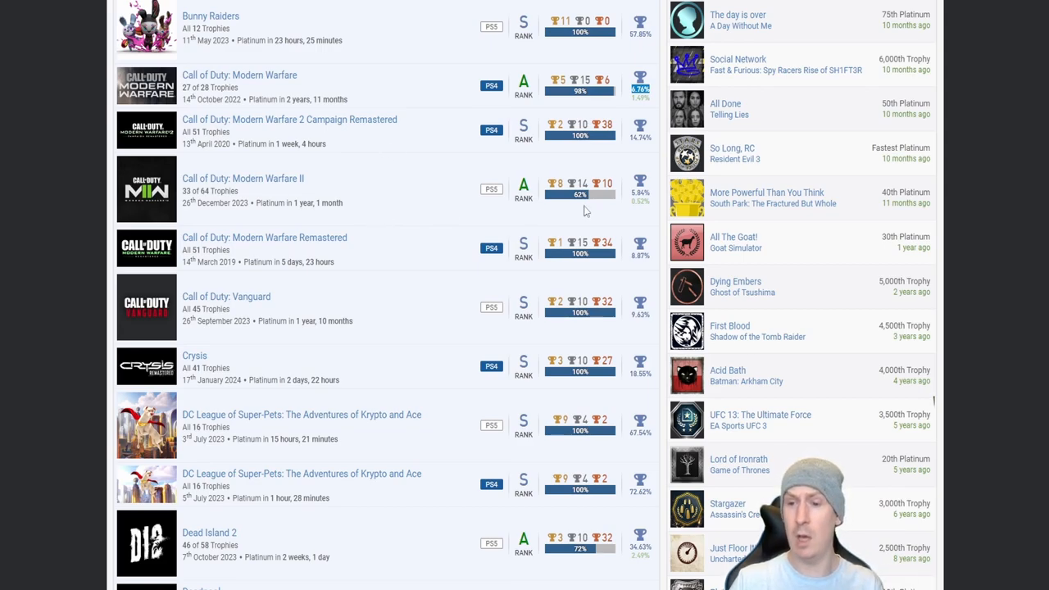
mouse_move(591, 204)
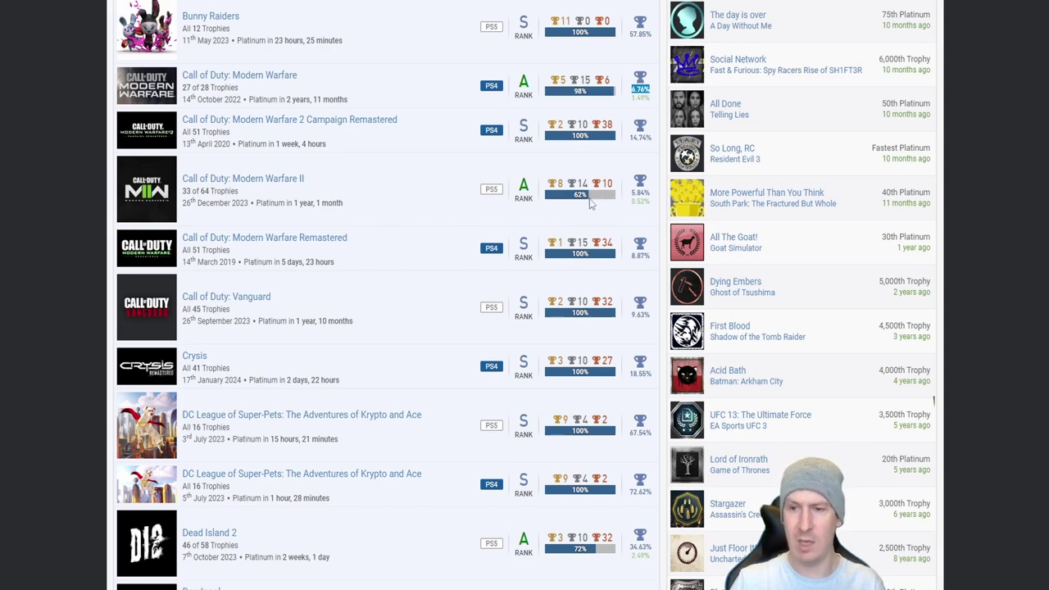
mouse_move(490, 192)
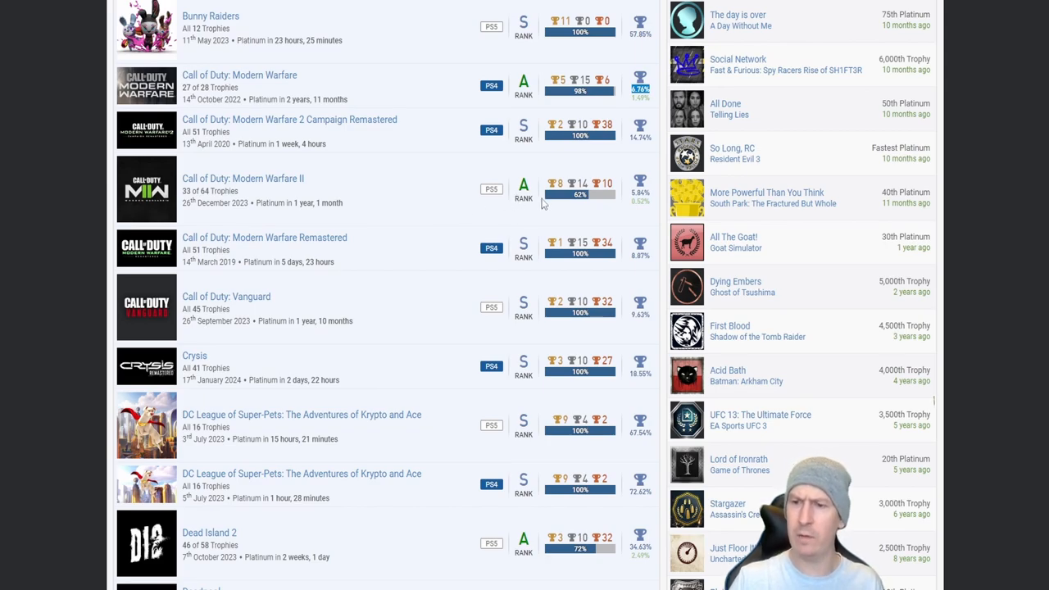
mouse_move(589, 204)
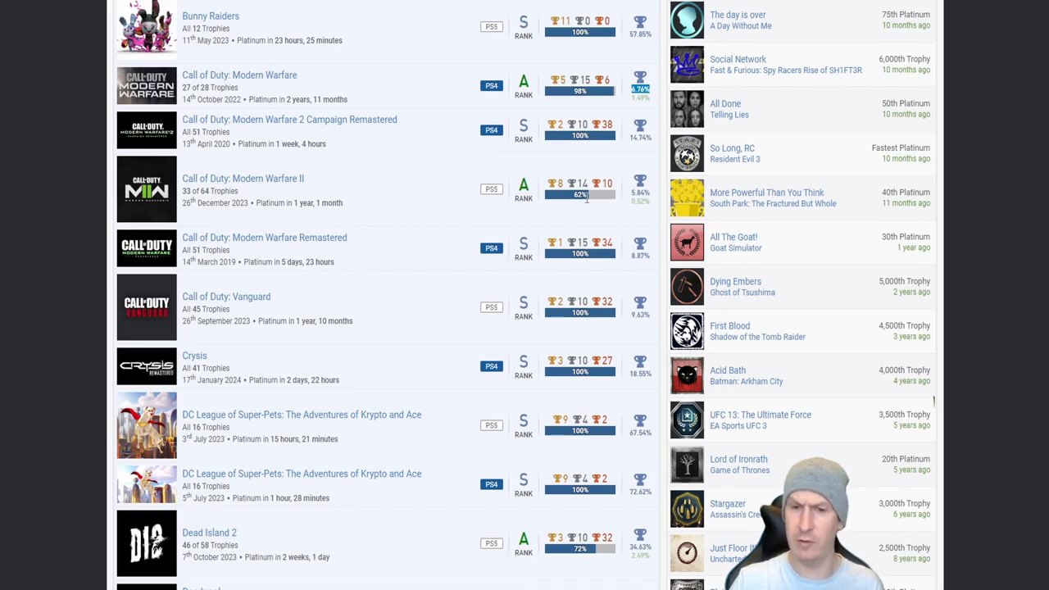
mouse_move(467, 195)
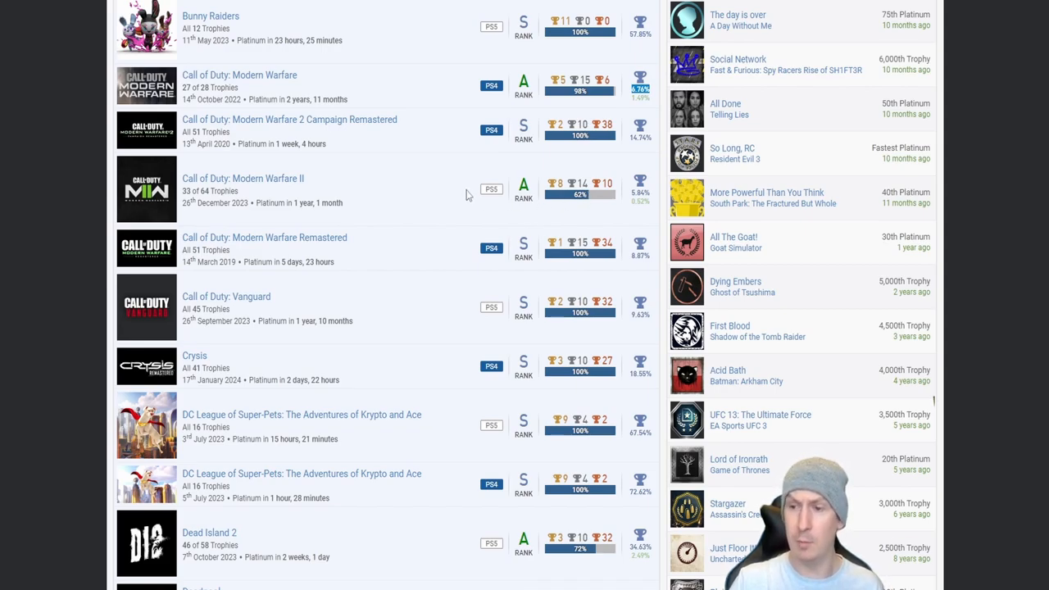
scroll(down, 3)
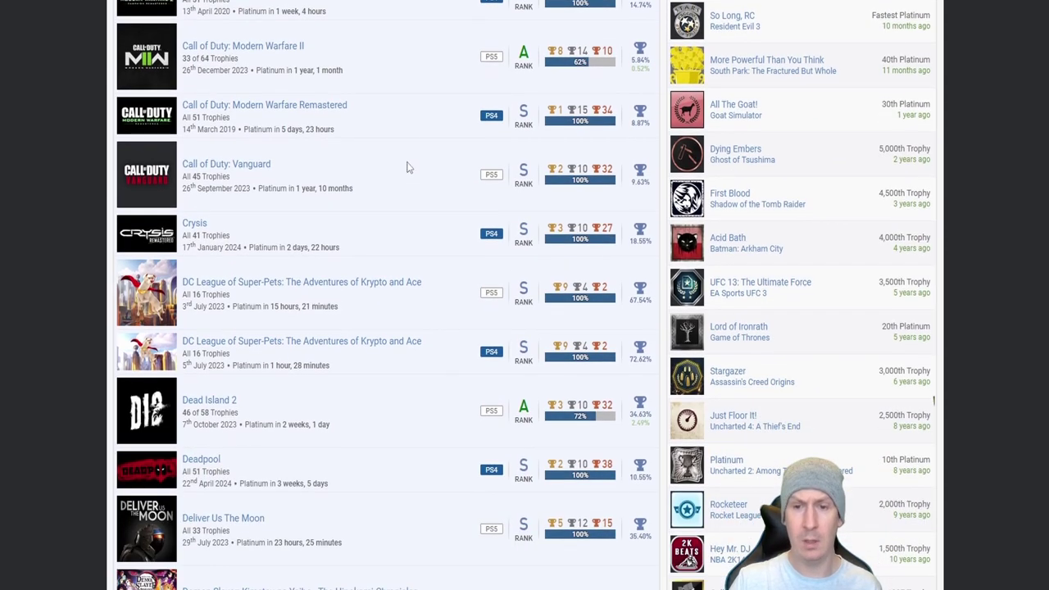
mouse_move(390, 192)
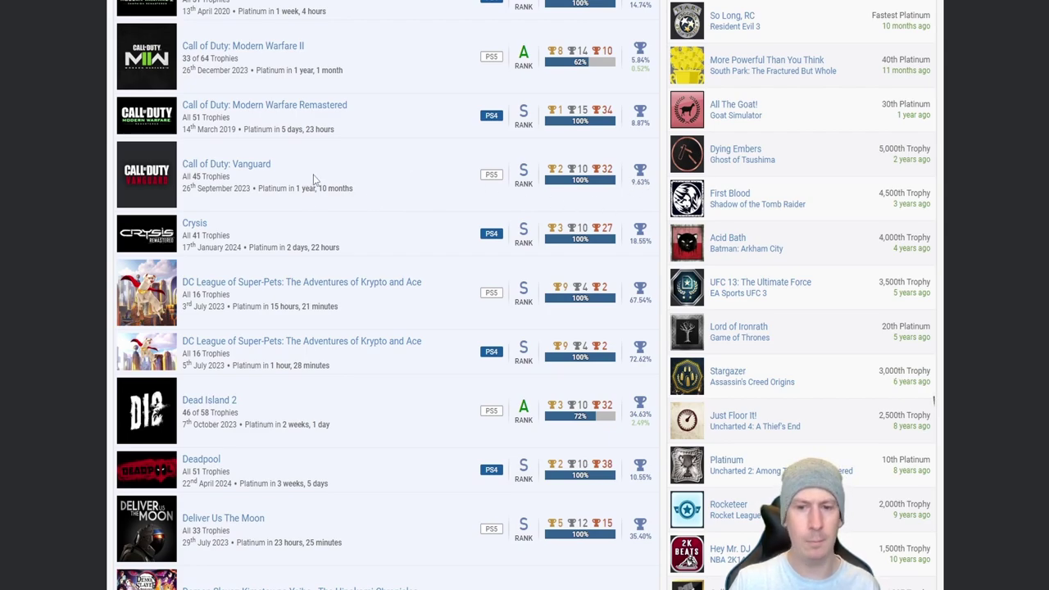
Step: Scroll down to Demon Slayer, Detroit: Become Human, Dodgeball Academia and Dragon Ball Z Budokai
scroll(down, 3)
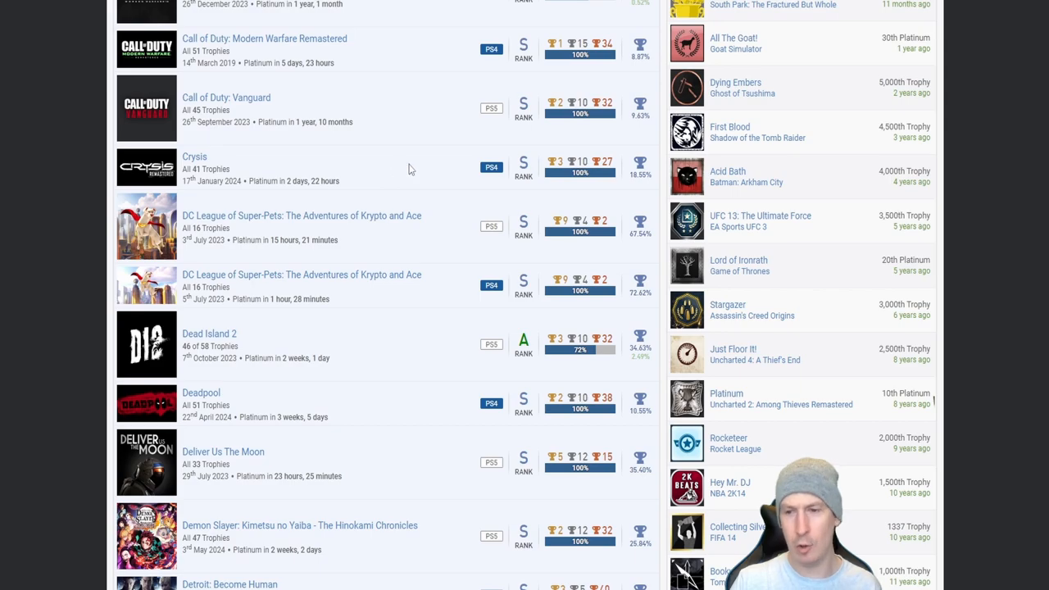
mouse_move(377, 180)
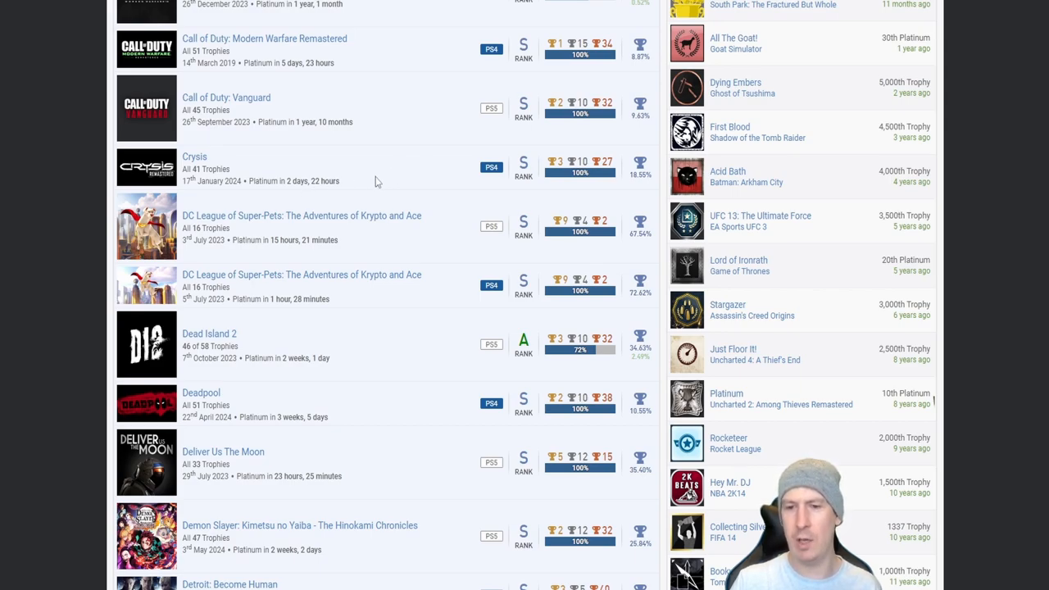
mouse_move(392, 170)
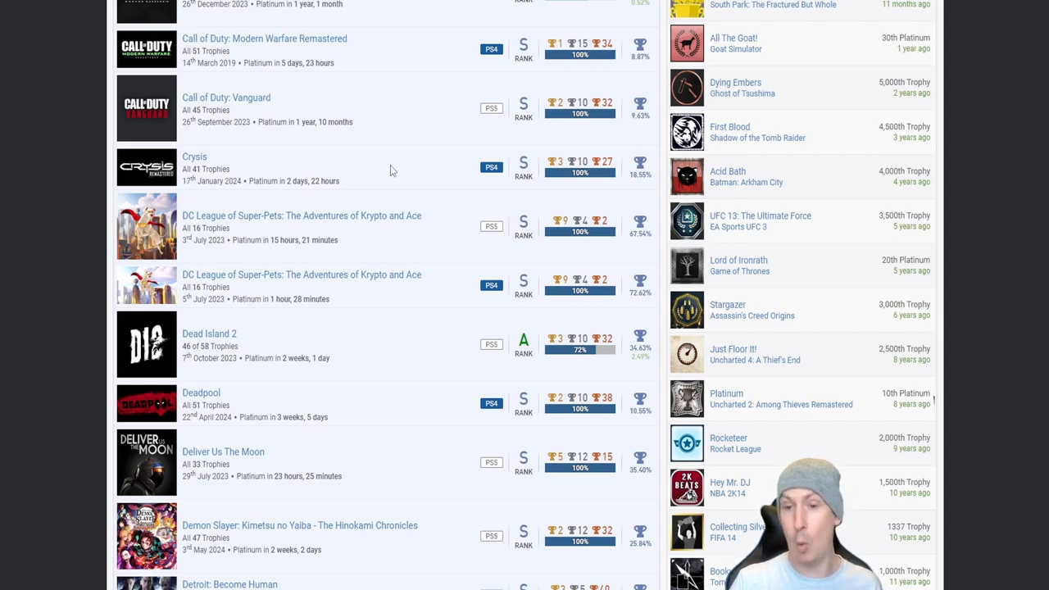
mouse_move(402, 171)
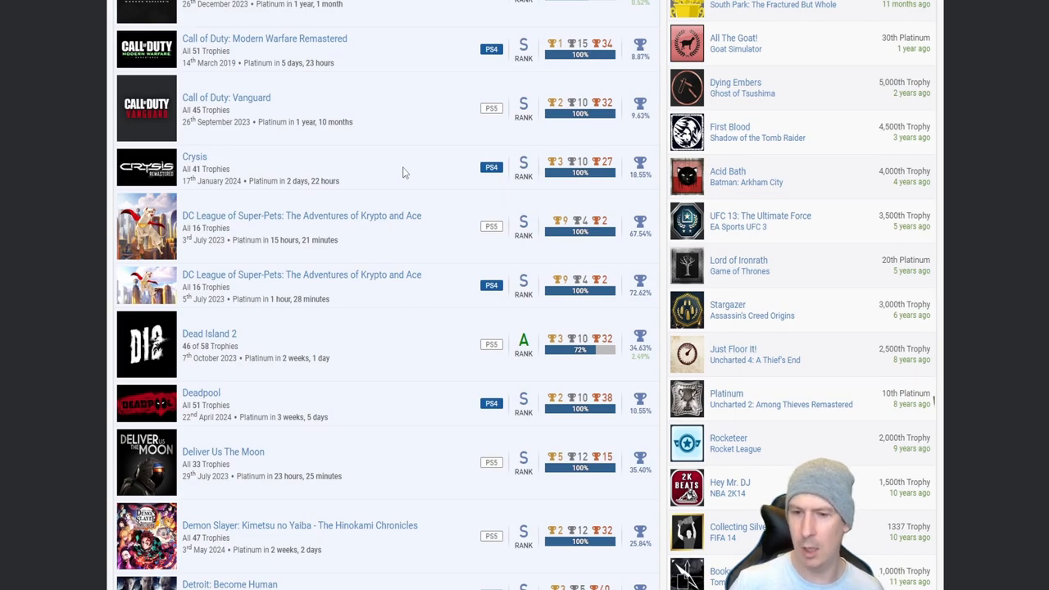
scroll(down, 3)
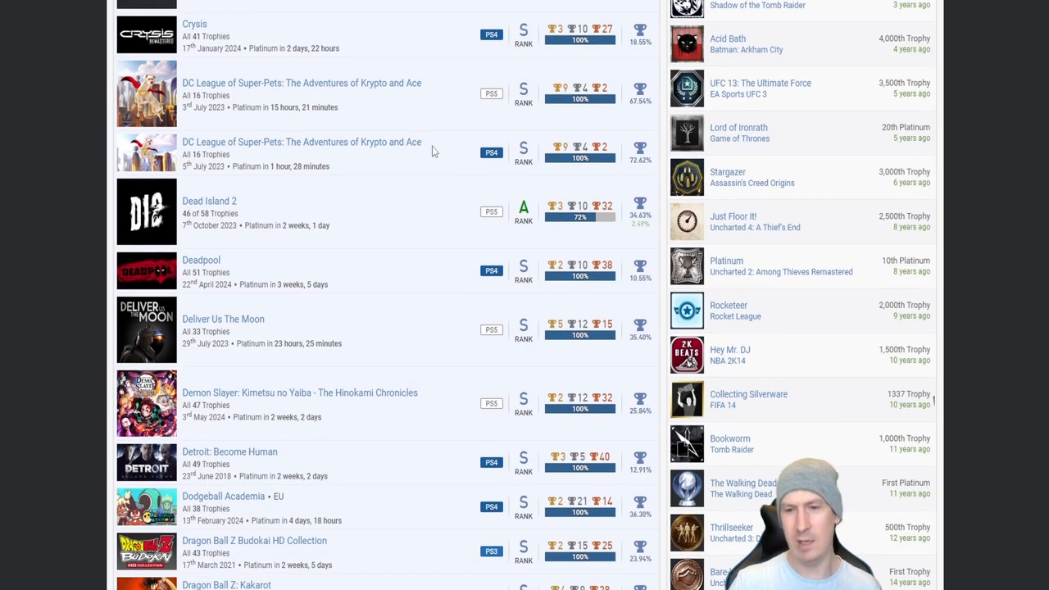
mouse_move(393, 117)
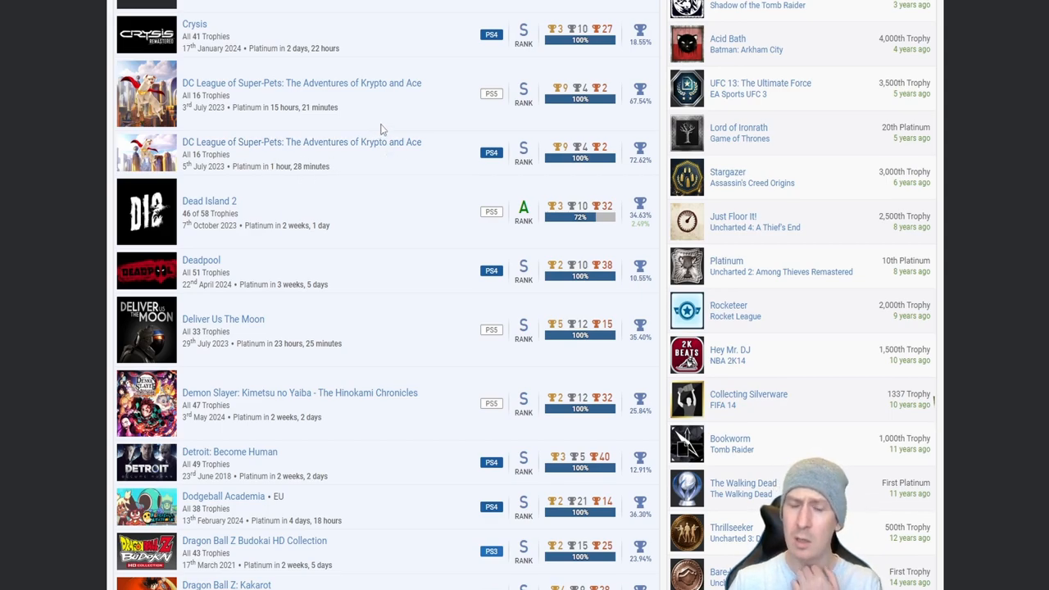
Step: Scroll down to EA Sports FC 24 and Far Cry 3: Classic Edition below the Dragon Ball Z titles
scroll(down, 3)
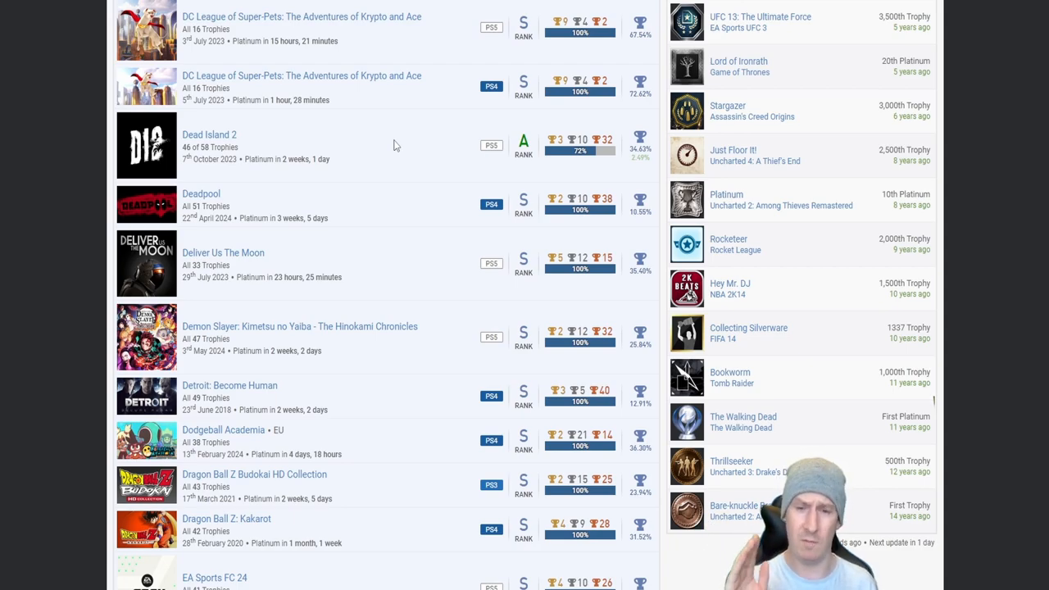
mouse_move(388, 146)
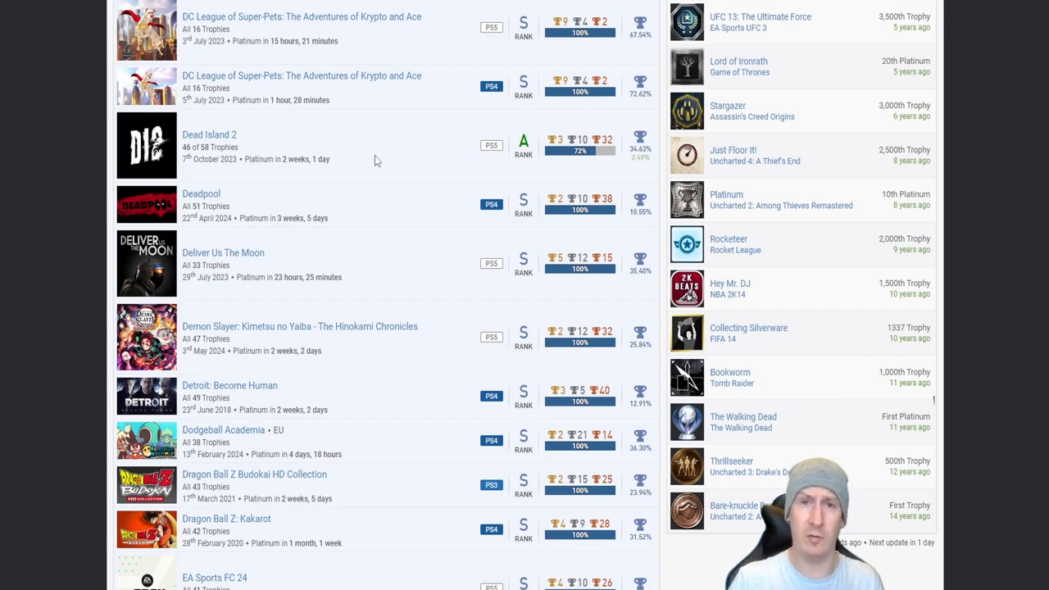
mouse_move(354, 164)
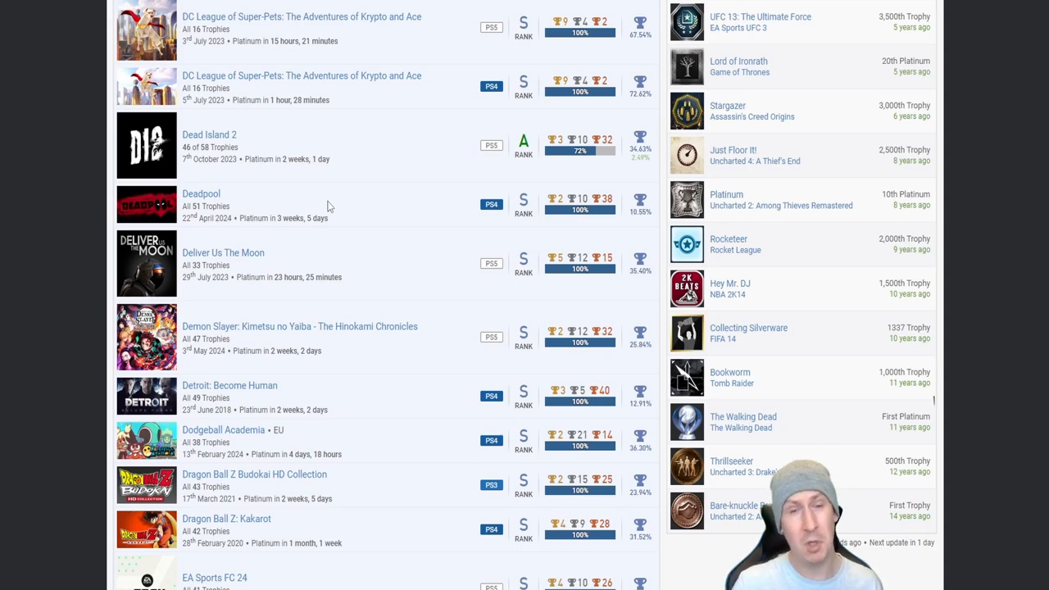
mouse_move(341, 210)
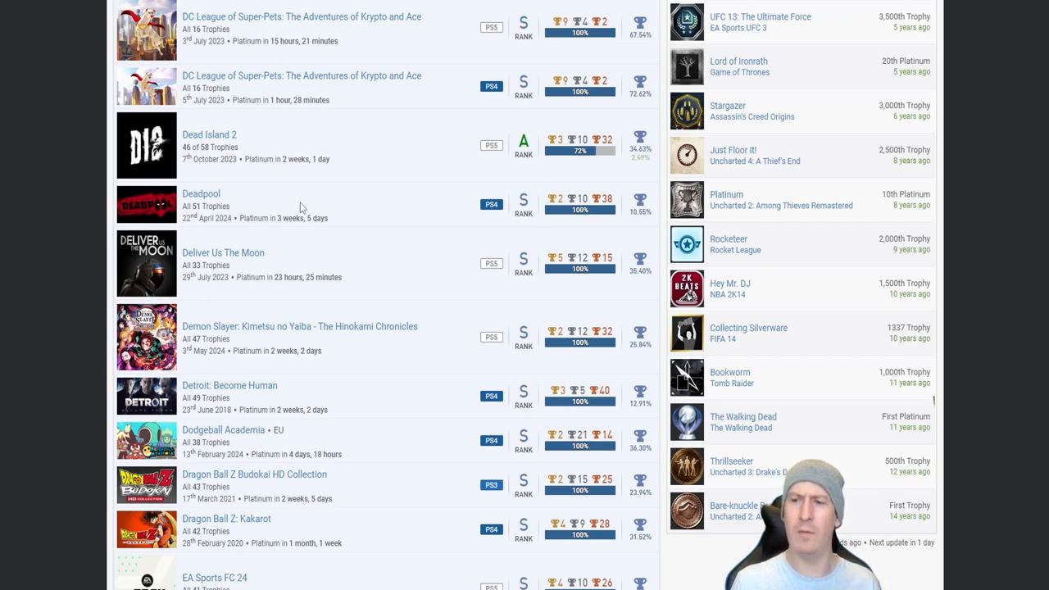
mouse_move(565, 176)
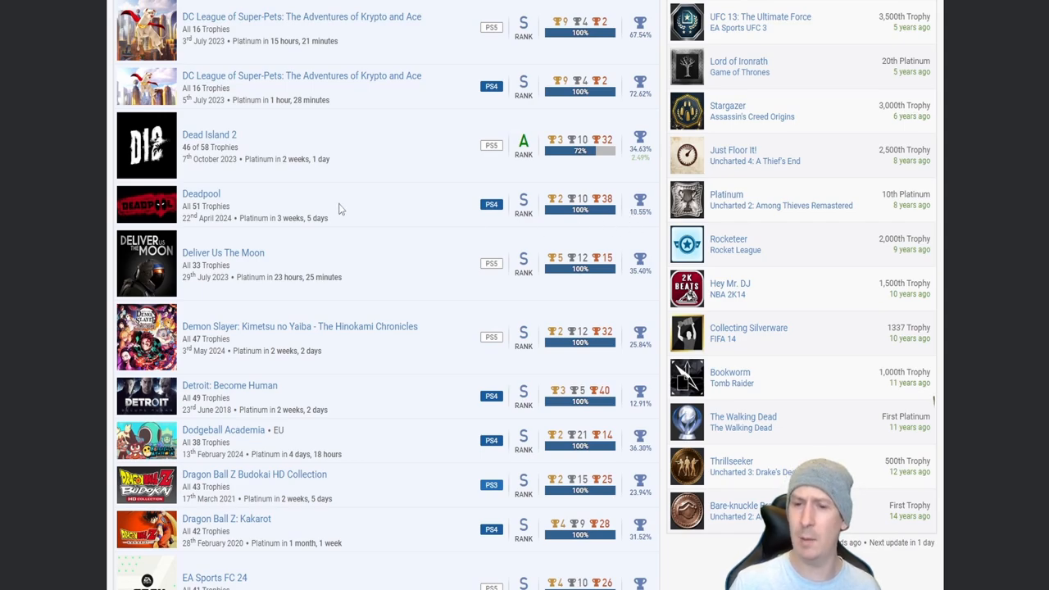
mouse_move(360, 194)
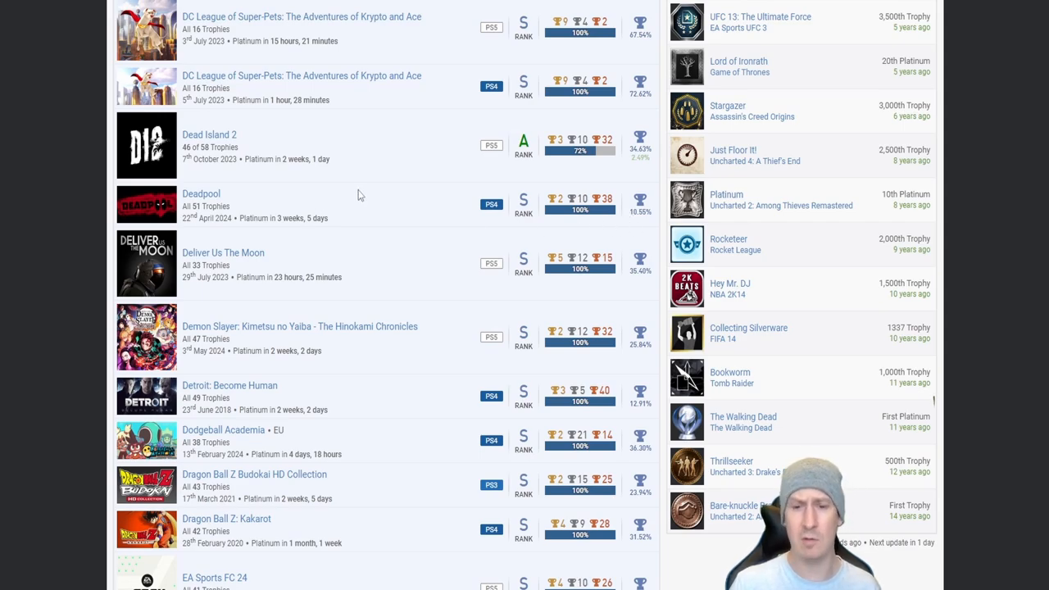
scroll(down, 3)
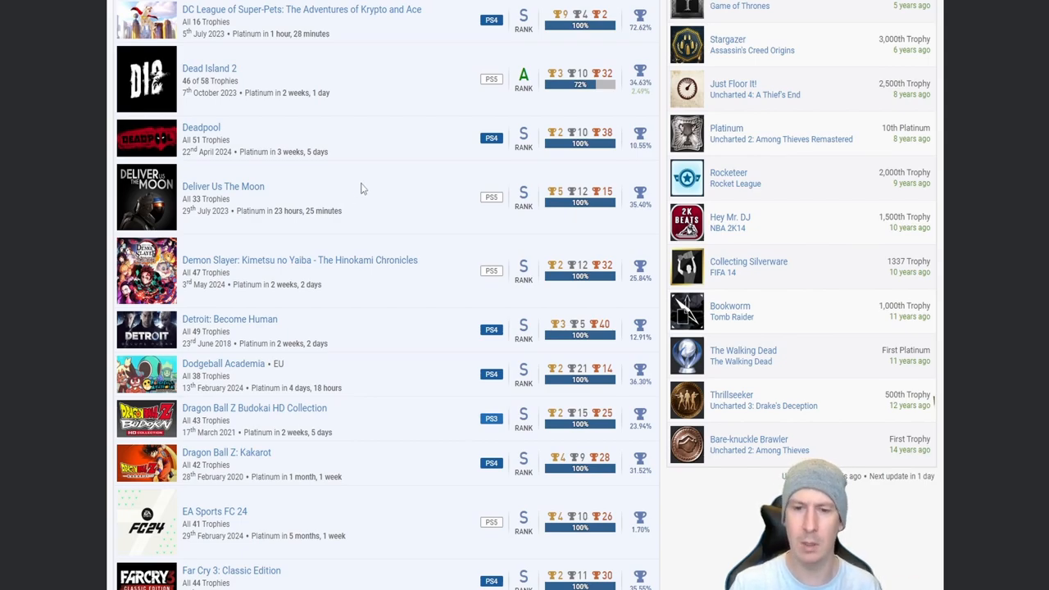
Step: Scroll down to Far Cry 4, 5 and 6 with Fast & Furious: Spy Racers below them
scroll(down, 3)
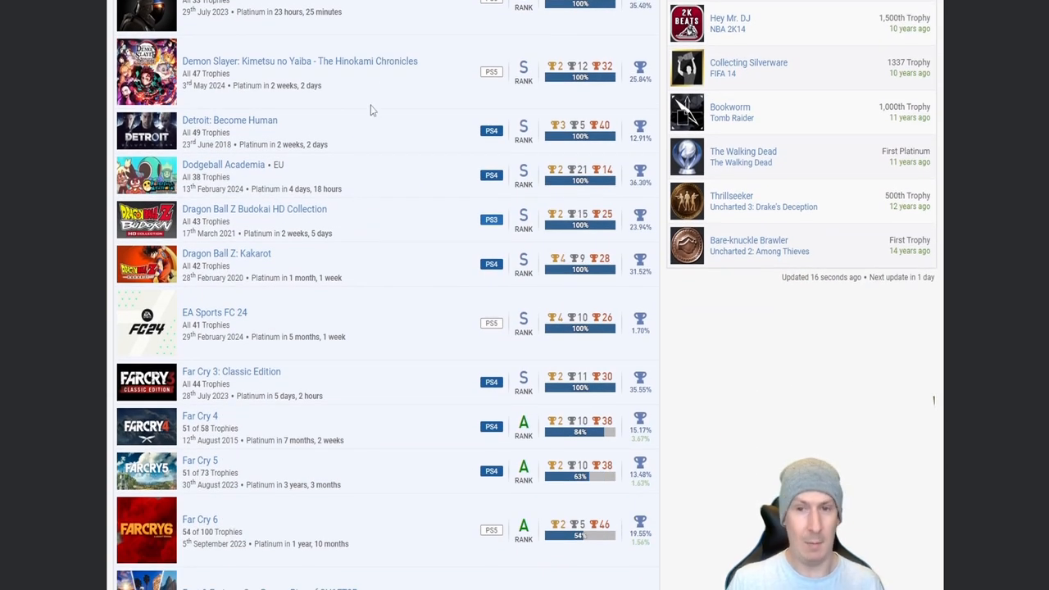
mouse_move(240, 71)
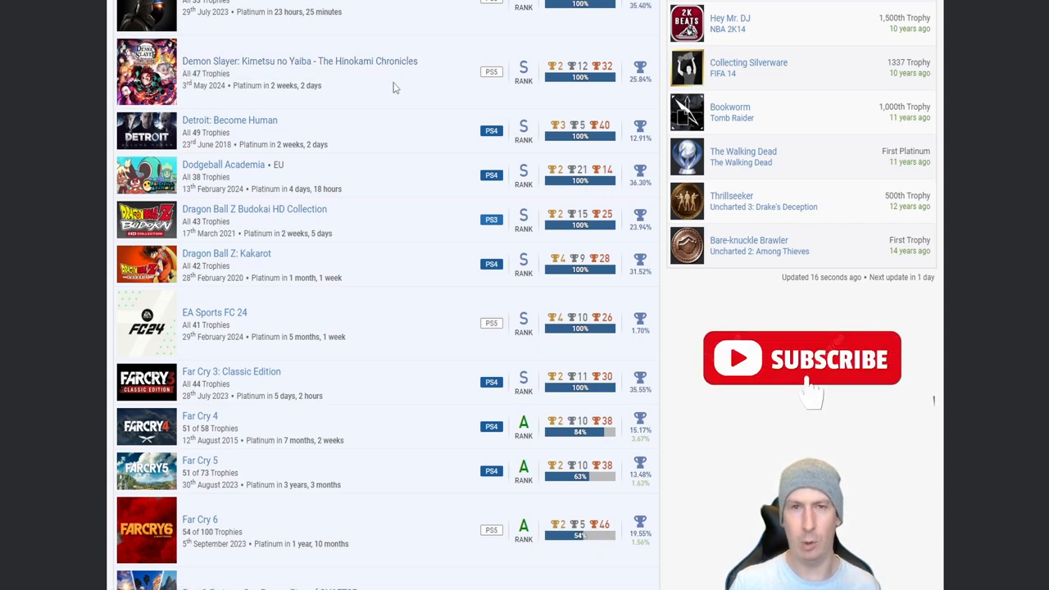
mouse_move(409, 94)
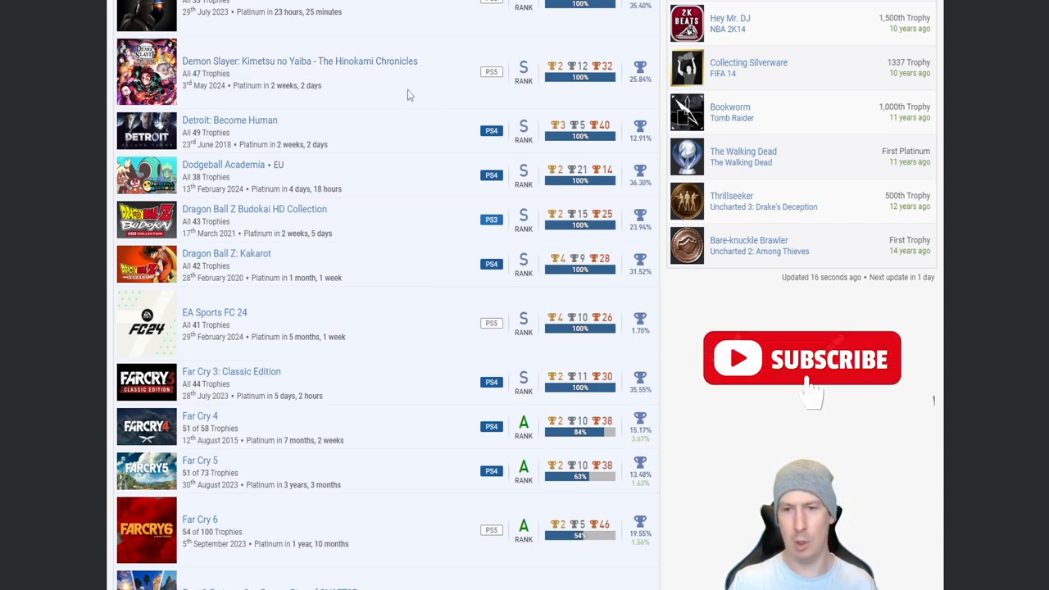
mouse_move(626, 88)
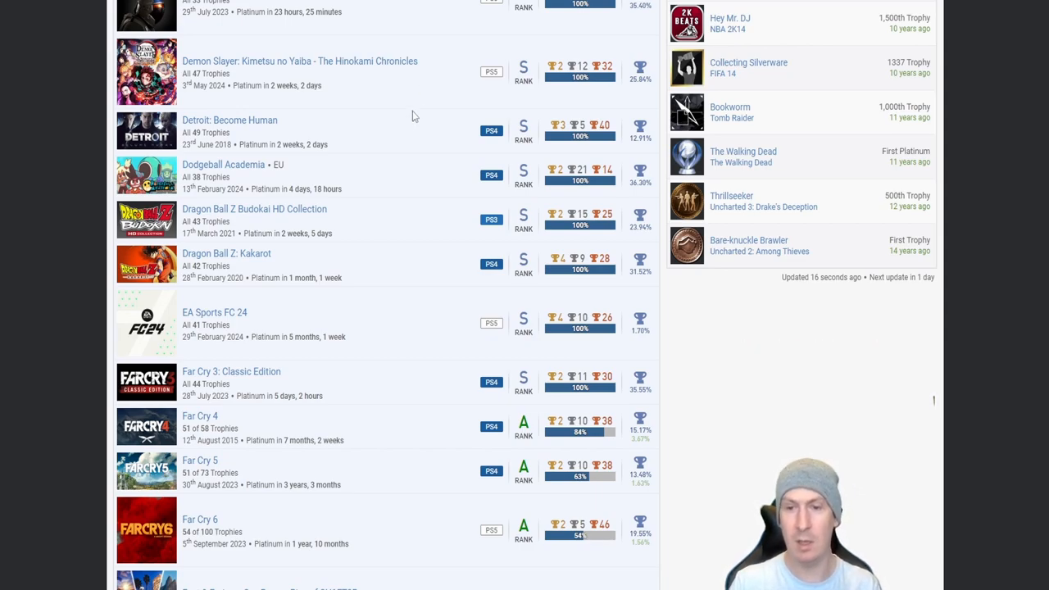
scroll(down, 3)
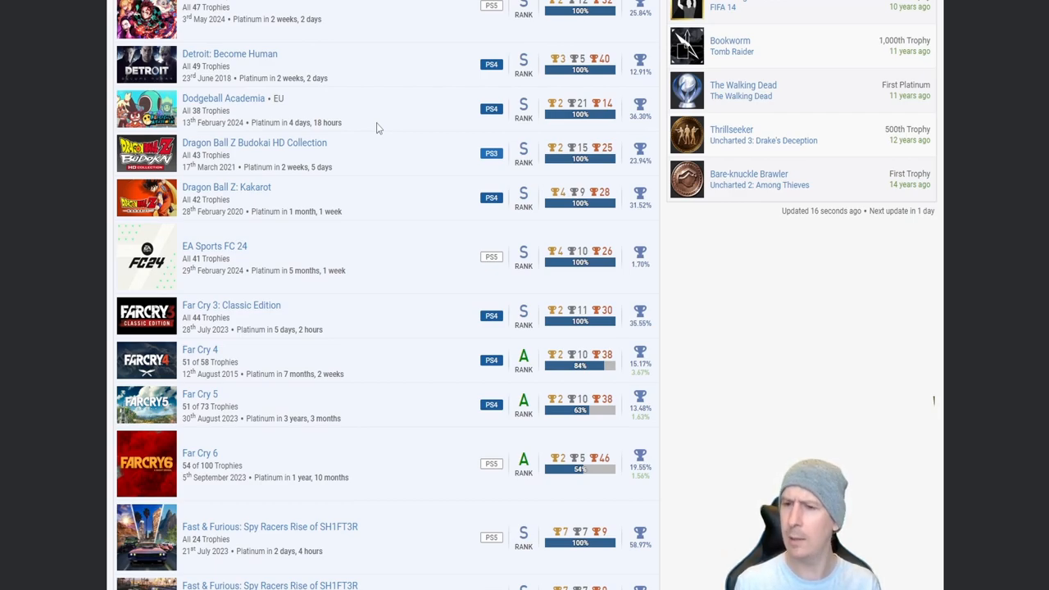
mouse_move(628, 70)
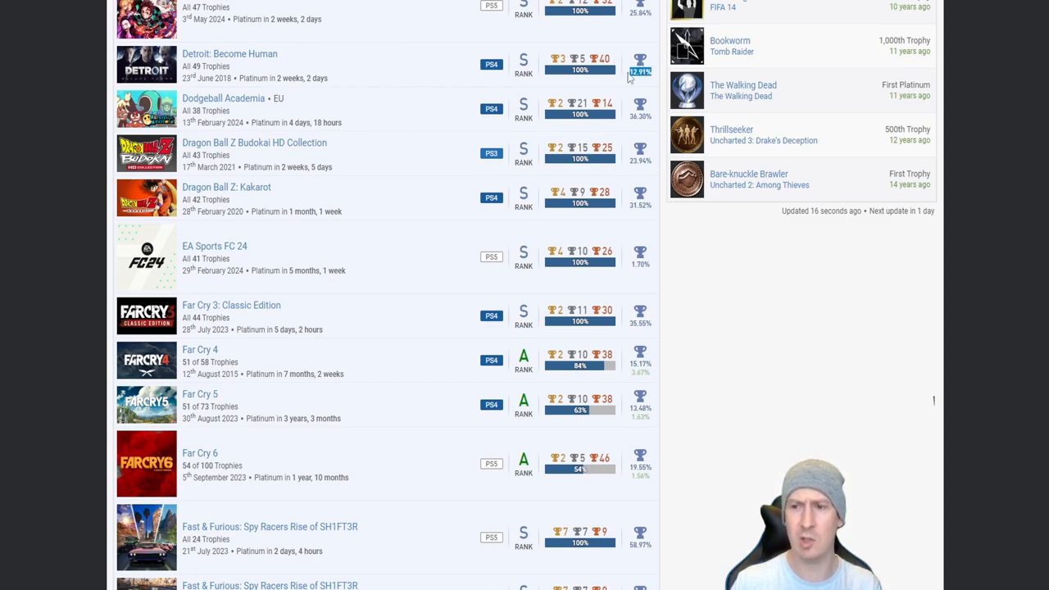
mouse_move(390, 86)
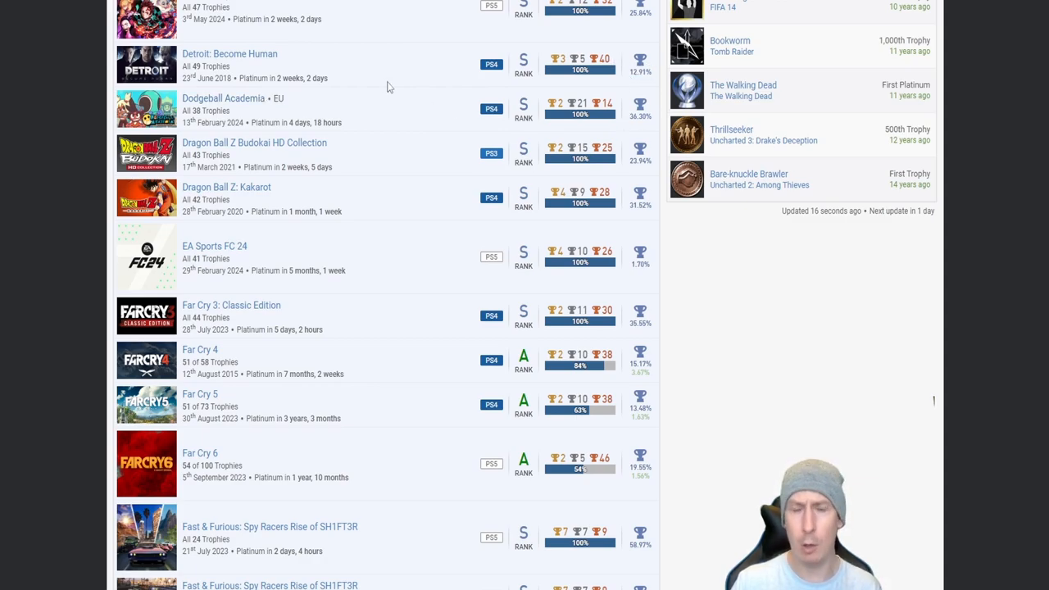
Step: Scroll down to both Fast & Furious: Spy Racers Rise of SH1FT3R entries and FIFA 14
scroll(down, 3)
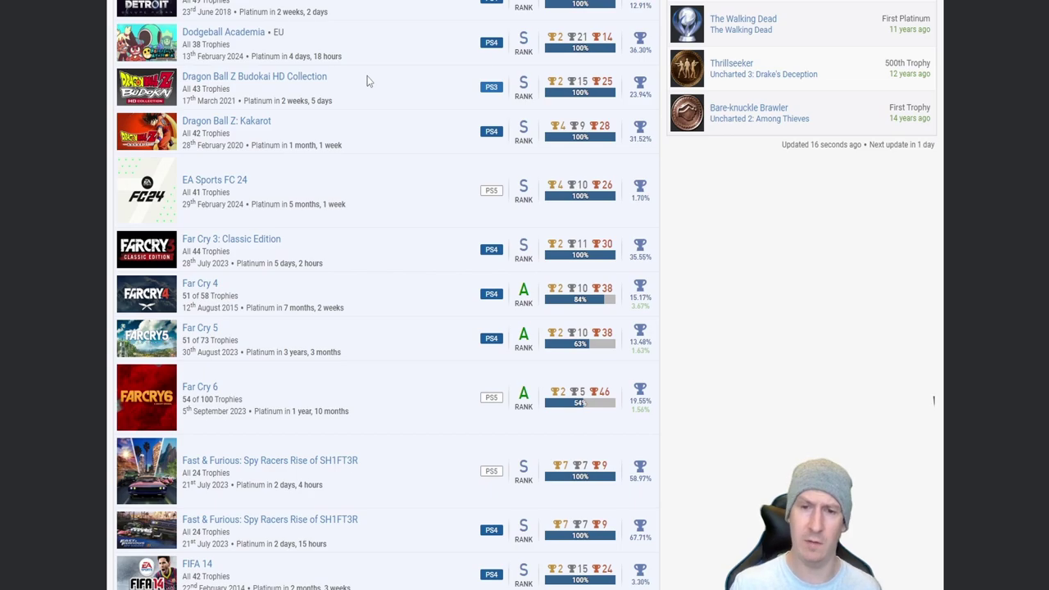
mouse_move(231, 41)
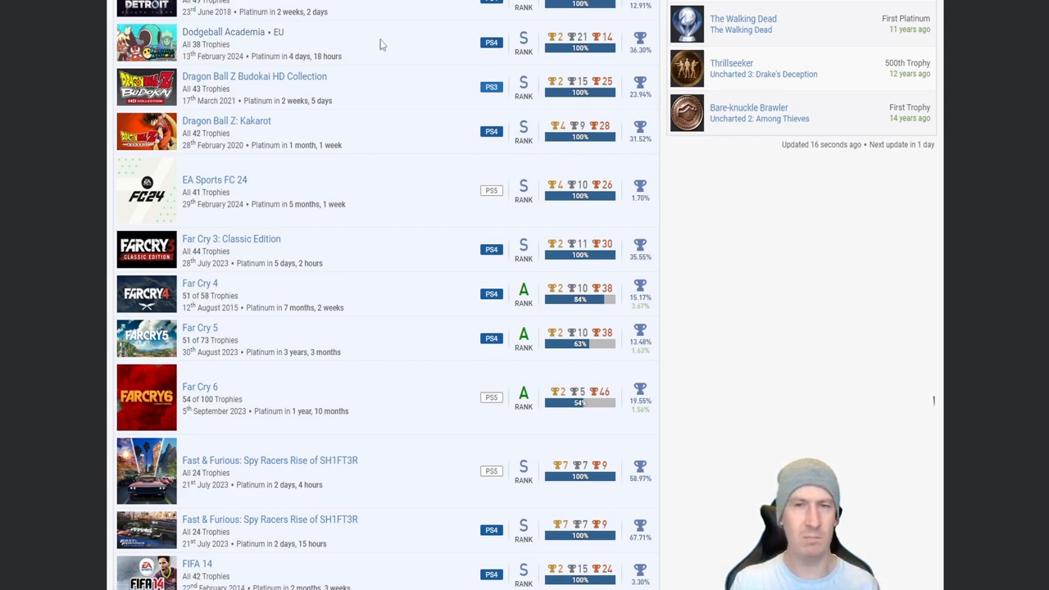
mouse_move(370, 66)
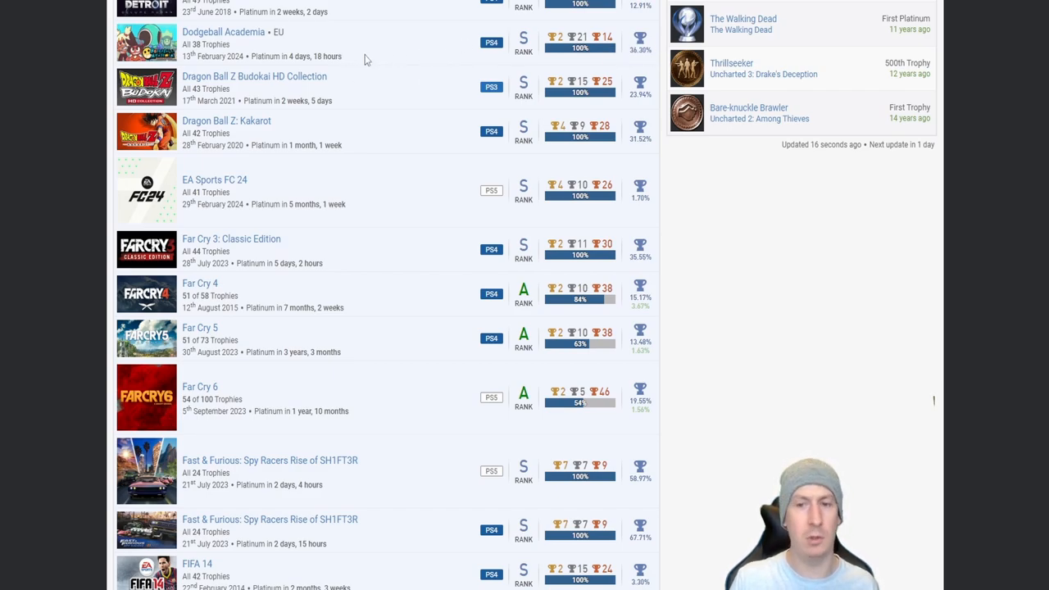
mouse_move(363, 124)
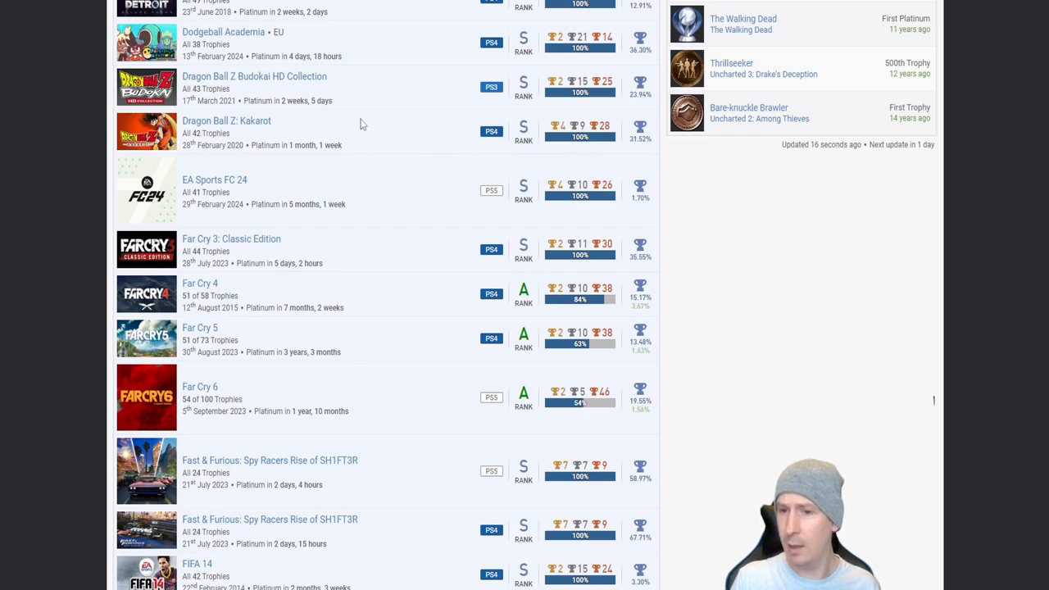
mouse_move(338, 108)
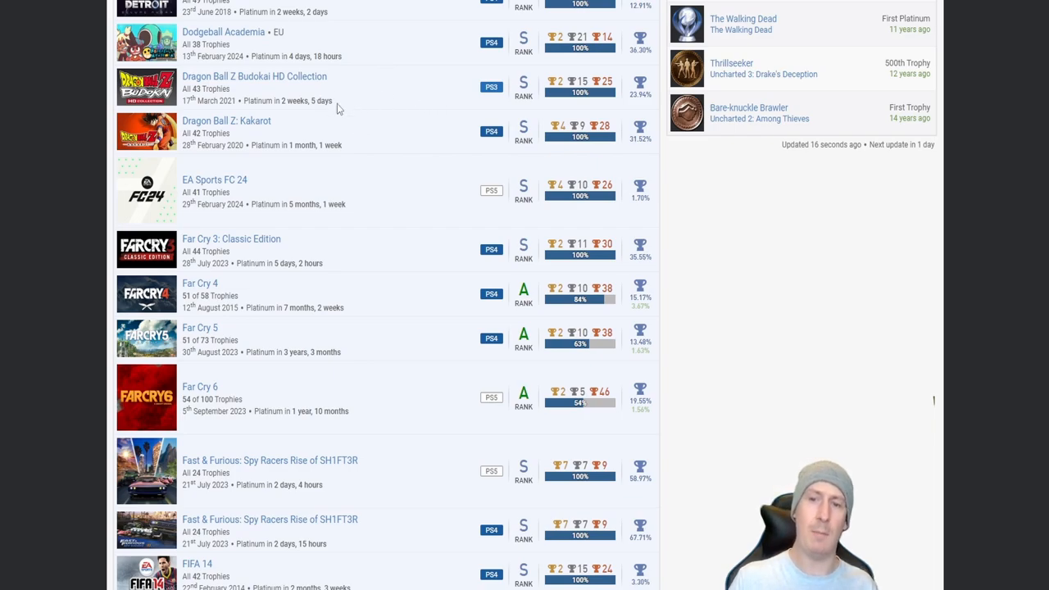
mouse_move(370, 91)
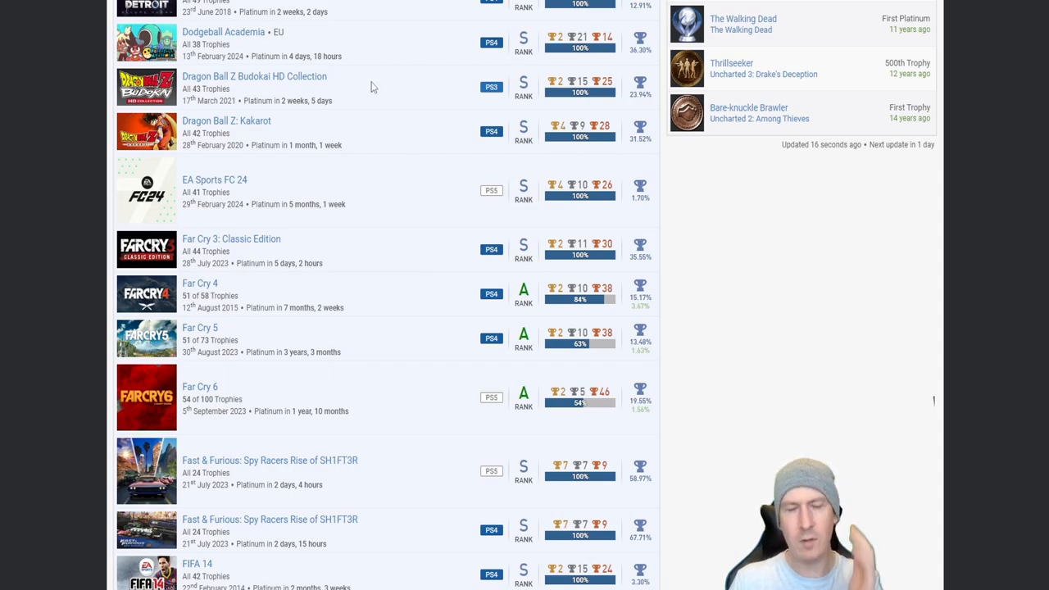
mouse_move(350, 80)
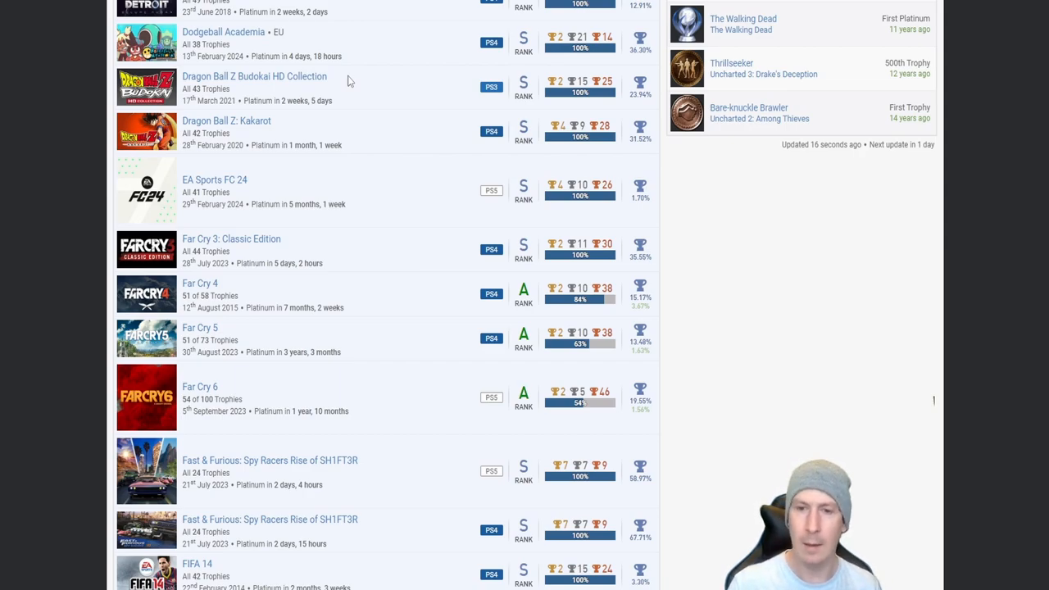
mouse_move(347, 109)
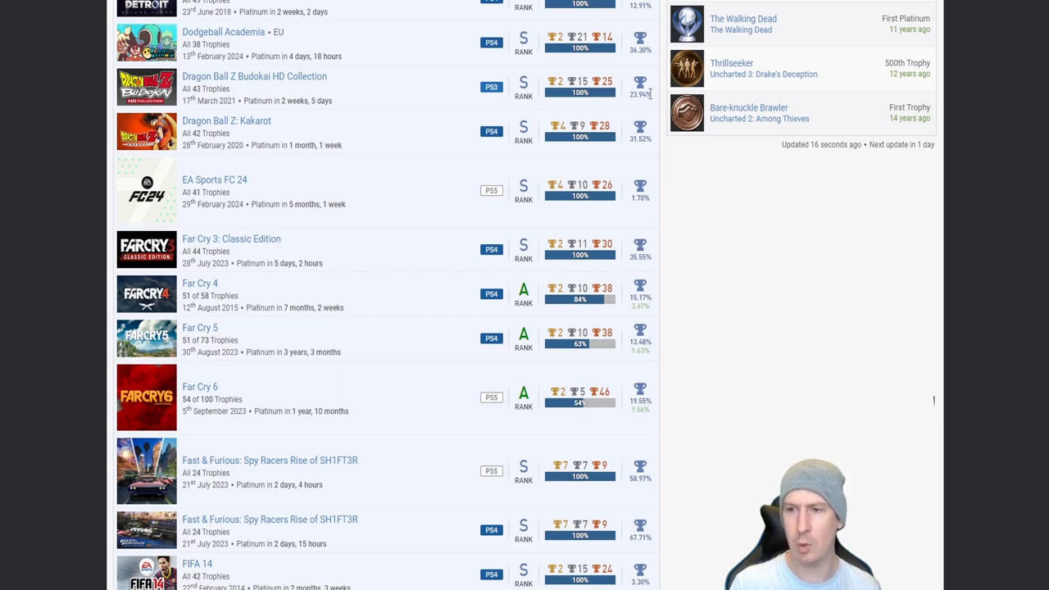
Step: Scroll slightly to show FIFA 16 beneath FIFA 14
scroll(down, 3)
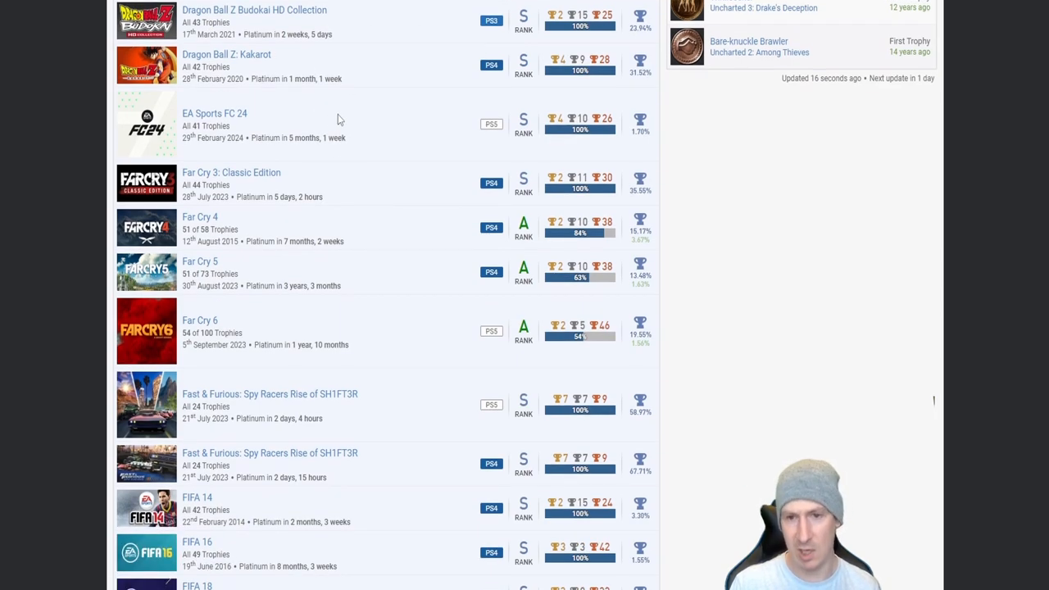
mouse_move(347, 82)
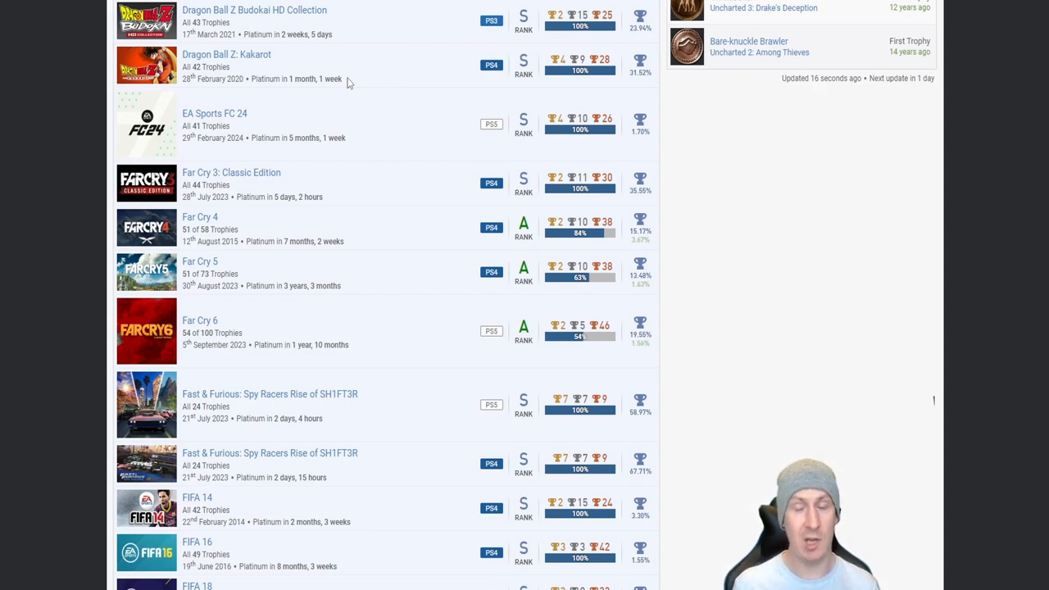
mouse_move(392, 75)
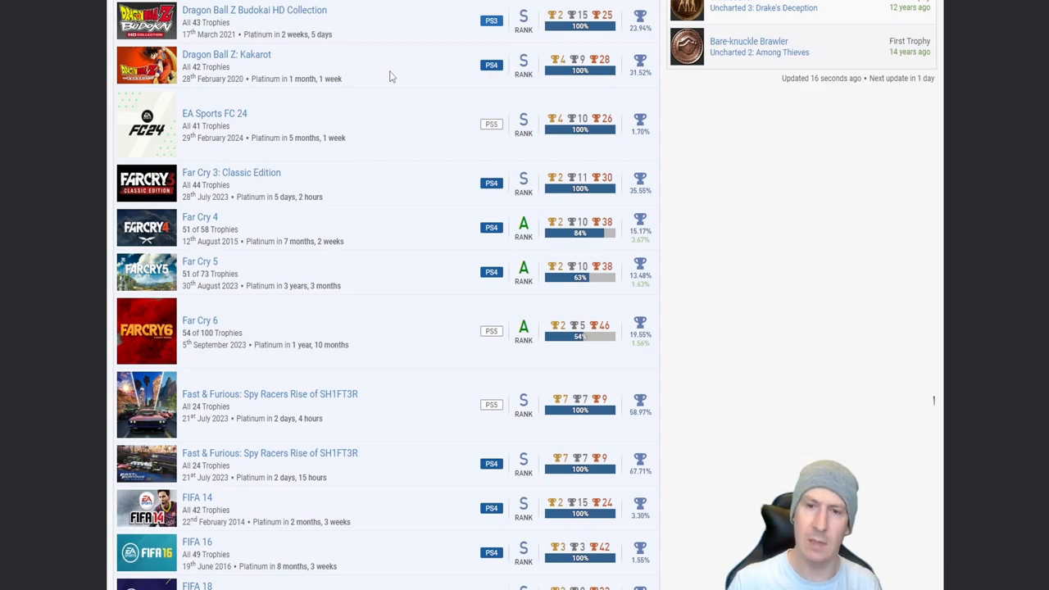
Step: Scroll down to FIFA 18 and FIFA 19 below FIFA 16
scroll(down, 3)
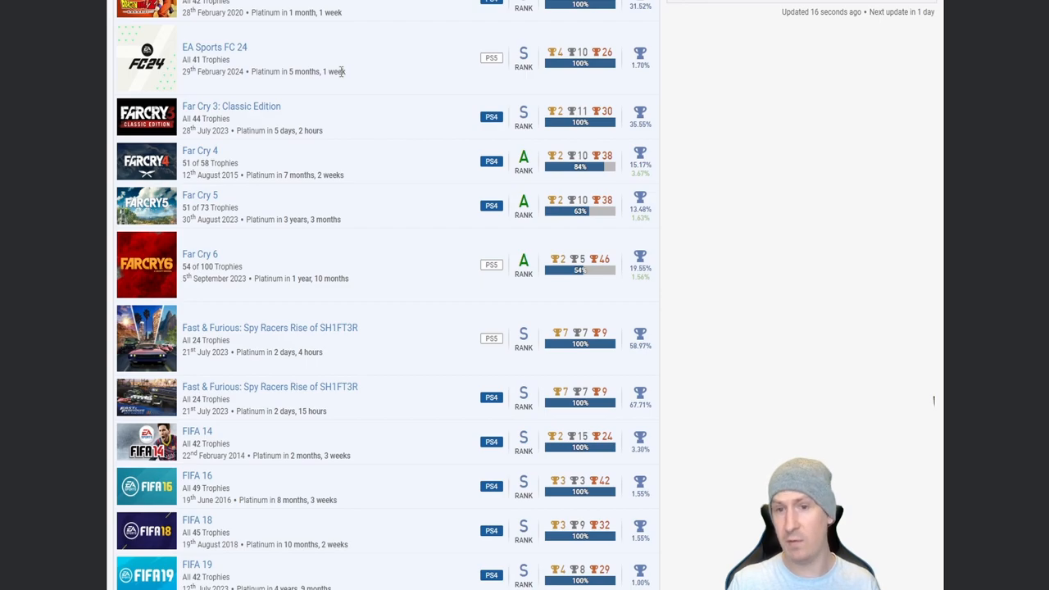
mouse_move(501, 74)
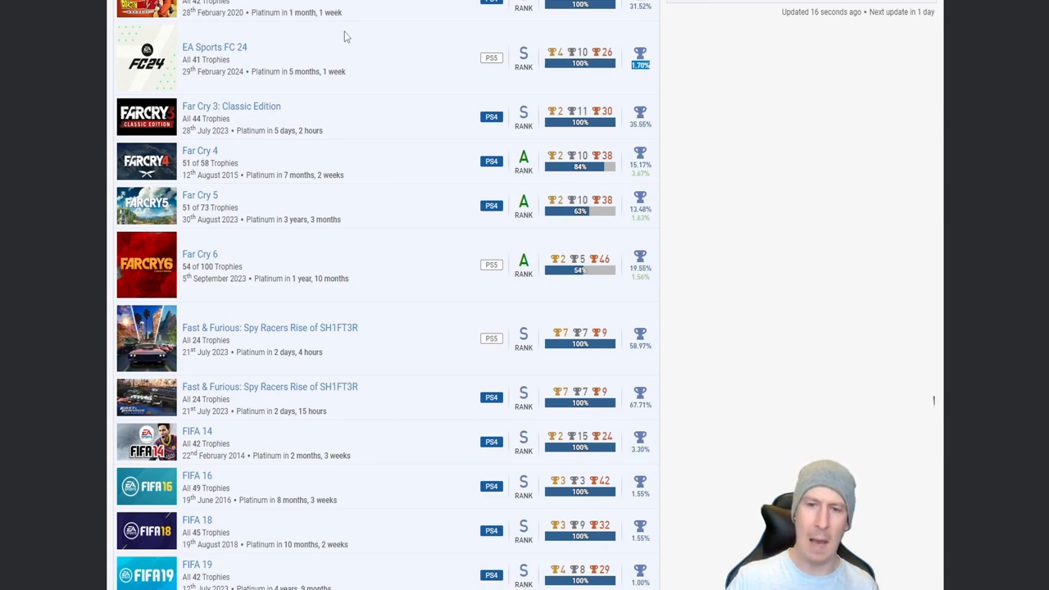
mouse_move(414, 68)
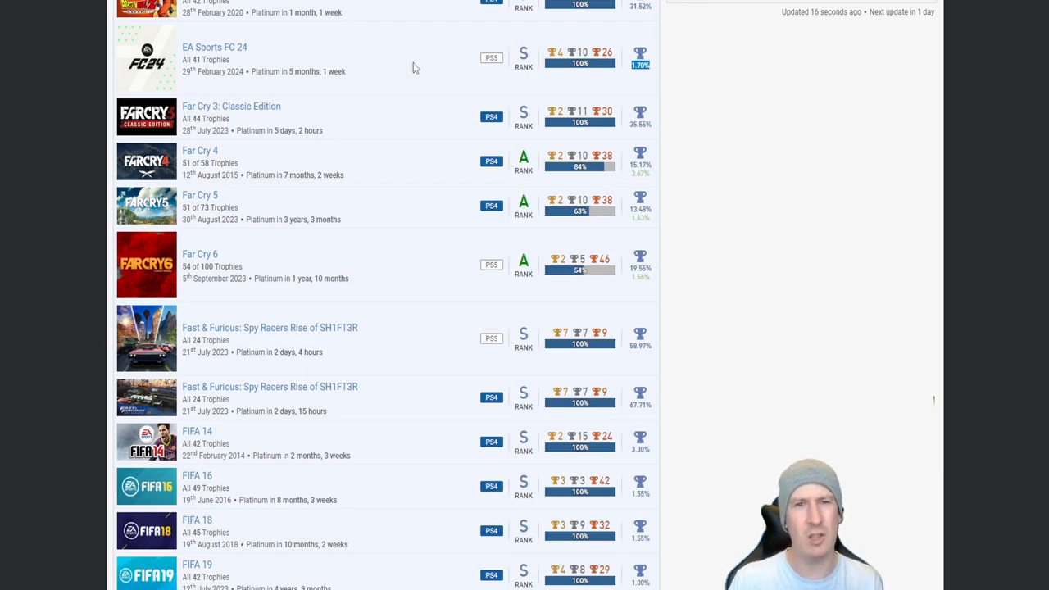
mouse_move(420, 68)
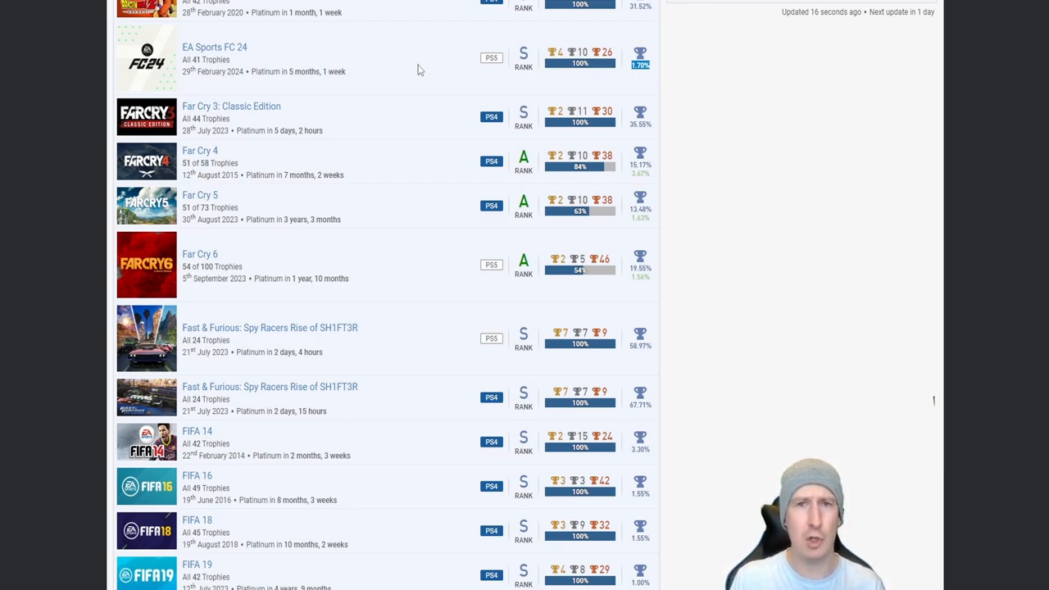
mouse_move(432, 129)
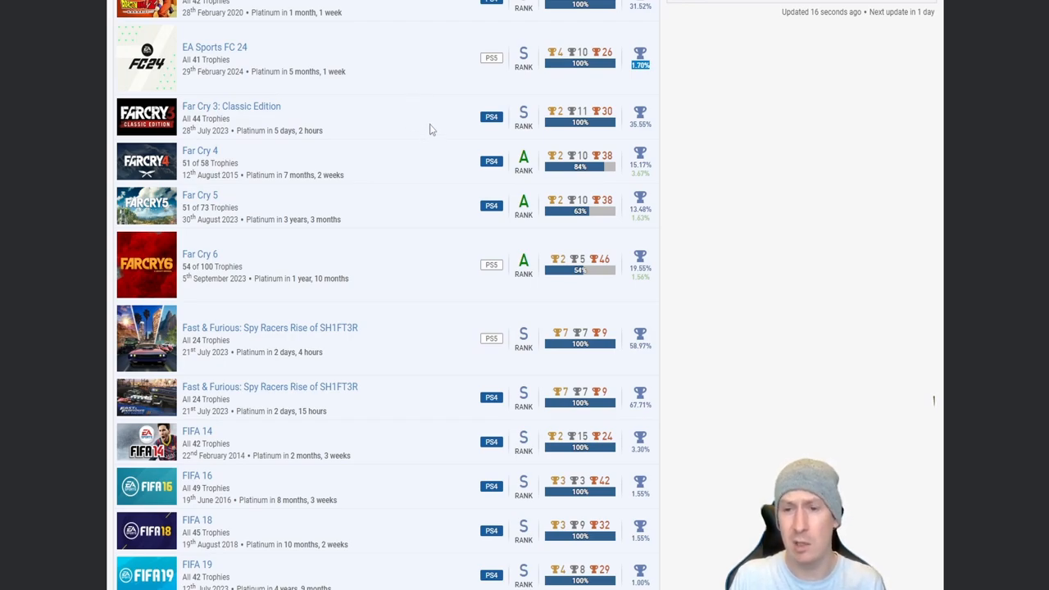
mouse_move(393, 76)
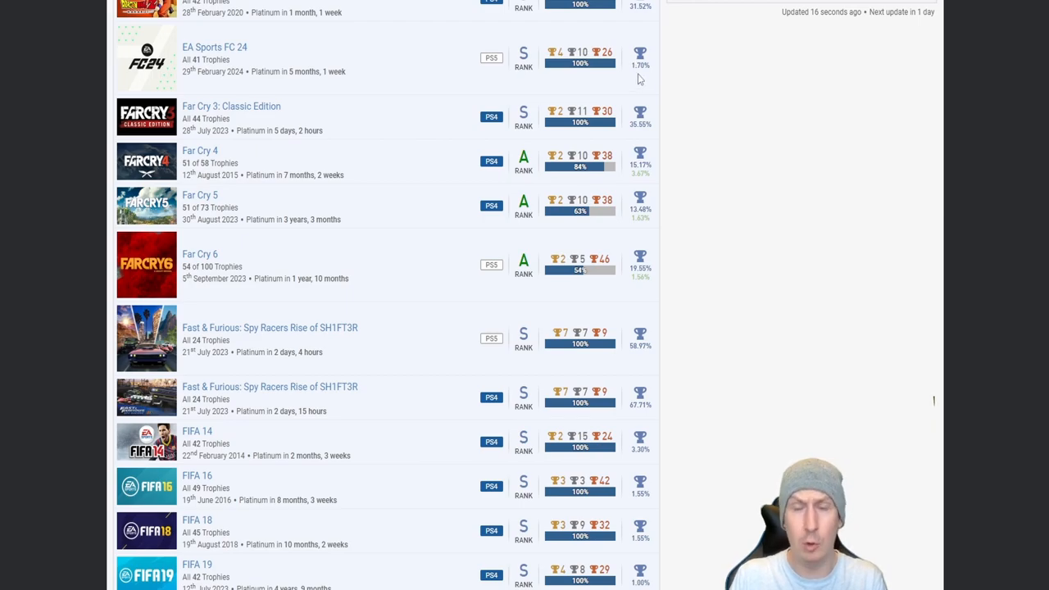
mouse_move(340, 92)
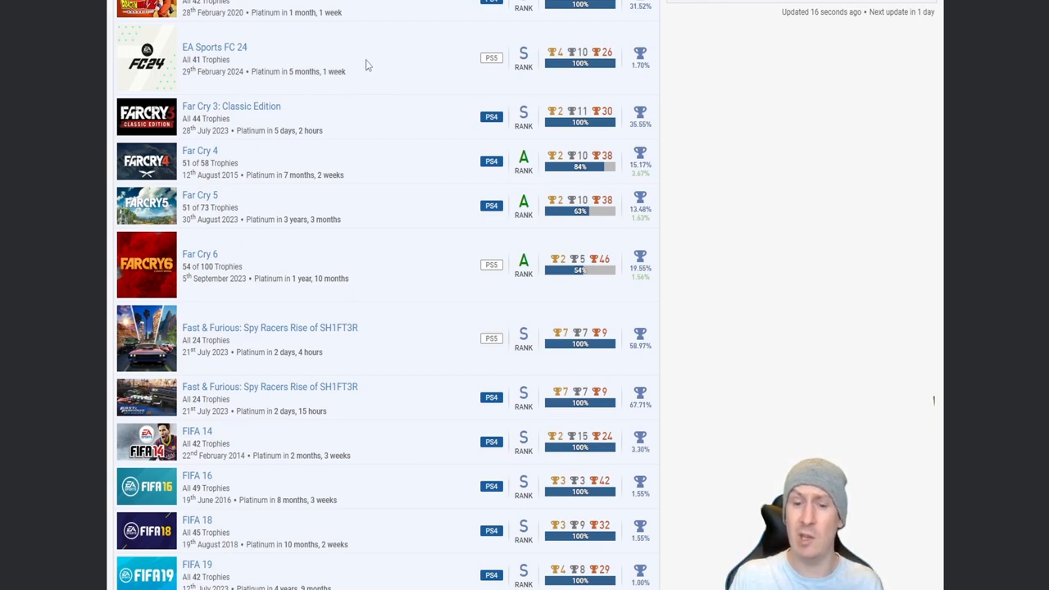
scroll(down, 3)
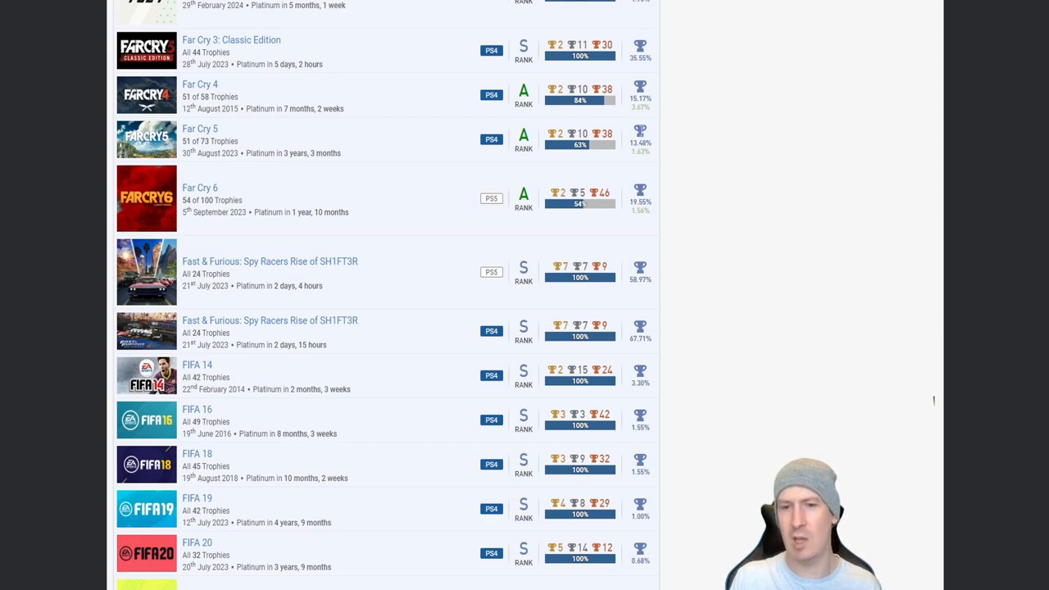
mouse_move(386, 65)
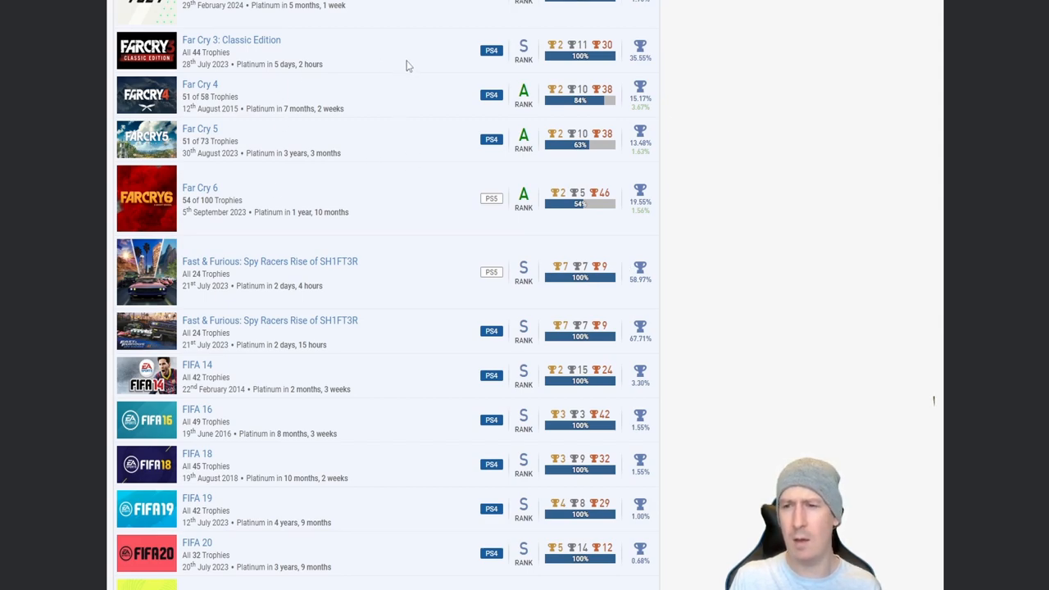
mouse_move(617, 54)
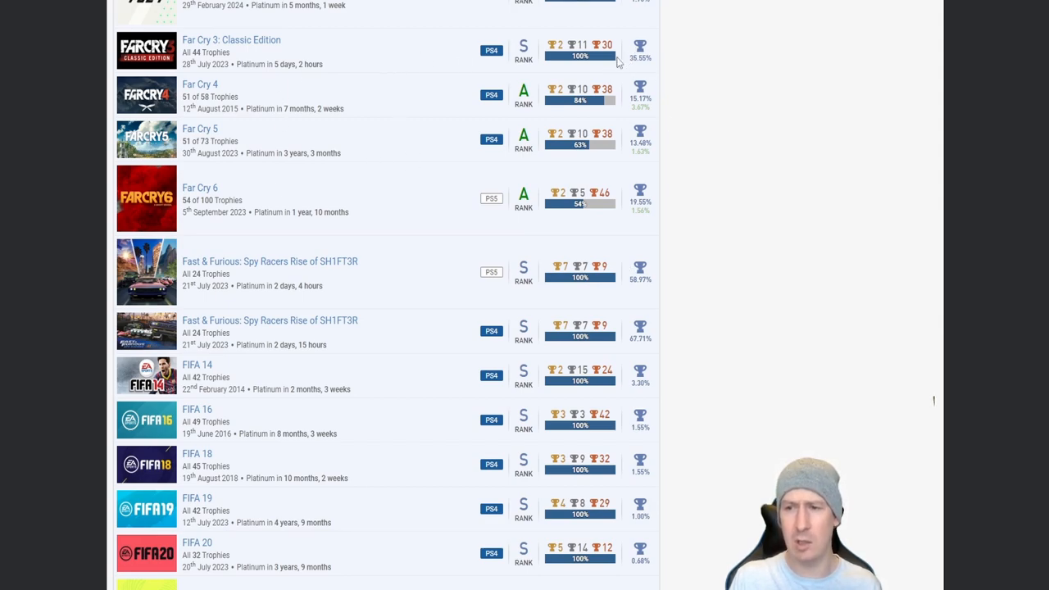
mouse_move(258, 42)
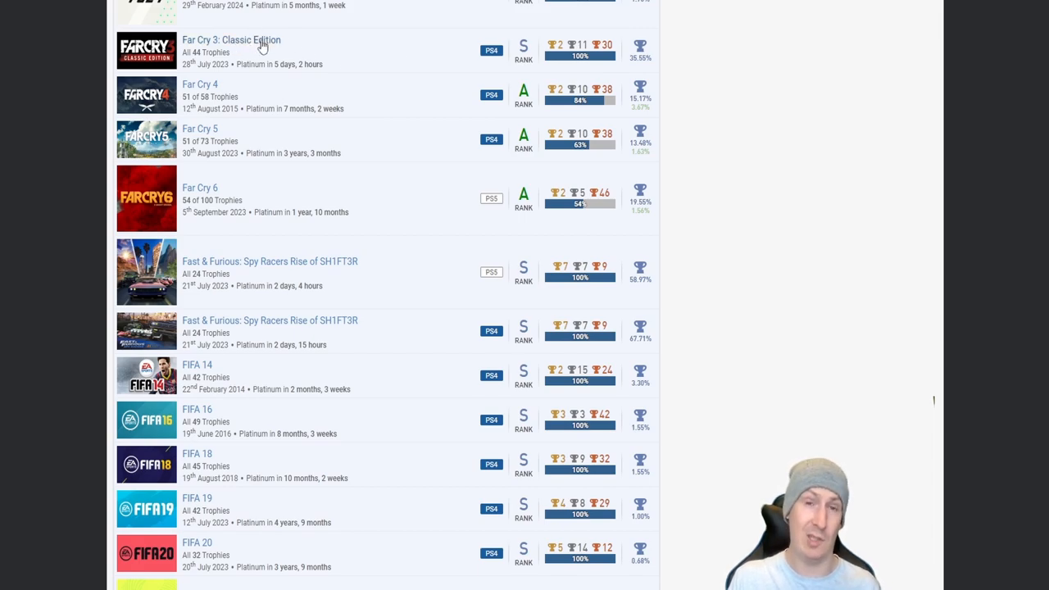
mouse_move(318, 96)
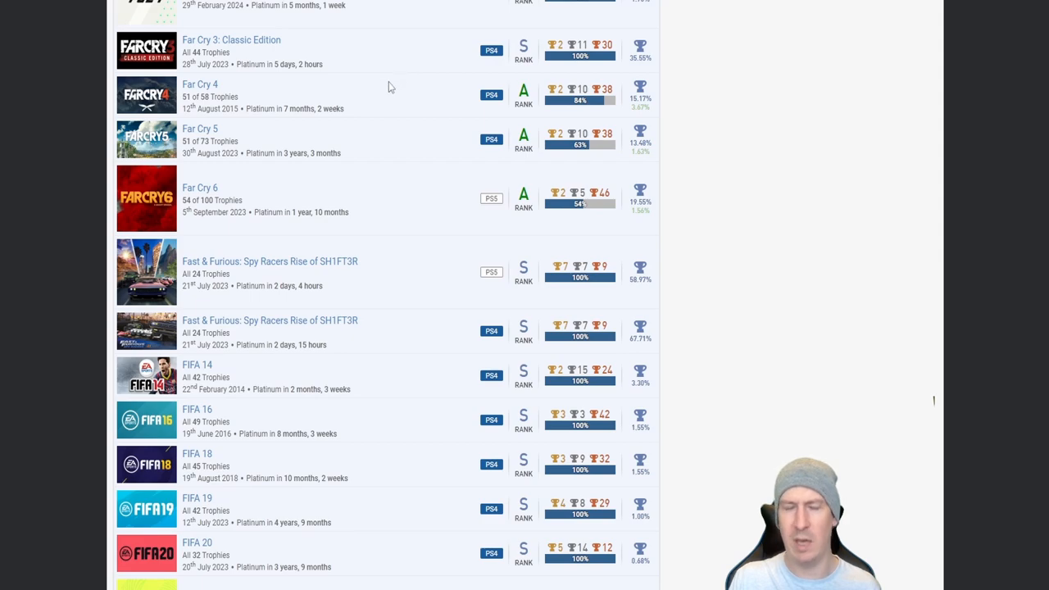
mouse_move(621, 102)
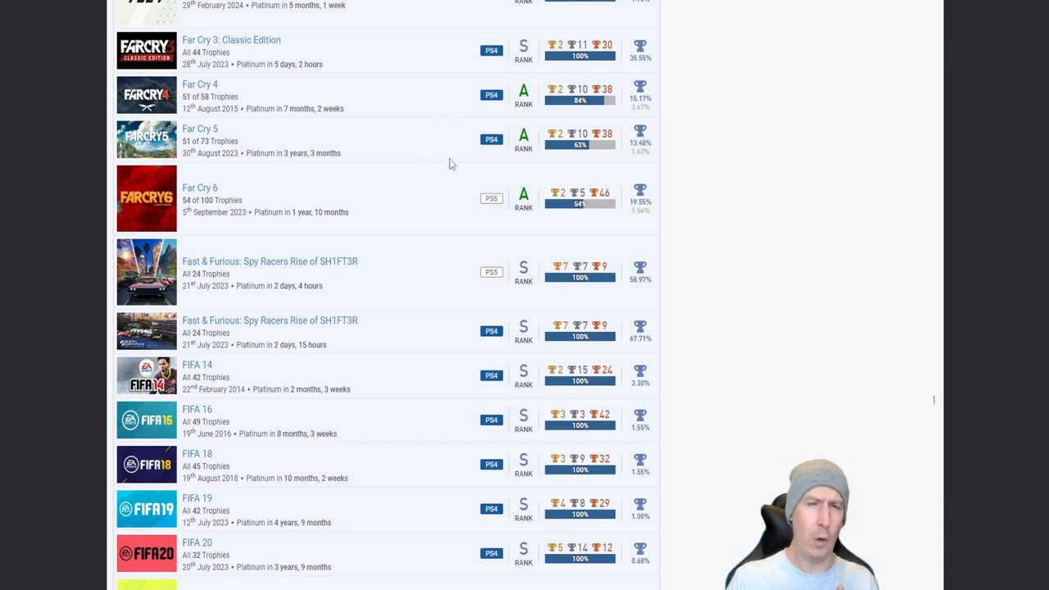
mouse_move(439, 169)
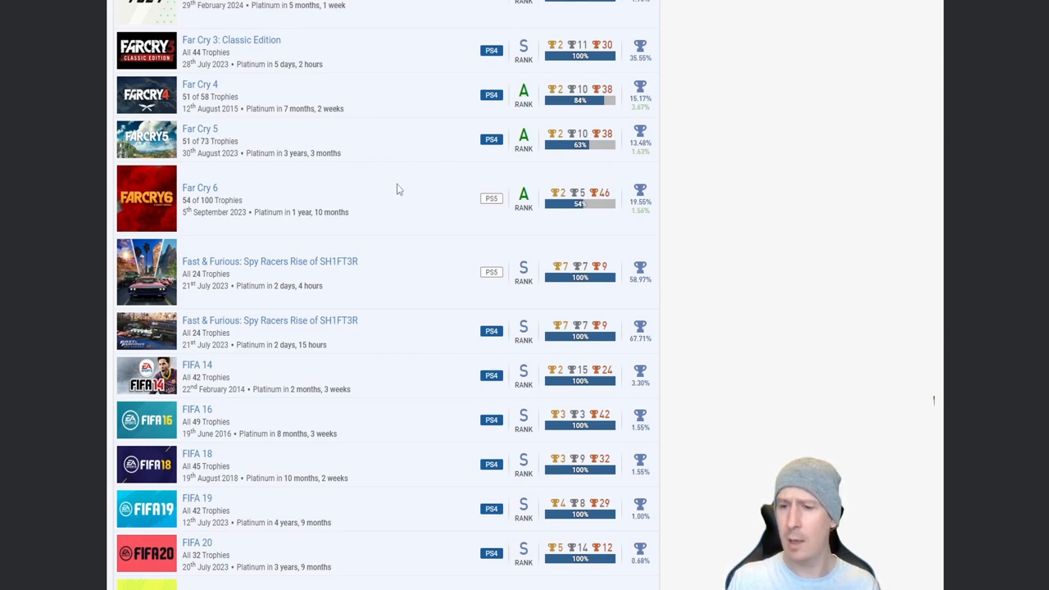
mouse_move(387, 210)
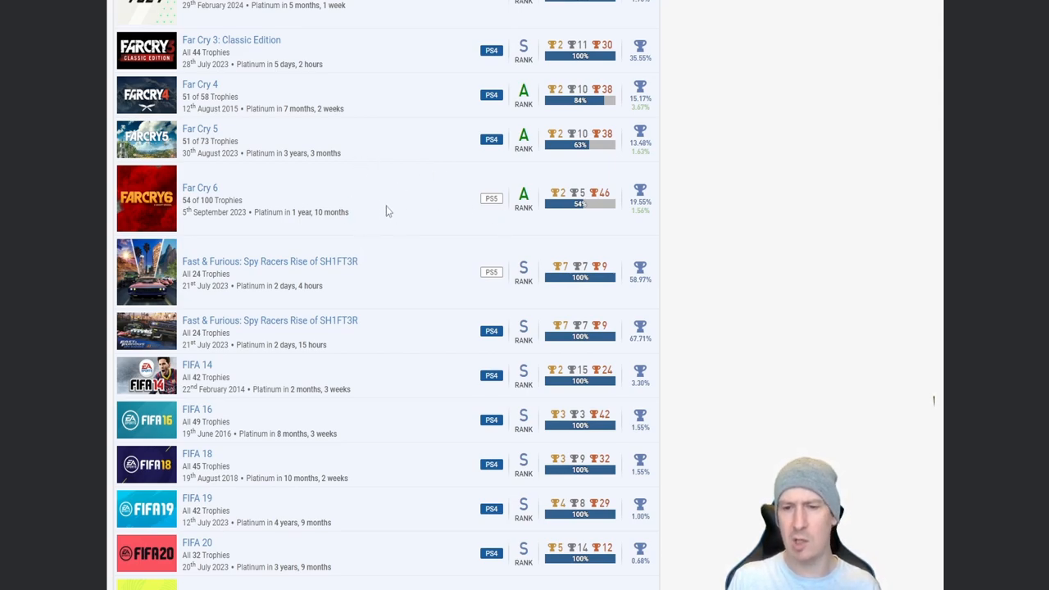
mouse_move(415, 192)
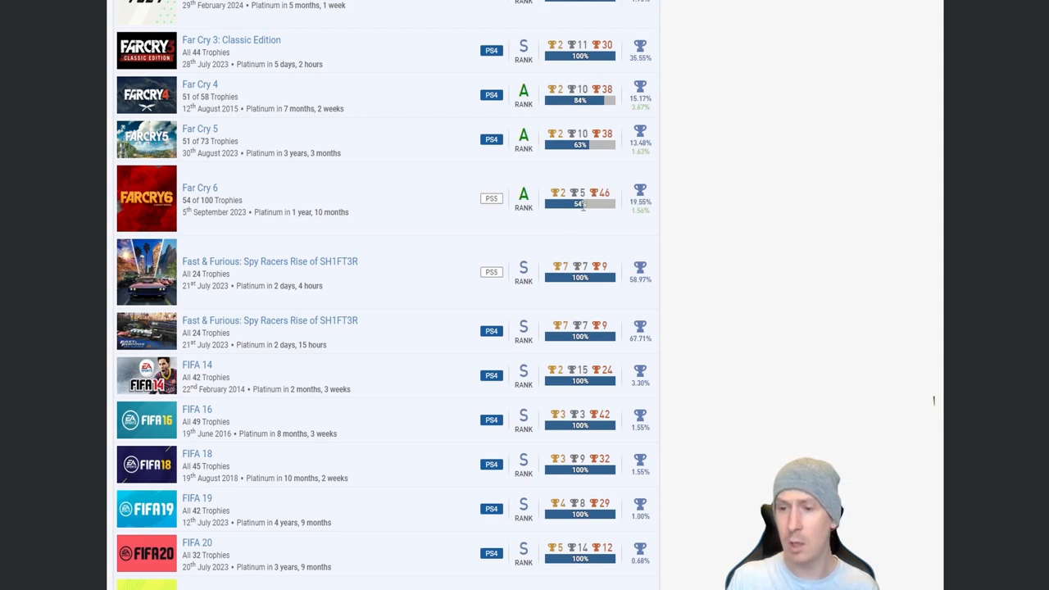
mouse_move(602, 207)
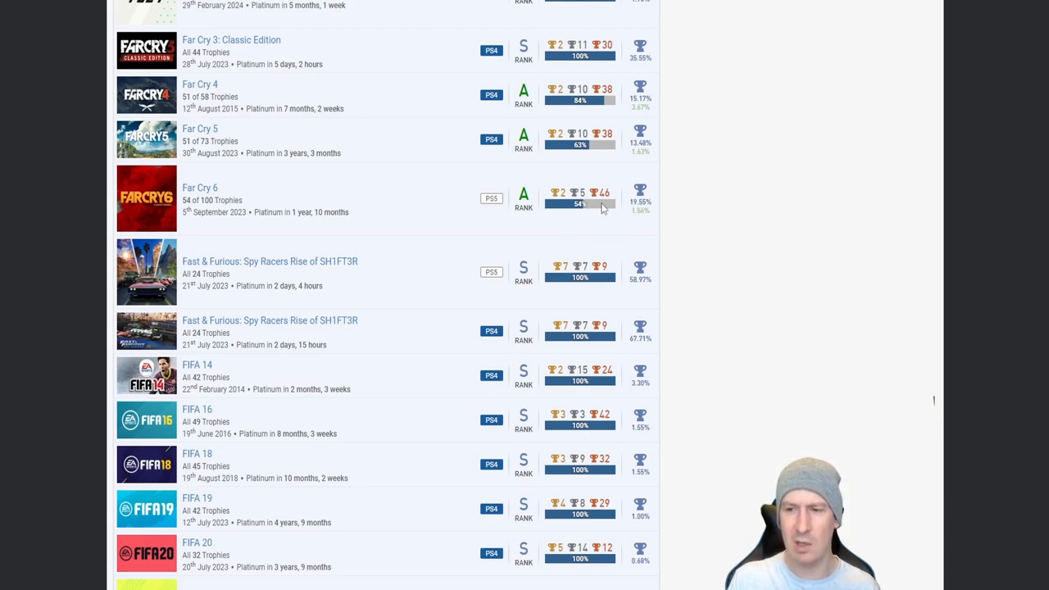
mouse_move(435, 189)
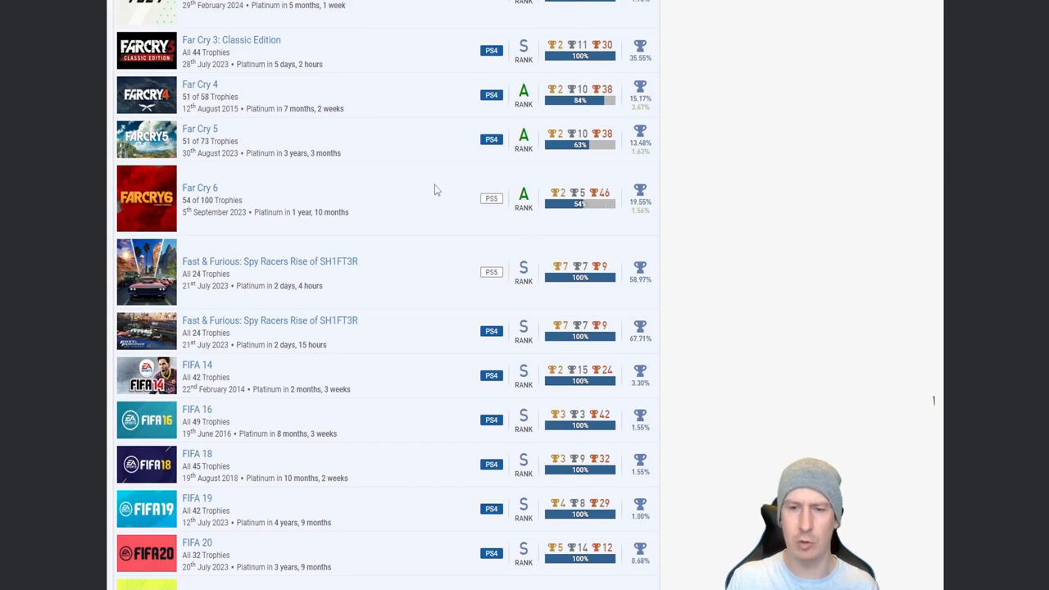
Step: Scroll the games list so FIFA 22 and FIFA 23 show below FIFA 20
scroll(down, 3)
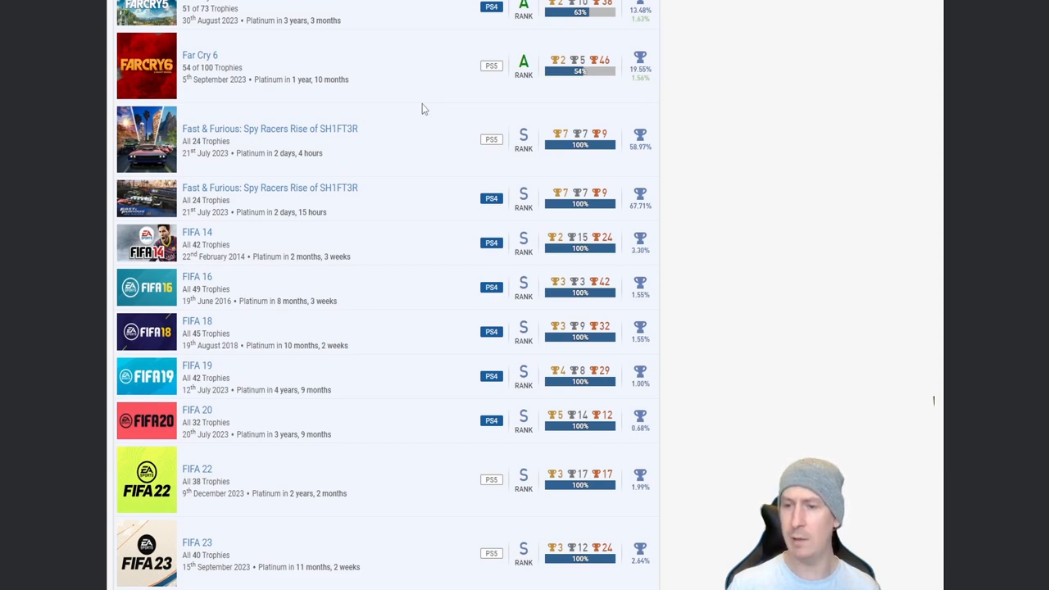
mouse_move(293, 140)
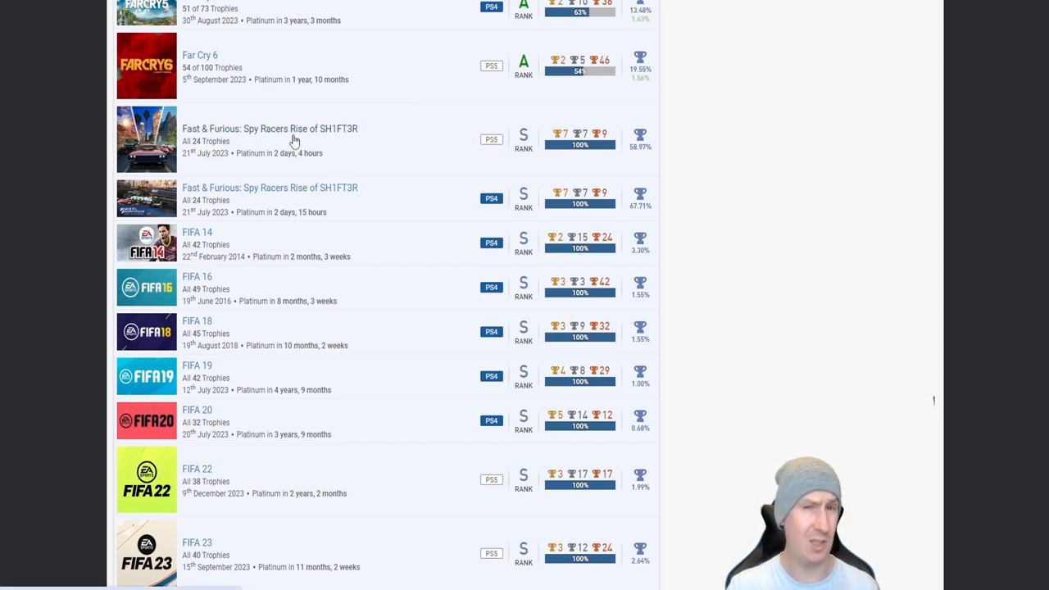
mouse_move(326, 164)
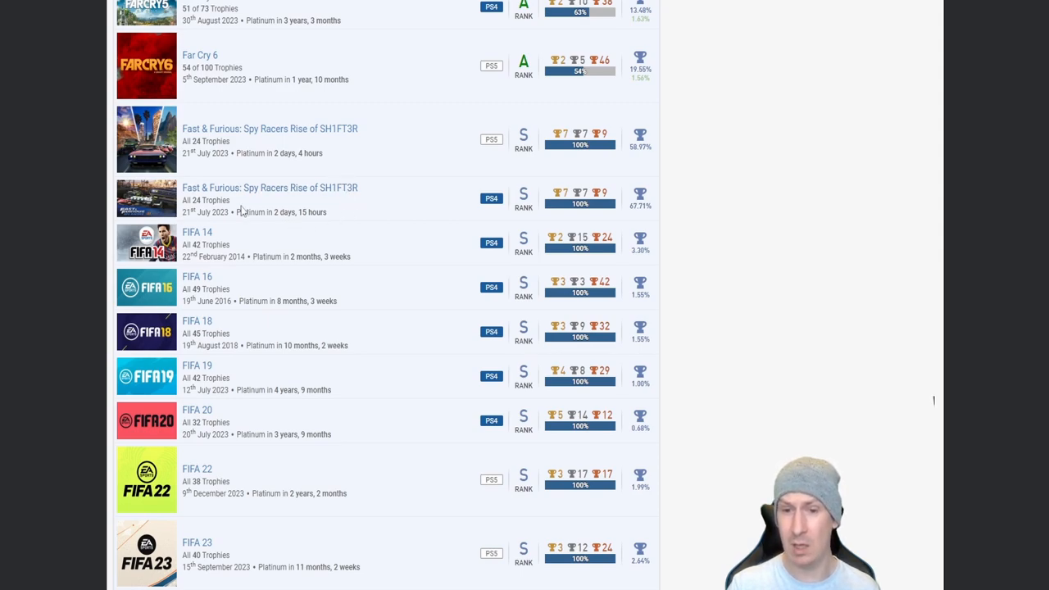
mouse_move(273, 211)
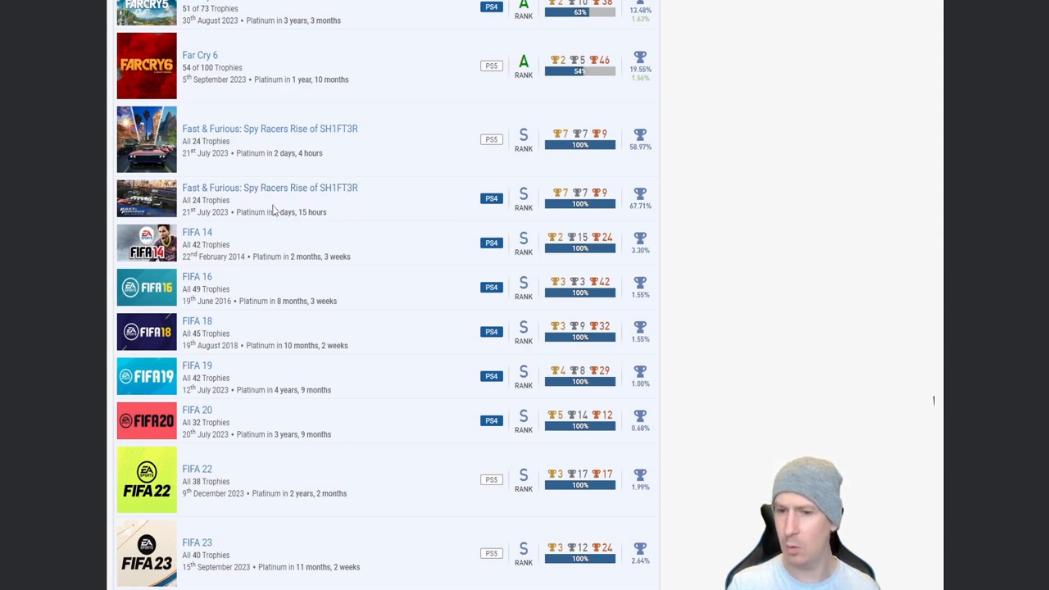
mouse_move(211, 137)
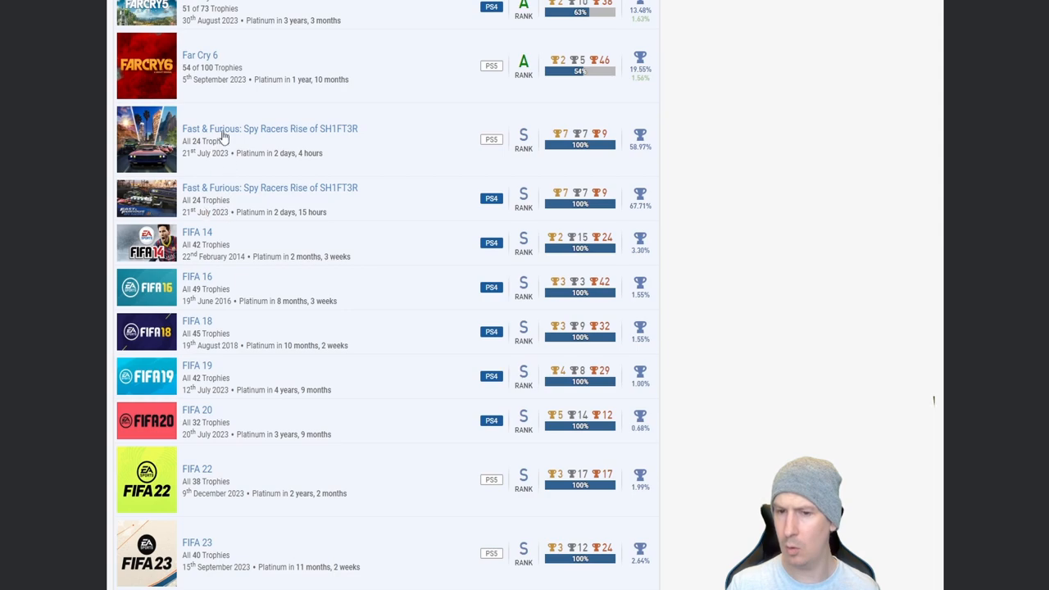
mouse_move(206, 201)
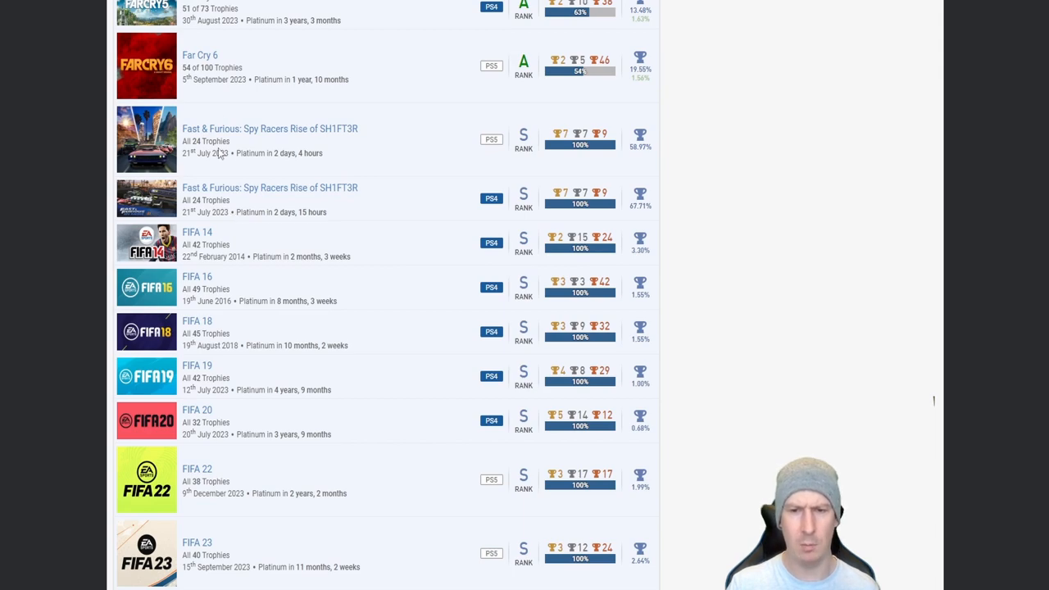
mouse_move(318, 167)
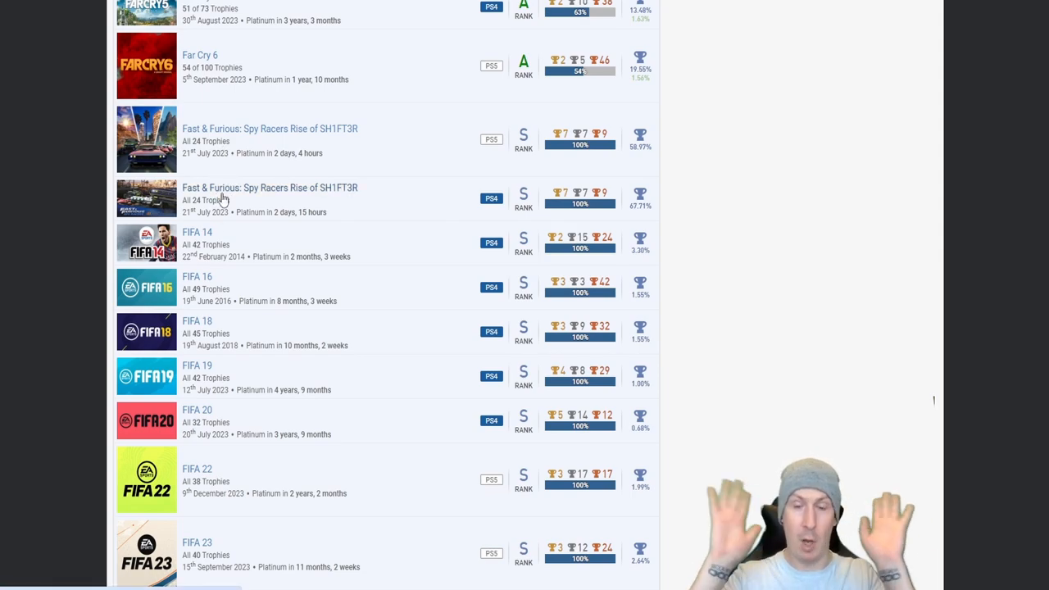
Step: Scroll past FIFA 23 to Final Fantasy XV, Football Manager 2023, Game of Thrones and Ghost of Tsushima
scroll(down, 3)
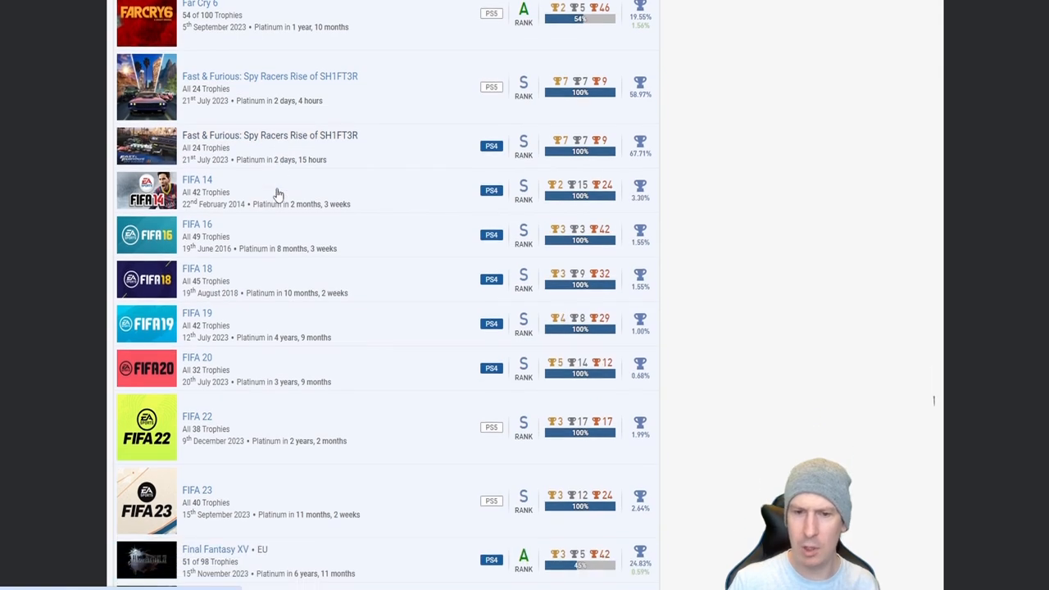
scroll(down, 3)
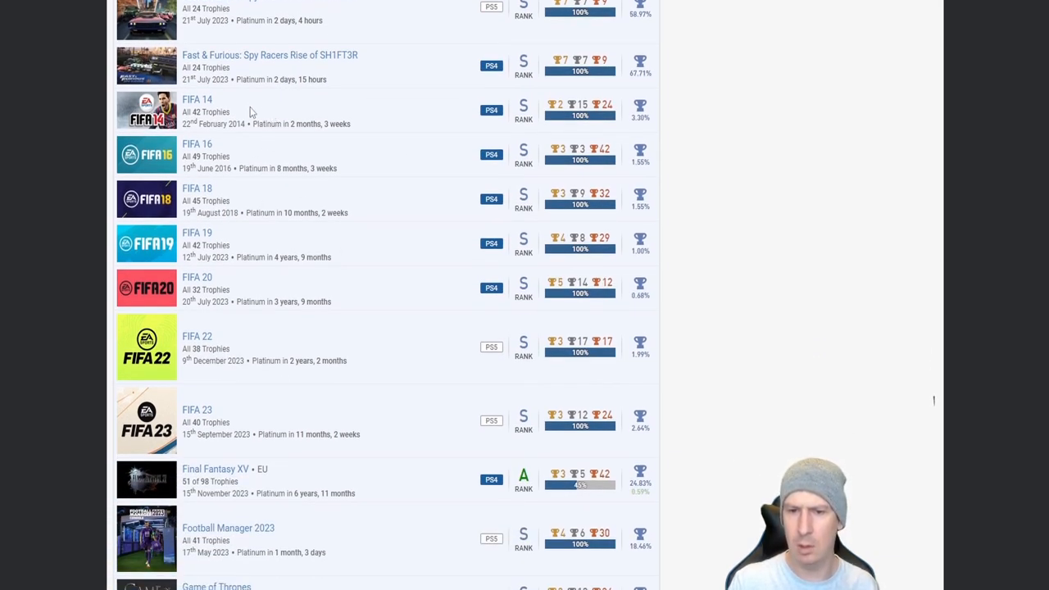
mouse_move(244, 249)
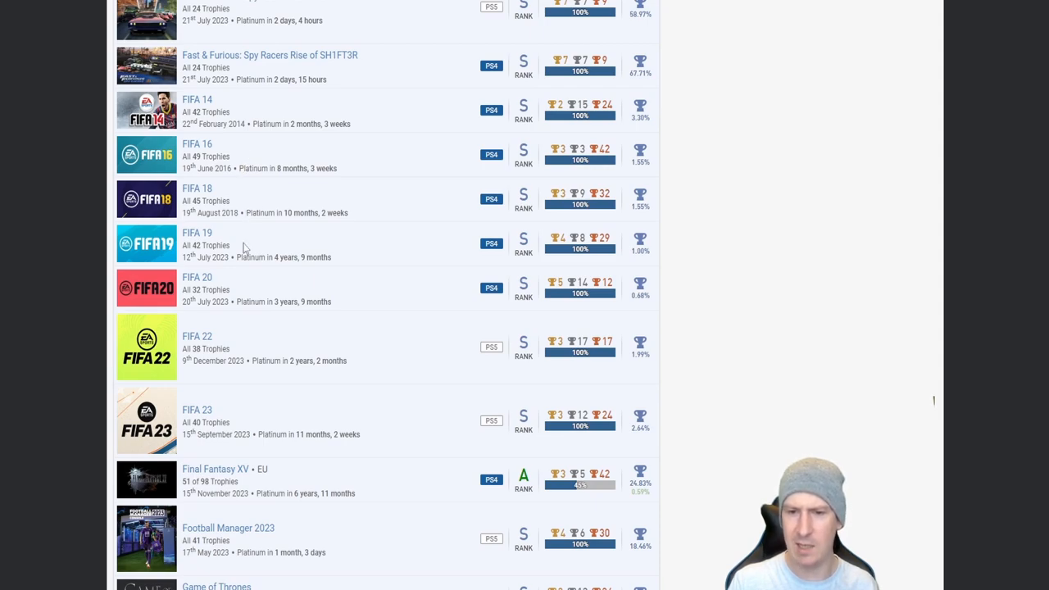
mouse_move(242, 420)
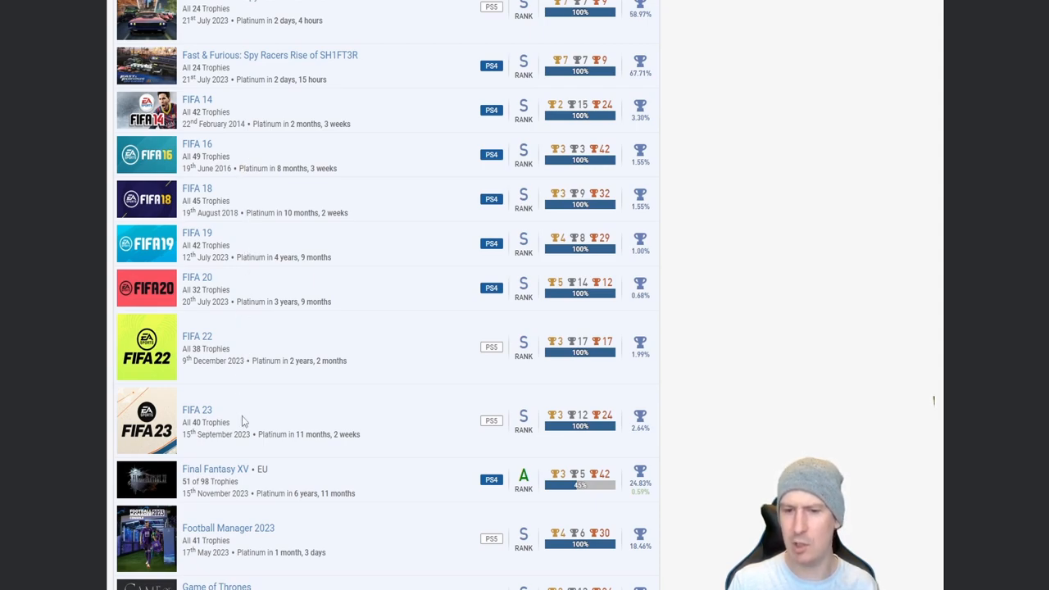
mouse_move(269, 416)
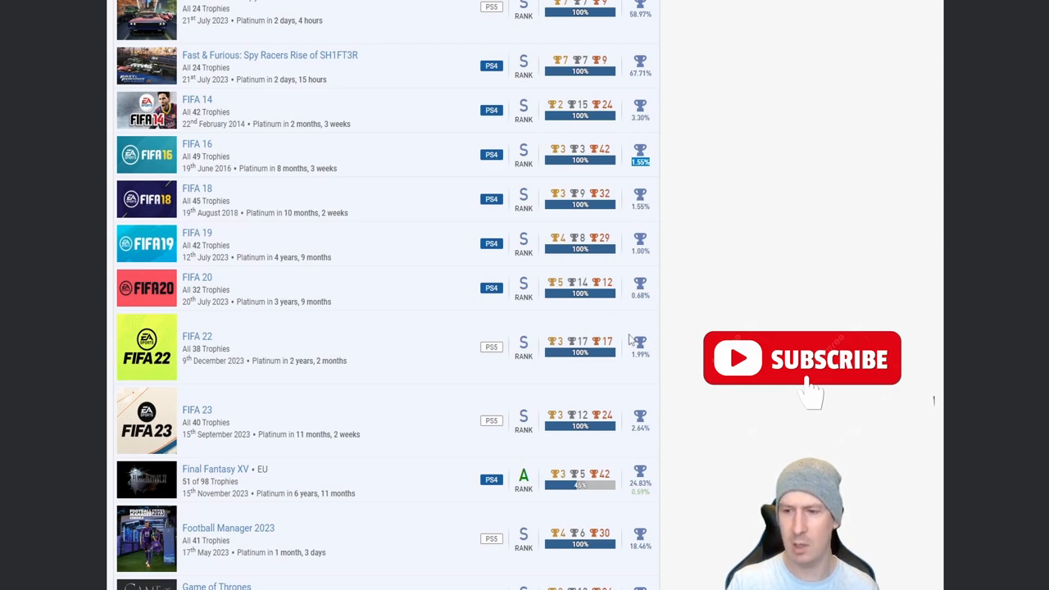
mouse_move(346, 409)
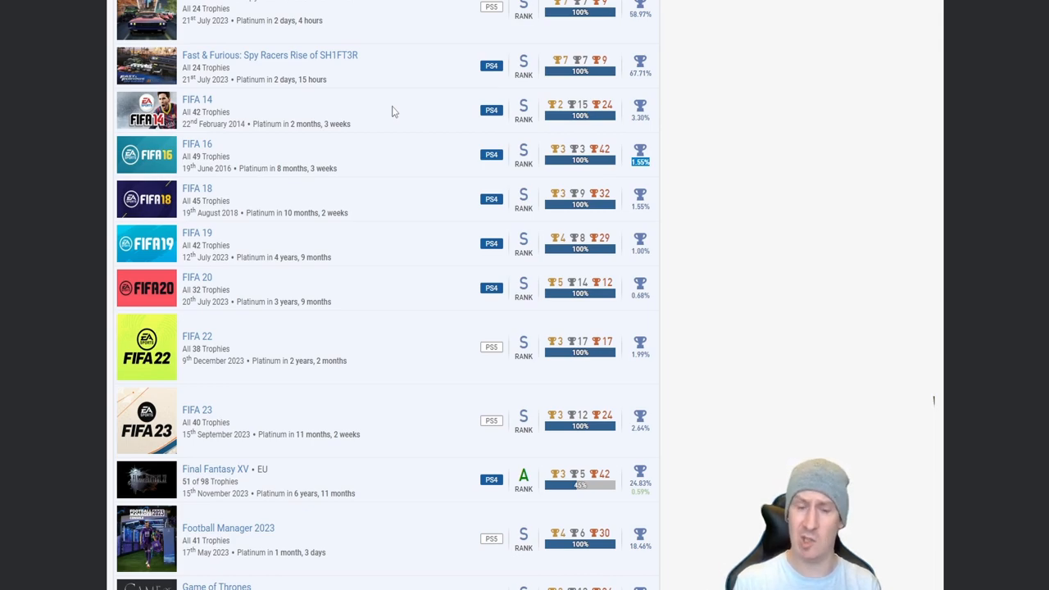
mouse_move(446, 145)
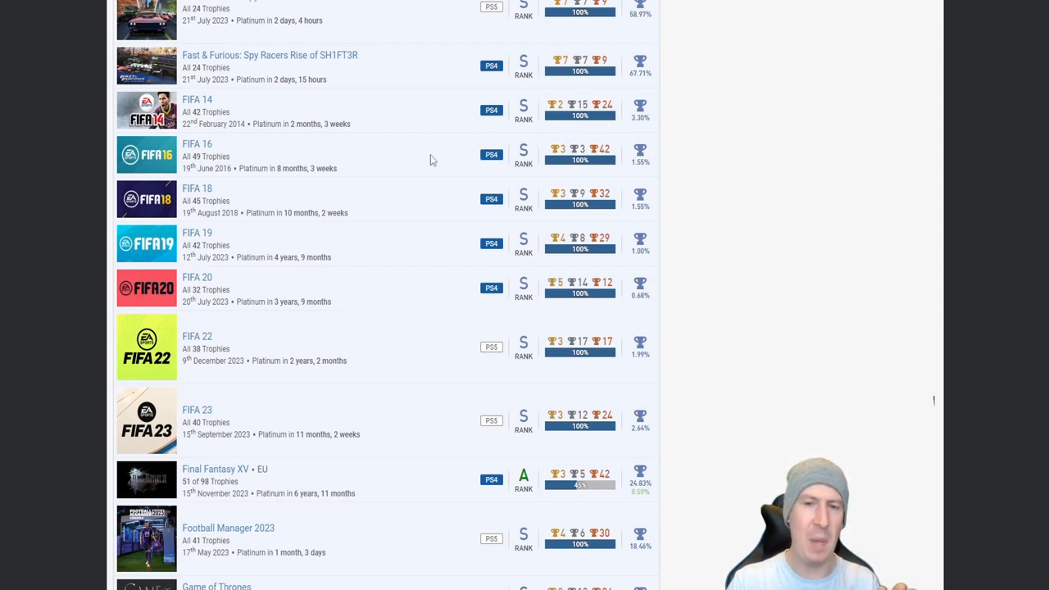
mouse_move(407, 165)
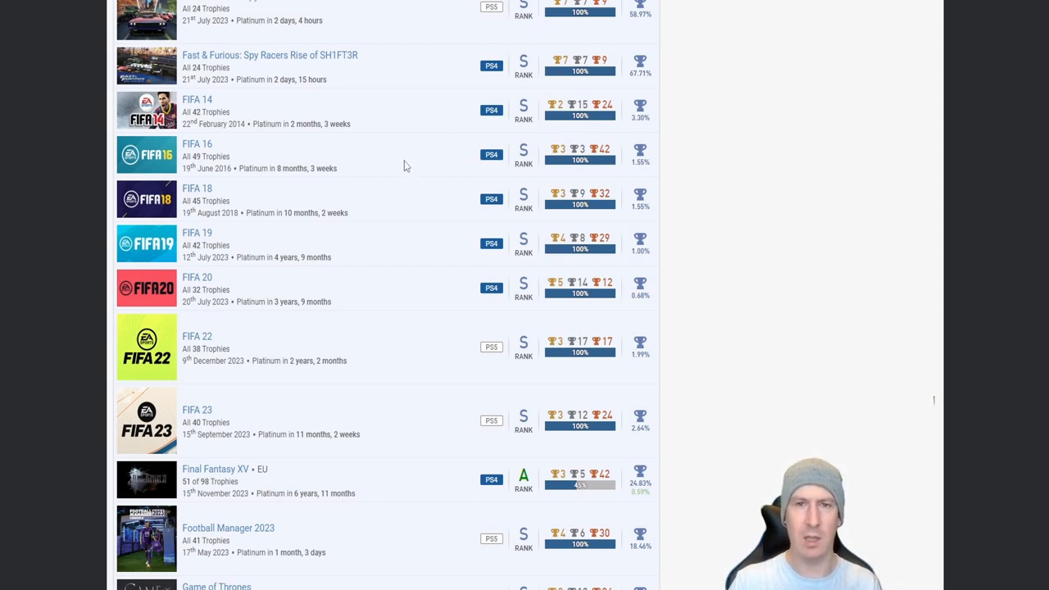
scroll(down, 3)
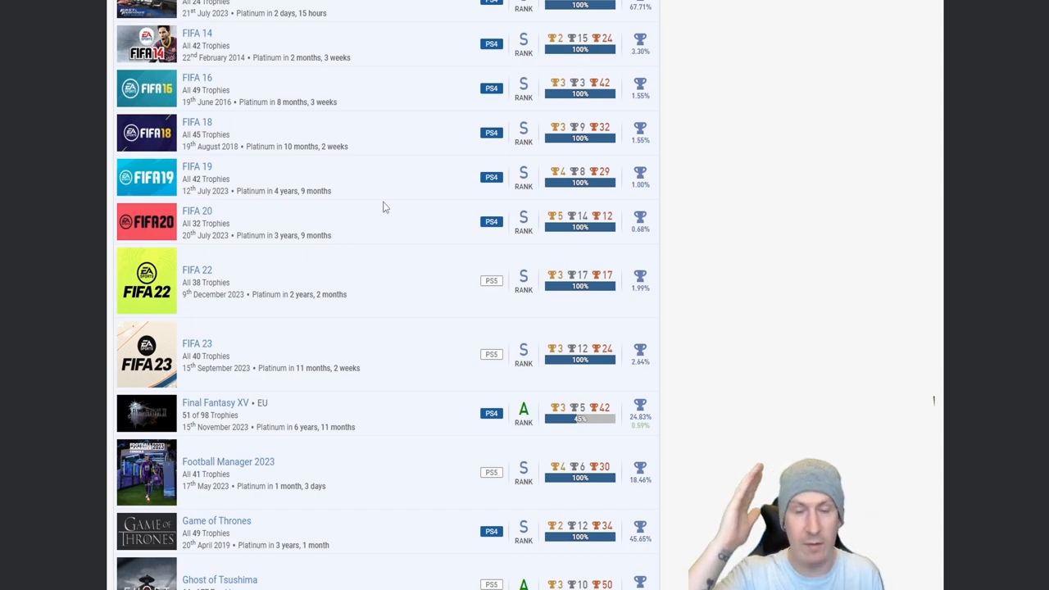
Step: Scroll to Goat Simulator through Halloween Puzzle, marking Final Fantasy XV's 51 of 98 trophy count
scroll(down, 3)
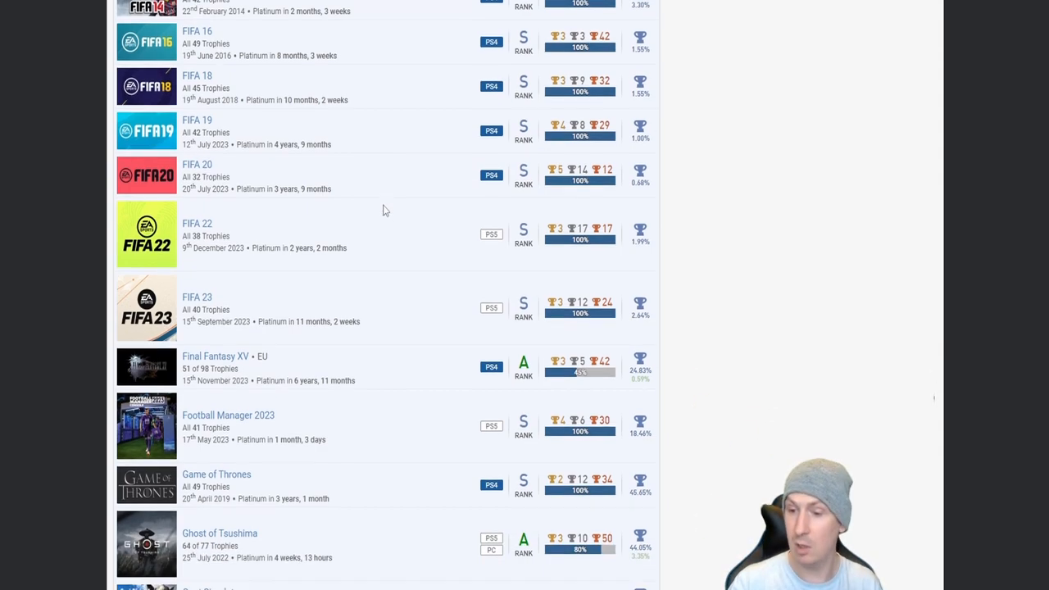
scroll(down, 3)
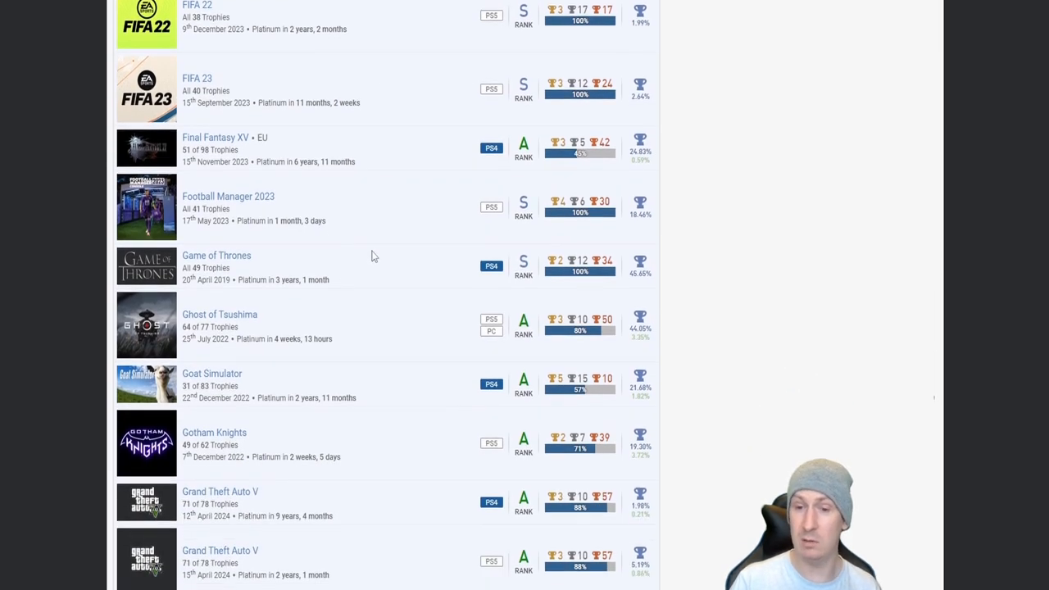
mouse_move(344, 148)
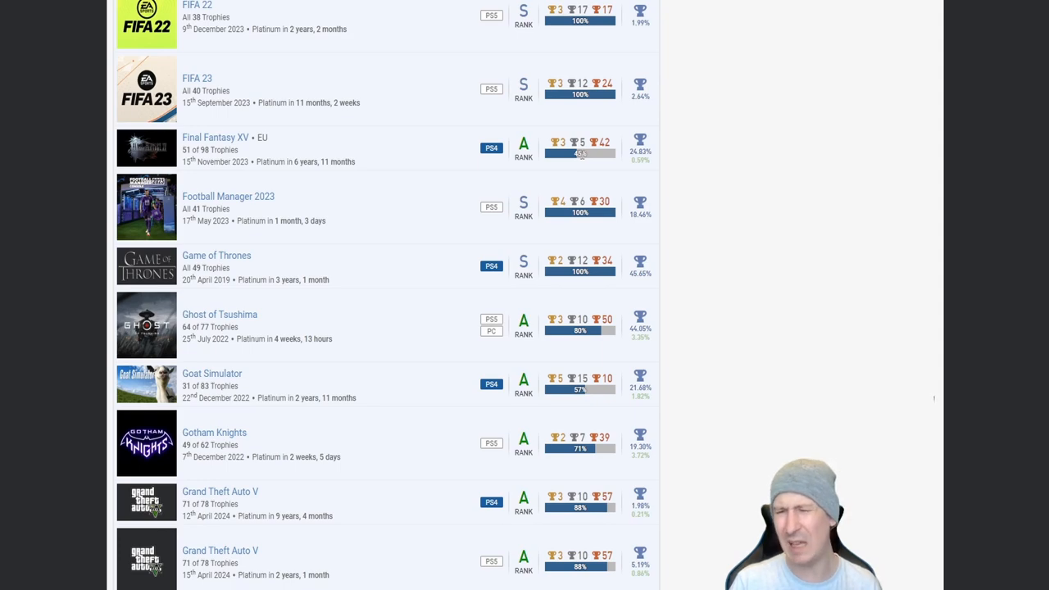
mouse_move(603, 160)
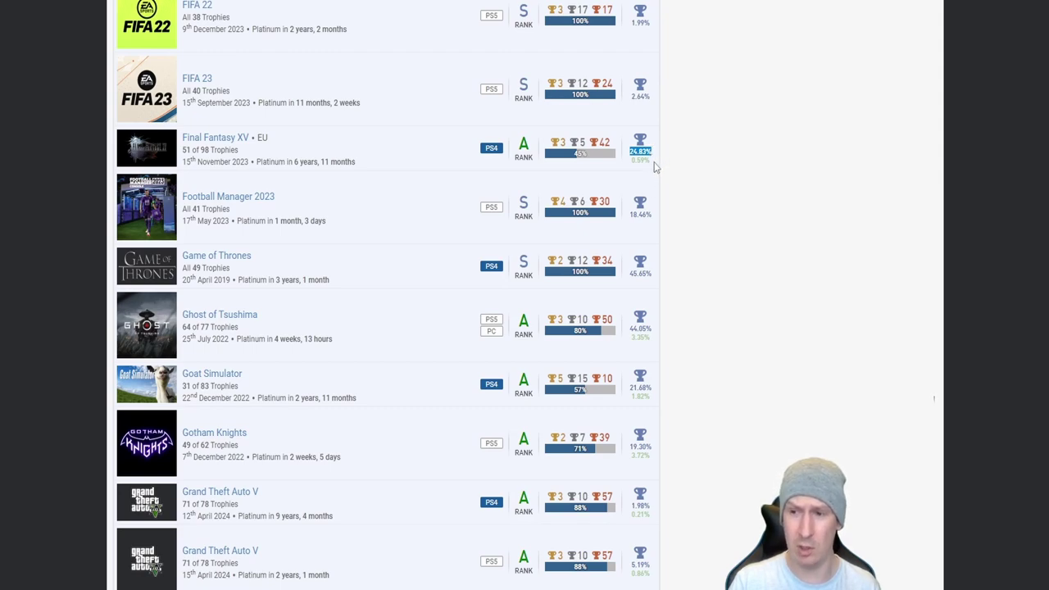
mouse_move(646, 173)
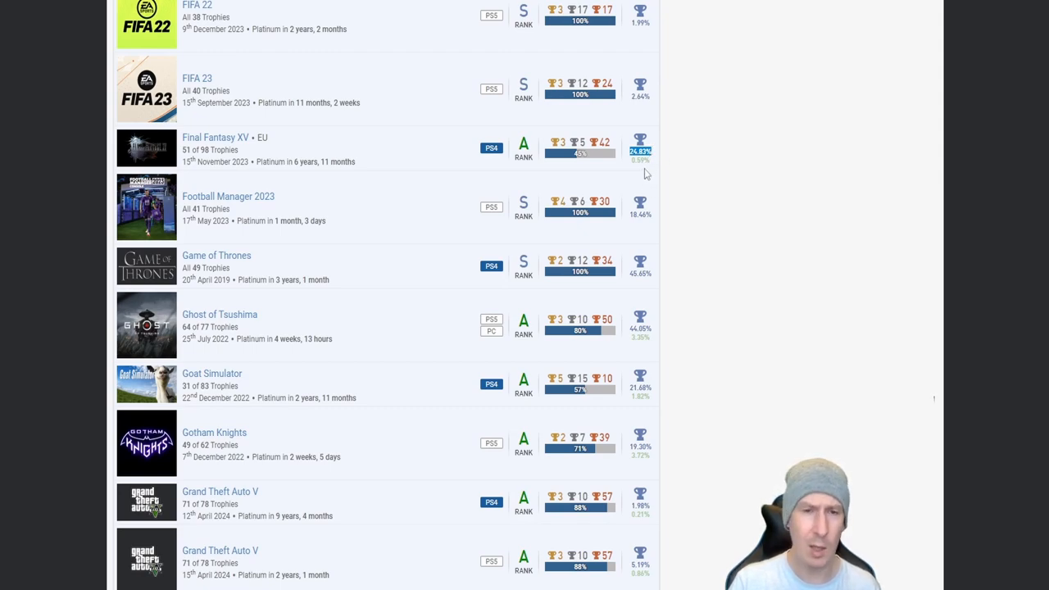
double_click(209, 150)
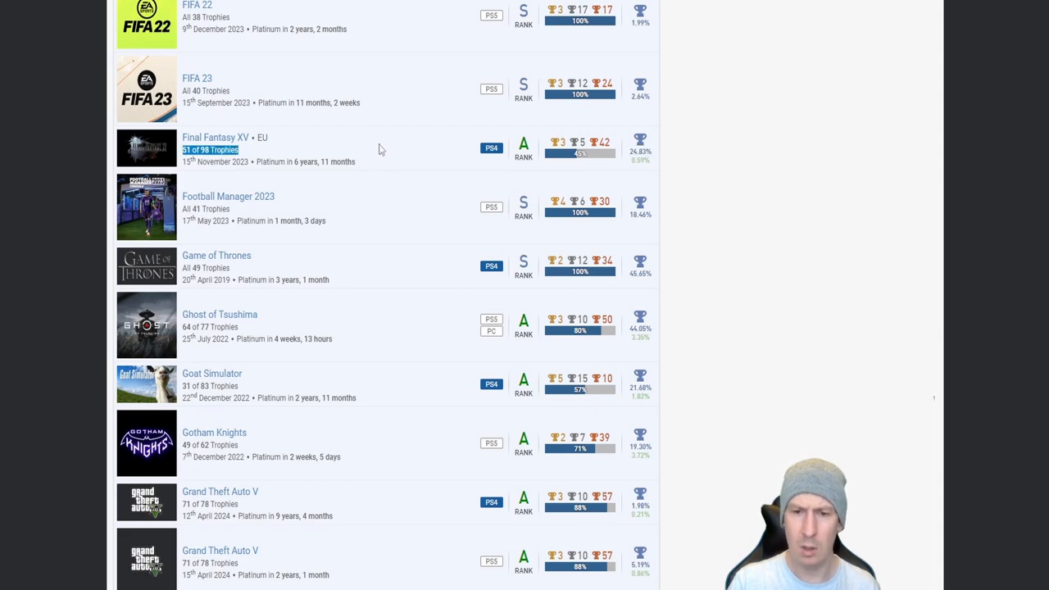
scroll(down, 3)
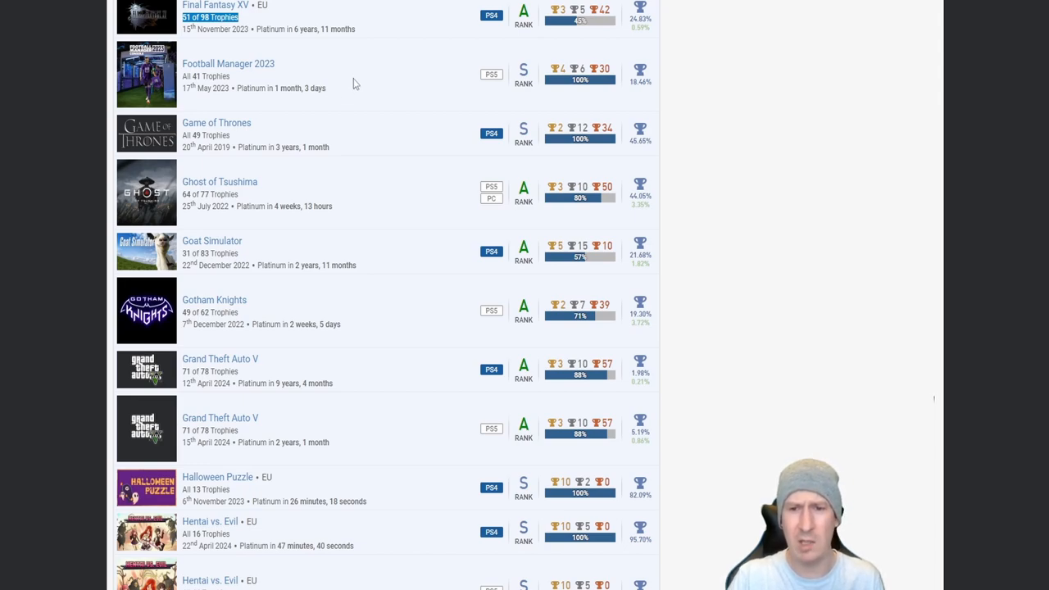
Step: Scroll the list so both Hentai vs. Evil entries, High on Life and Hogwarts Legacy appear
scroll(down, 3)
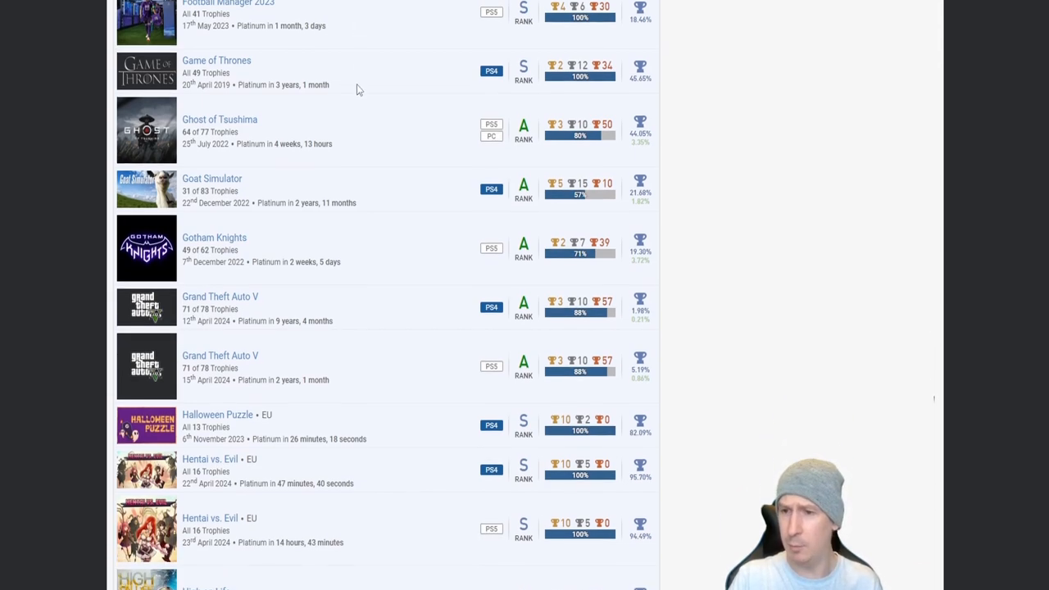
scroll(down, 3)
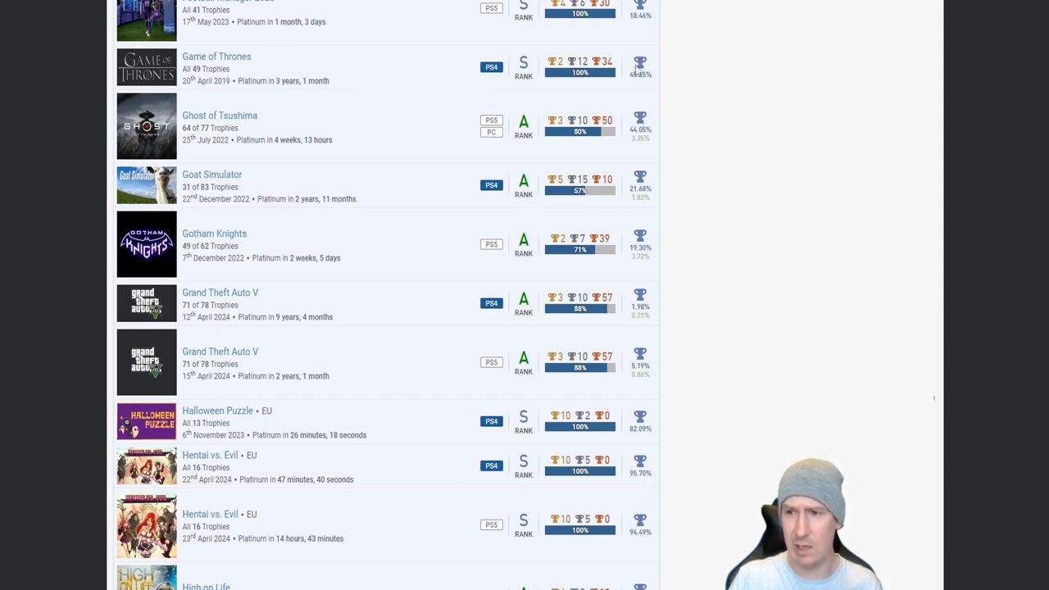
scroll(down, 3)
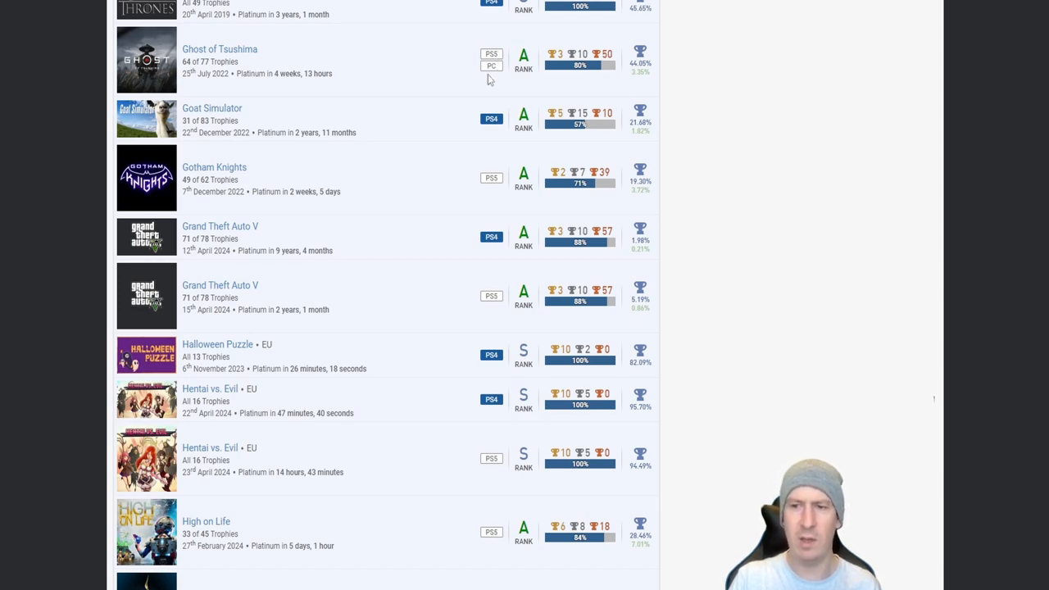
scroll(down, 3)
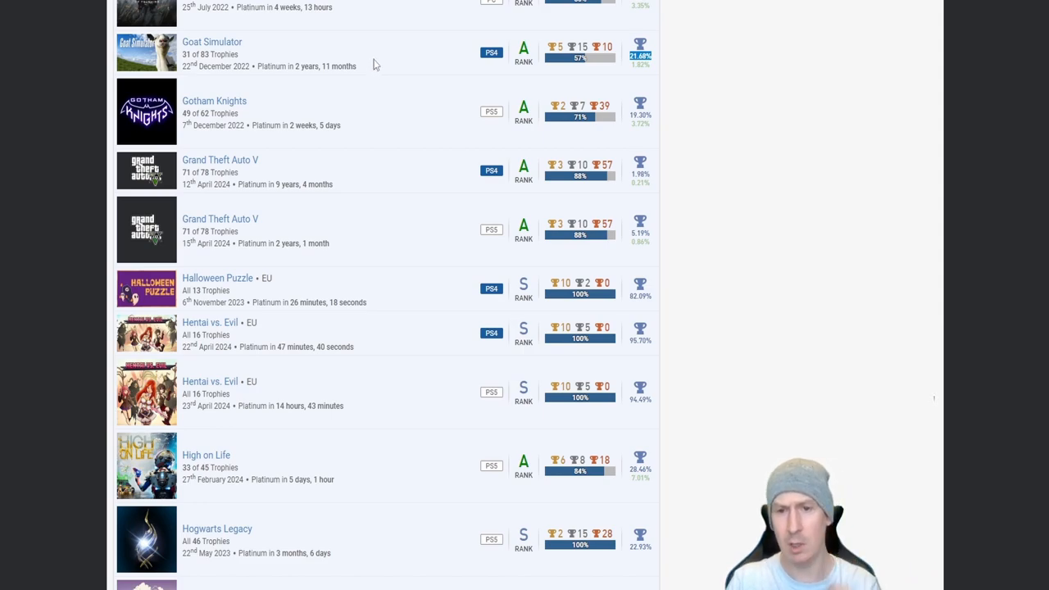
Step: Scroll past Grand Theft Auto V to I Am Dead, inFamous: Second Son and both Lake entries
scroll(down, 3)
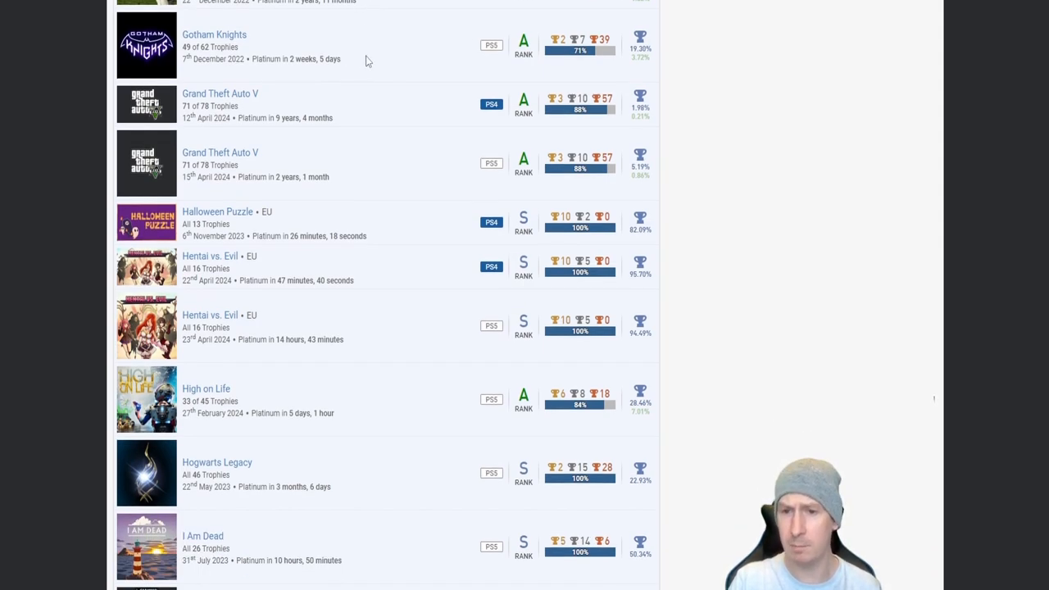
mouse_move(409, 41)
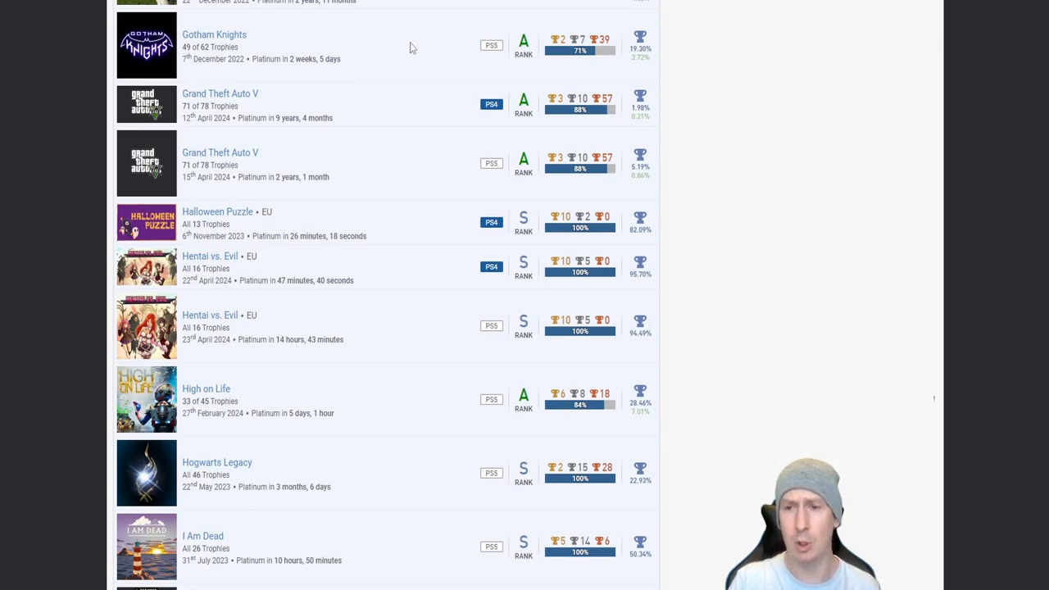
mouse_move(439, 59)
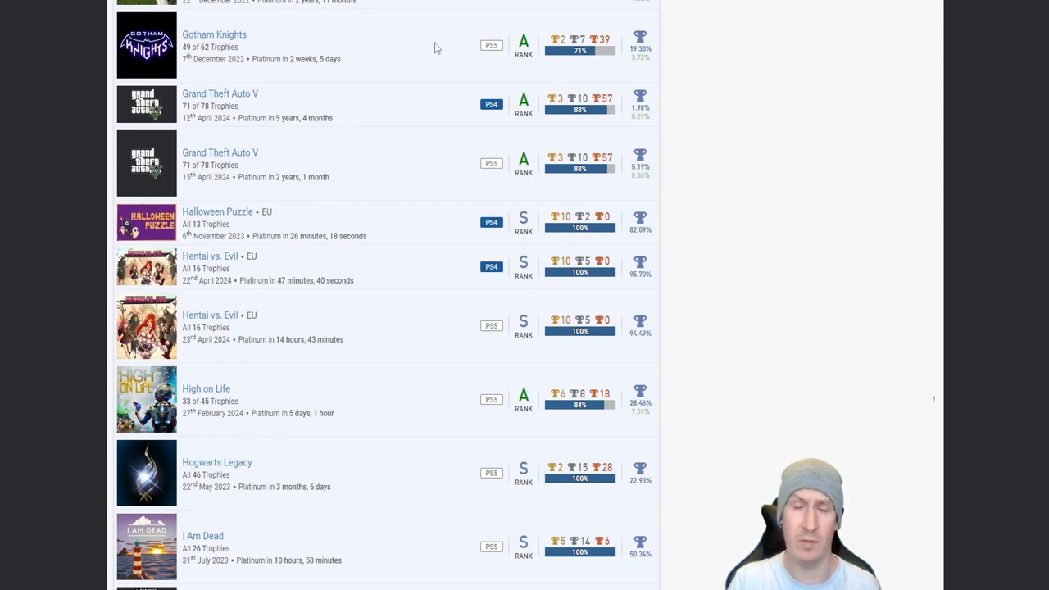
mouse_move(427, 46)
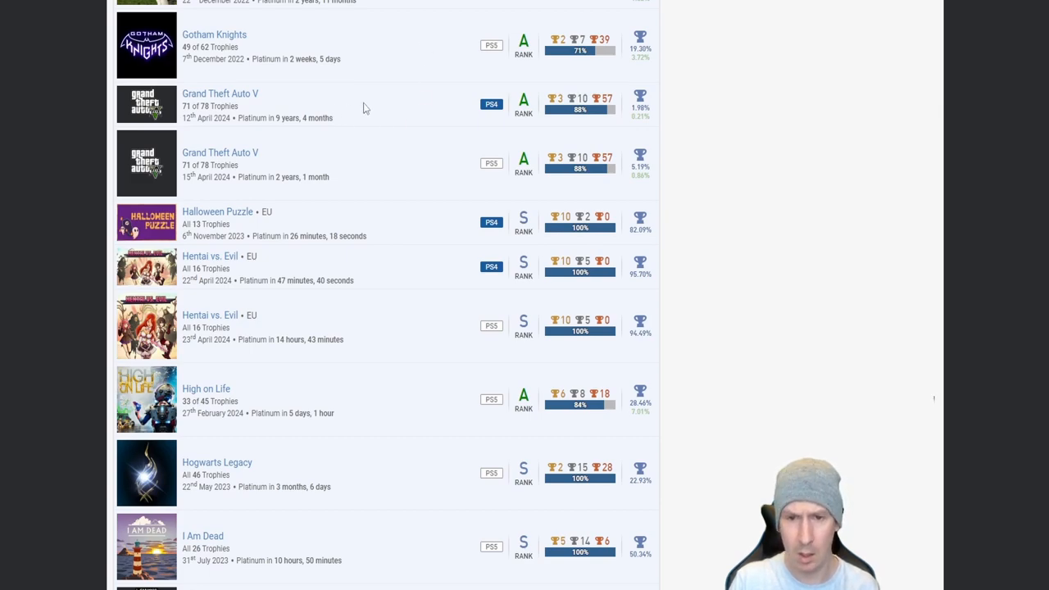
mouse_move(394, 97)
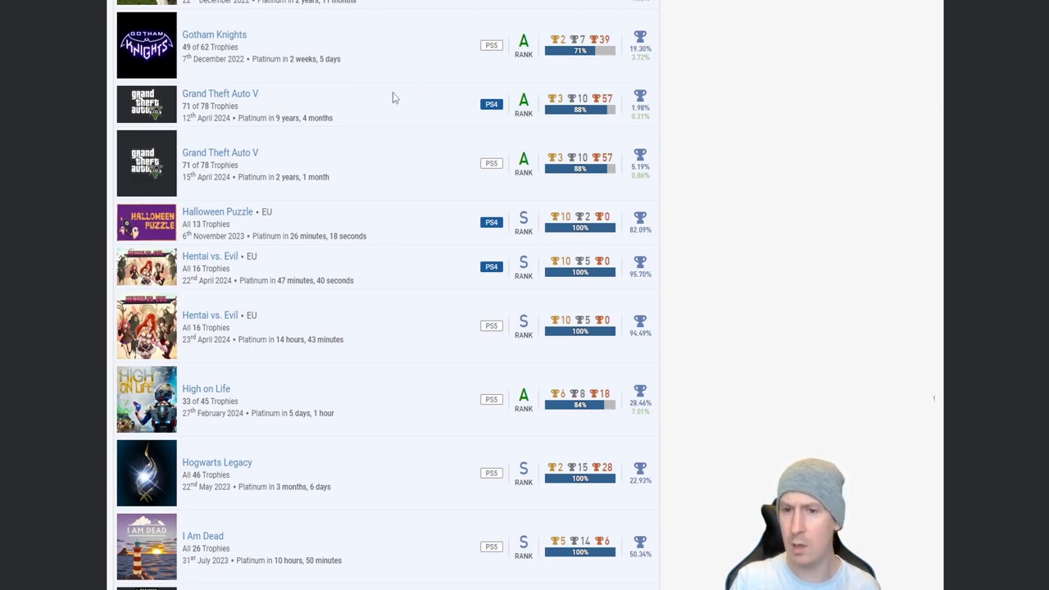
mouse_move(376, 109)
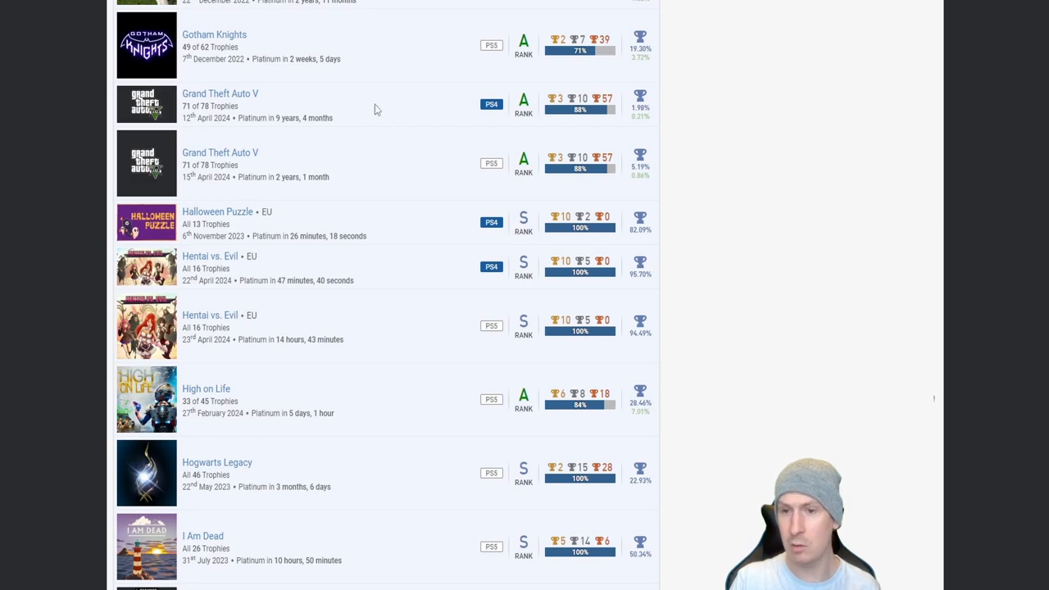
mouse_move(367, 170)
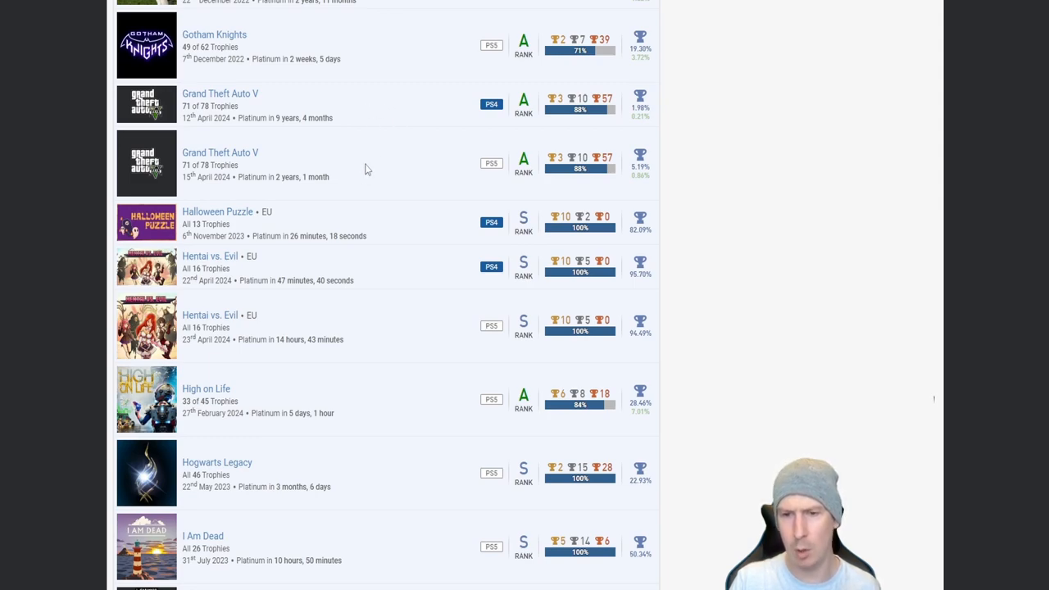
mouse_move(404, 177)
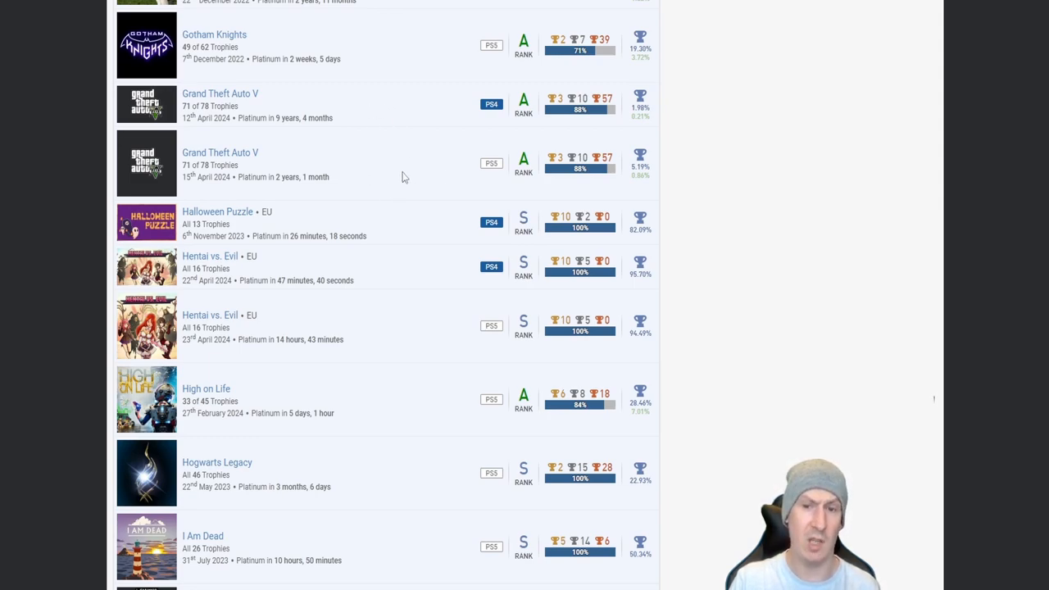
mouse_move(397, 170)
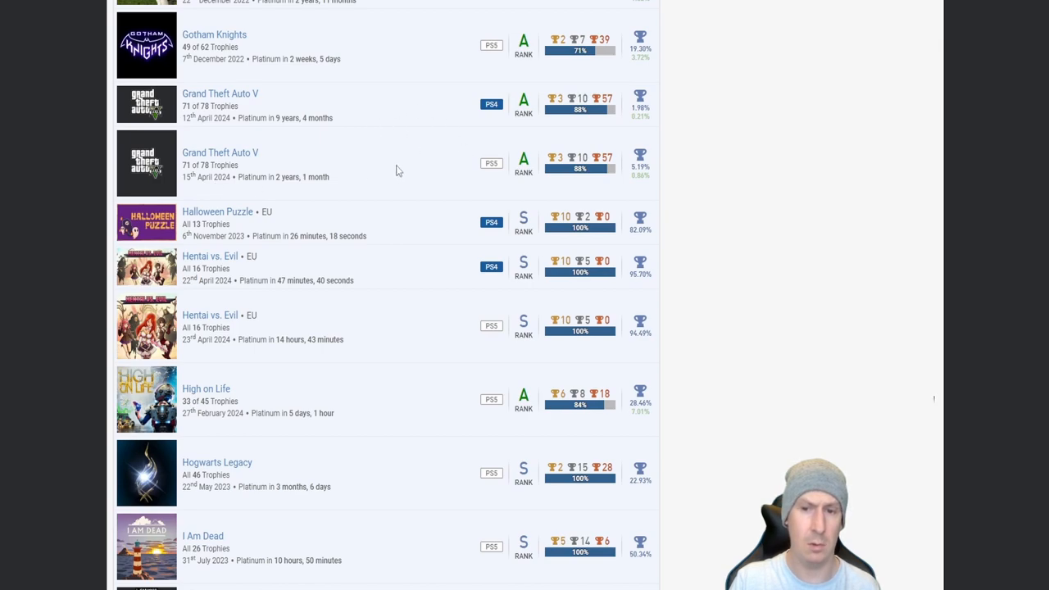
mouse_move(435, 84)
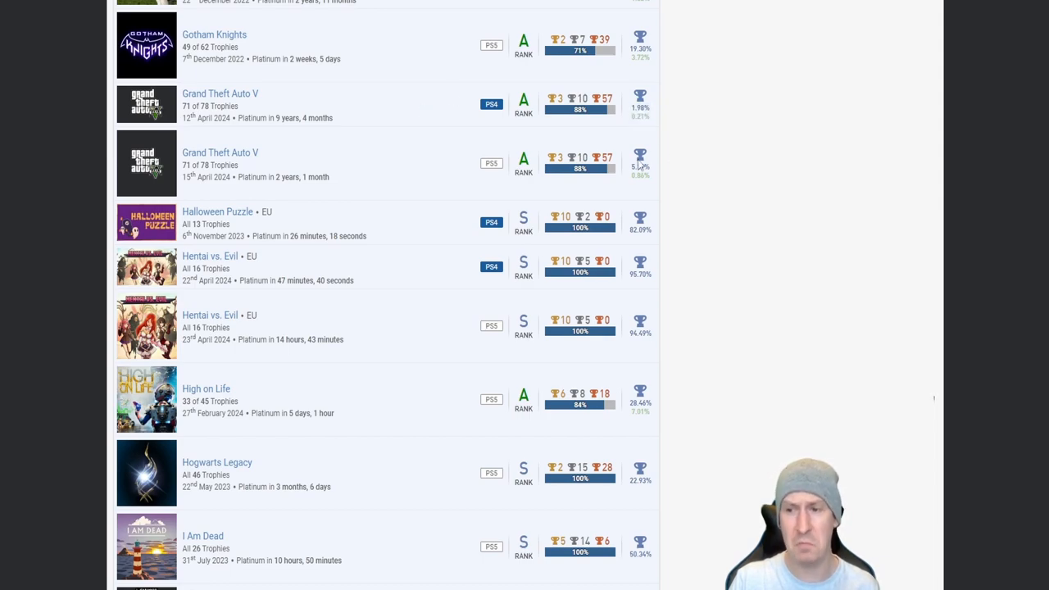
scroll(down, 3)
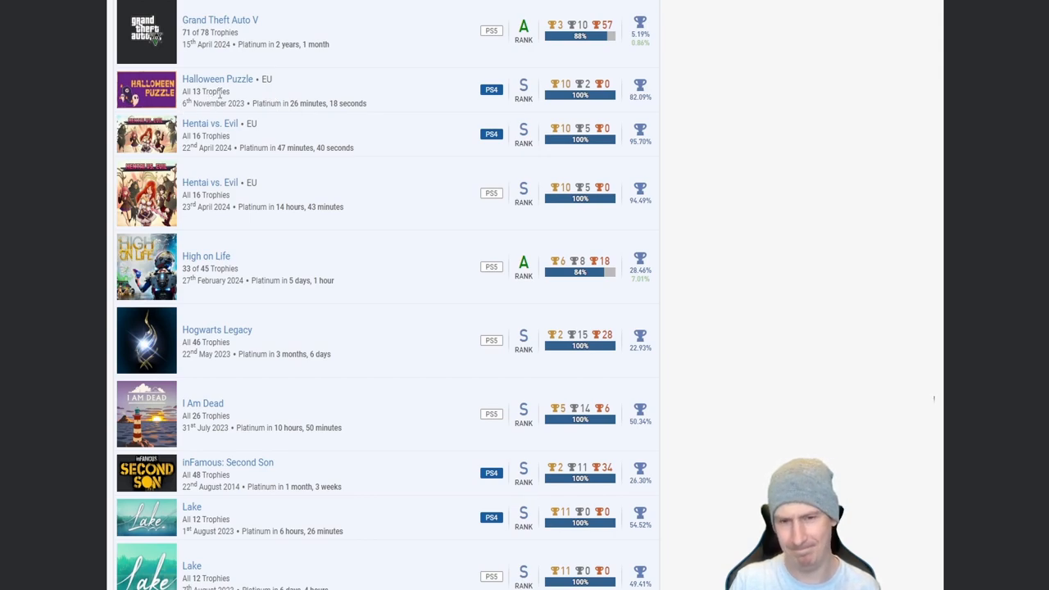
Step: Scroll to Lara Croft GO through Maneater, briefly marking Hogwarts Legacy's 3 months, 6 days platinum time
scroll(down, 3)
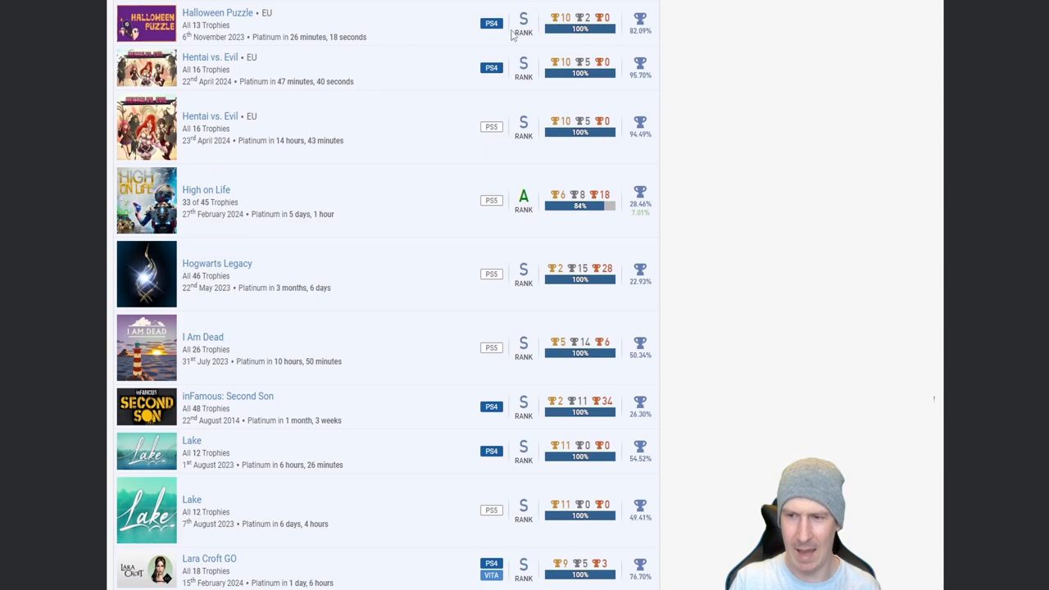
scroll(down, 3)
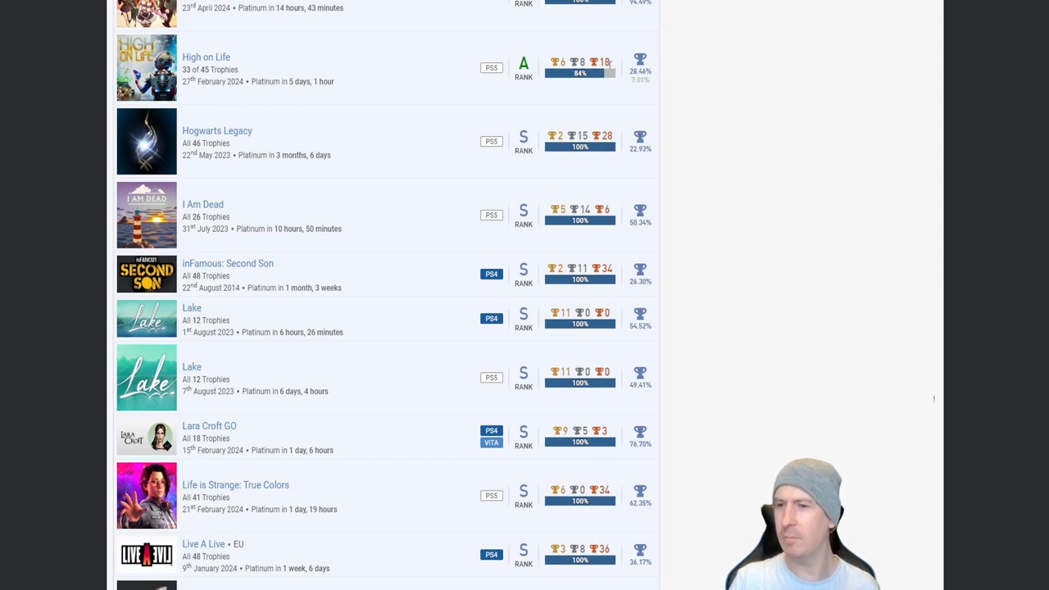
mouse_move(345, 101)
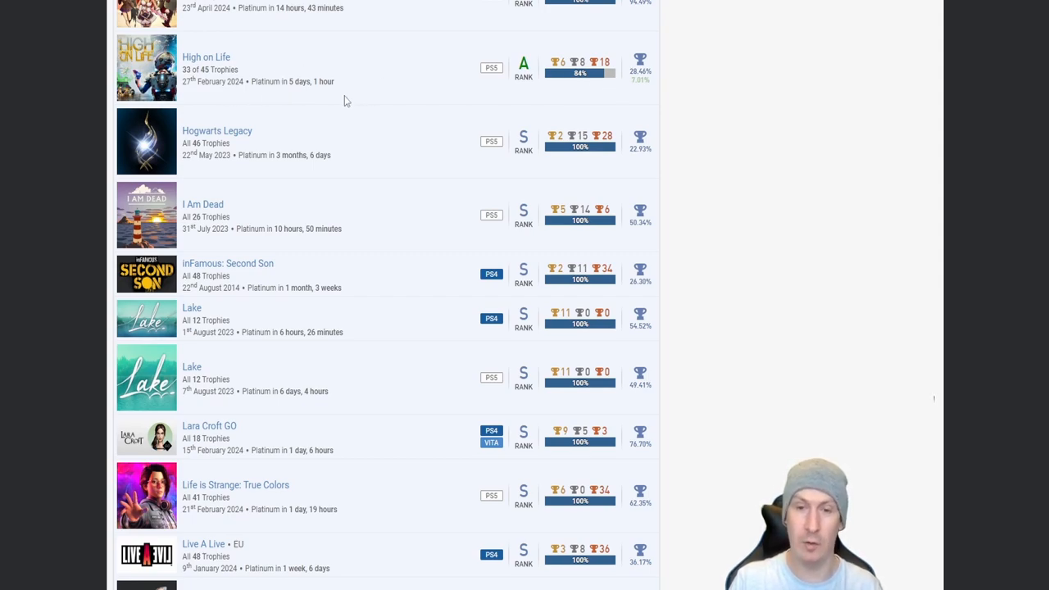
mouse_move(356, 103)
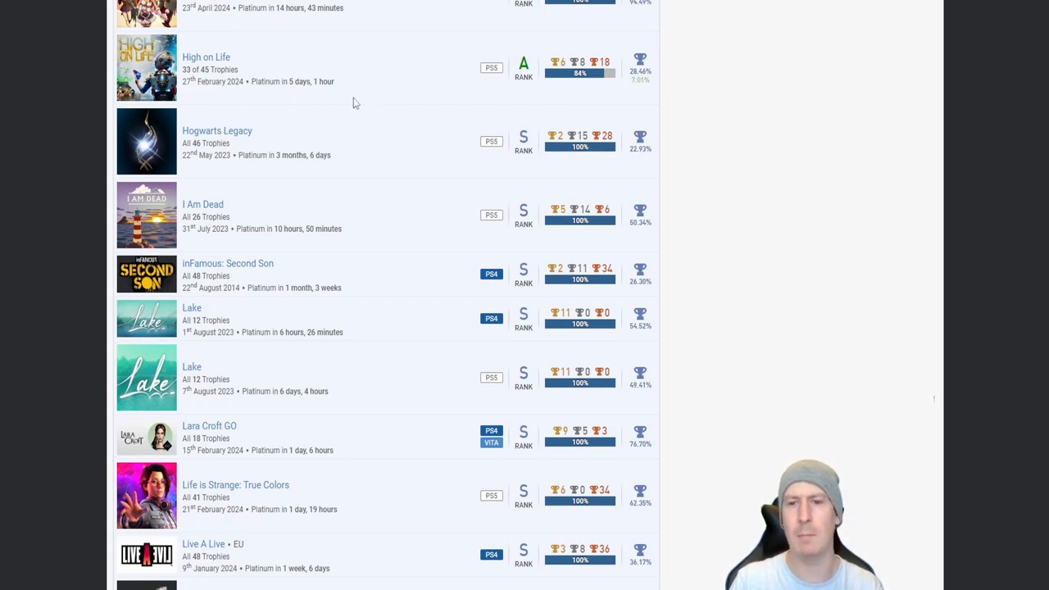
mouse_move(412, 86)
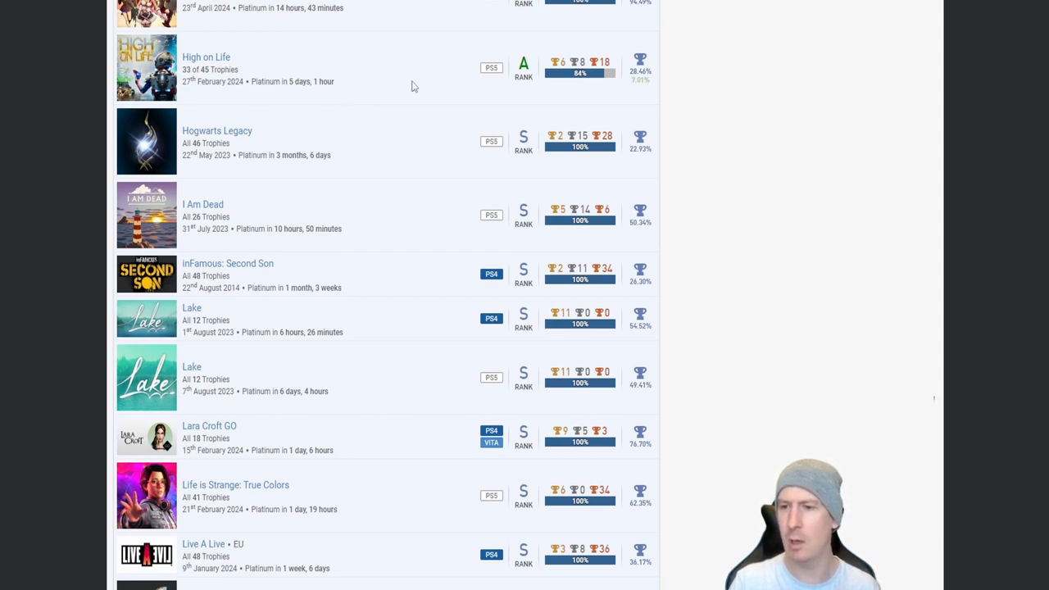
scroll(down, 3)
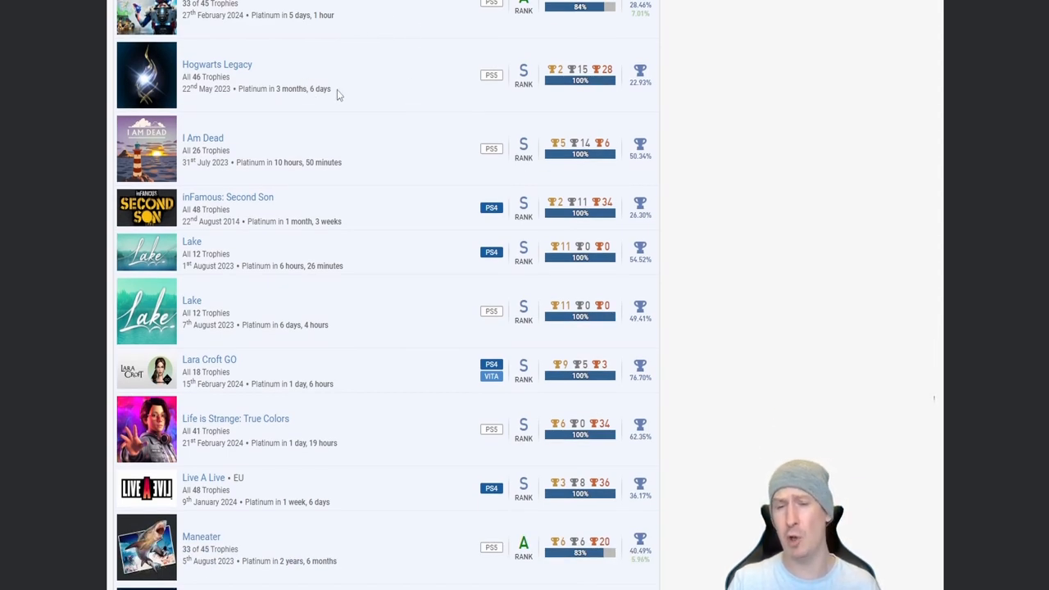
double_click(305, 88)
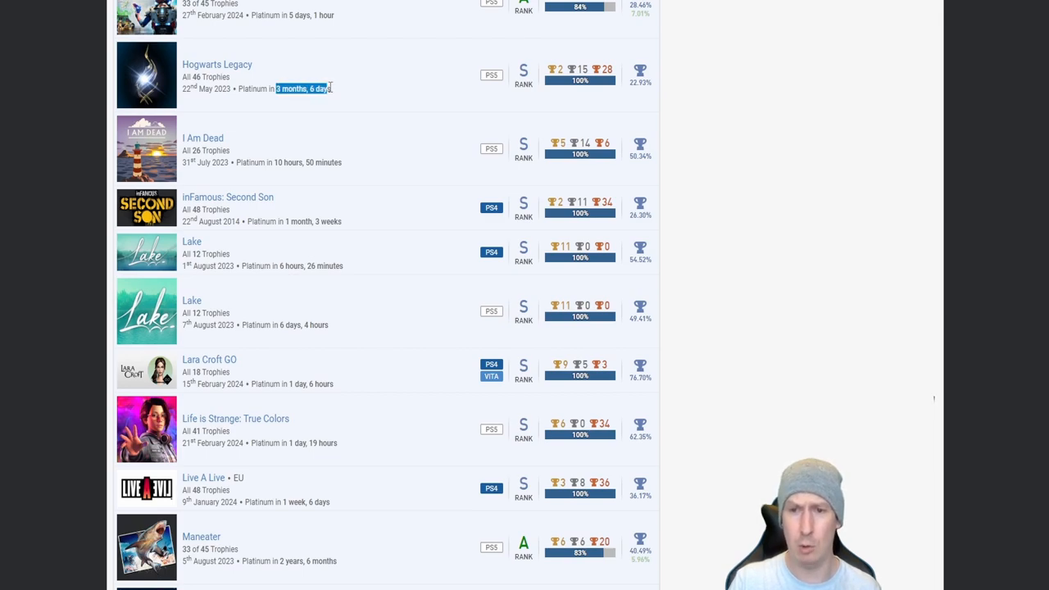
click(362, 84)
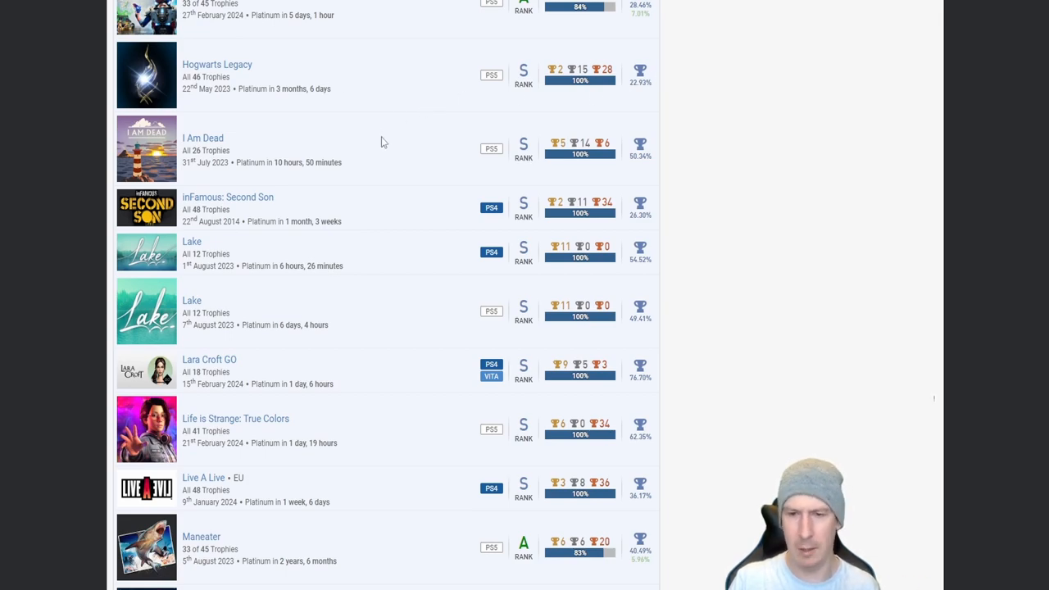
mouse_move(319, 153)
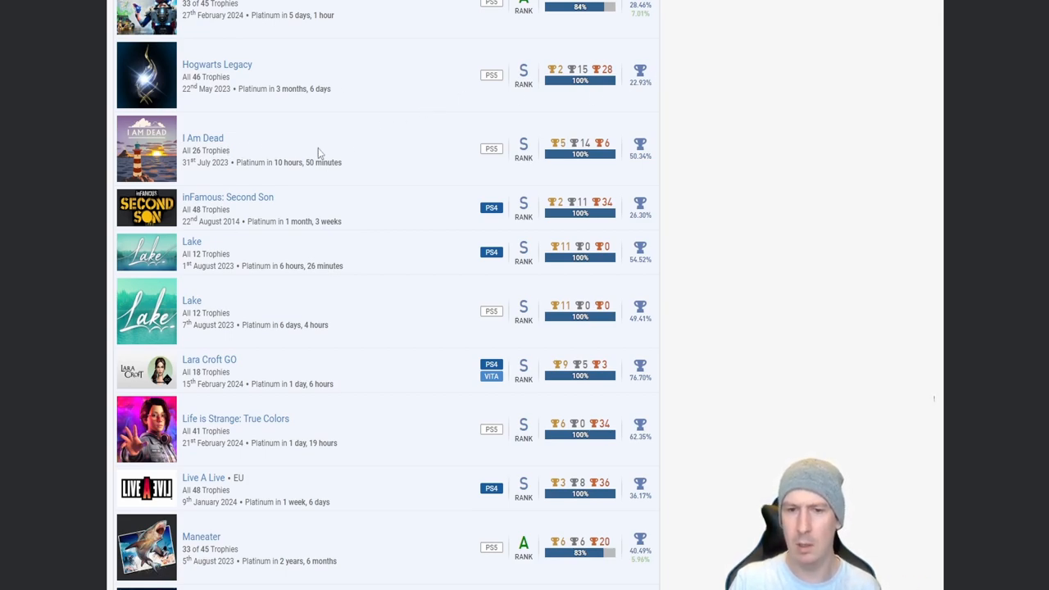
mouse_move(285, 162)
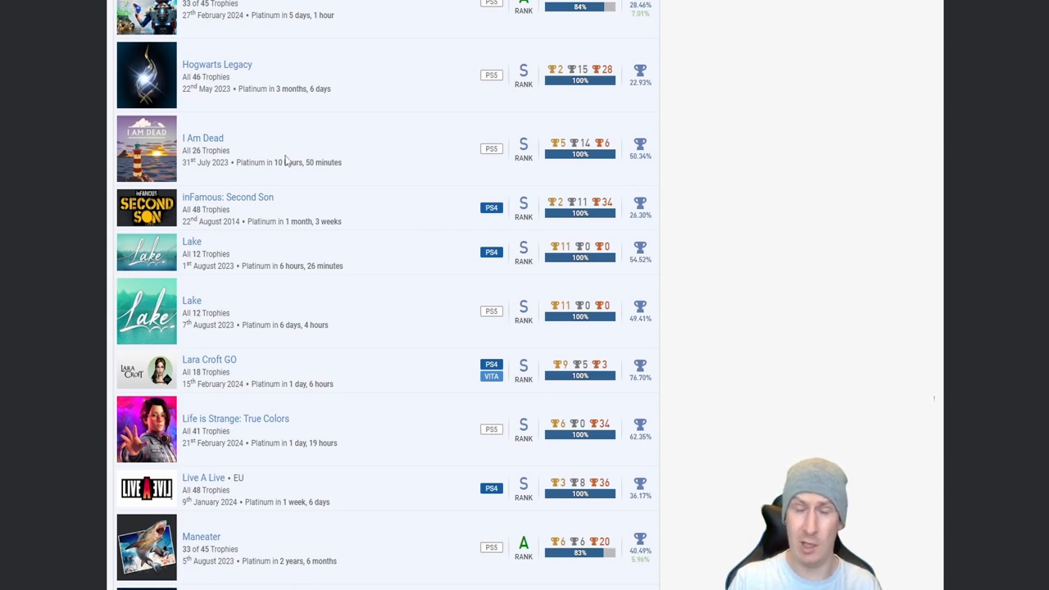
mouse_move(647, 167)
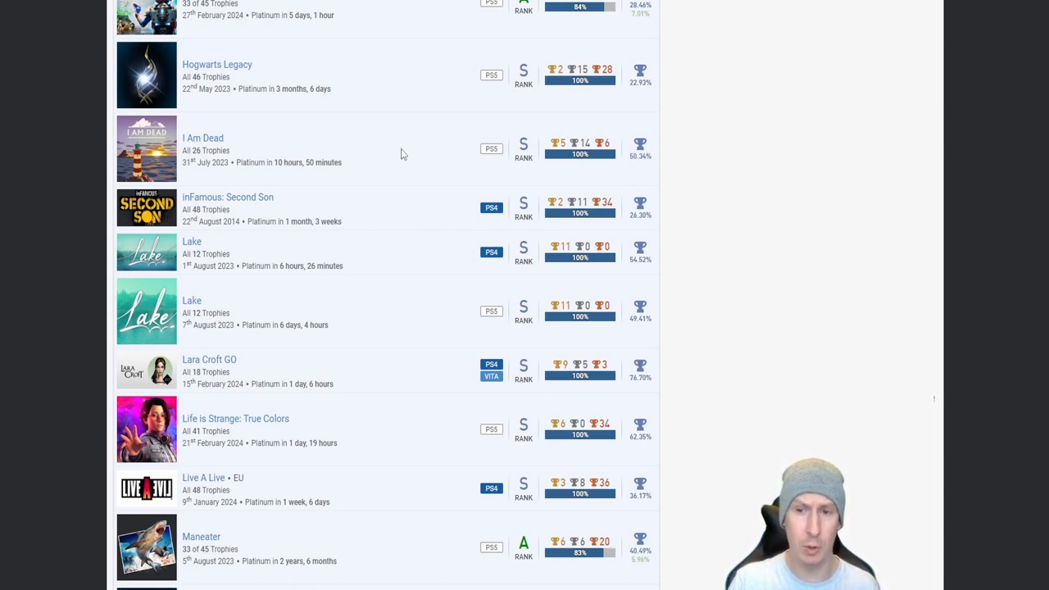
Step: Scroll so the list reaches Maneater, Maquette, Guardians of the Galaxy and both Marvel's Spider-Man titles
scroll(down, 3)
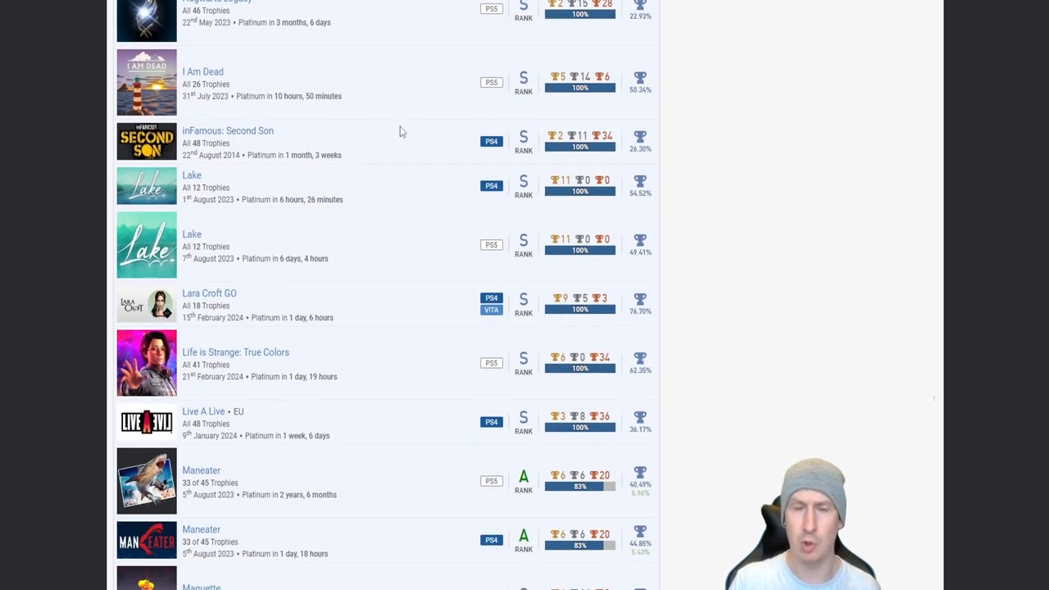
mouse_move(390, 138)
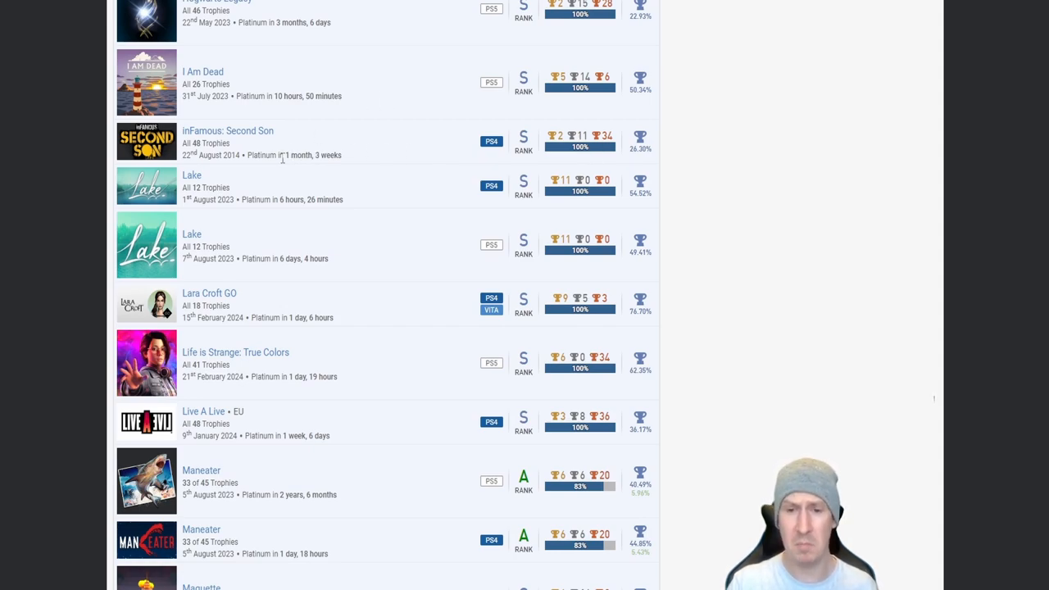
scroll(down, 3)
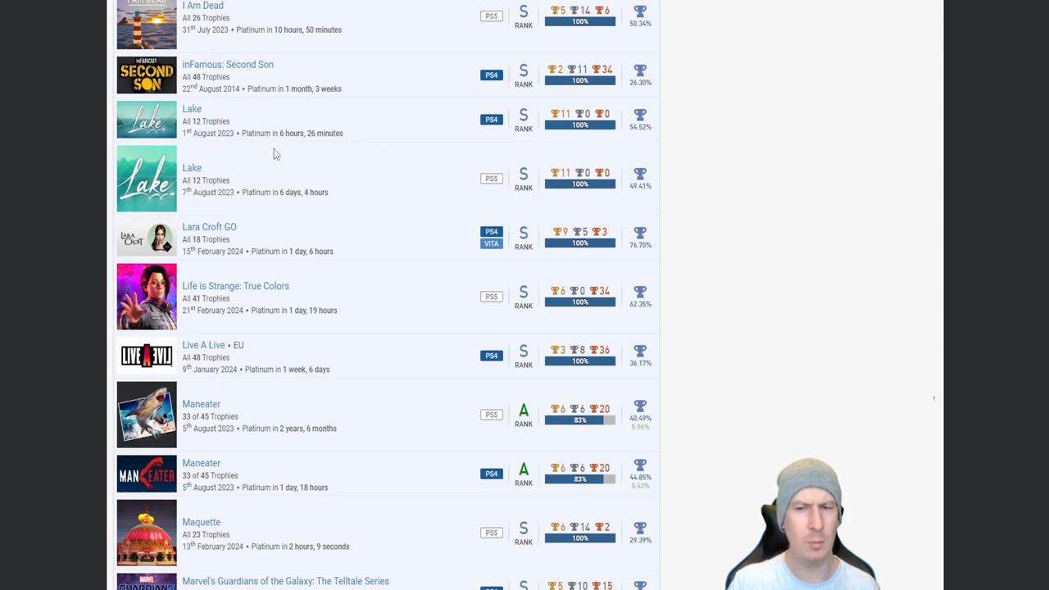
mouse_move(388, 159)
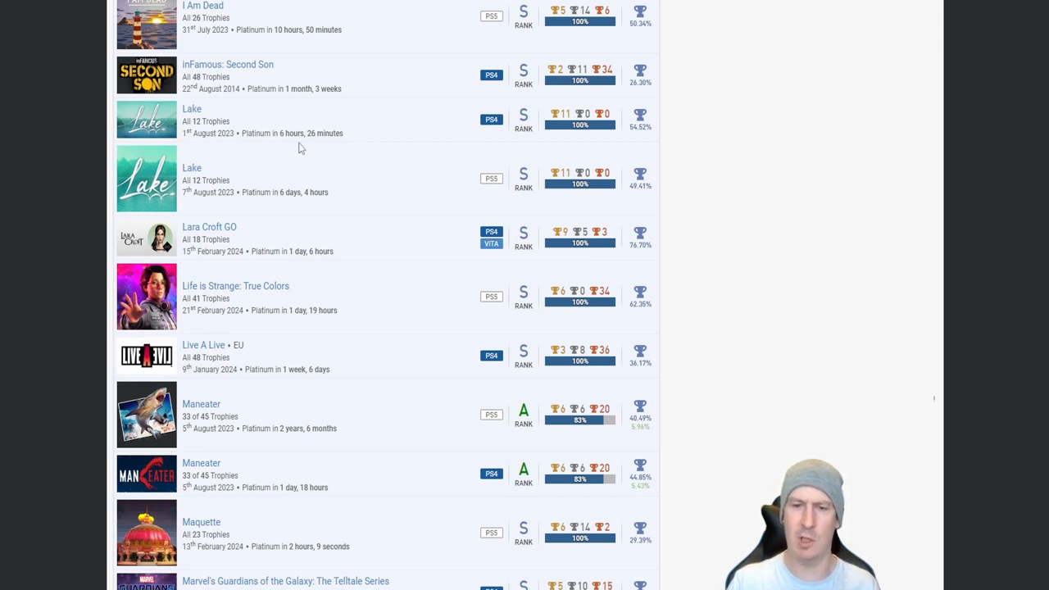
mouse_move(263, 202)
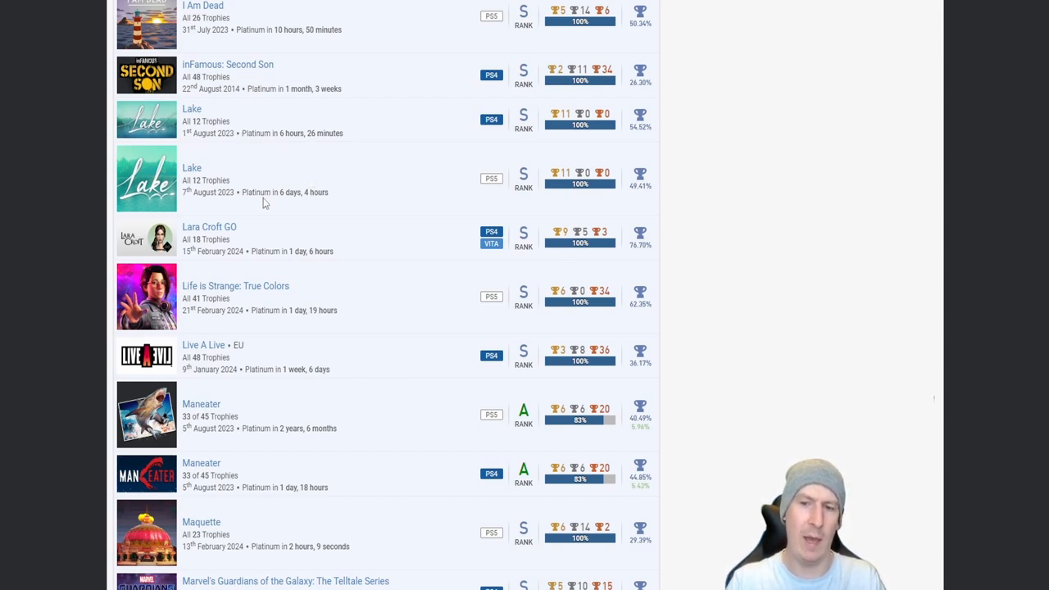
mouse_move(394, 145)
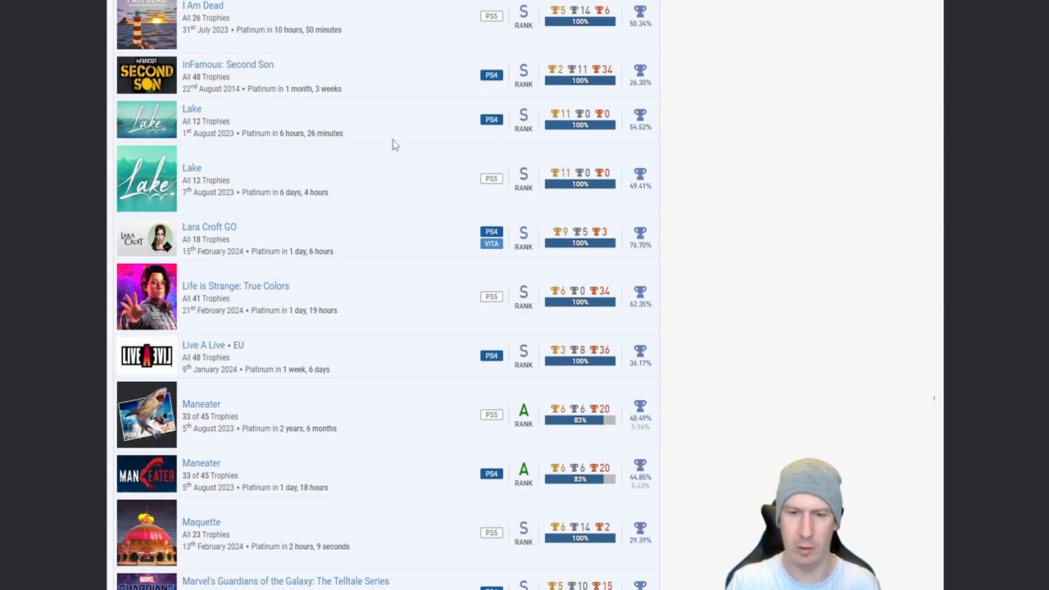
scroll(down, 3)
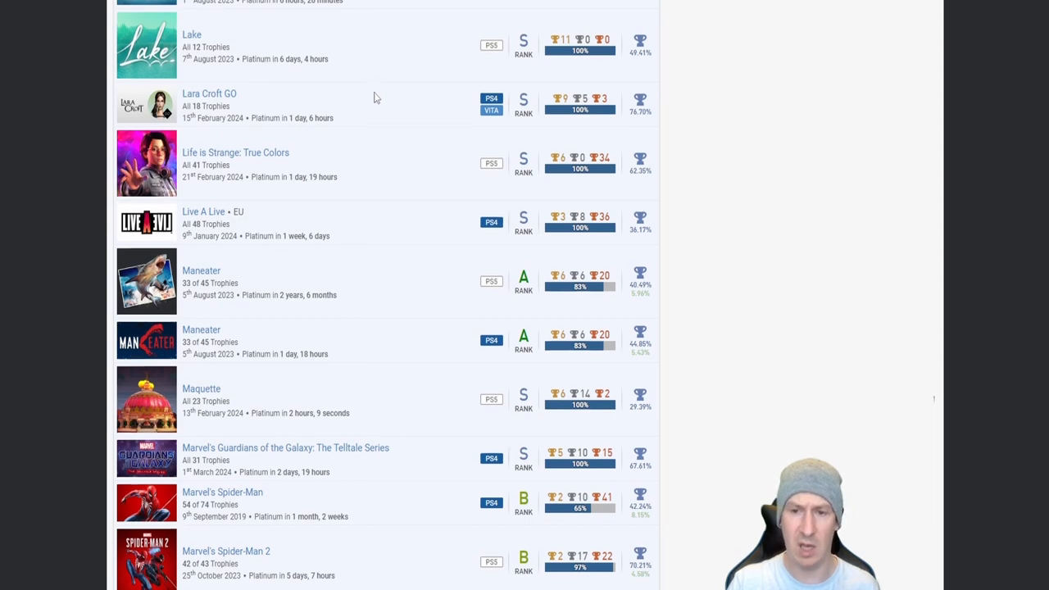
Step: Scroll slightly so Lara Croft GO tops the view and Marvel's Spider-Man Remastered appears
scroll(down, 3)
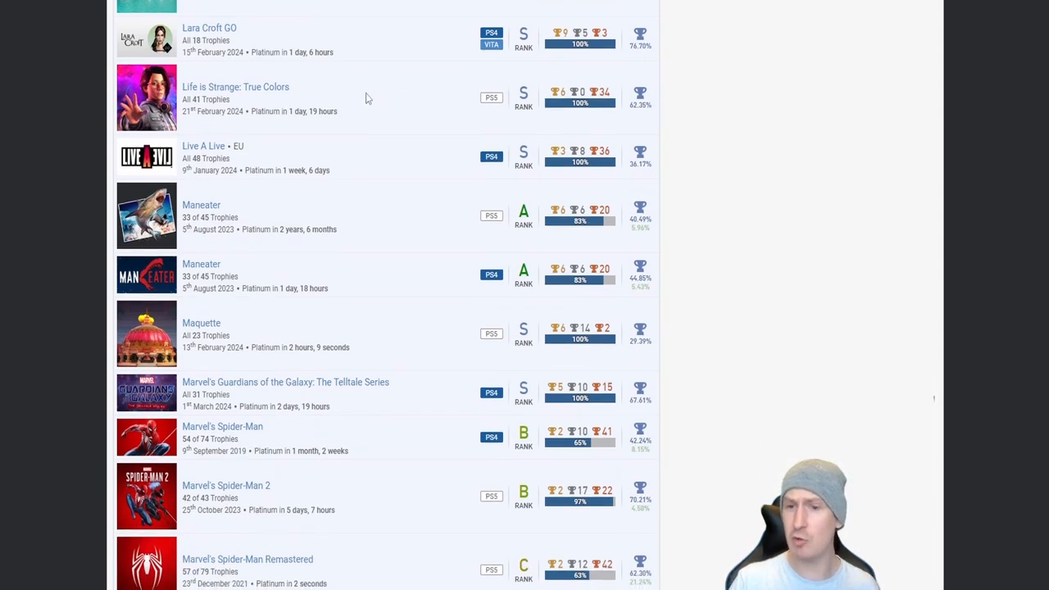
mouse_move(320, 149)
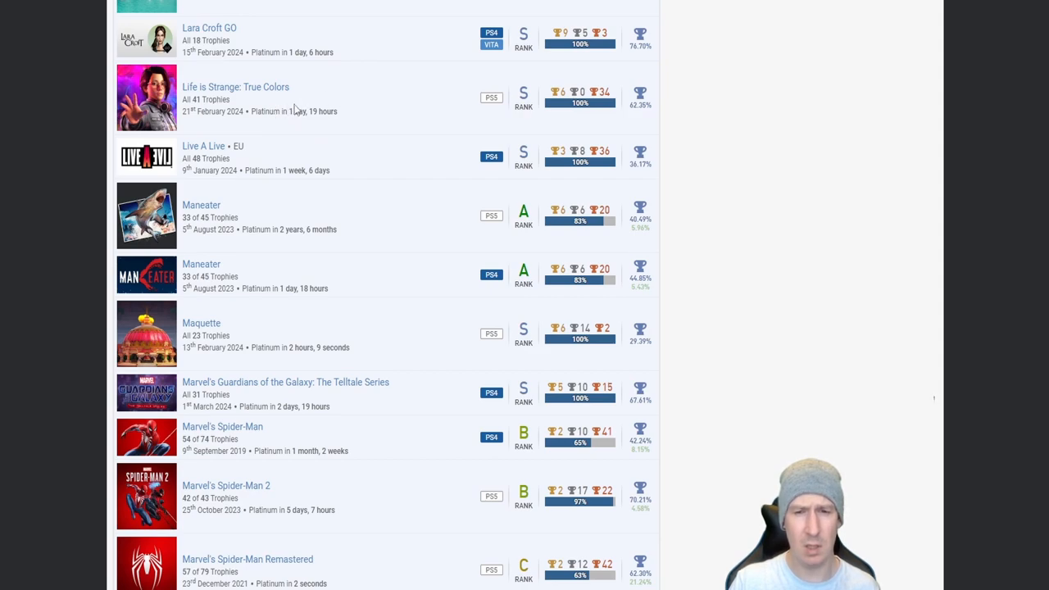
mouse_move(328, 107)
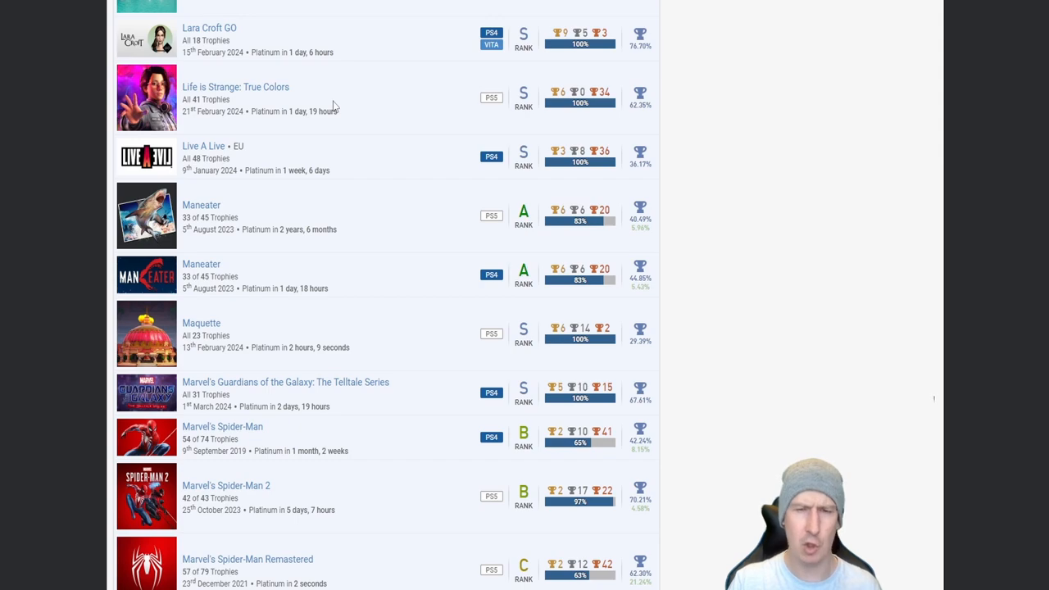
mouse_move(341, 81)
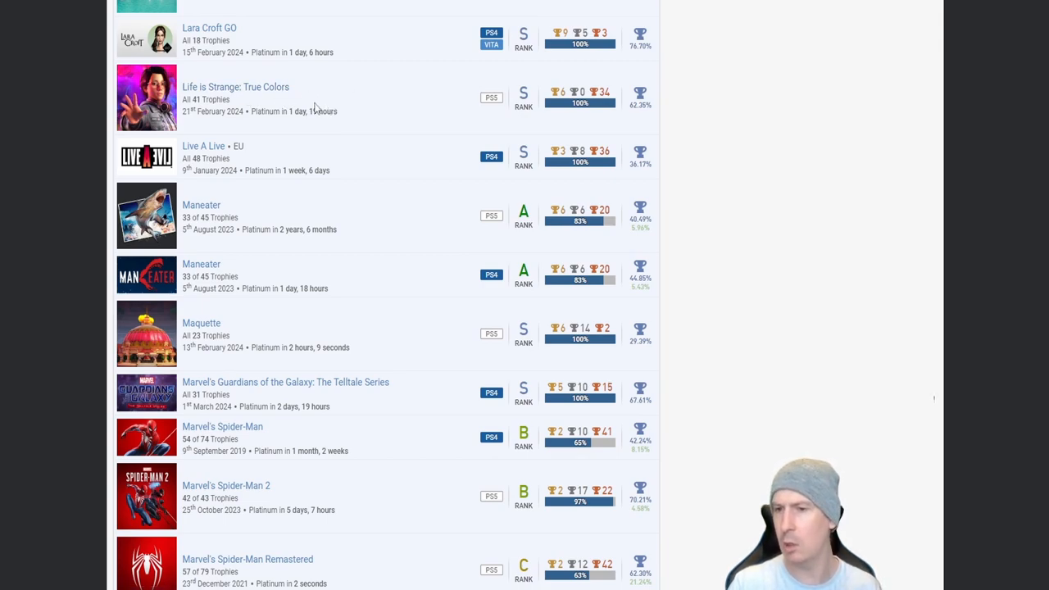
mouse_move(327, 100)
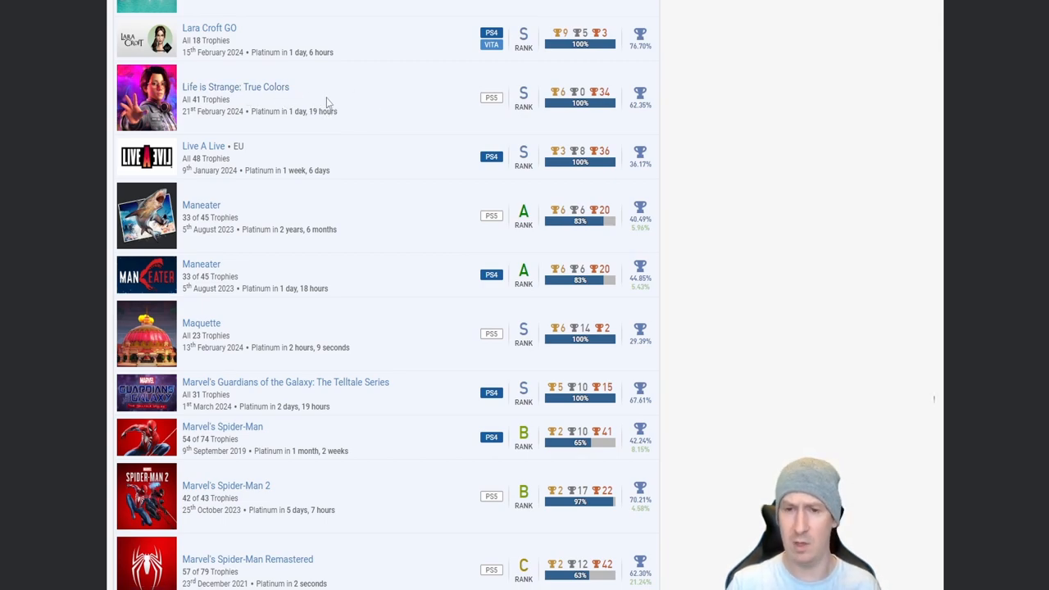
mouse_move(186, 93)
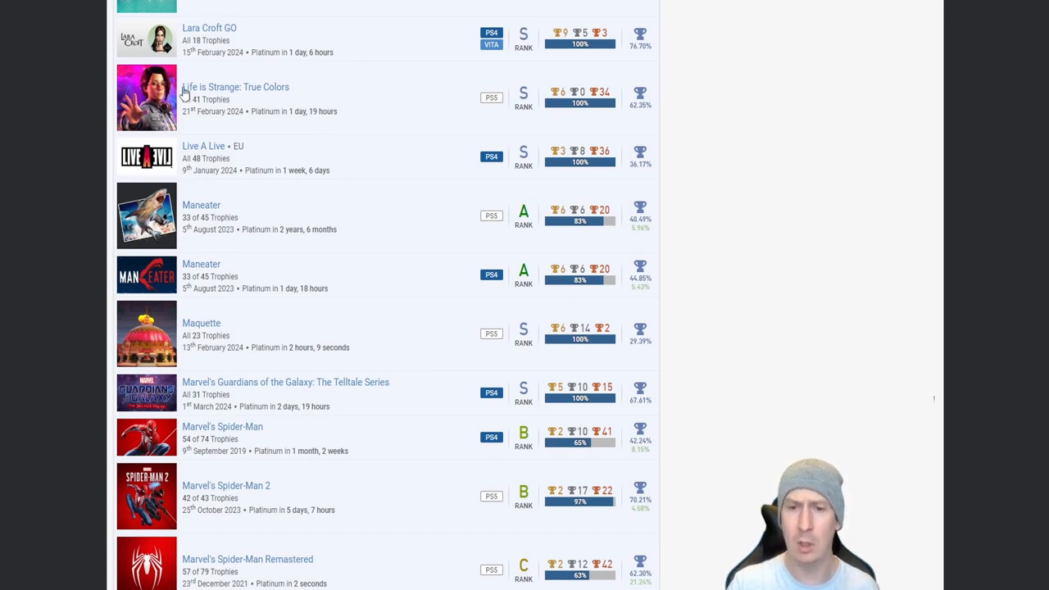
mouse_move(310, 85)
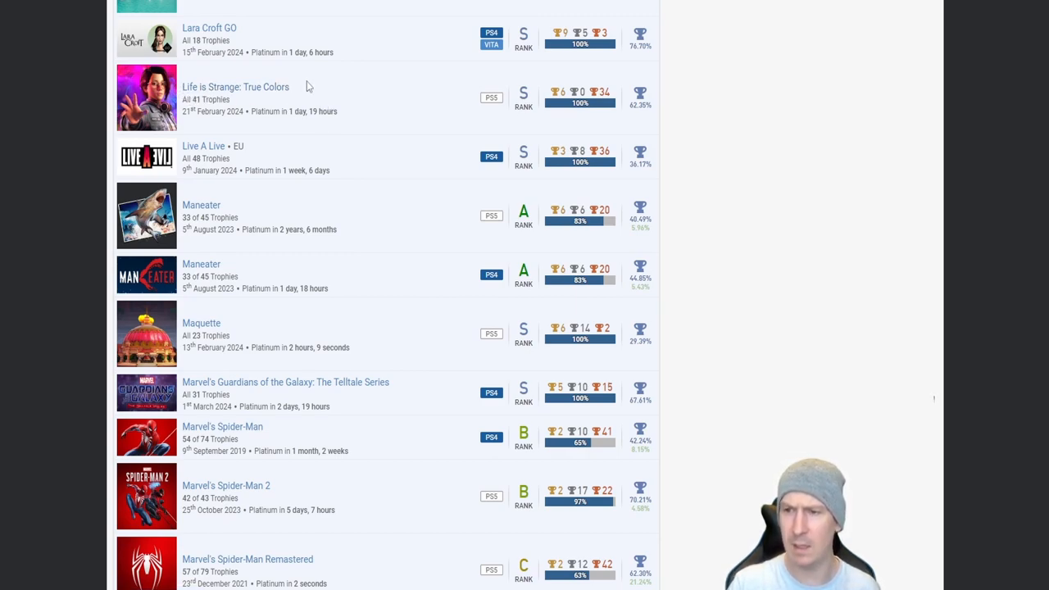
Step: Scroll so Life is Strange: True Colors tops the view and Spider-Man: Miles Morales appears
scroll(down, 3)
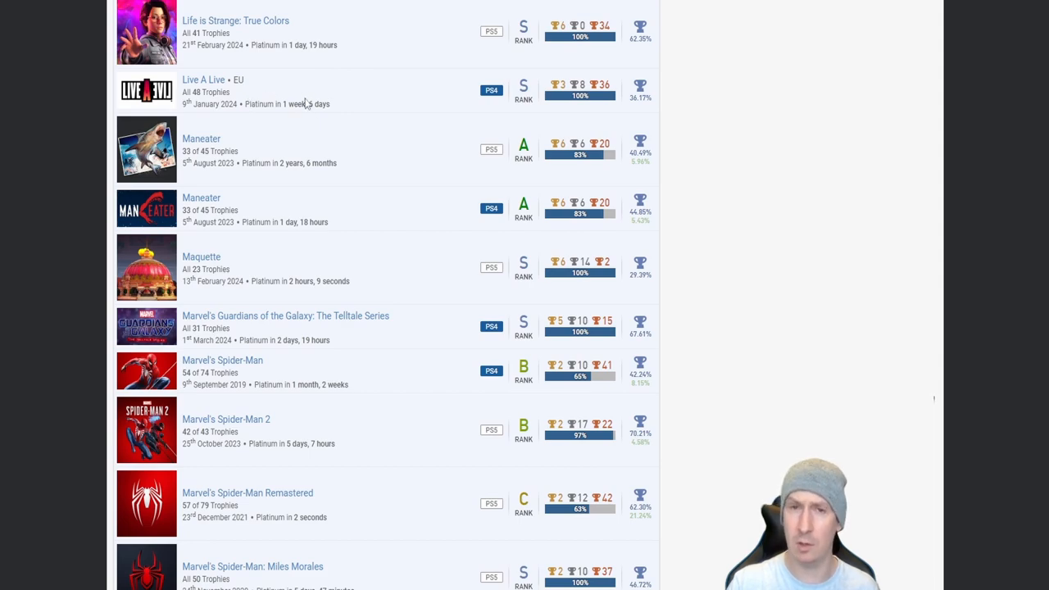
mouse_move(277, 91)
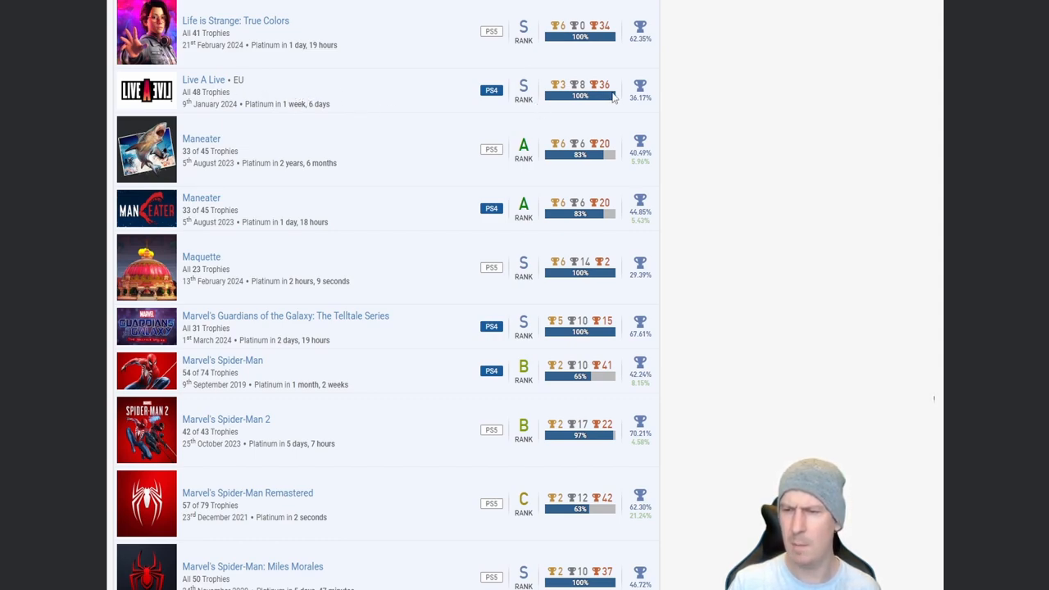
mouse_move(453, 73)
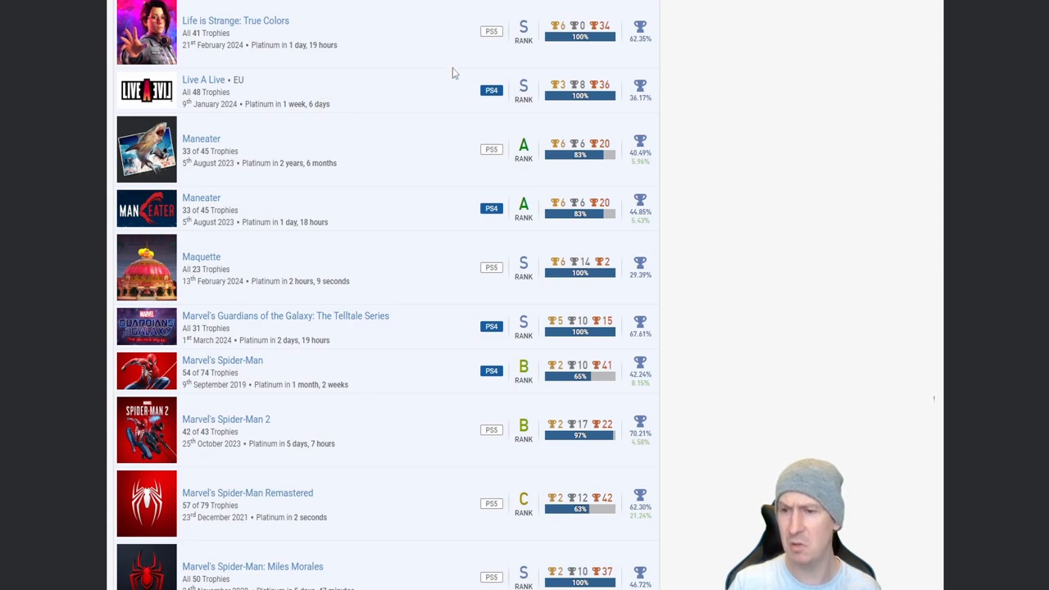
mouse_move(353, 94)
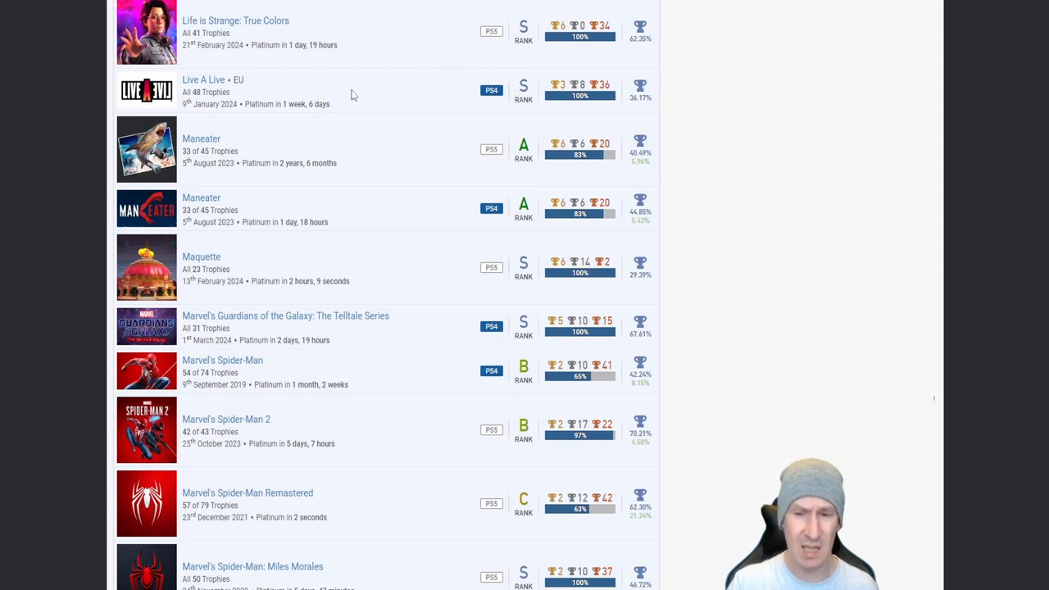
mouse_move(363, 104)
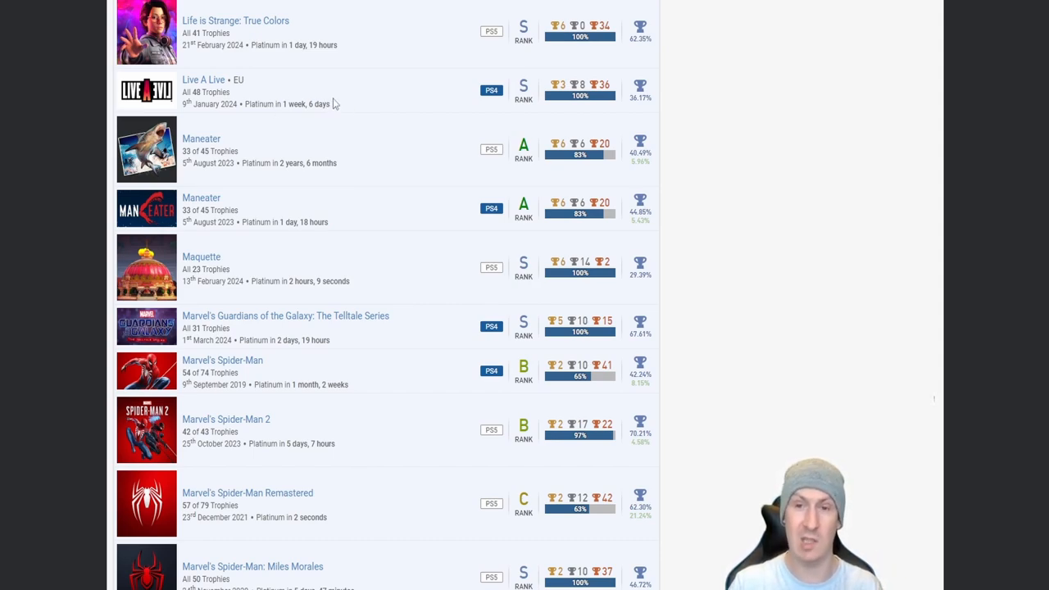
mouse_move(346, 104)
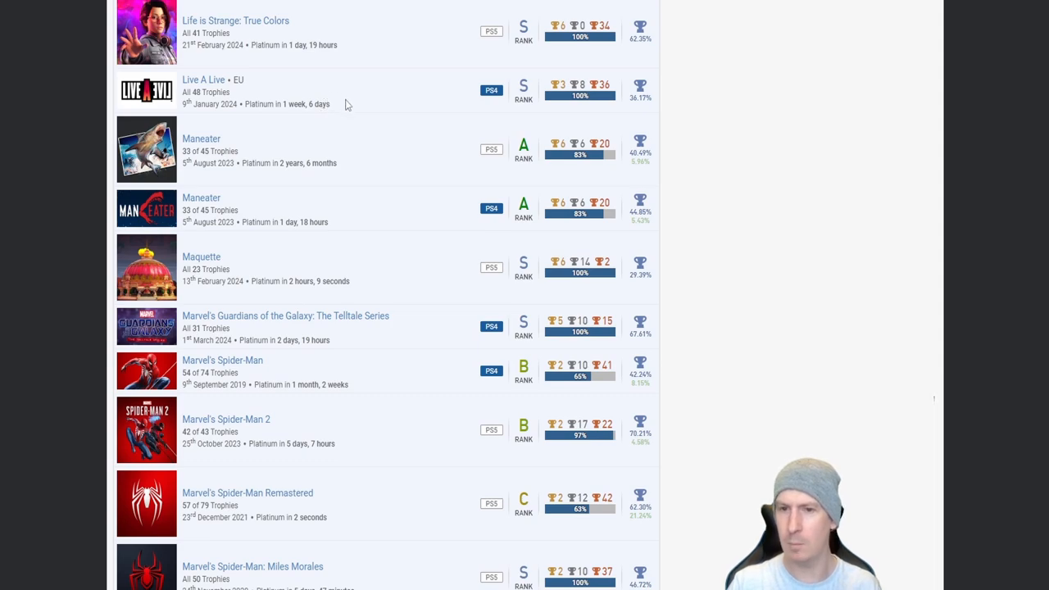
mouse_move(498, 91)
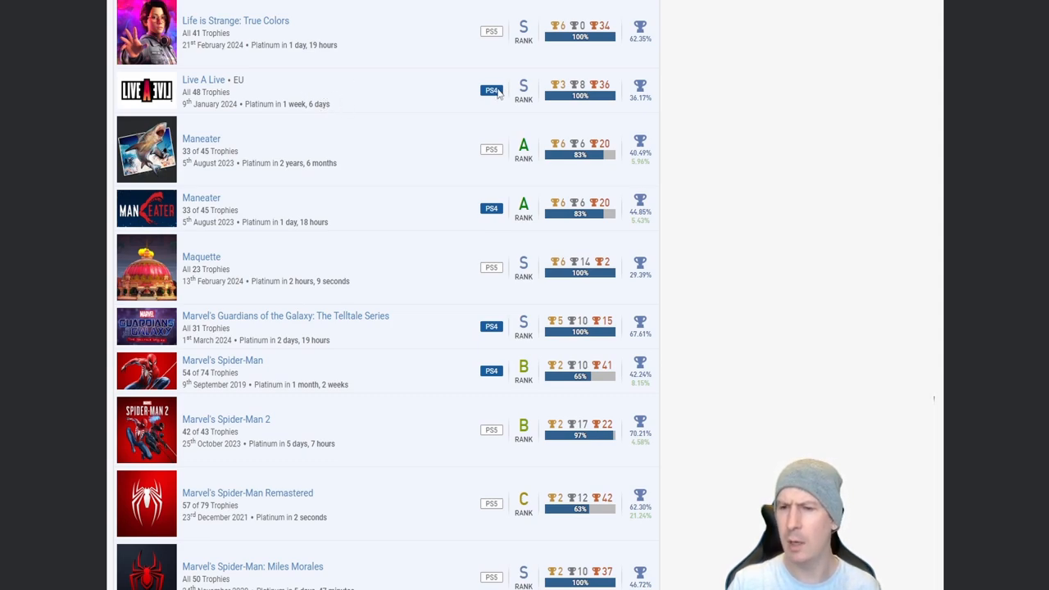
mouse_move(399, 110)
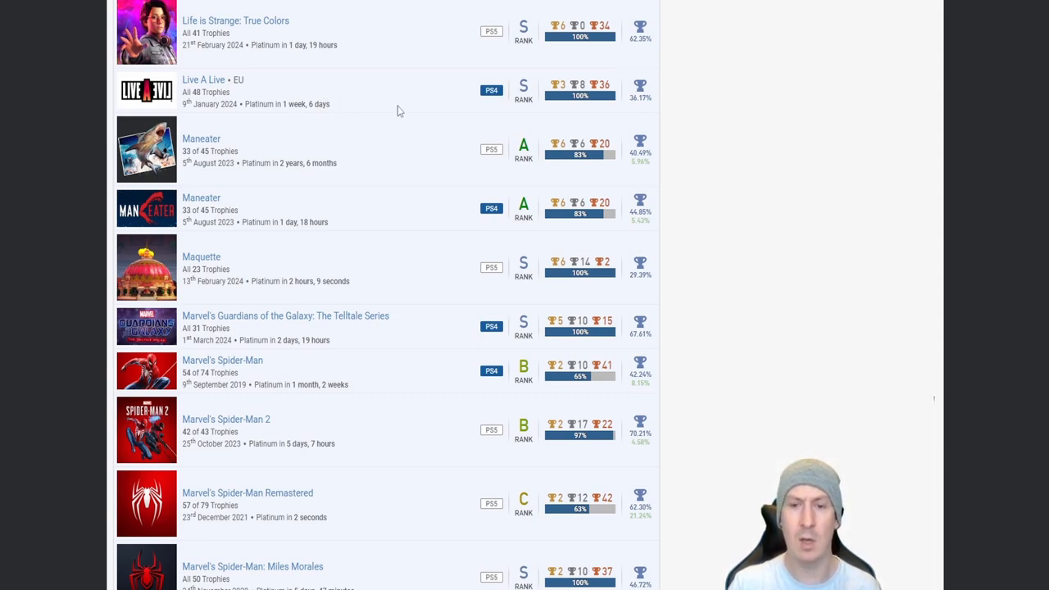
mouse_move(367, 151)
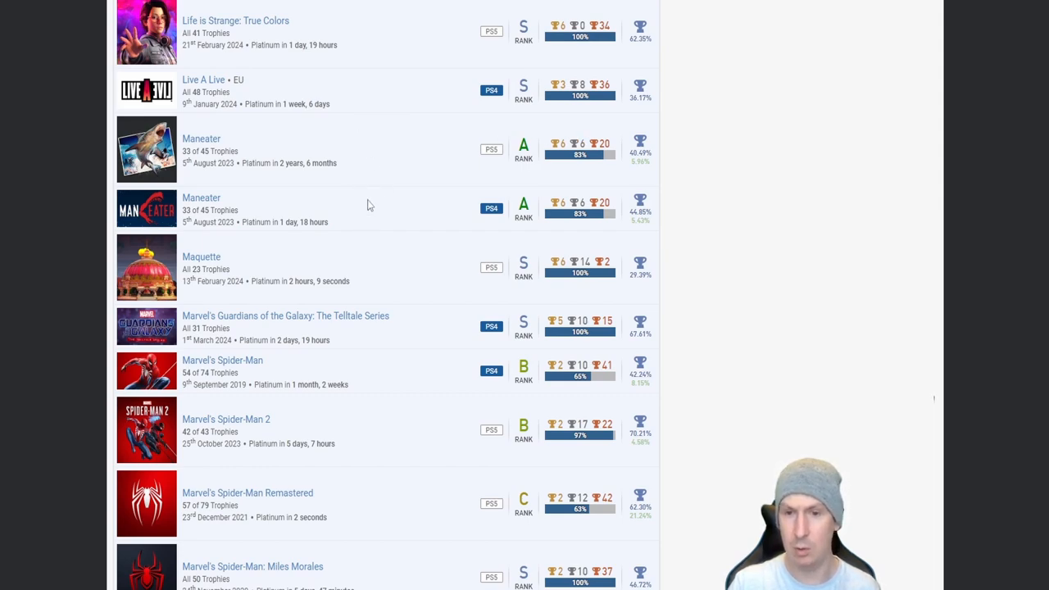
mouse_move(415, 182)
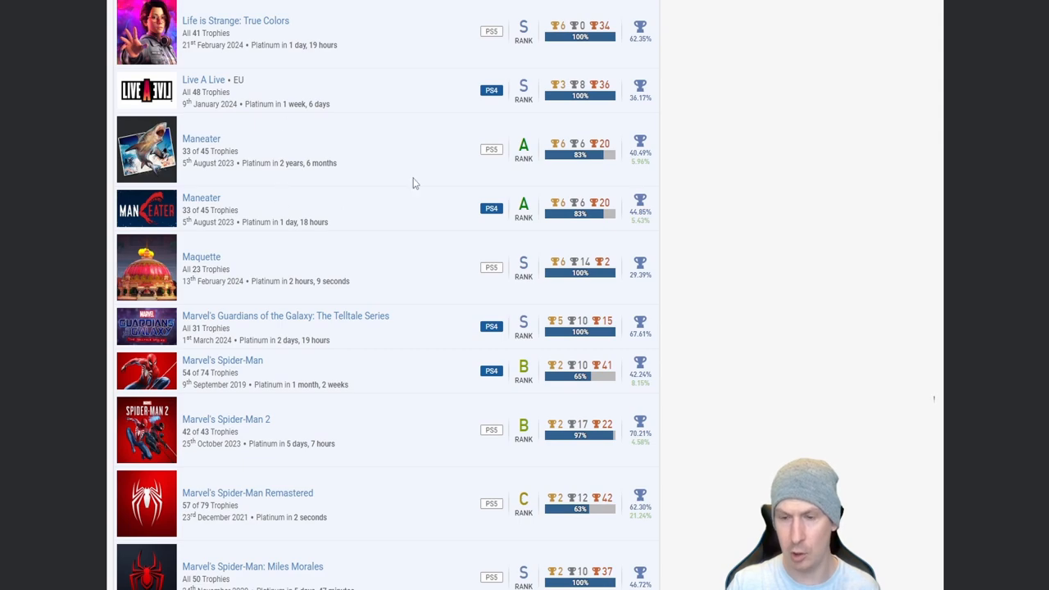
Step: Scroll to Memory Lane, Metal: Hellsinger, Microarcade ShapeSwarm and both Minecraft entries below Miles Morales
scroll(down, 3)
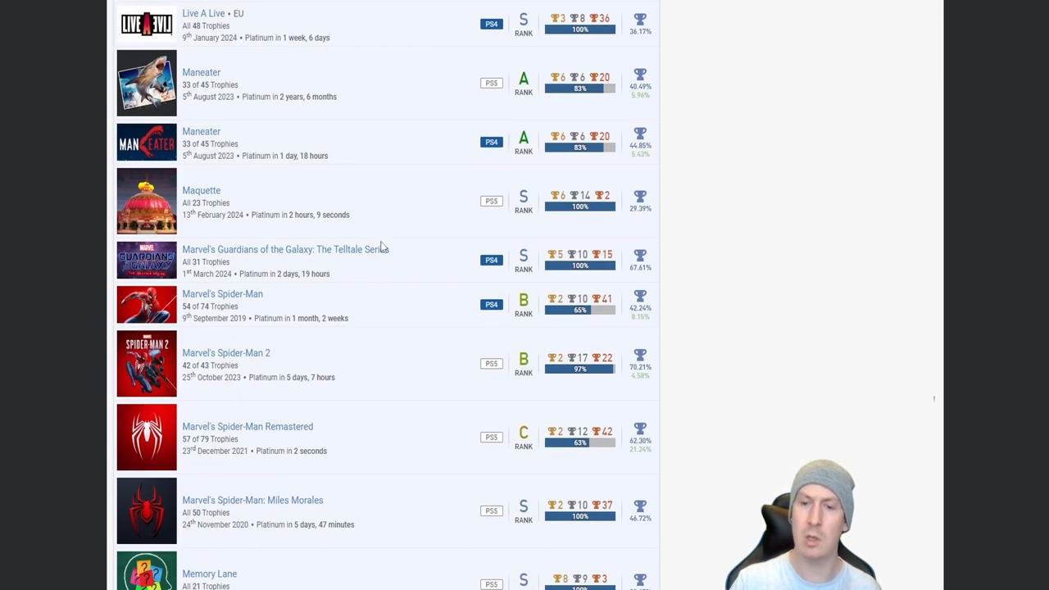
scroll(down, 3)
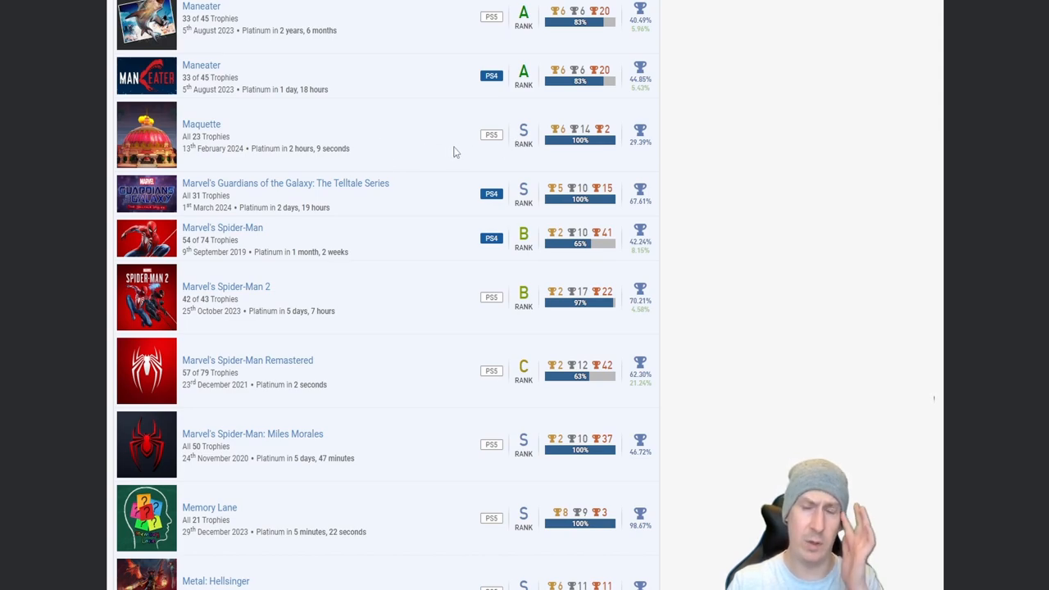
scroll(down, 3)
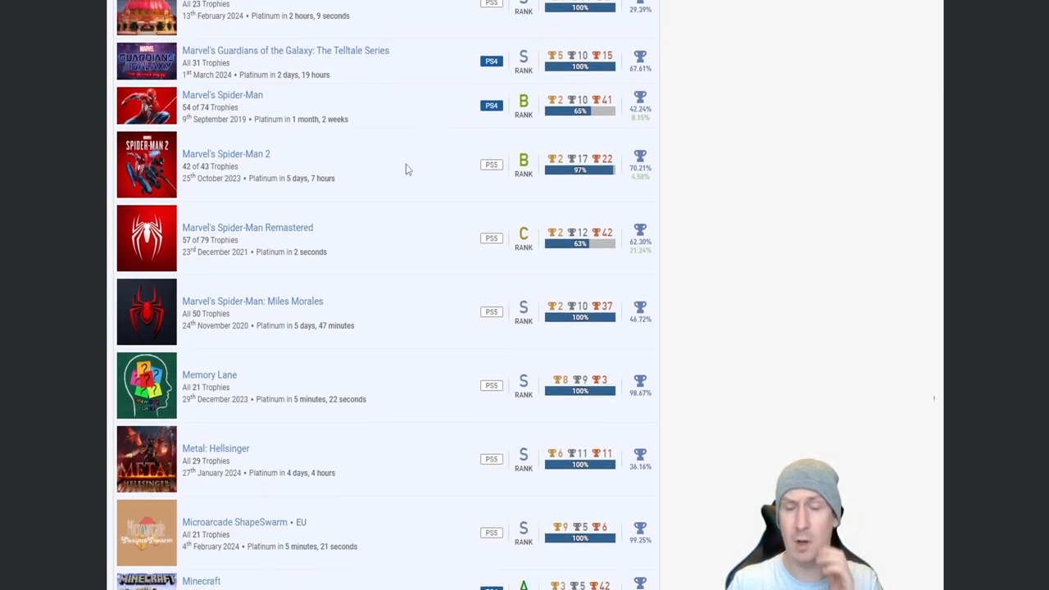
scroll(down, 3)
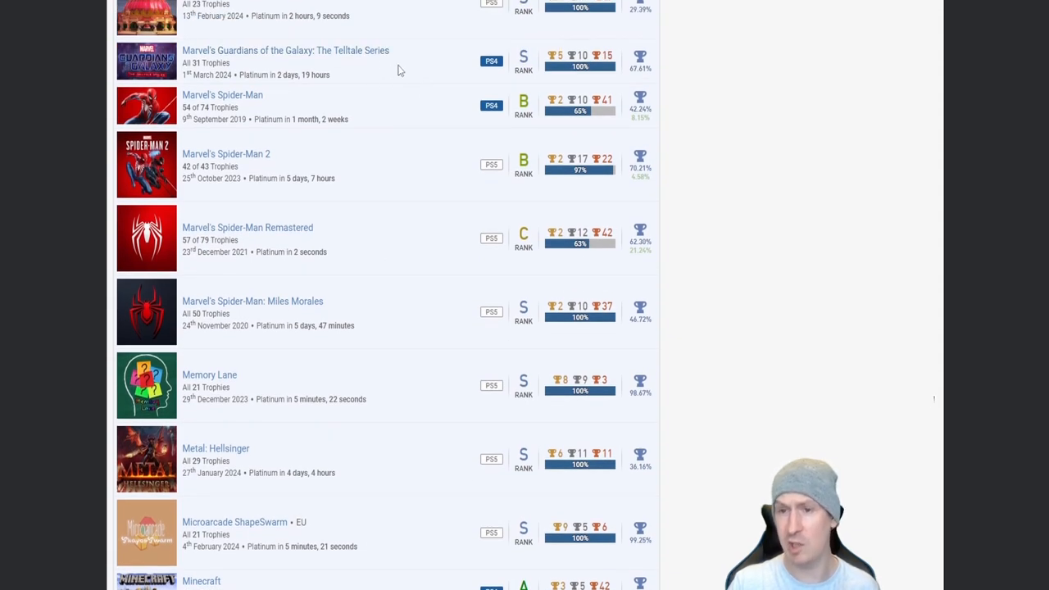
mouse_move(425, 37)
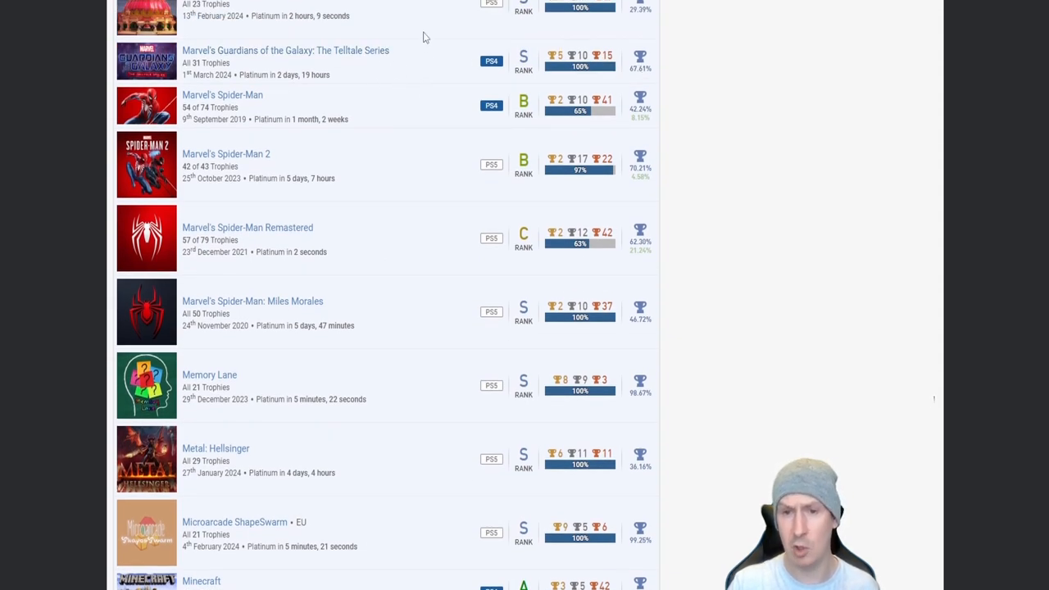
scroll(down, 3)
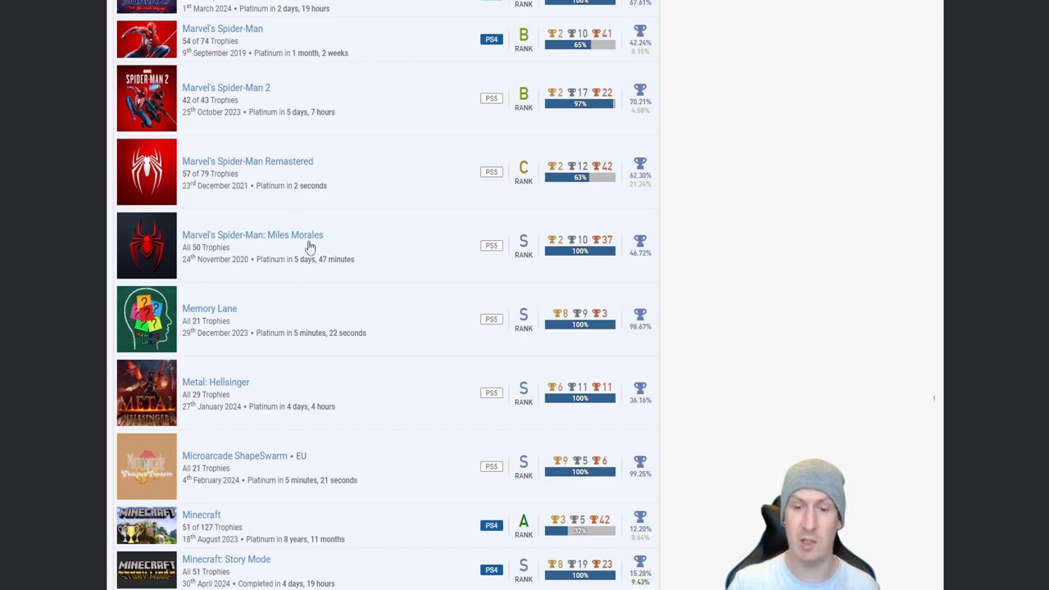
mouse_move(341, 73)
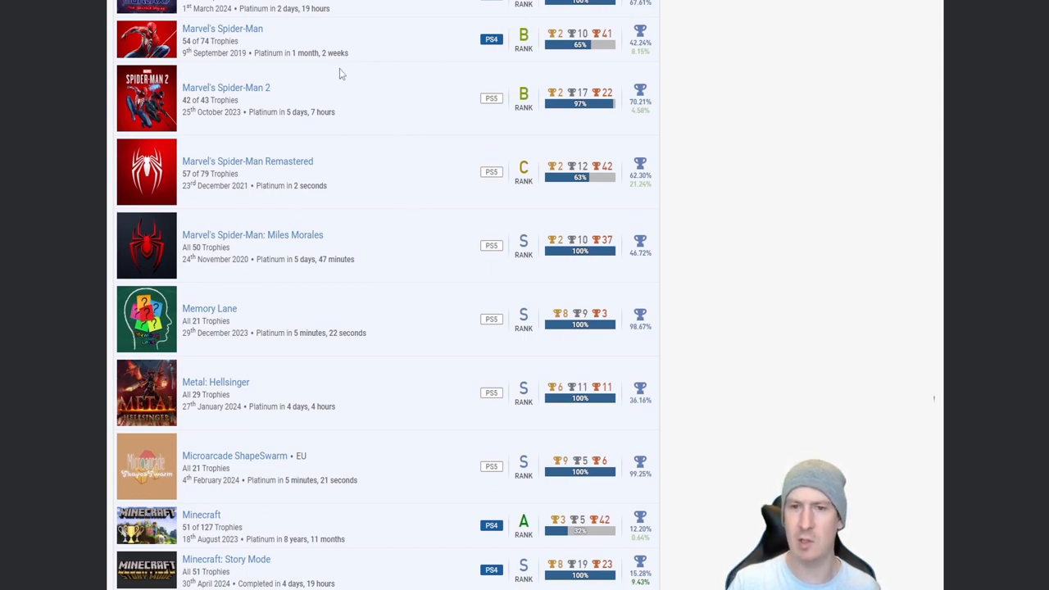
mouse_move(409, 52)
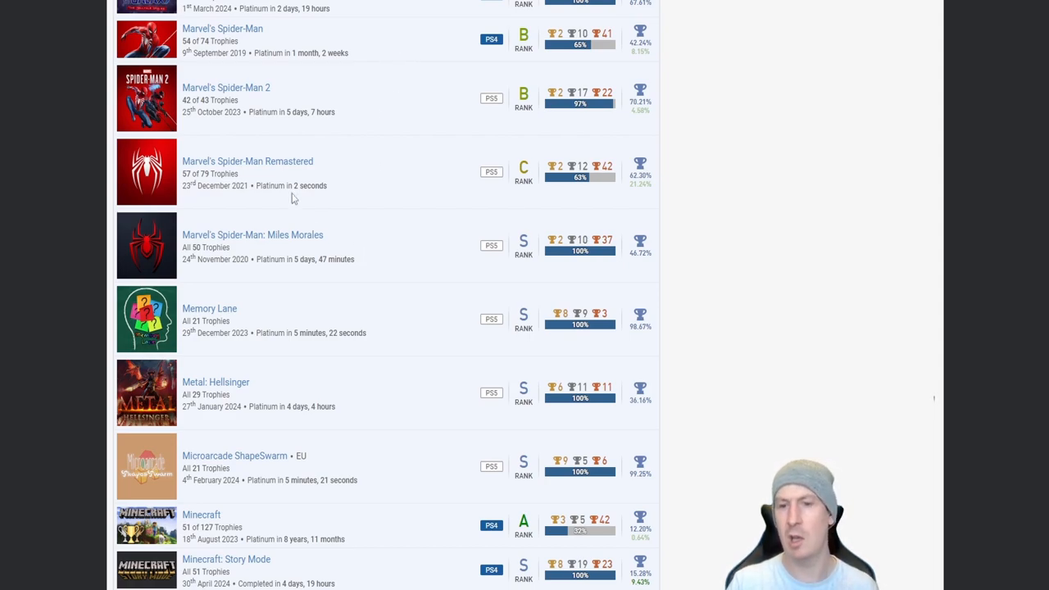
mouse_move(376, 181)
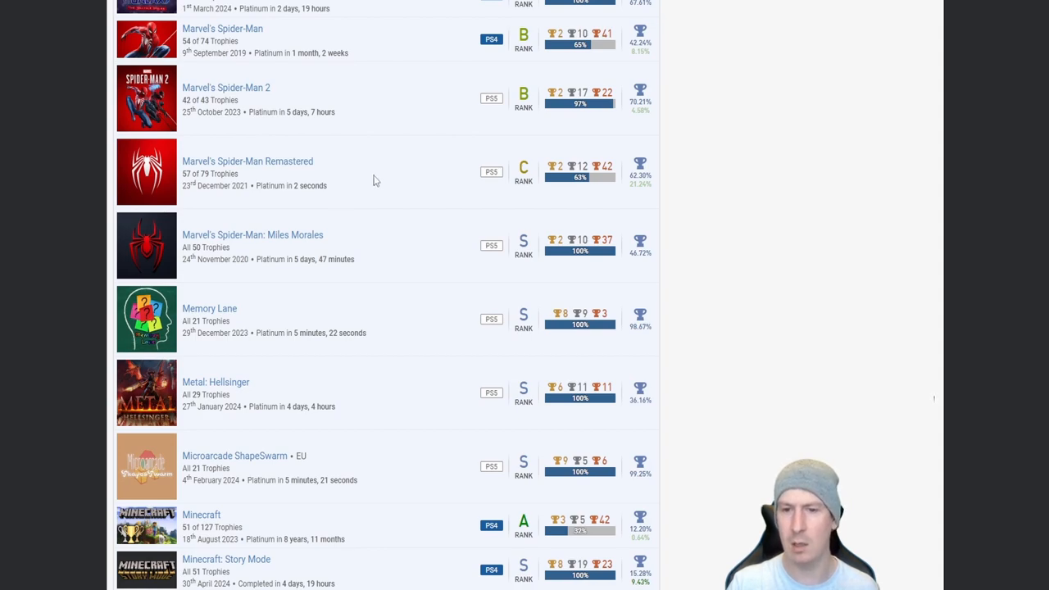
mouse_move(418, 173)
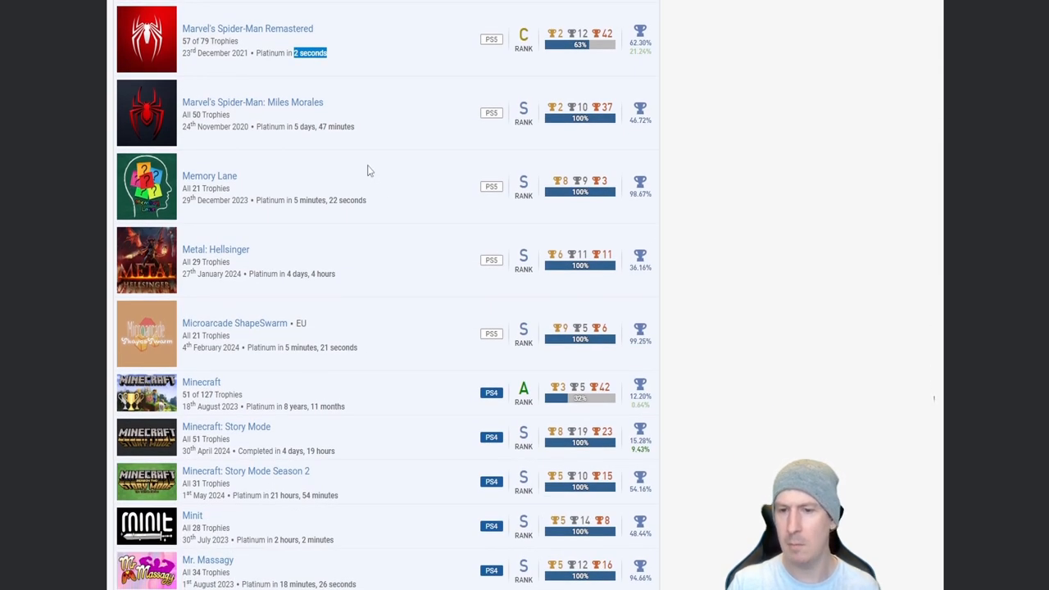
Step: Scroll the platinum list past Metal: Hellsinger and Minecraft down to My Name is Mayo, Need for Speed, Omno and Party Friends
scroll(down, 3)
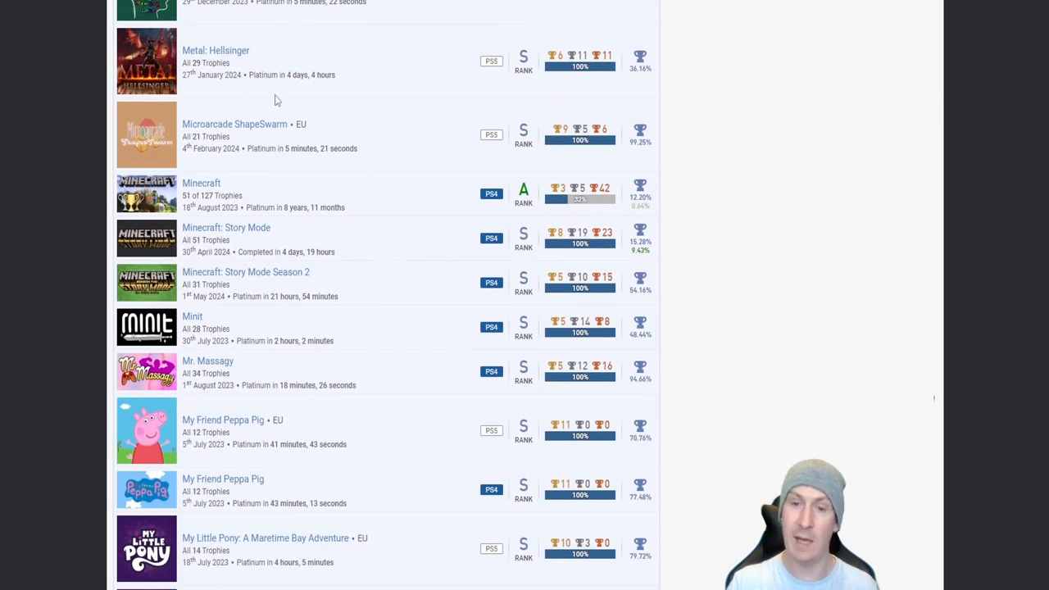
mouse_move(367, 116)
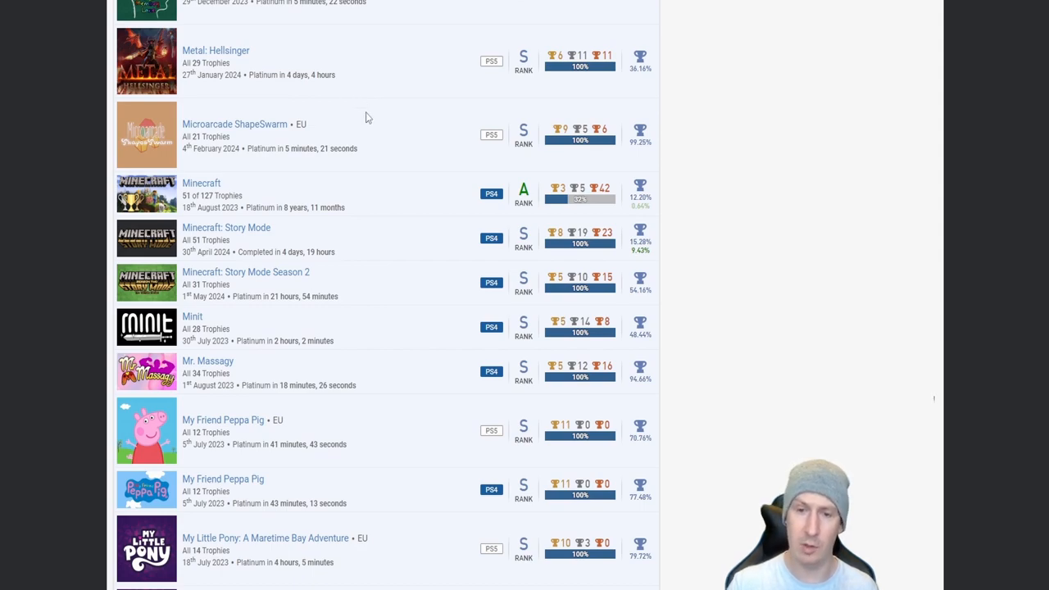
mouse_move(382, 45)
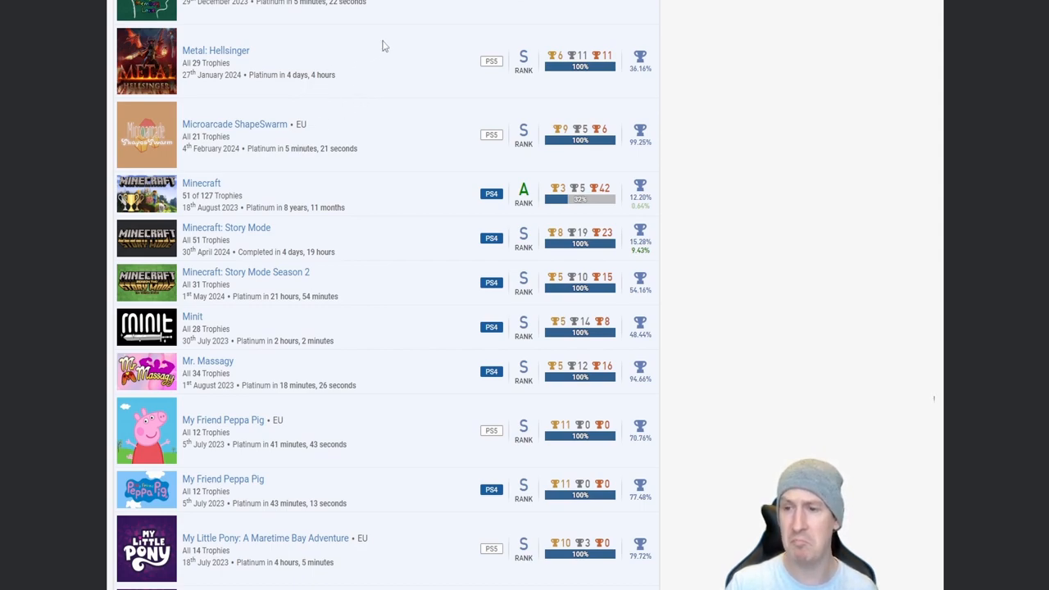
mouse_move(364, 74)
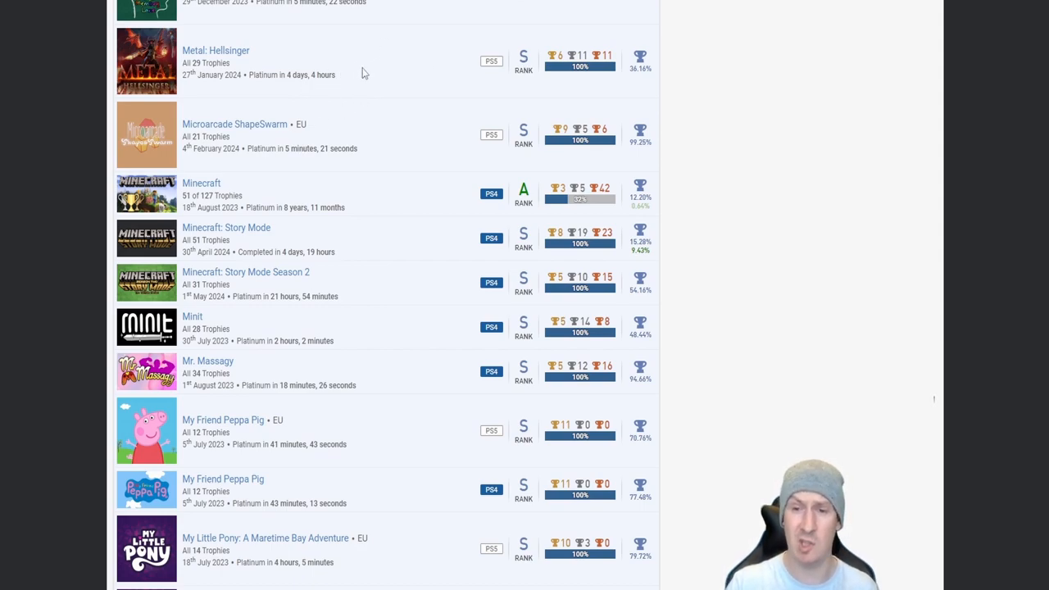
mouse_move(400, 57)
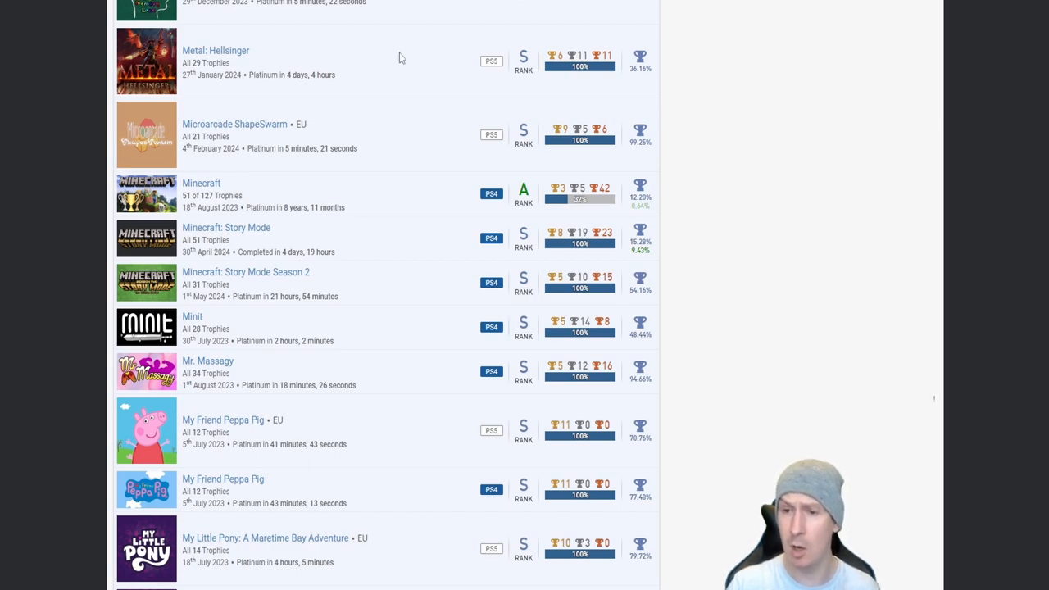
mouse_move(412, 55)
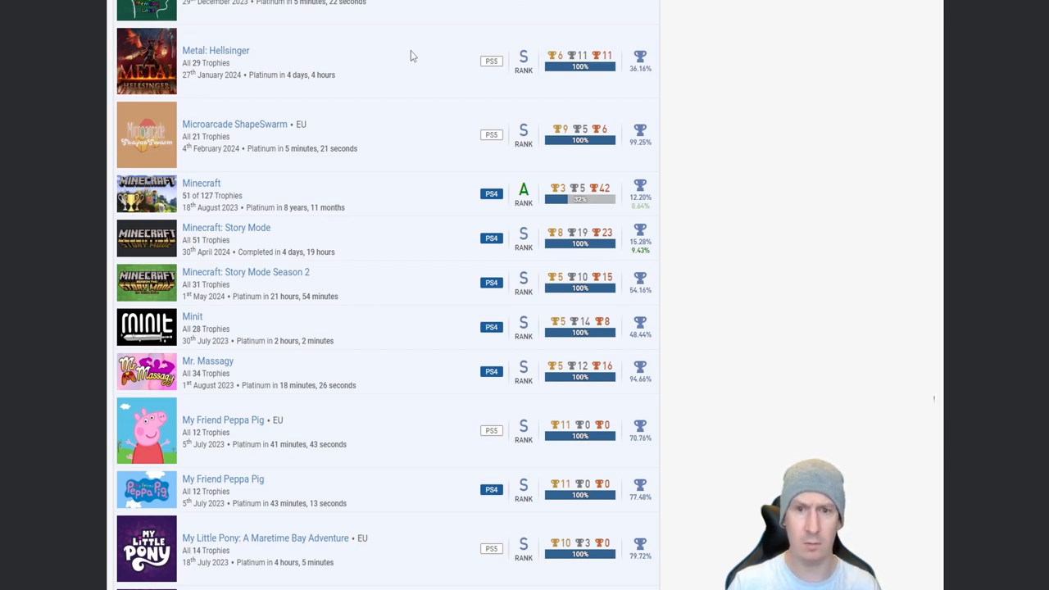
mouse_move(379, 118)
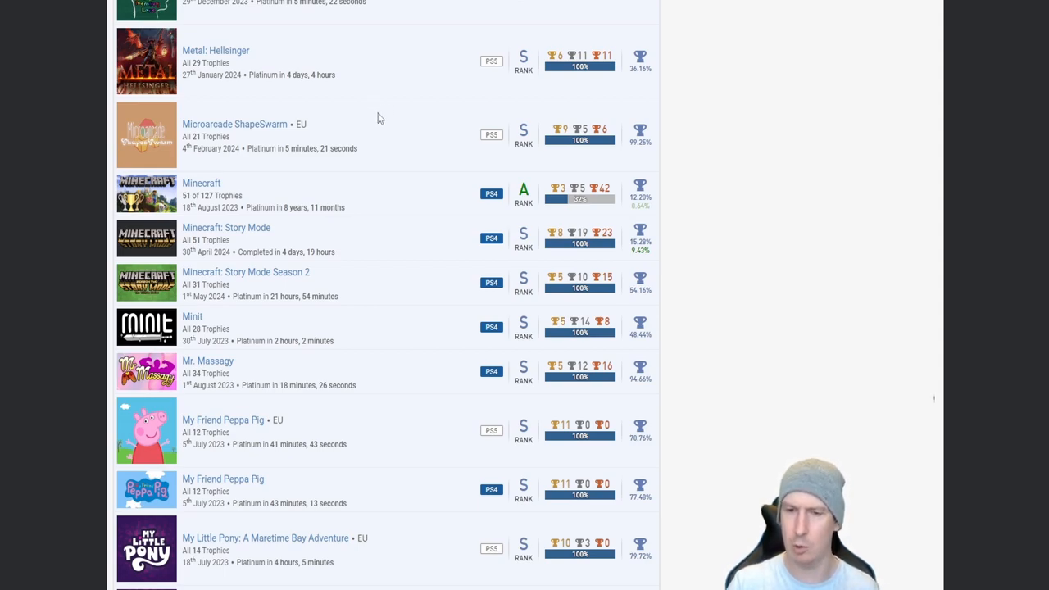
scroll(down, 3)
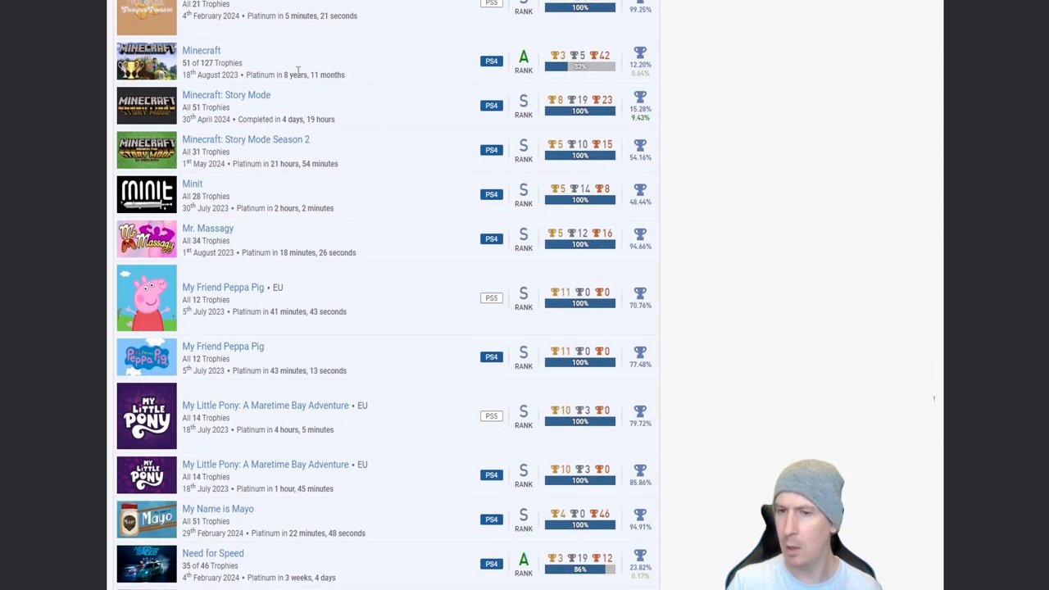
mouse_move(594, 70)
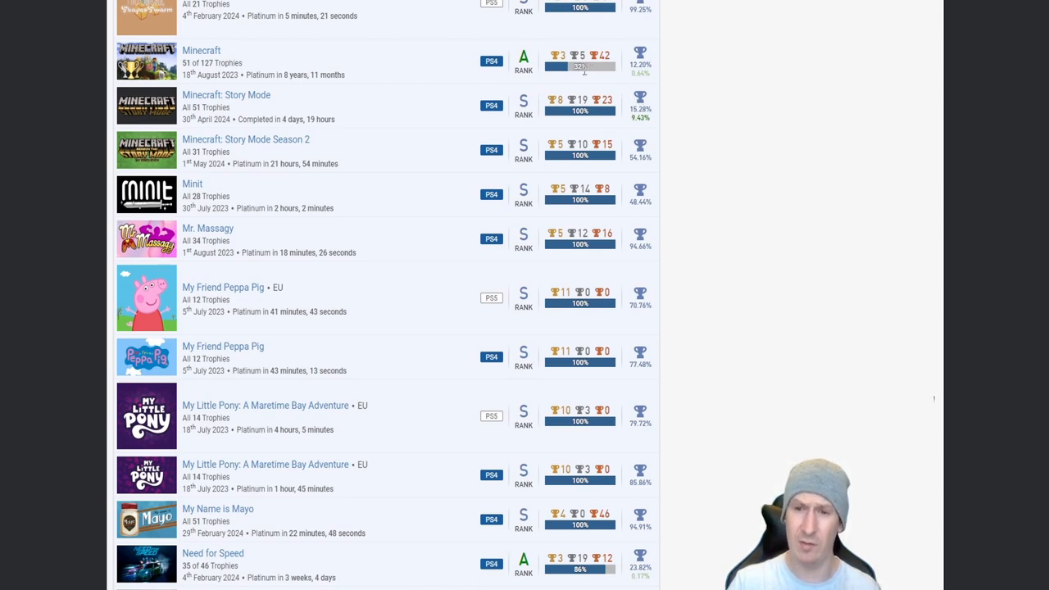
mouse_move(572, 77)
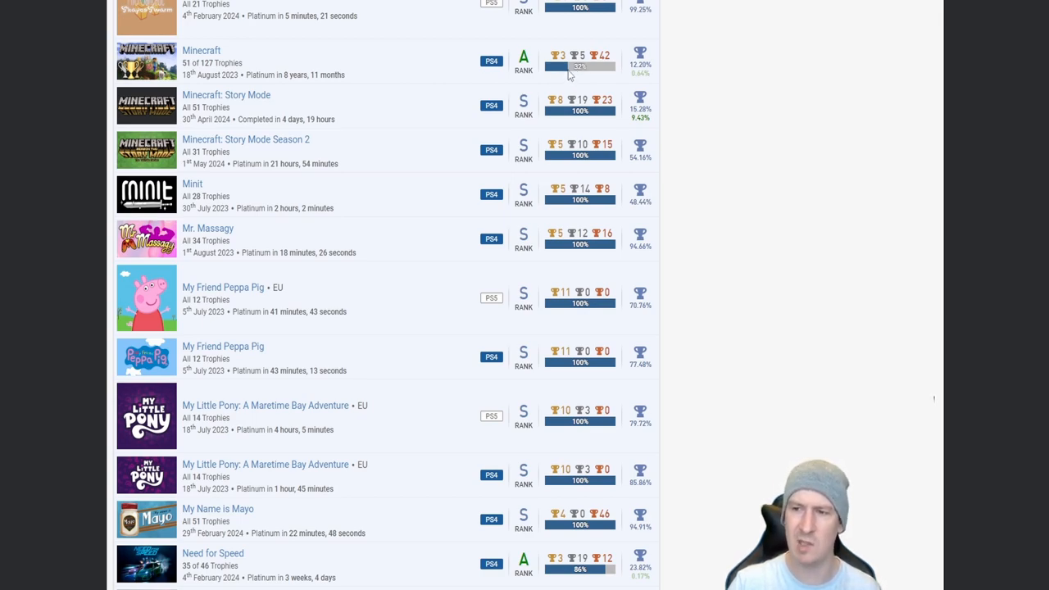
mouse_move(312, 109)
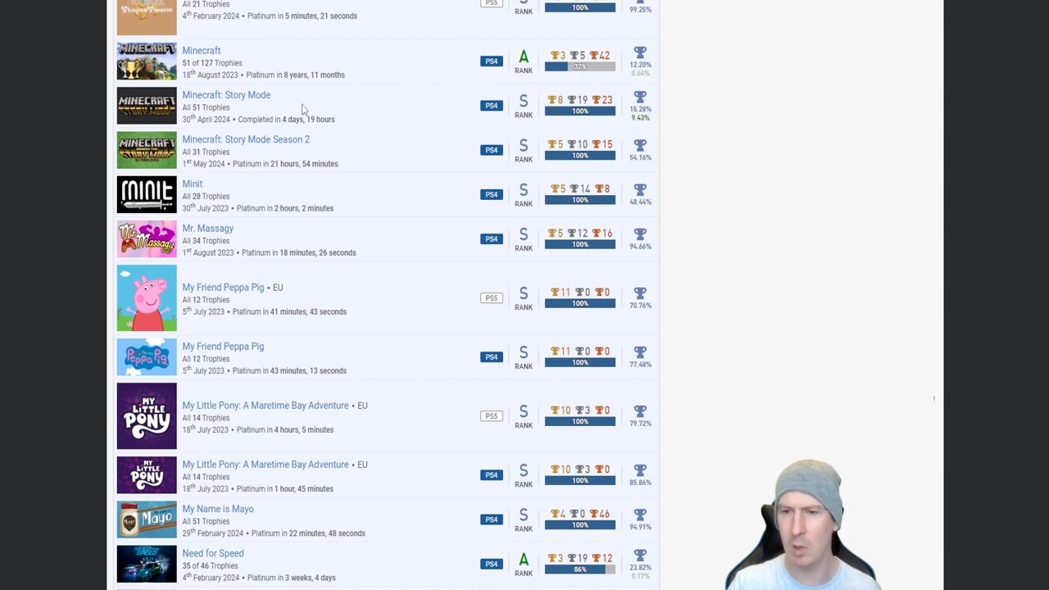
mouse_move(258, 156)
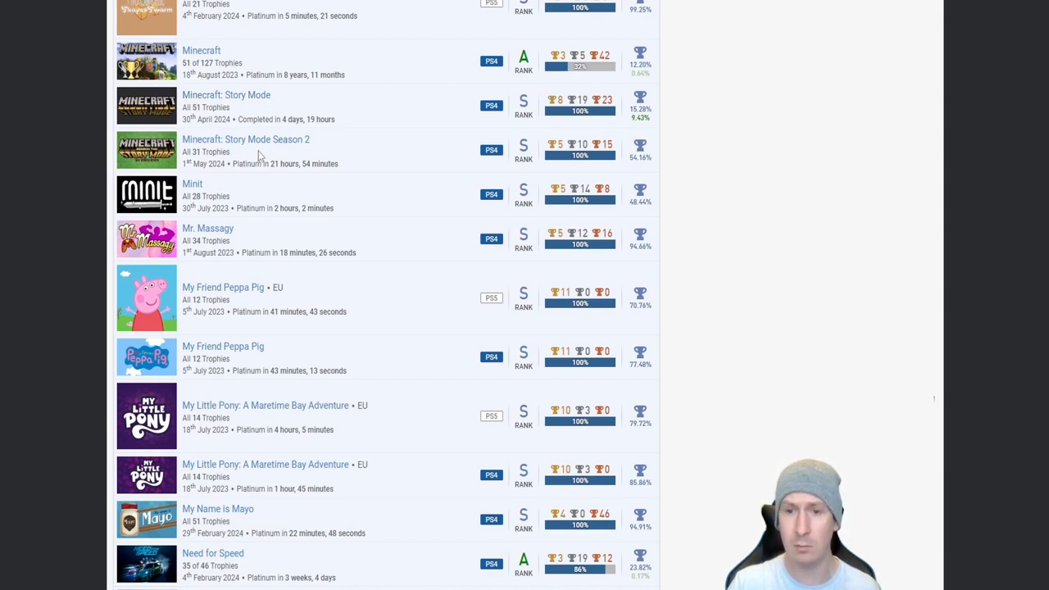
mouse_move(385, 136)
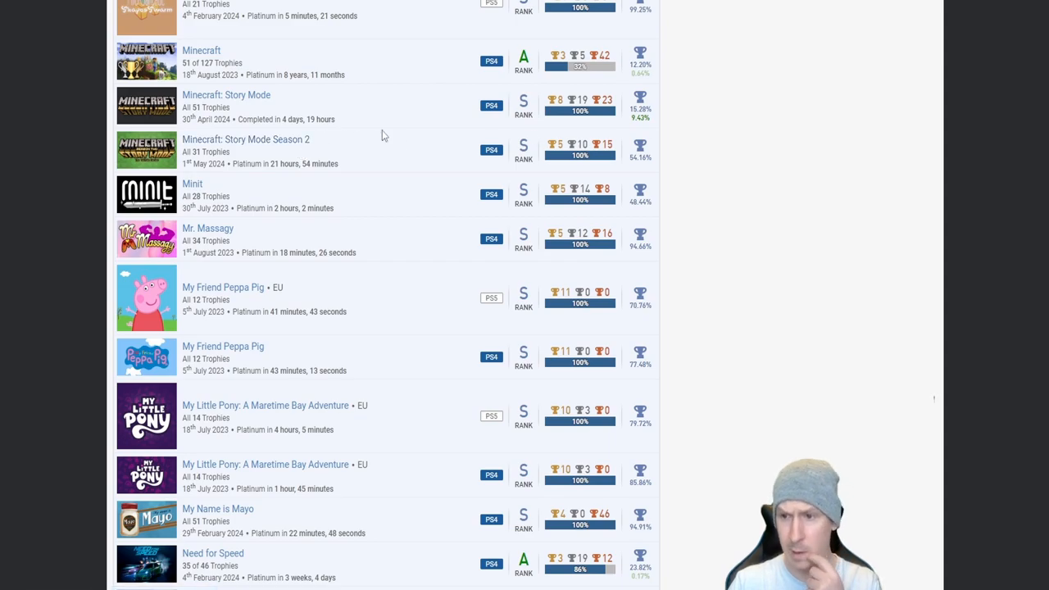
scroll(down, 3)
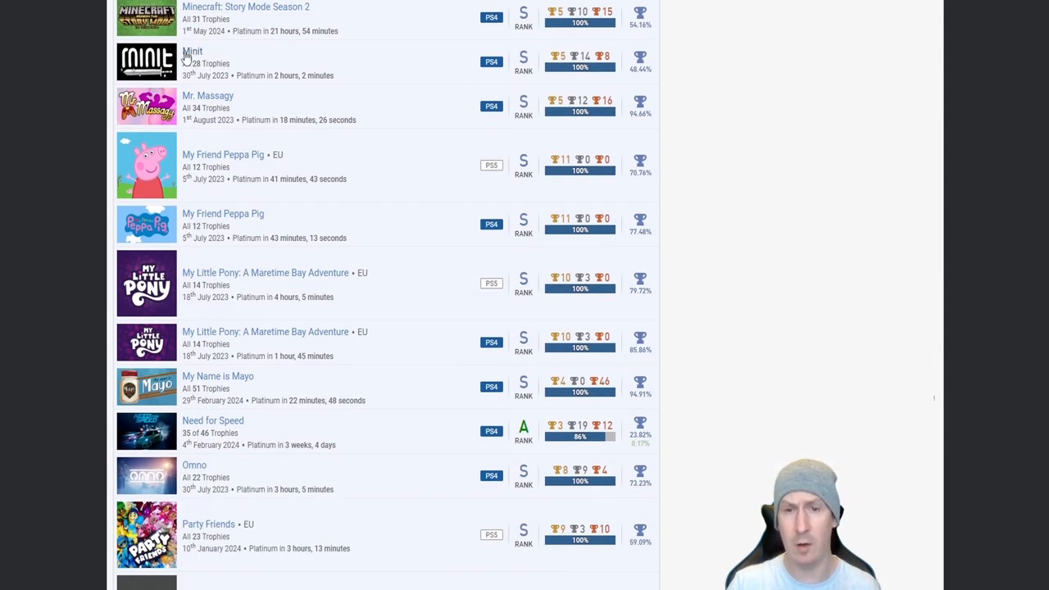
mouse_move(319, 70)
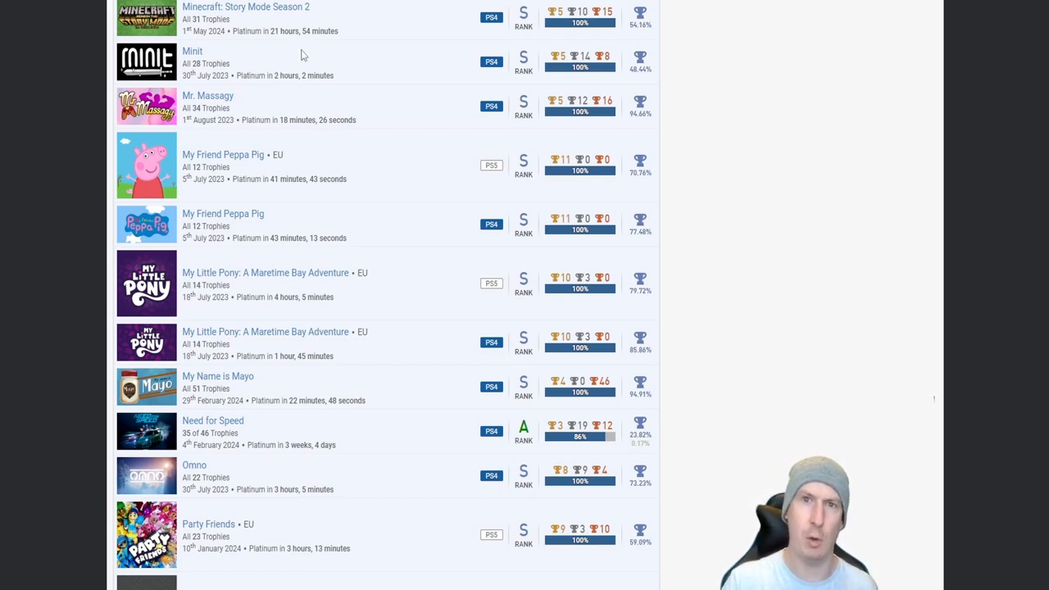
mouse_move(274, 67)
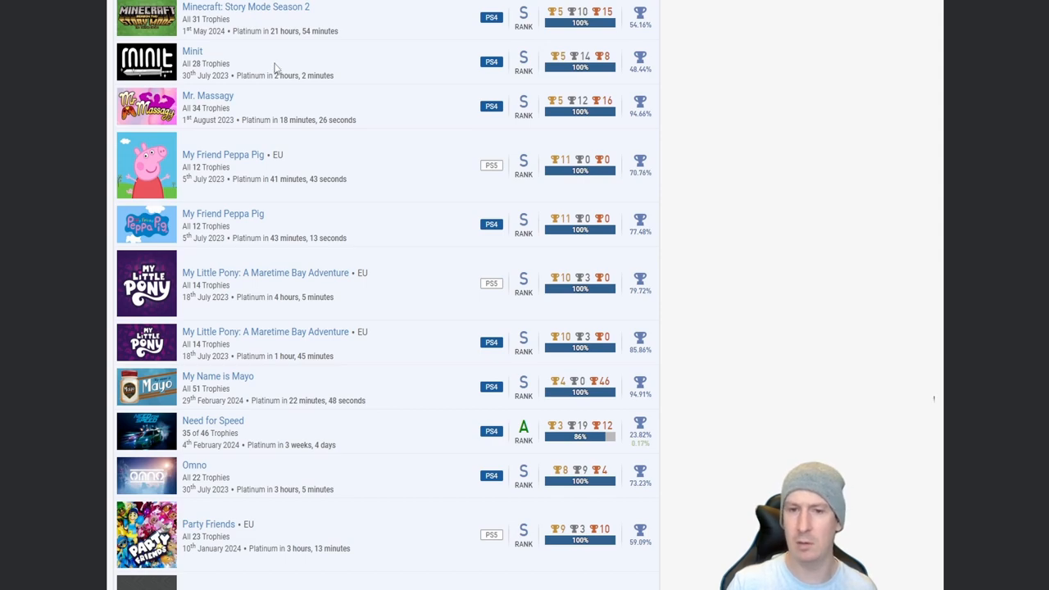
mouse_move(286, 73)
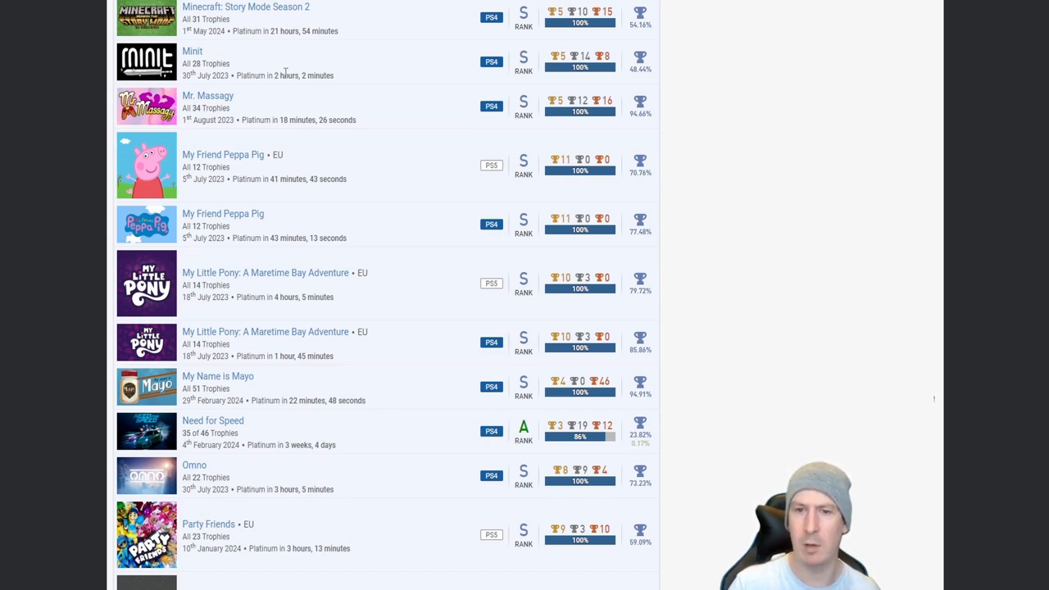
Step: Scroll down until PGA Tour 2K23 and both Pinball Heroes entries show below Party Friends
scroll(down, 3)
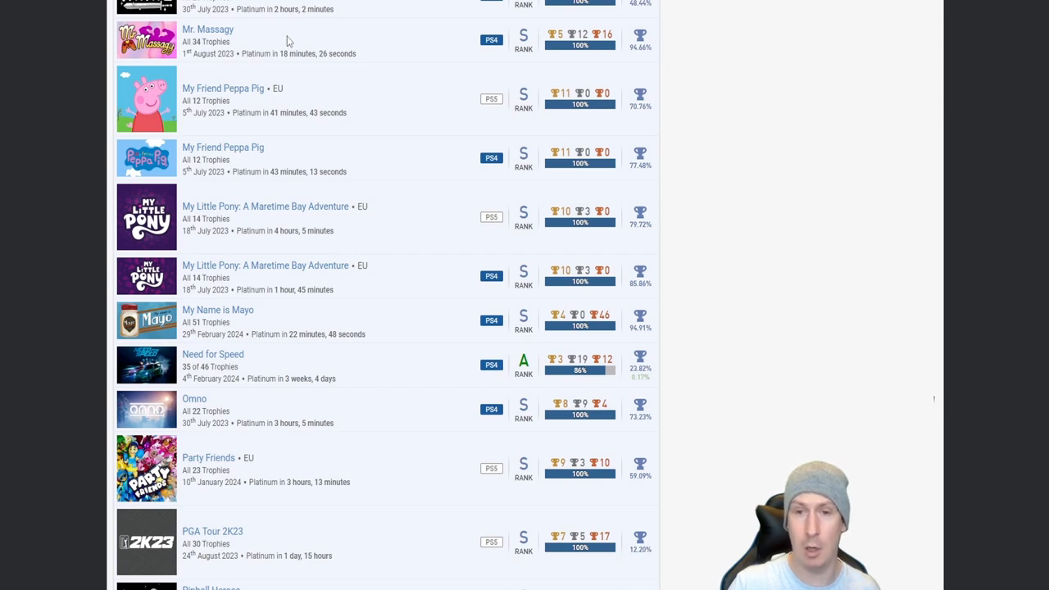
mouse_move(310, 46)
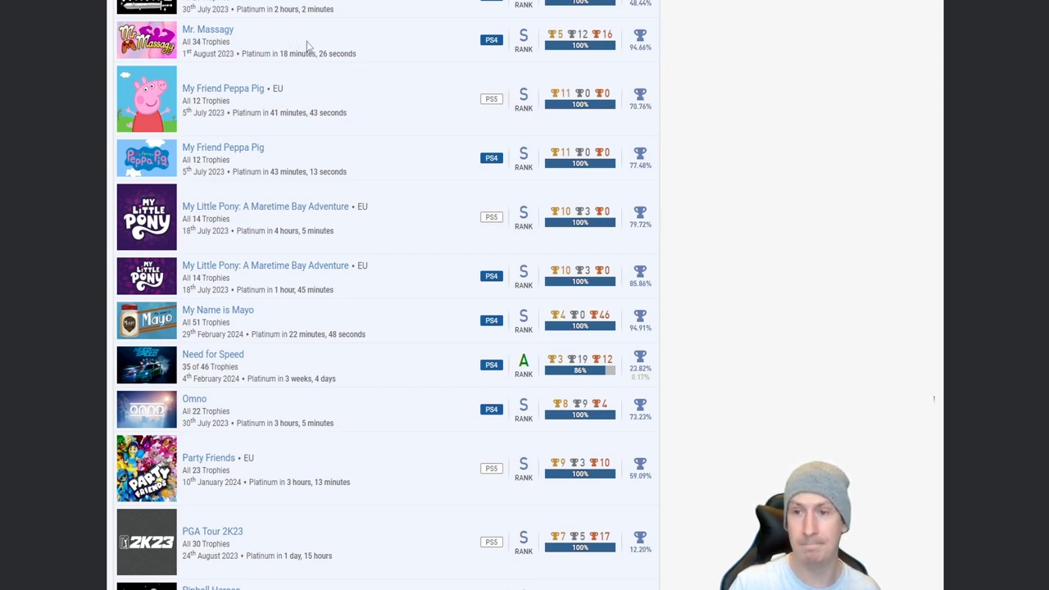
scroll(down, 3)
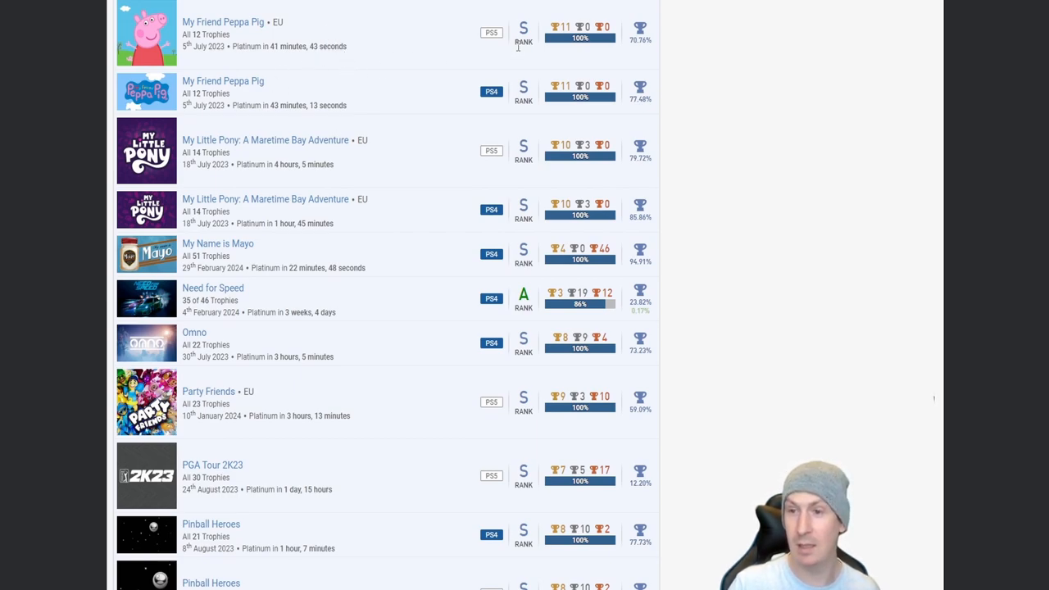
scroll(down, 3)
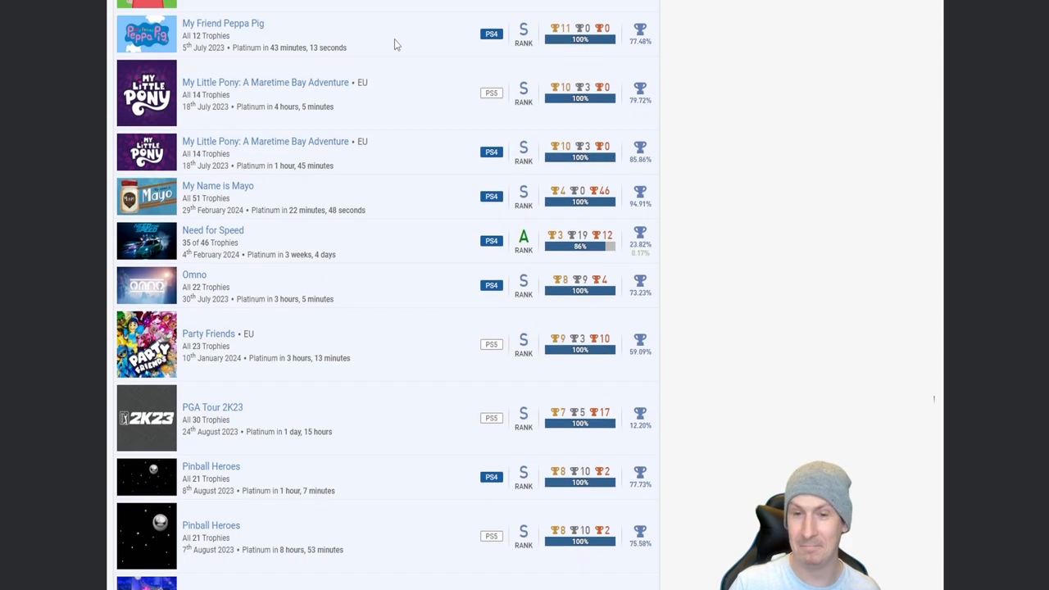
Step: Scroll to reveal both Pinkman+ entries, PJ Masks, Promesa and Quiz Thiz United Kingdom below Pinball Heroes
scroll(down, 3)
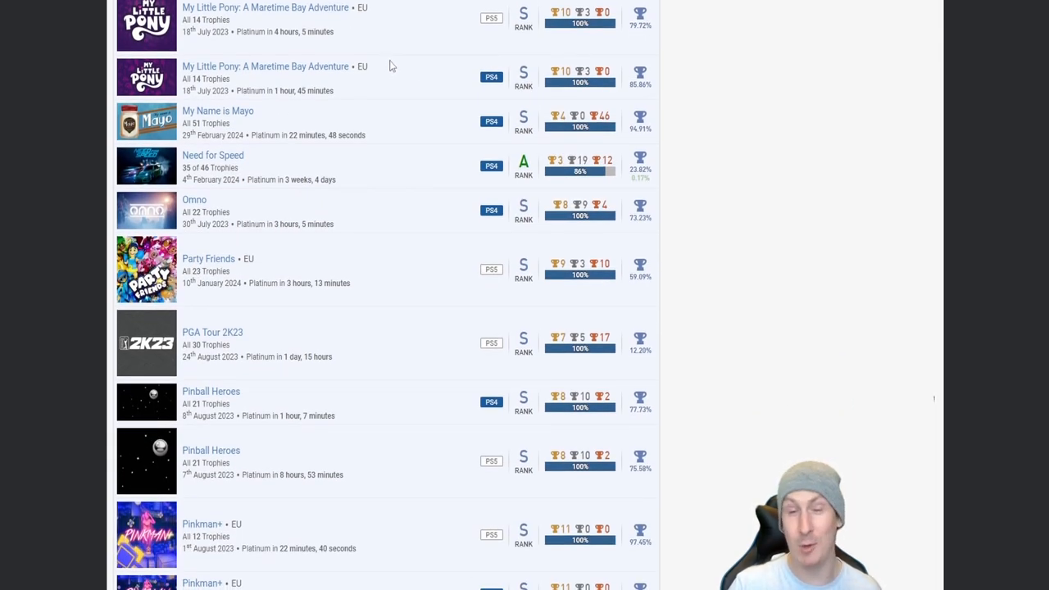
scroll(down, 3)
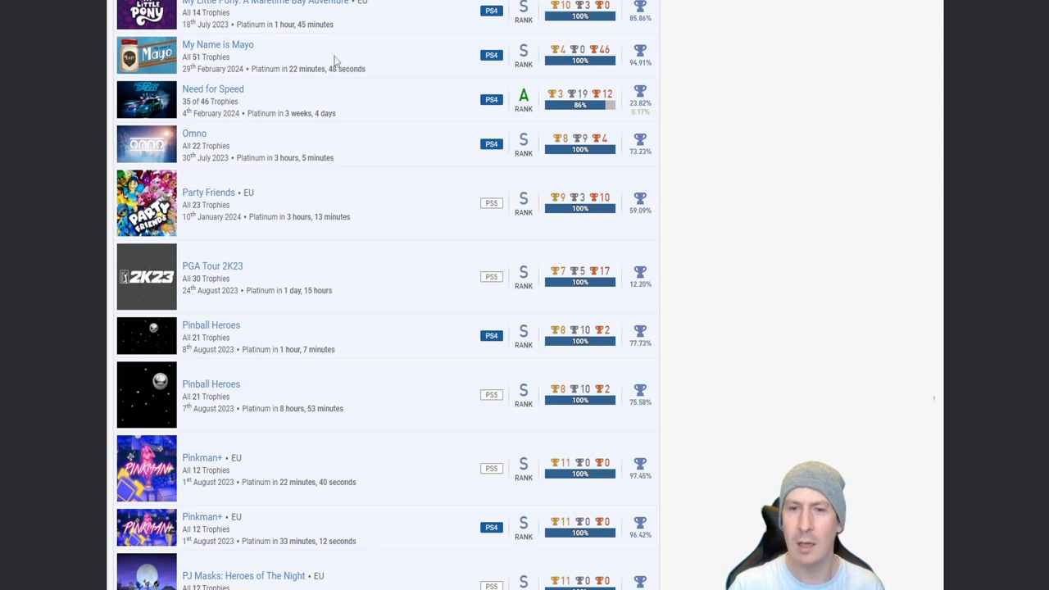
scroll(up, 3)
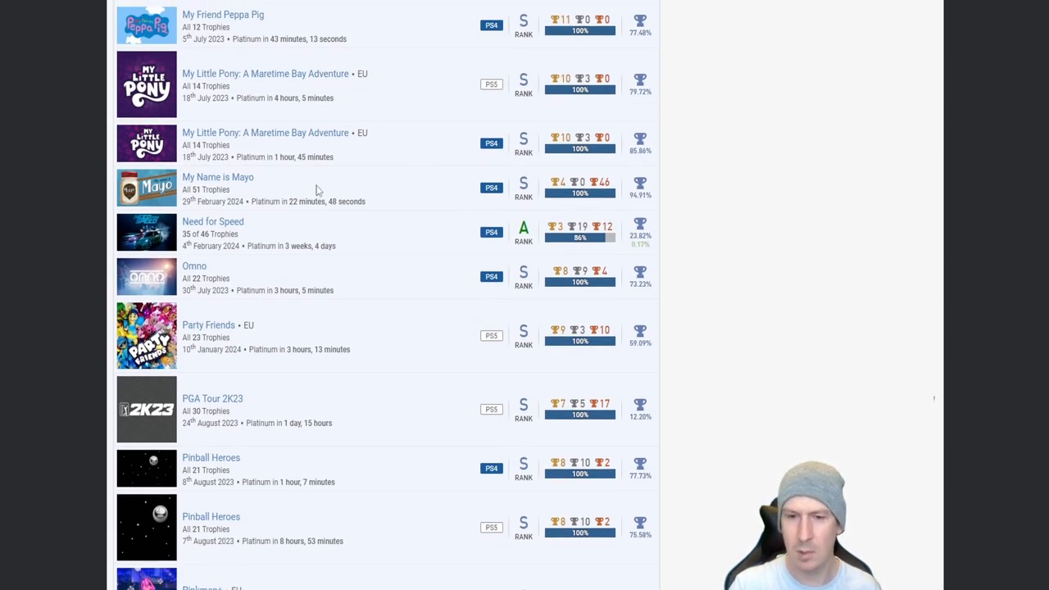
mouse_move(300, 265)
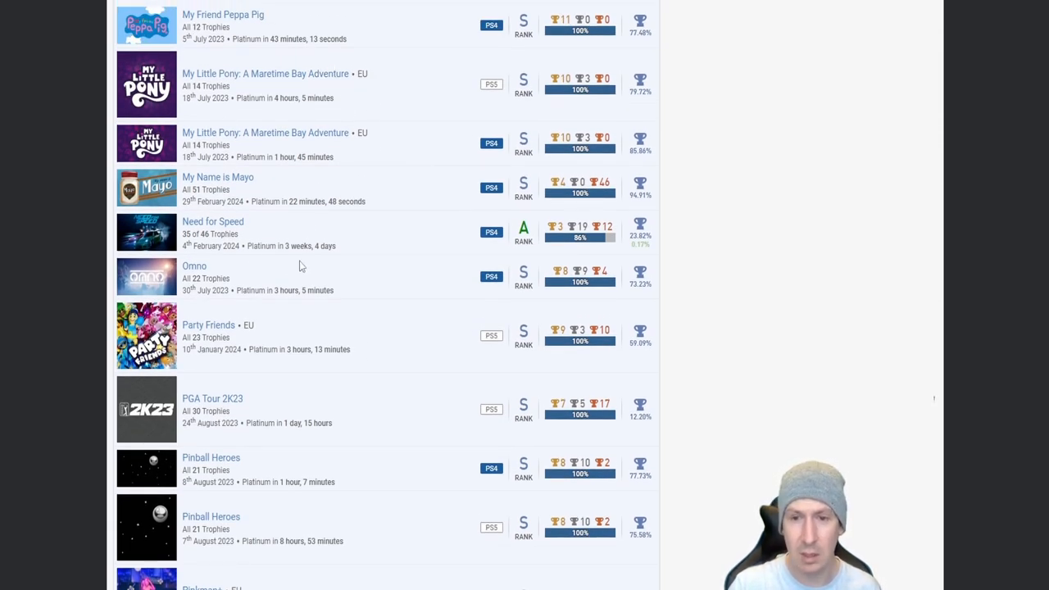
mouse_move(344, 220)
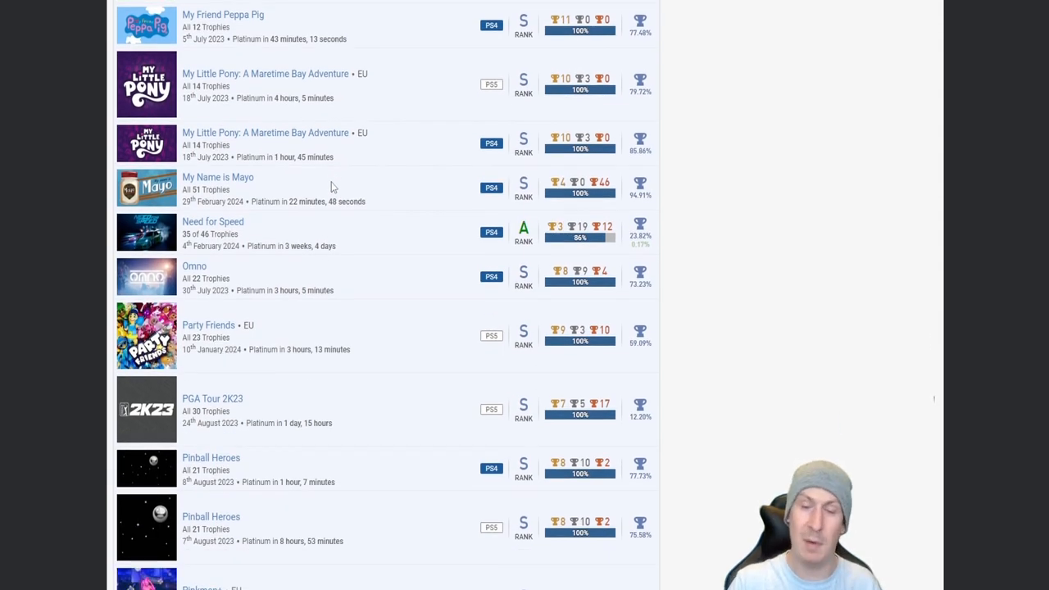
scroll(down, 3)
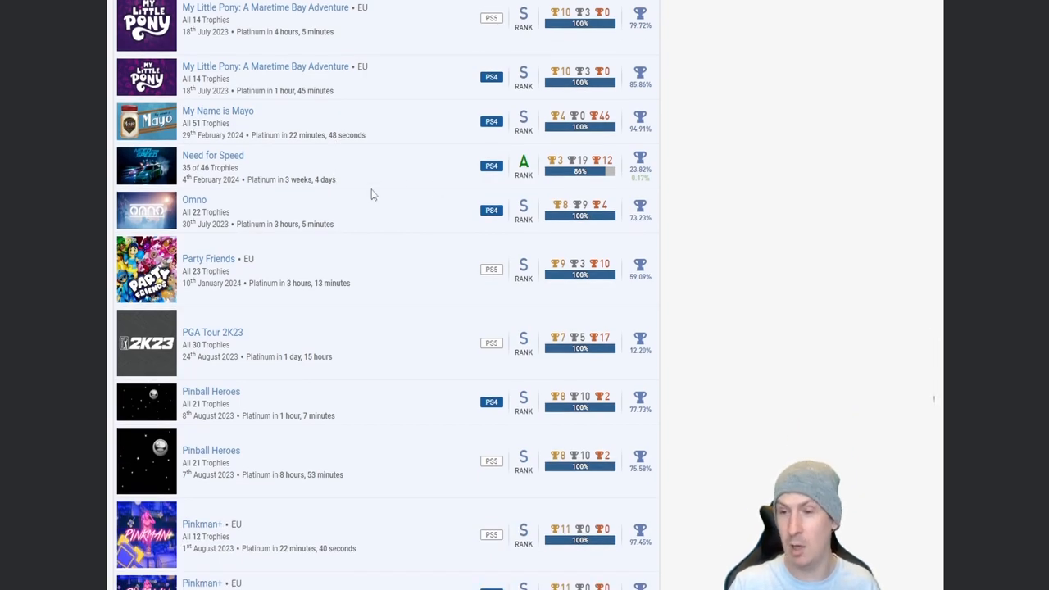
mouse_move(244, 167)
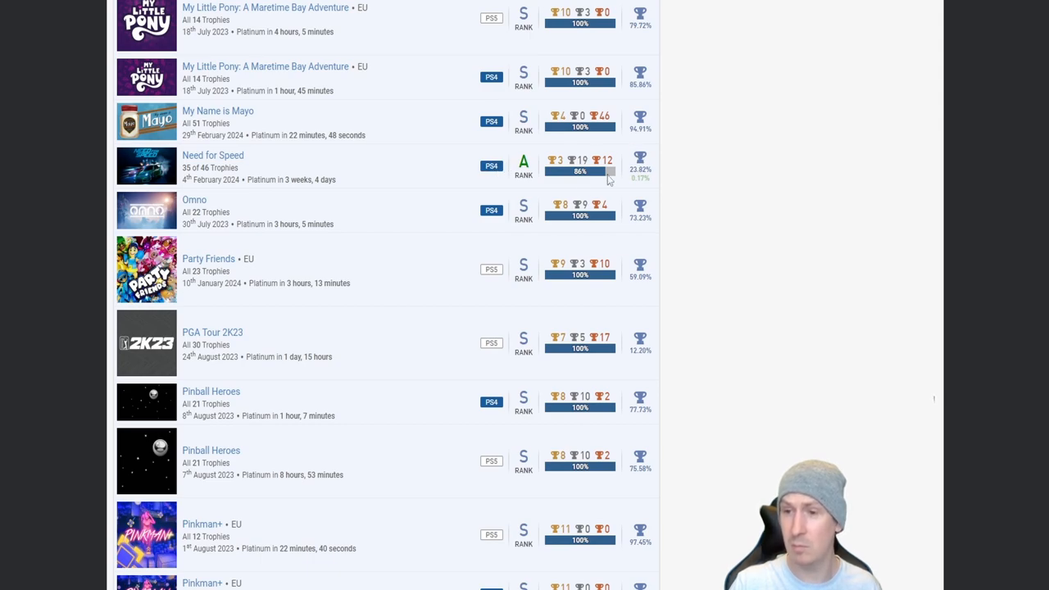
mouse_move(370, 297)
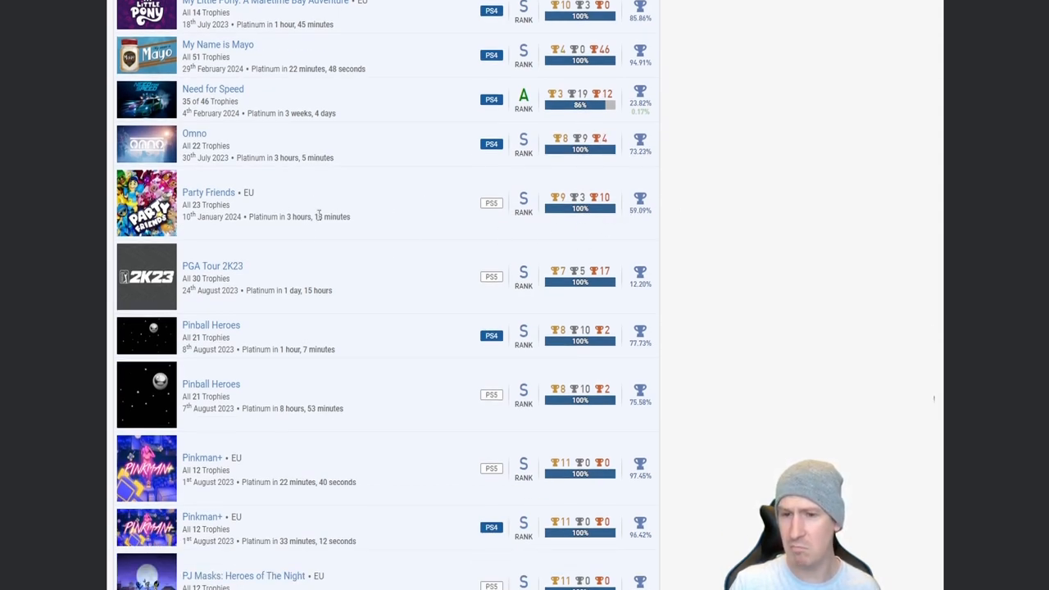
mouse_move(296, 228)
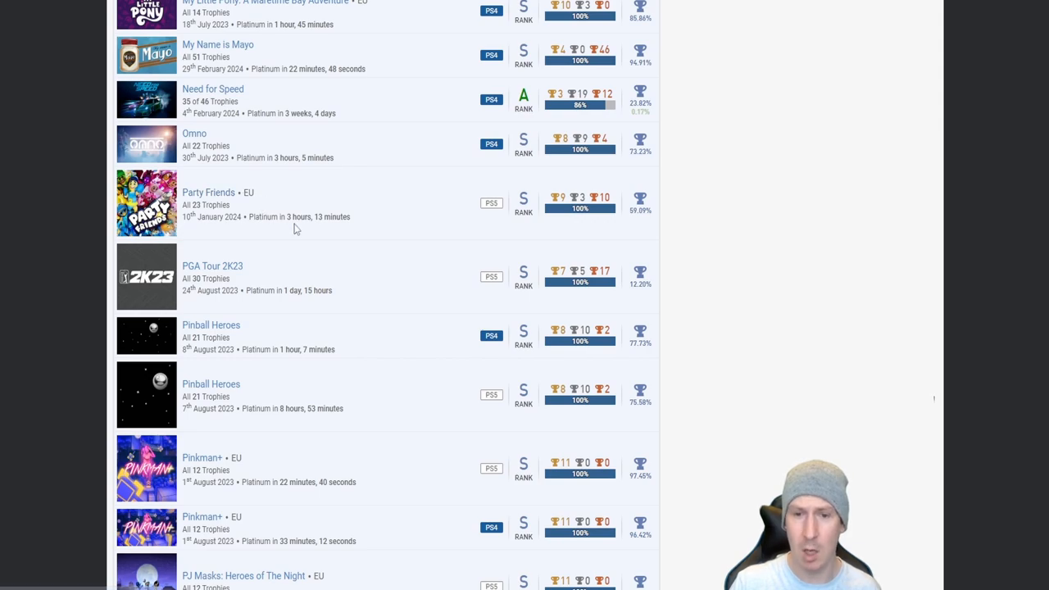
mouse_move(393, 169)
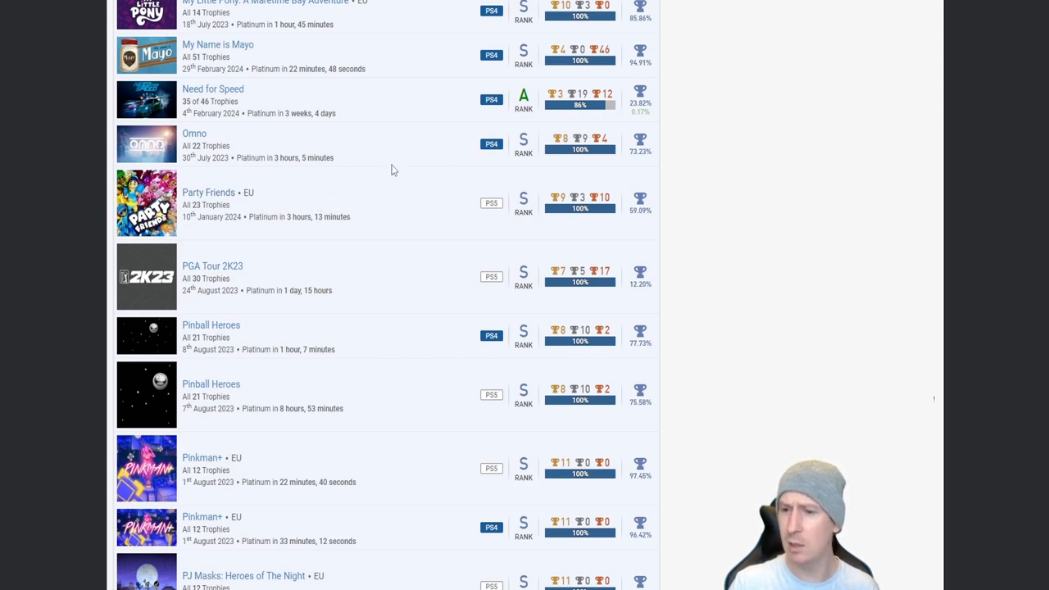
scroll(down, 3)
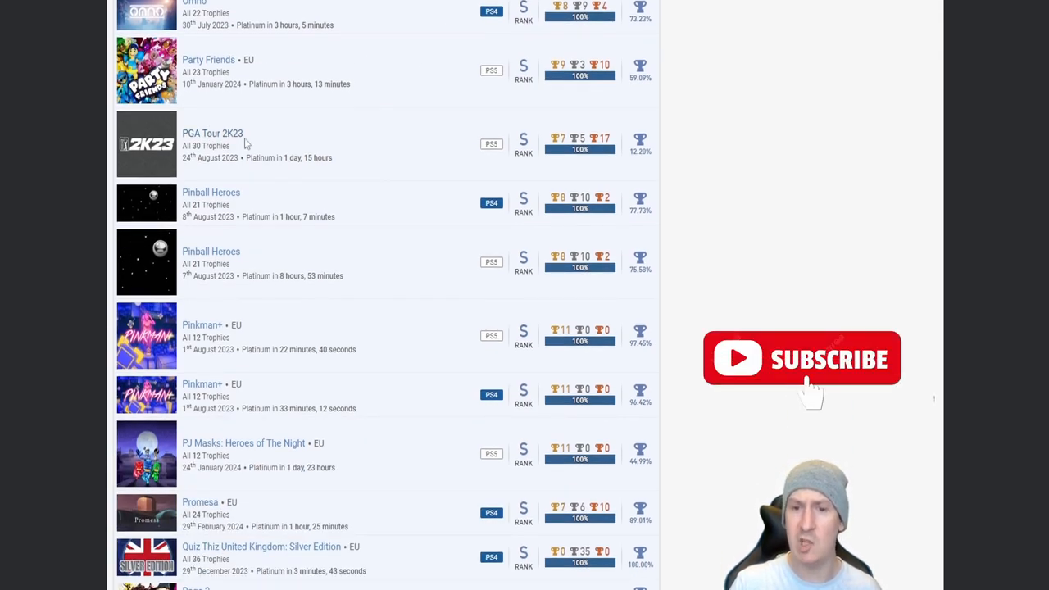
mouse_move(251, 156)
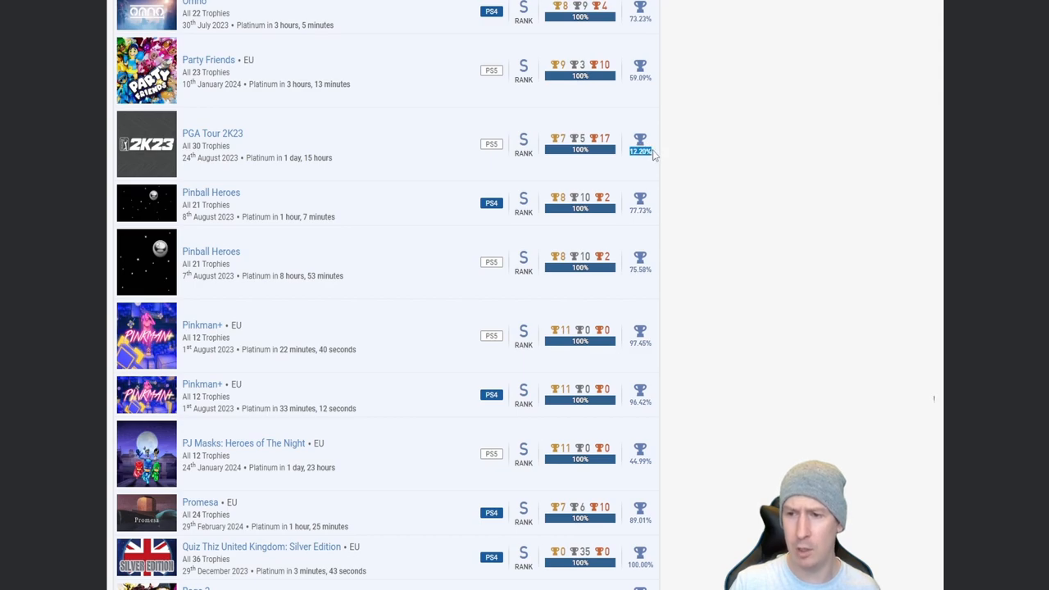
mouse_move(451, 144)
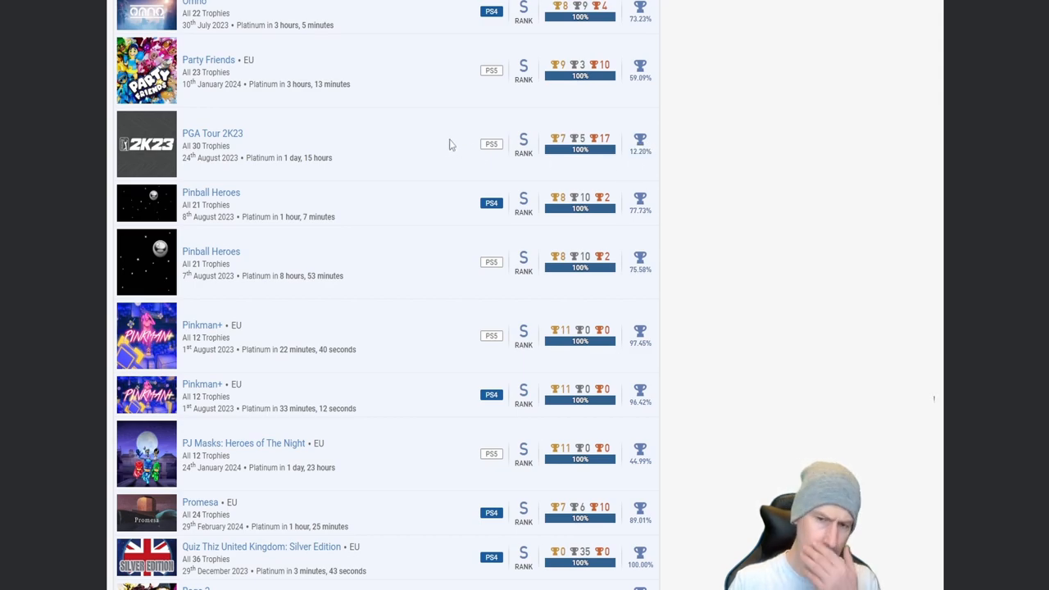
mouse_move(500, 159)
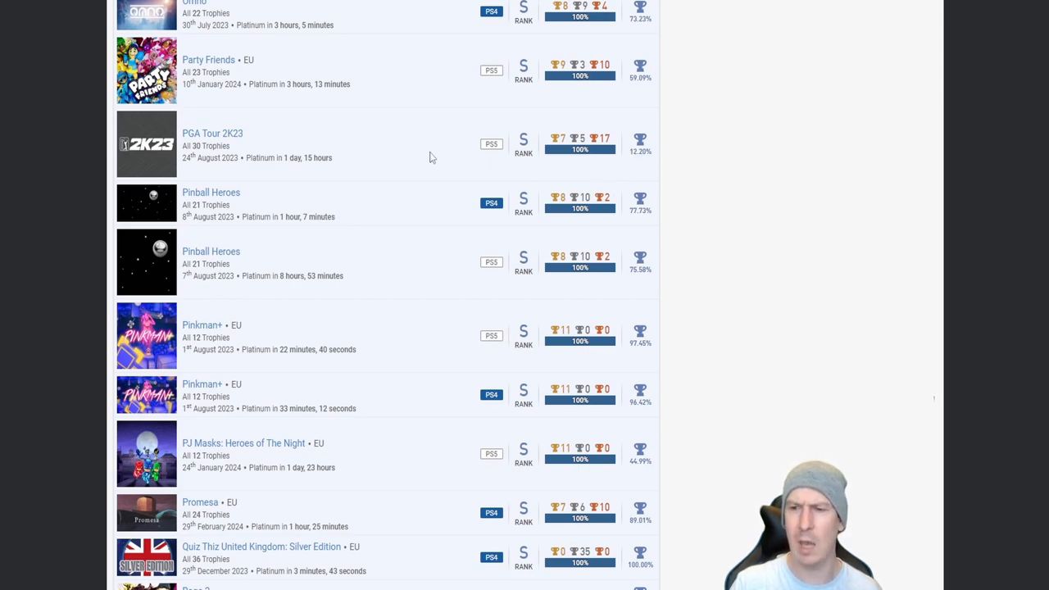
mouse_move(394, 126)
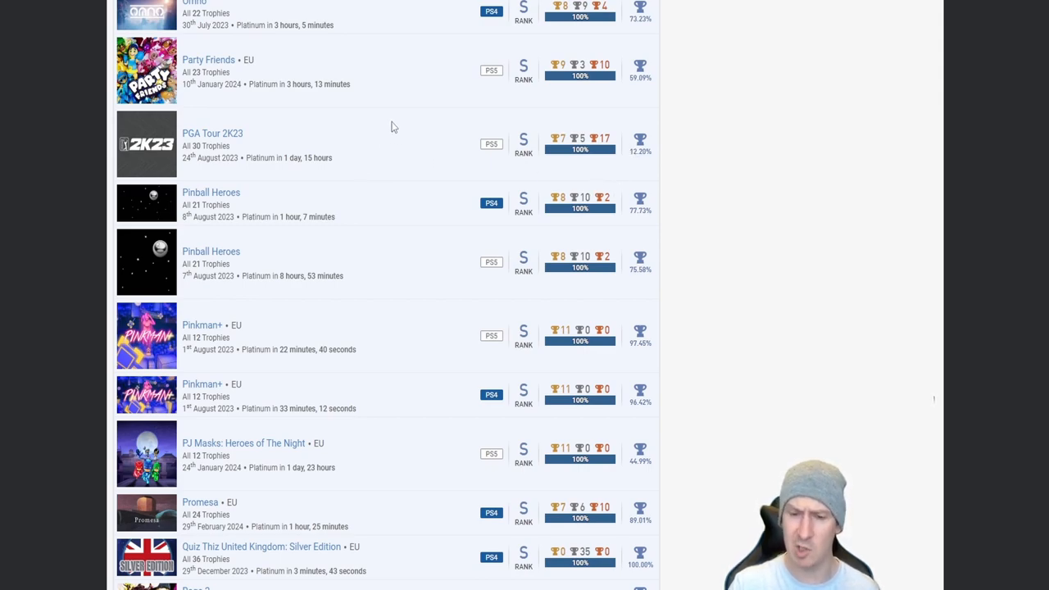
mouse_move(367, 217)
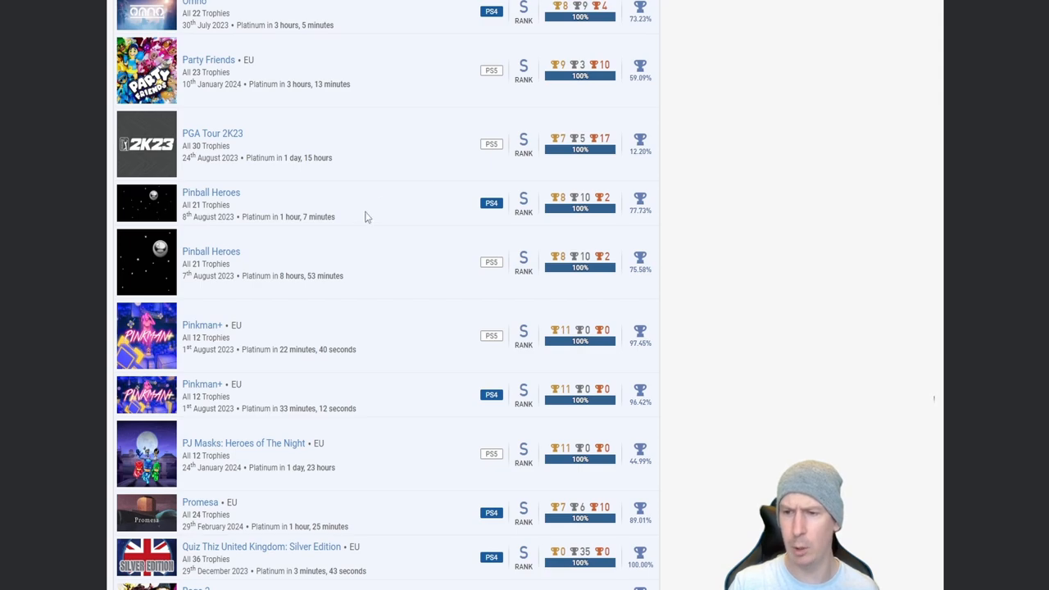
Step: Scroll down to Rage 2, Resident Evil 2, both Resident Evil 3 entries and RoboCop: Rogue City
scroll(down, 3)
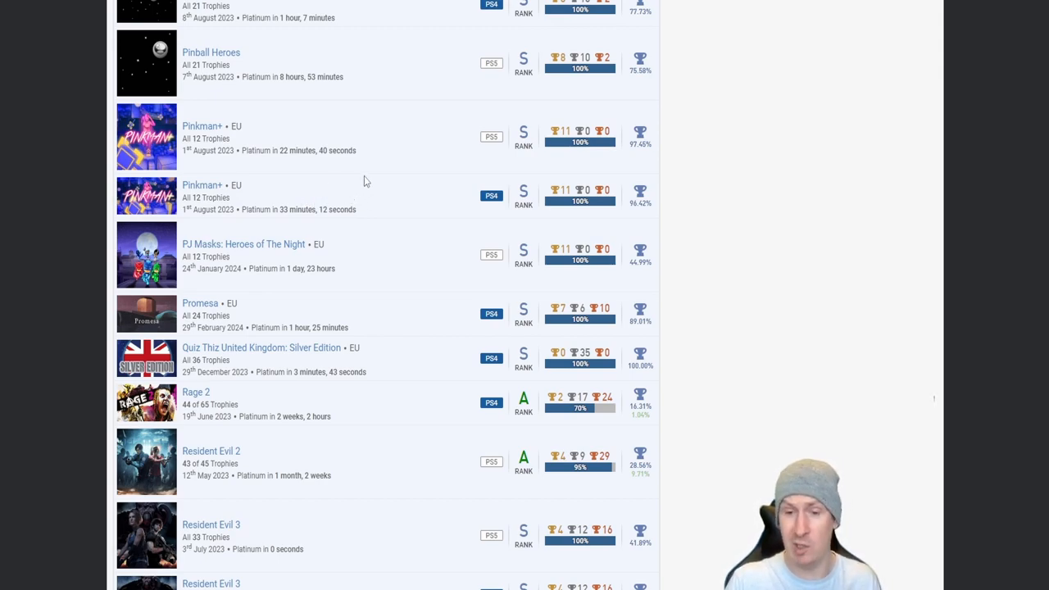
mouse_move(389, 212)
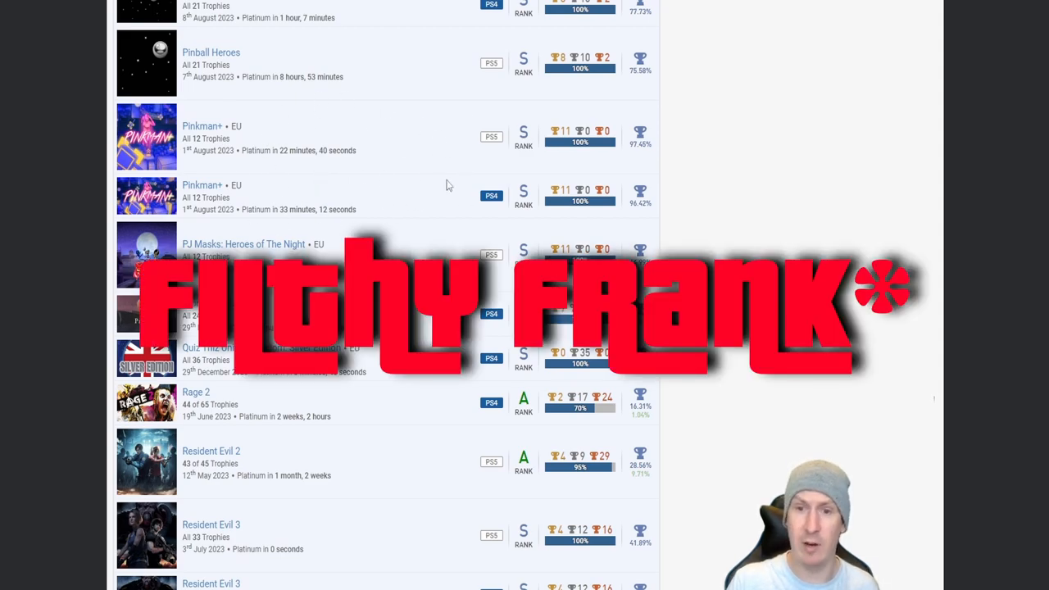
scroll(down, 3)
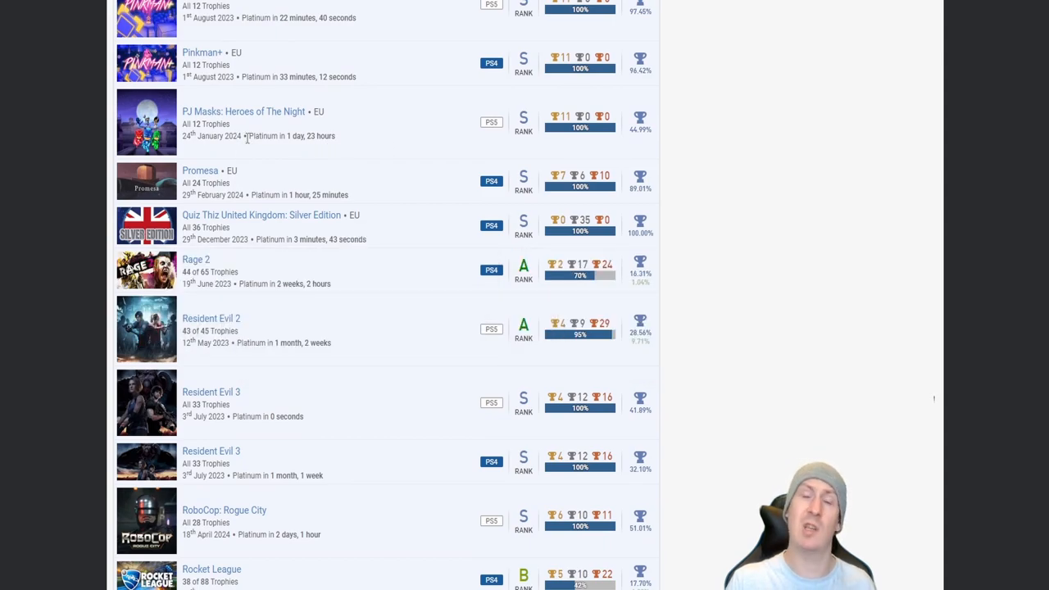
Step: Scroll down to Sleeping Dogs, South Park, Star Wars: Republic Commando and Stranded Deep below Rocket League
scroll(down, 3)
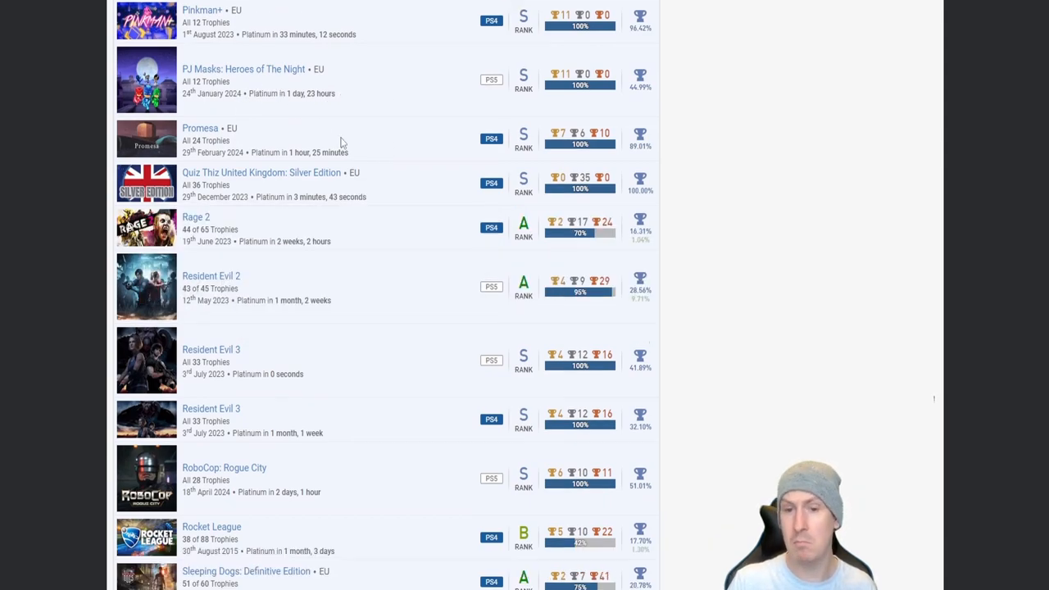
scroll(down, 3)
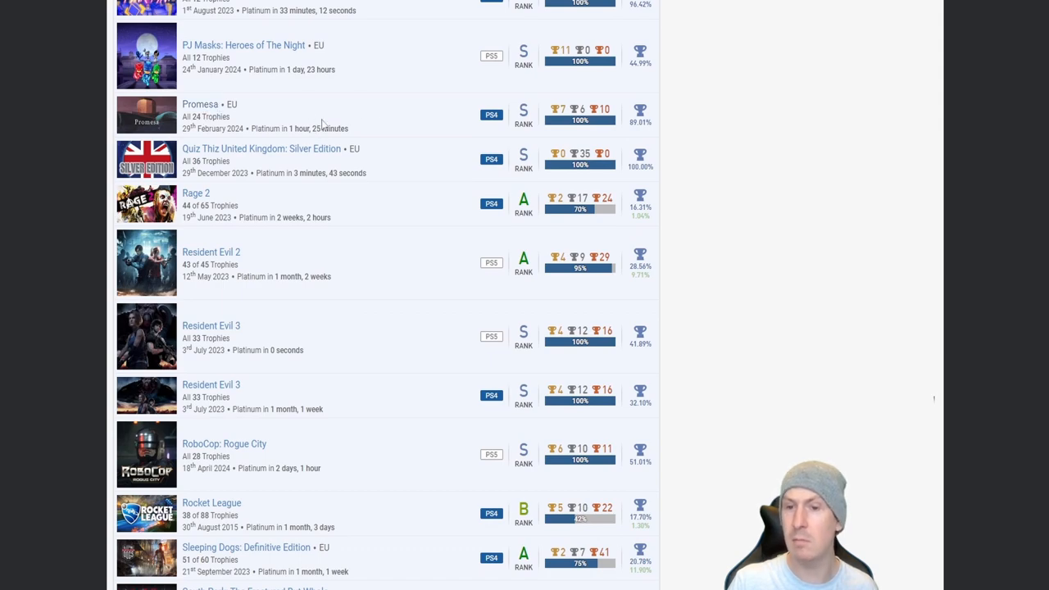
scroll(down, 3)
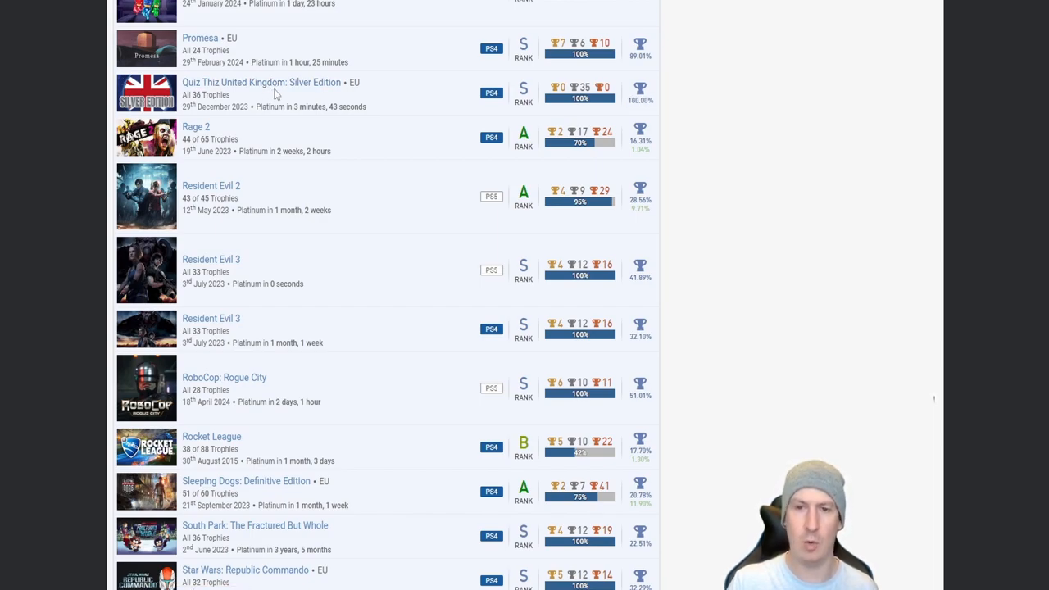
mouse_move(278, 92)
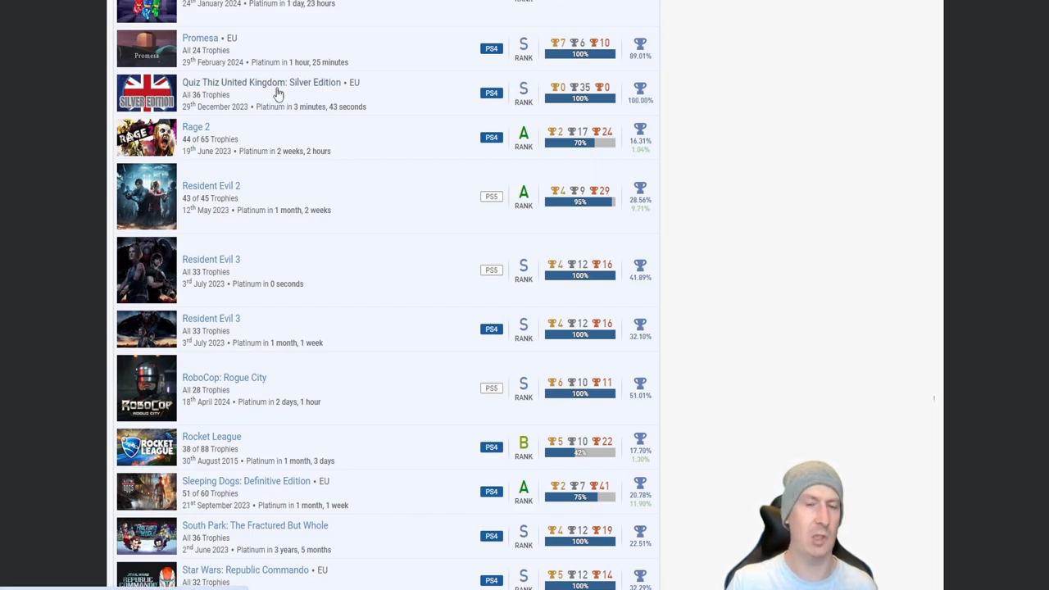
mouse_move(485, 107)
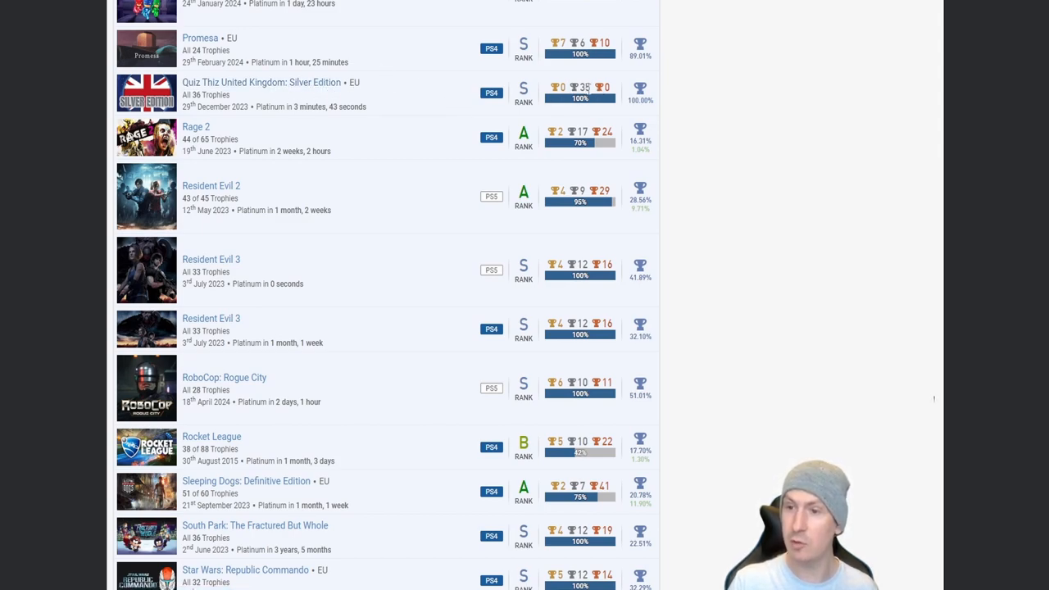
scroll(down, 3)
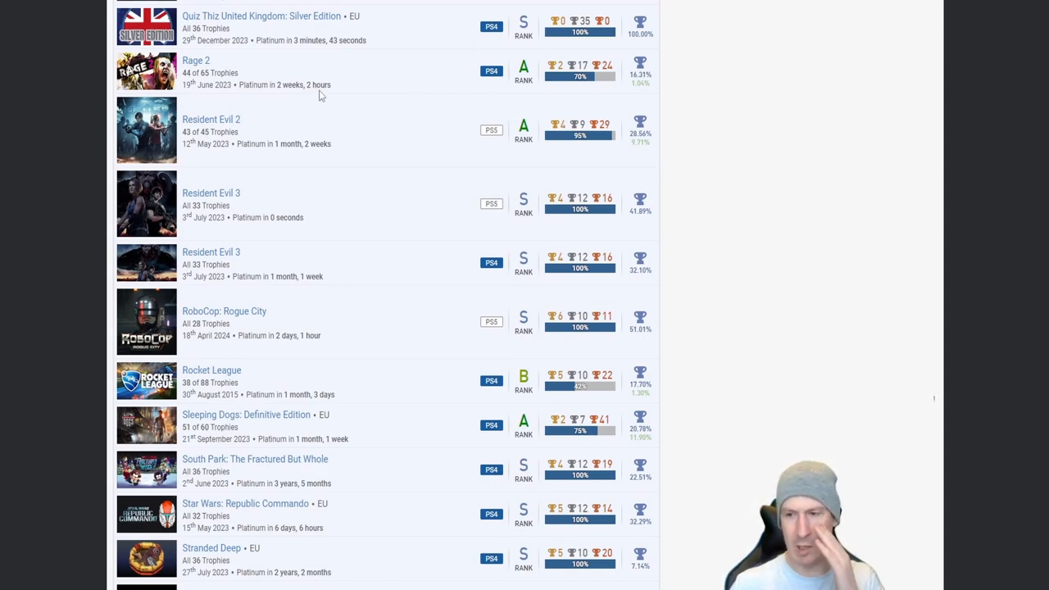
mouse_move(318, 105)
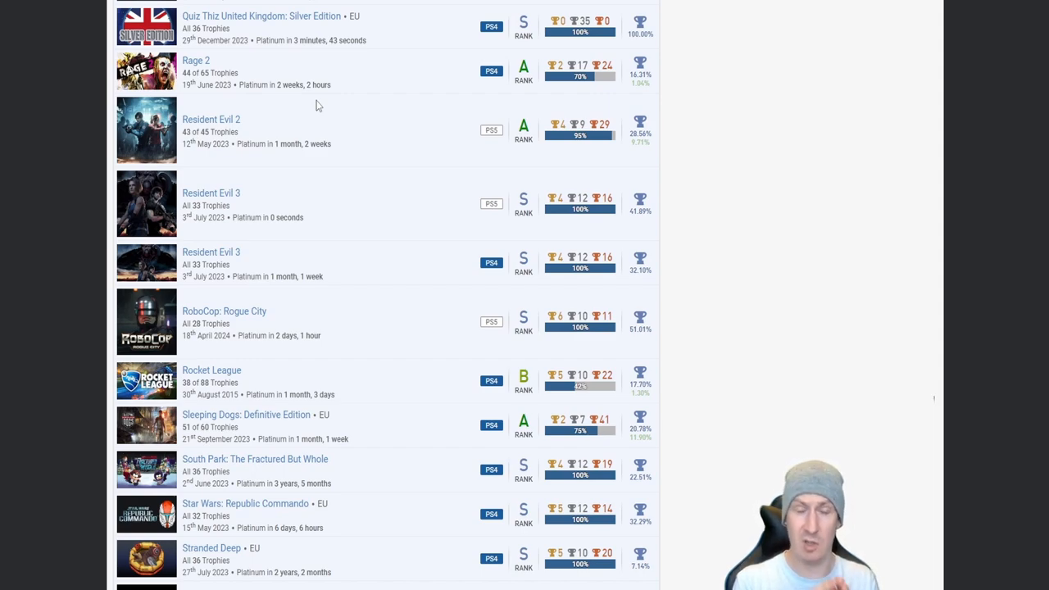
mouse_move(299, 120)
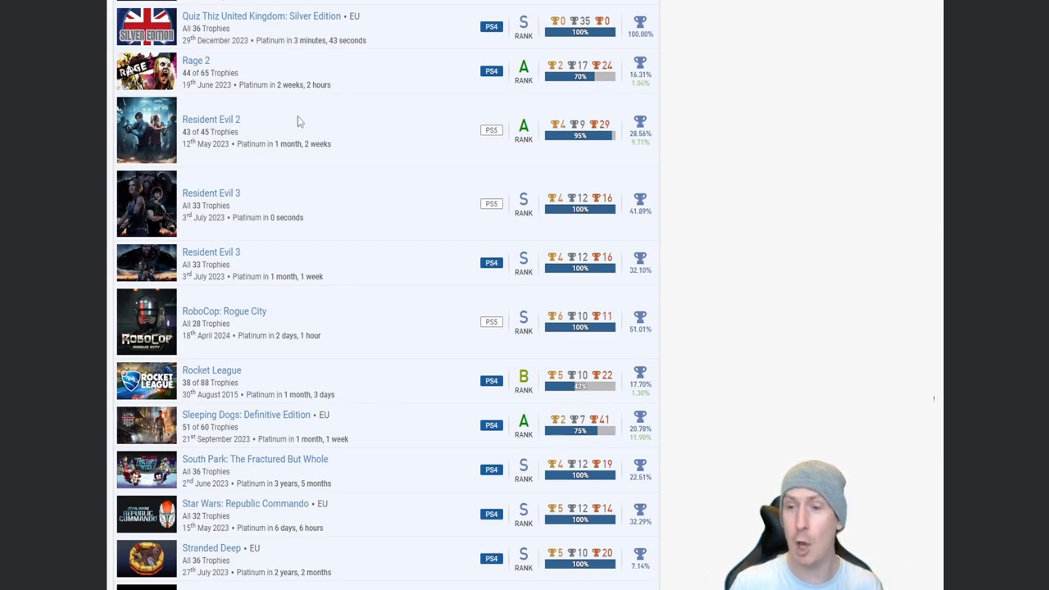
mouse_move(329, 102)
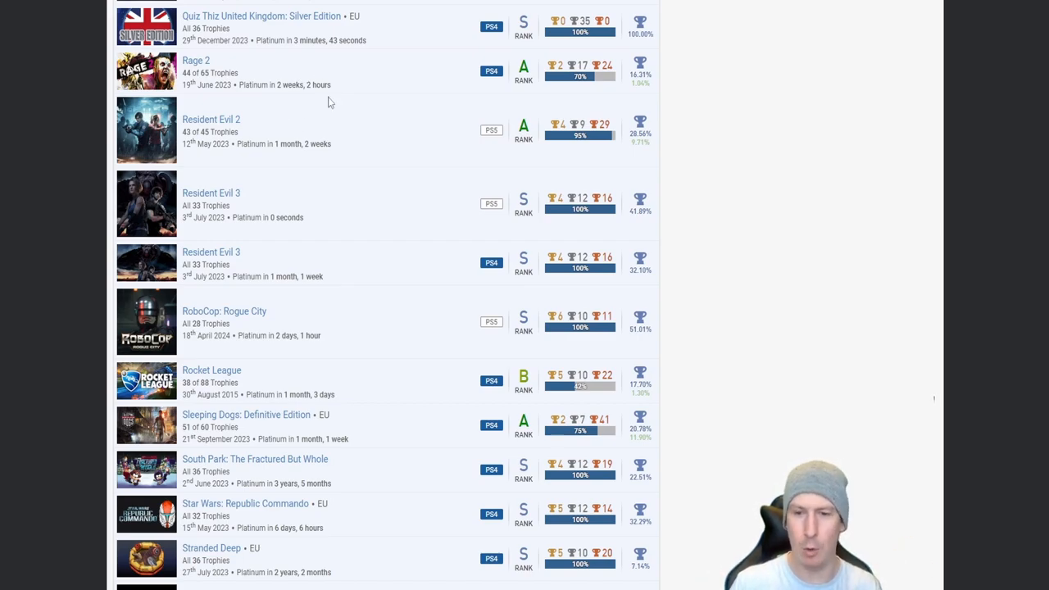
Step: Scroll down to Stray, Tacoma, Tales from the Borderlands, Tekken 7 and Telling Lies
scroll(down, 3)
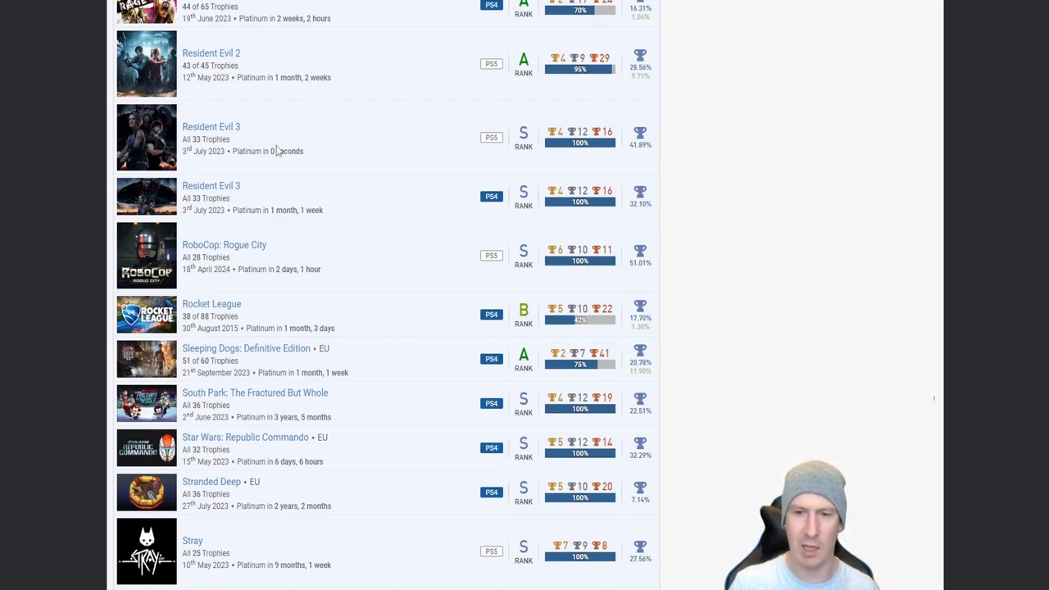
mouse_move(357, 115)
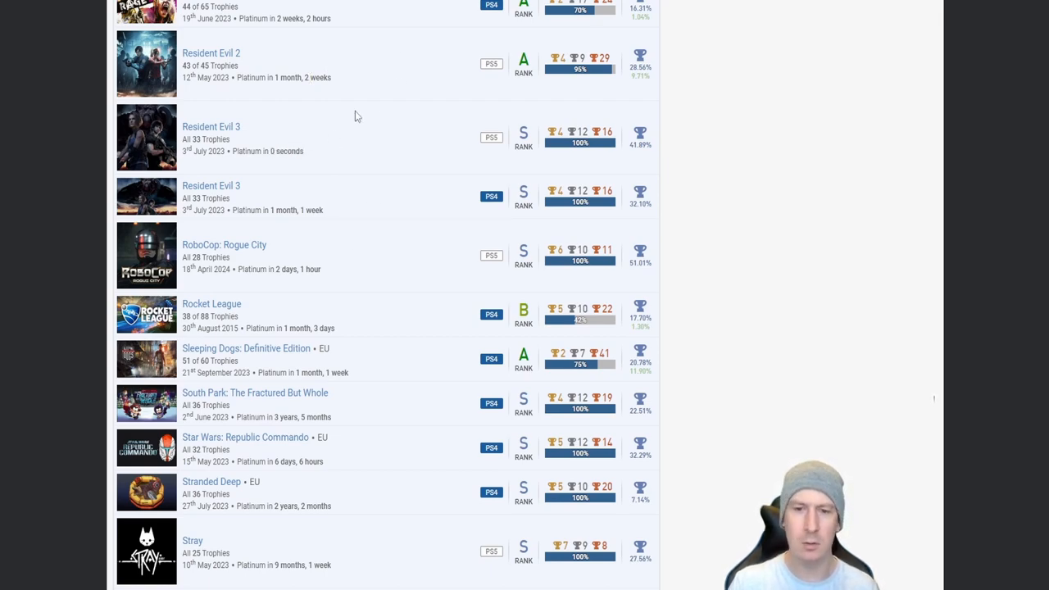
mouse_move(434, 227)
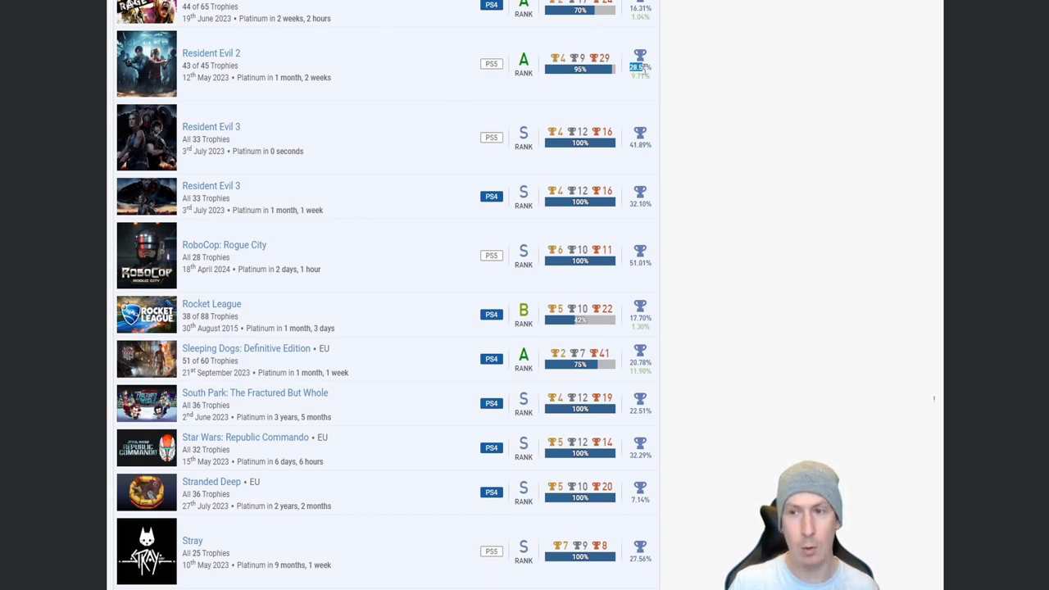
mouse_move(401, 86)
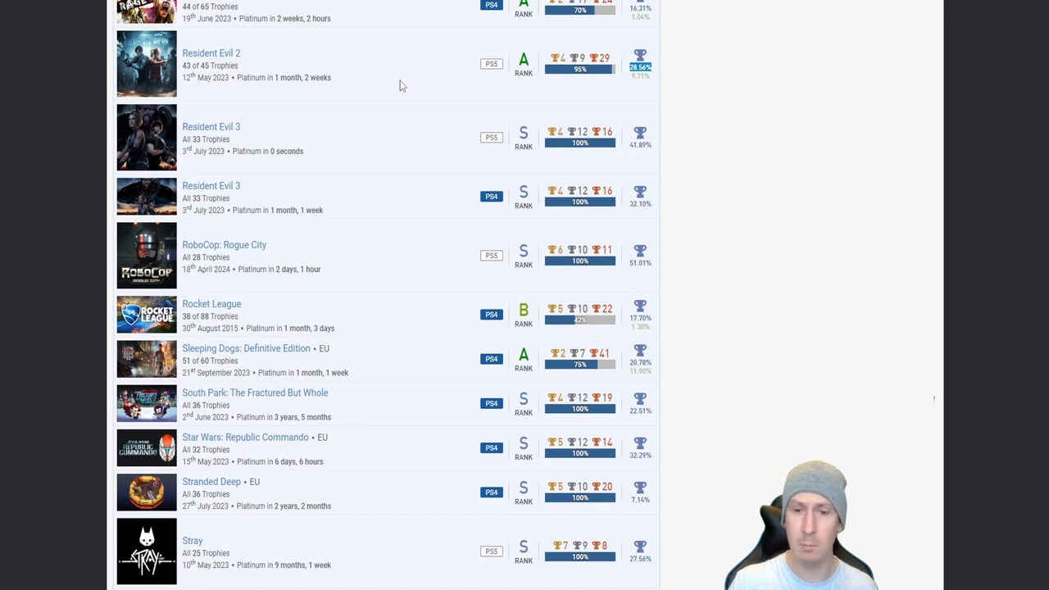
mouse_move(262, 285)
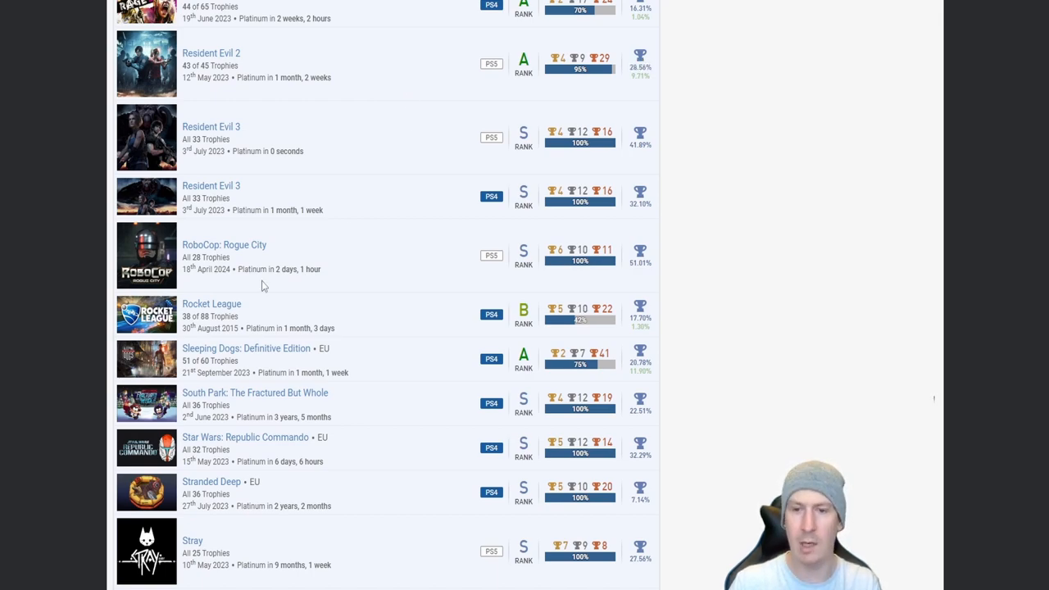
mouse_move(415, 253)
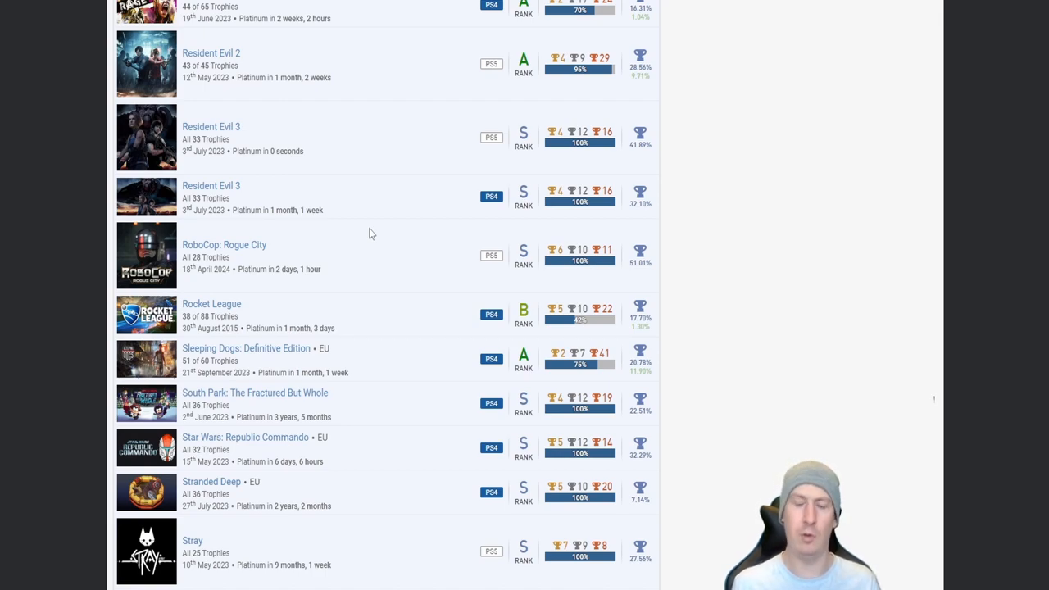
mouse_move(424, 167)
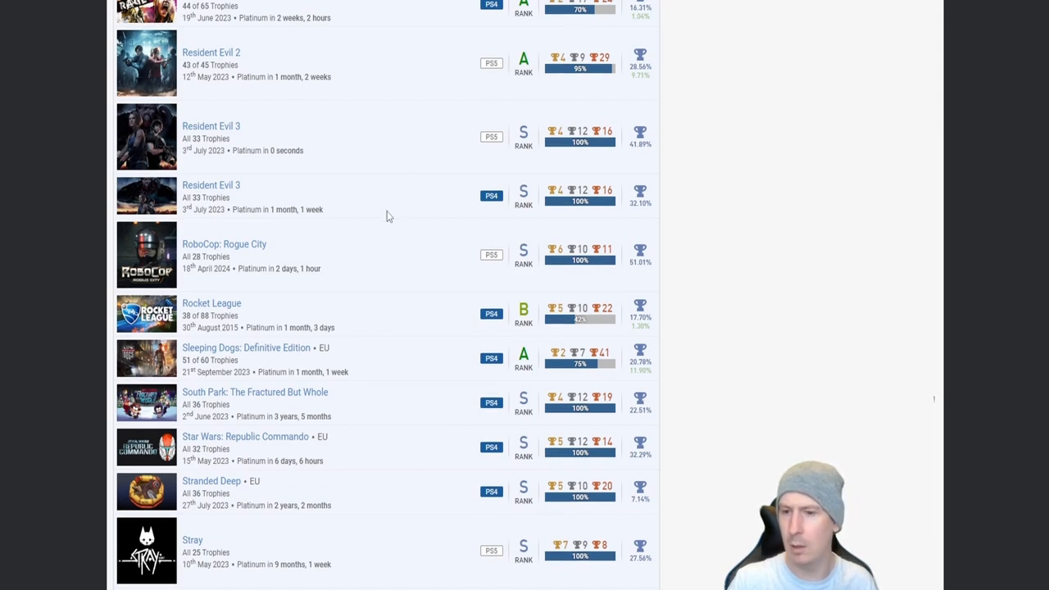
scroll(down, 3)
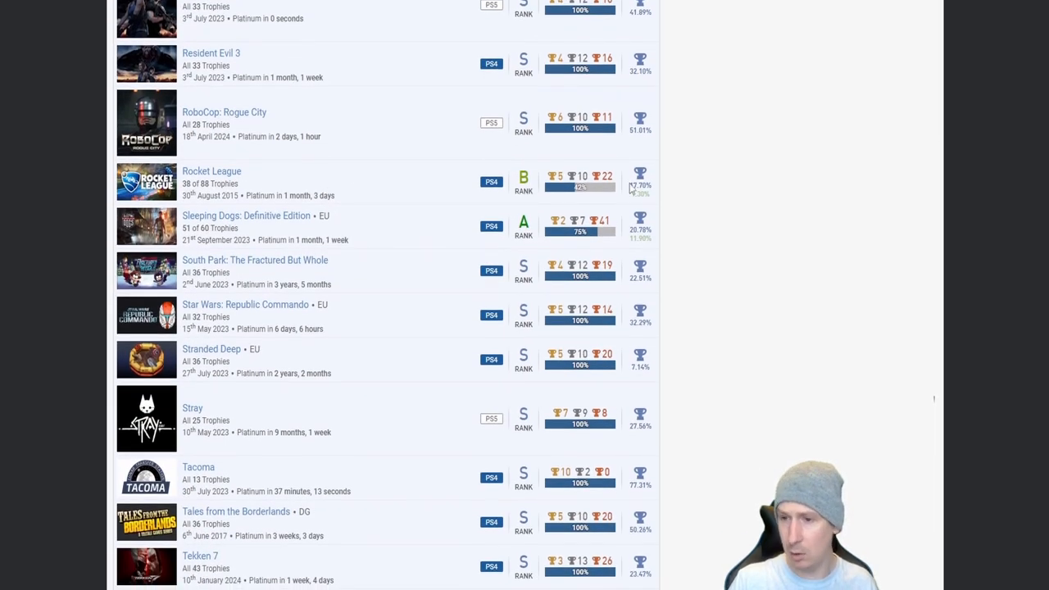
scroll(down, 3)
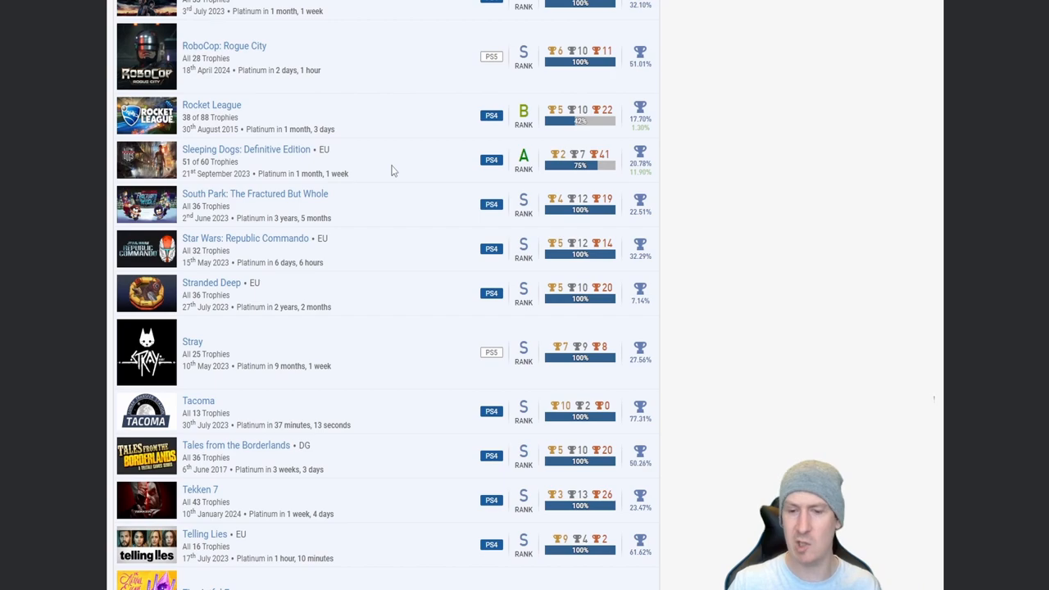
mouse_move(318, 213)
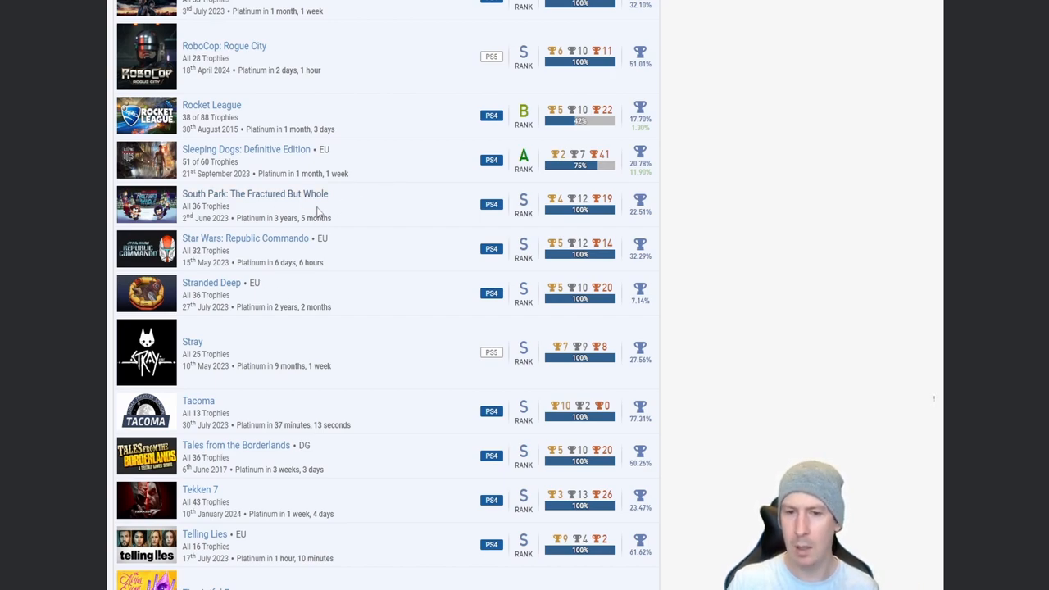
mouse_move(328, 206)
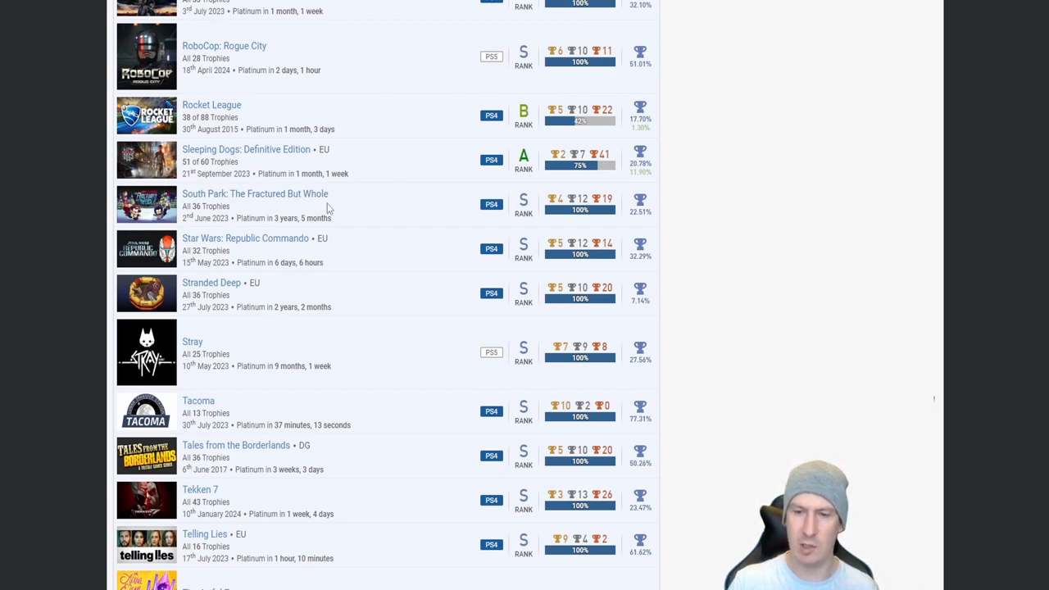
Step: Scroll a little so The Artful Escape appears below Telling Lies
scroll(down, 3)
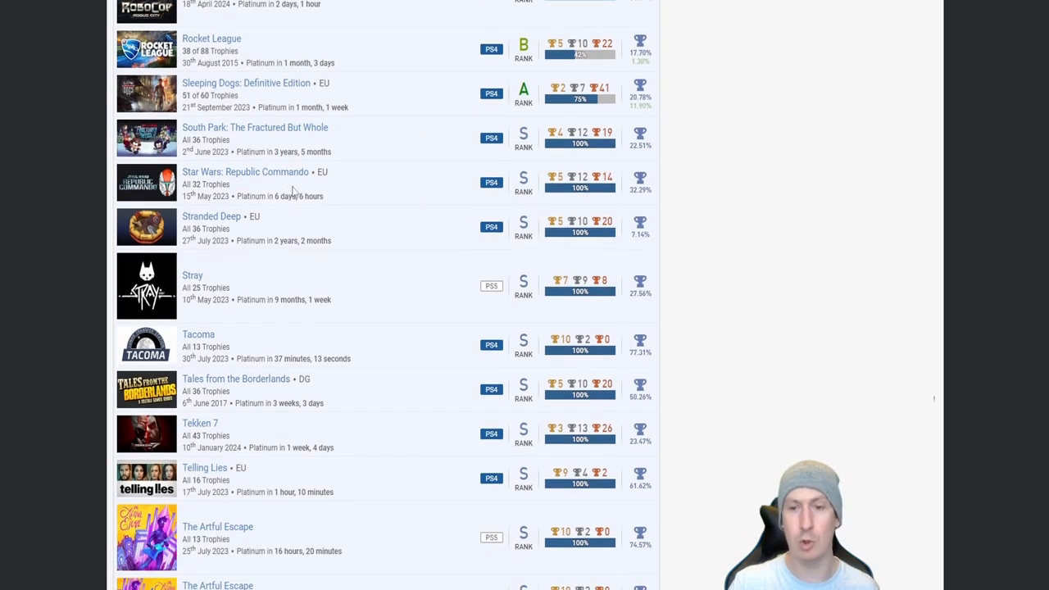
mouse_move(279, 196)
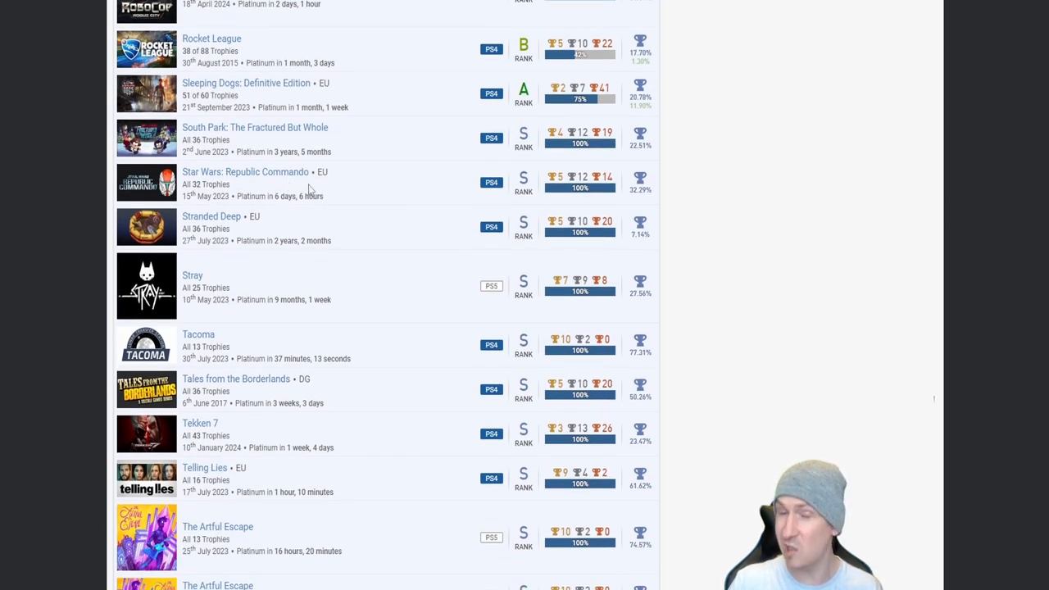
mouse_move(369, 196)
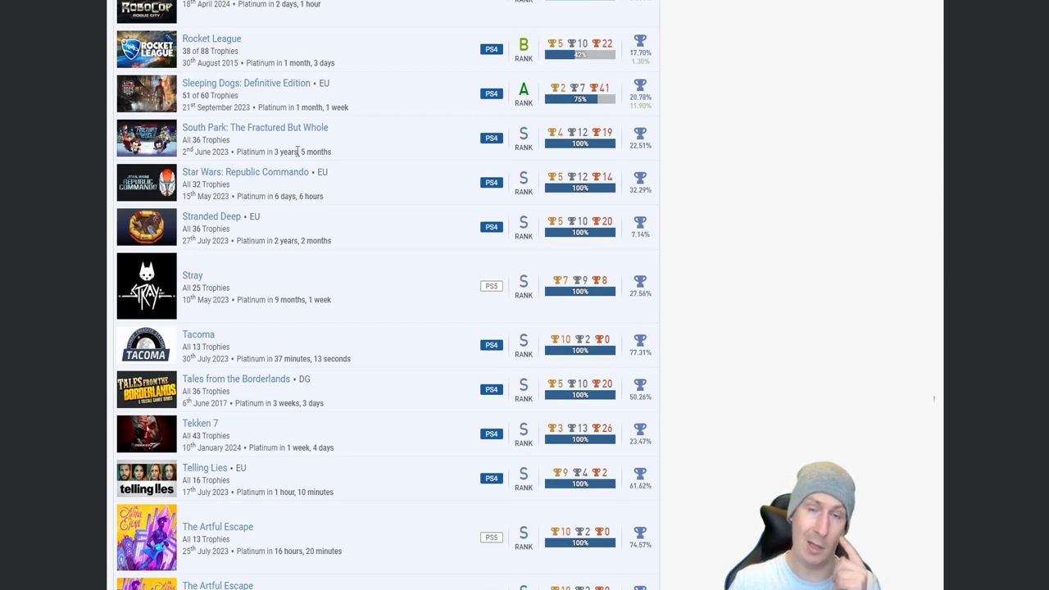
mouse_move(438, 229)
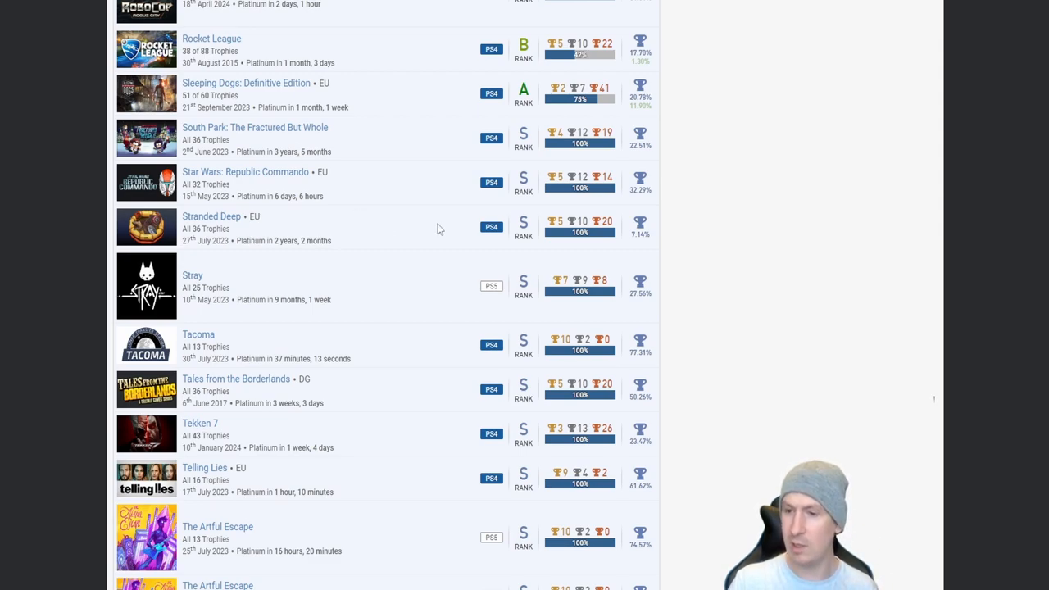
mouse_move(630, 244)
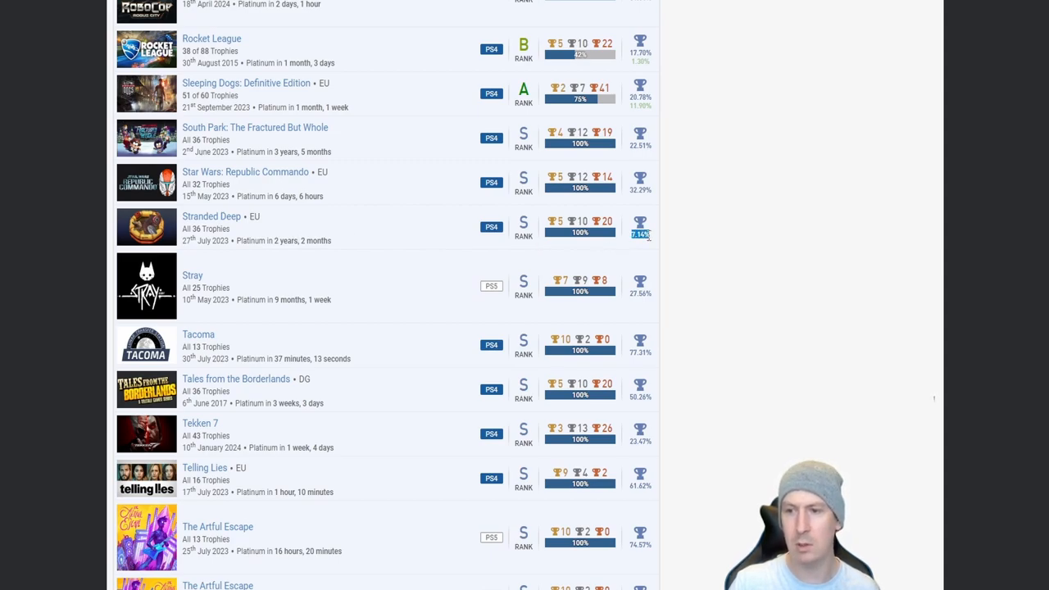
mouse_move(384, 235)
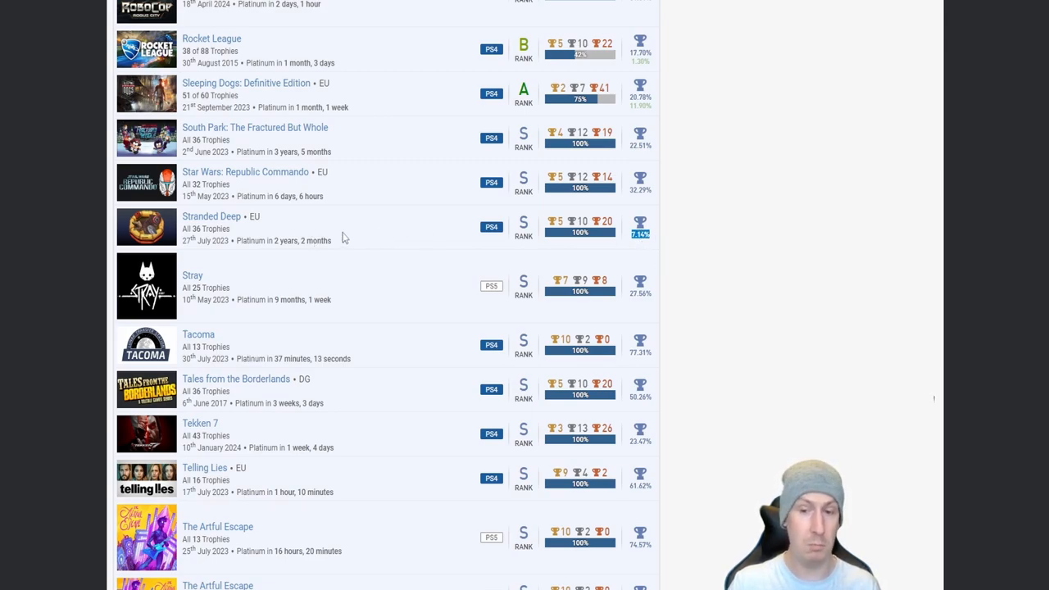
Step: Scroll down to both Artful Escape and Gardens Between entries, The Light in the Darkness and The Sims 4
scroll(down, 3)
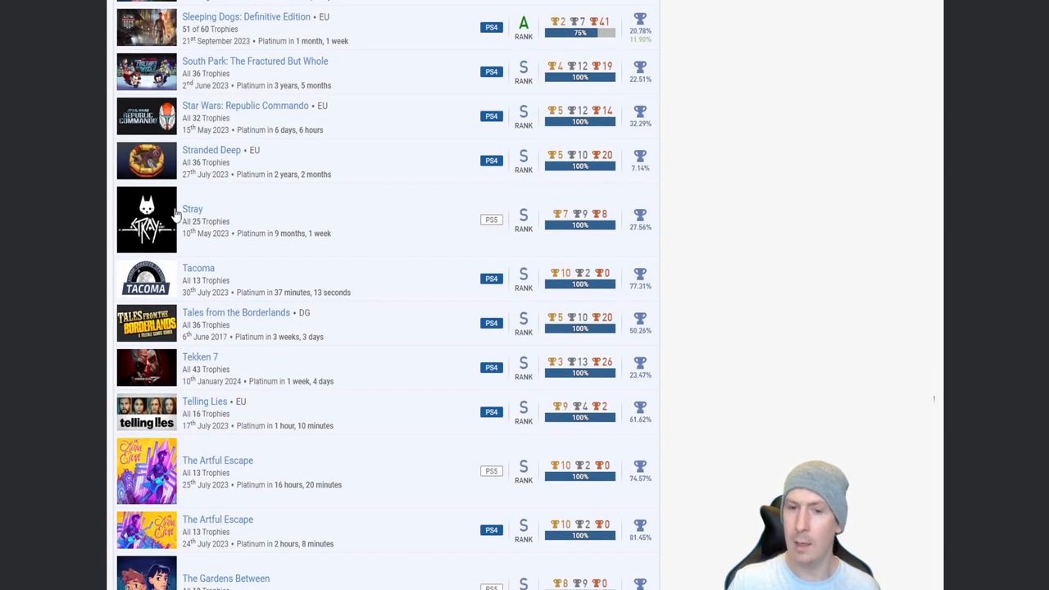
mouse_move(663, 231)
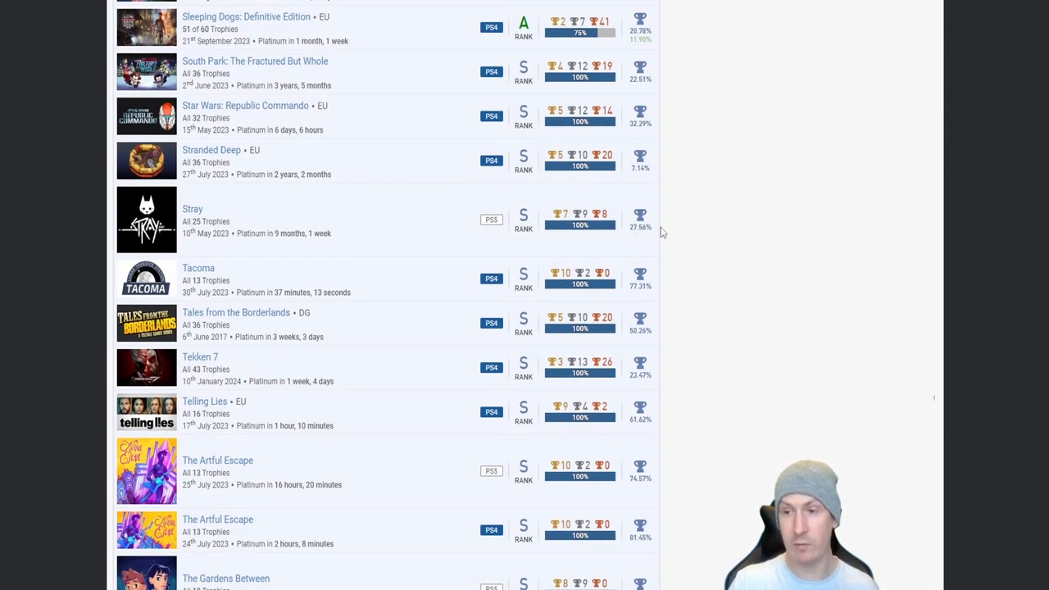
mouse_move(363, 212)
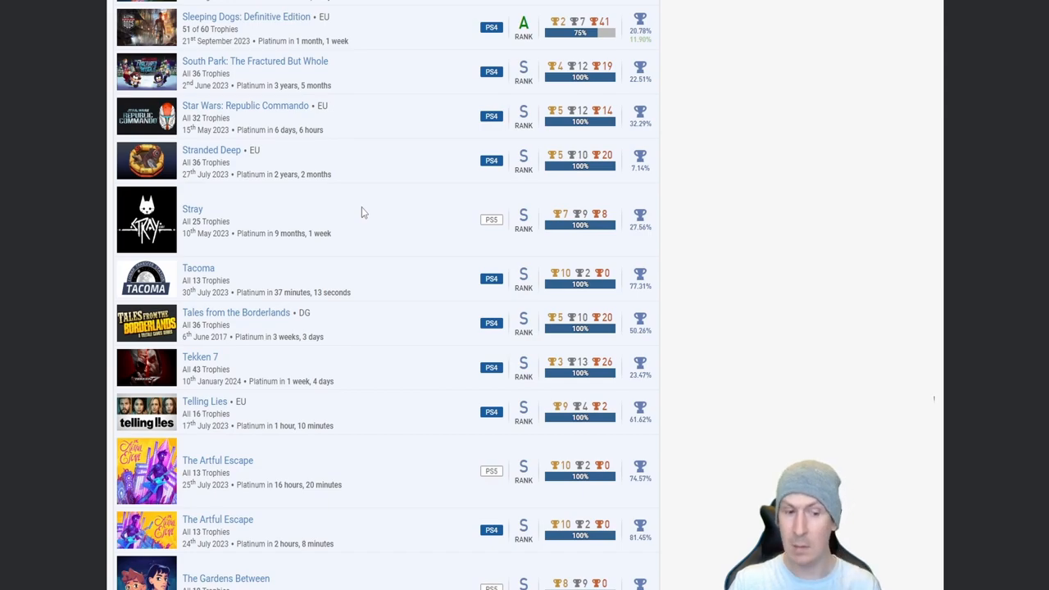
scroll(down, 3)
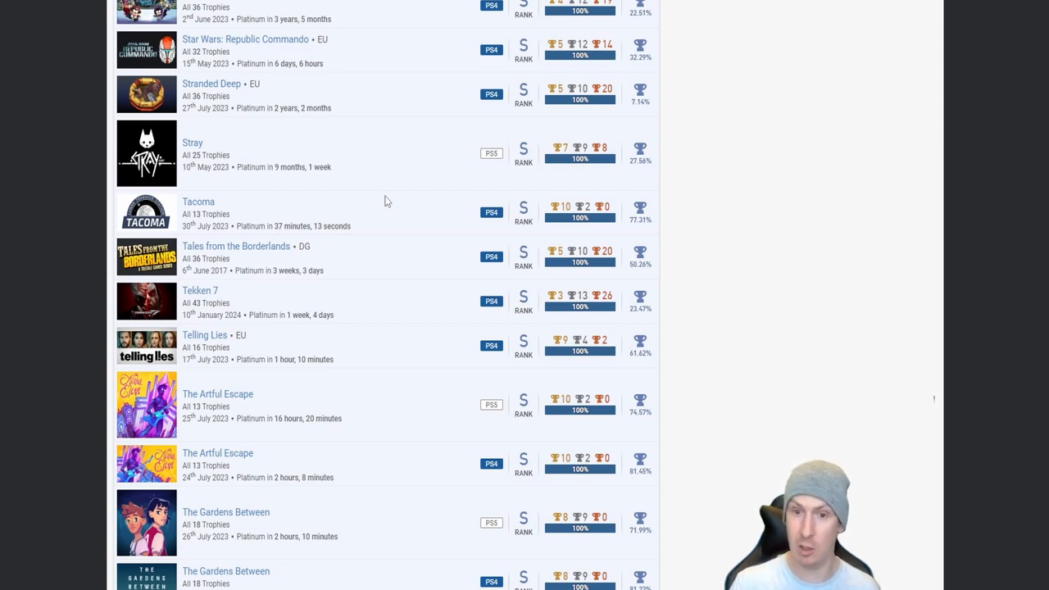
scroll(down, 3)
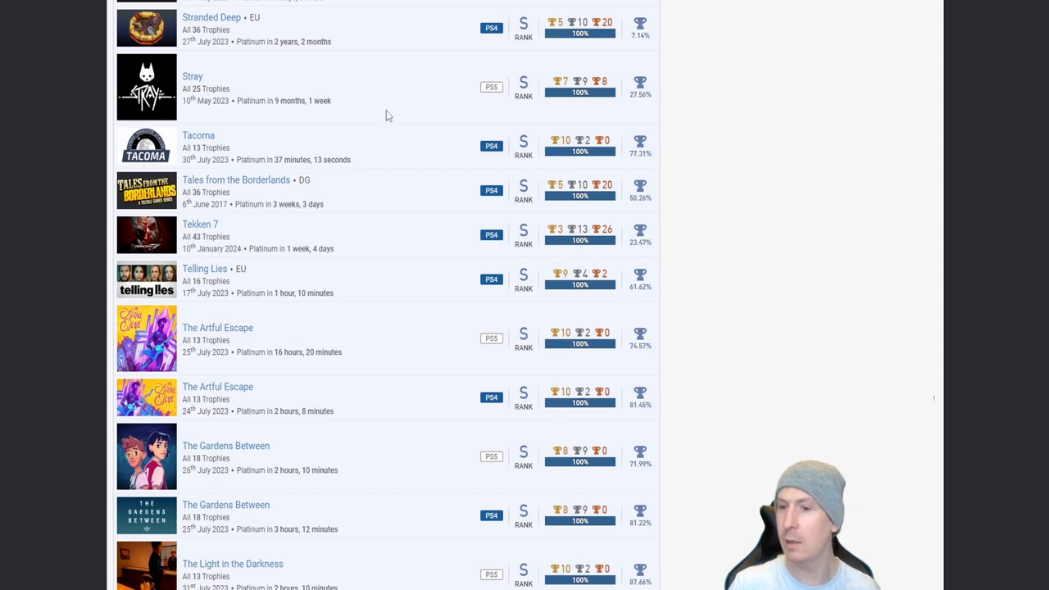
scroll(down, 3)
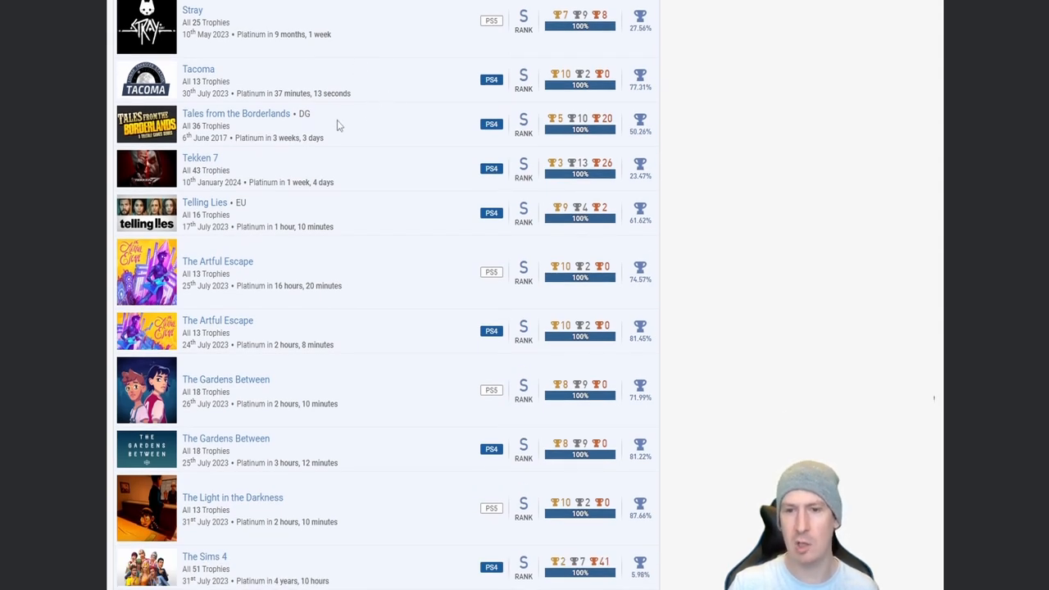
mouse_move(267, 131)
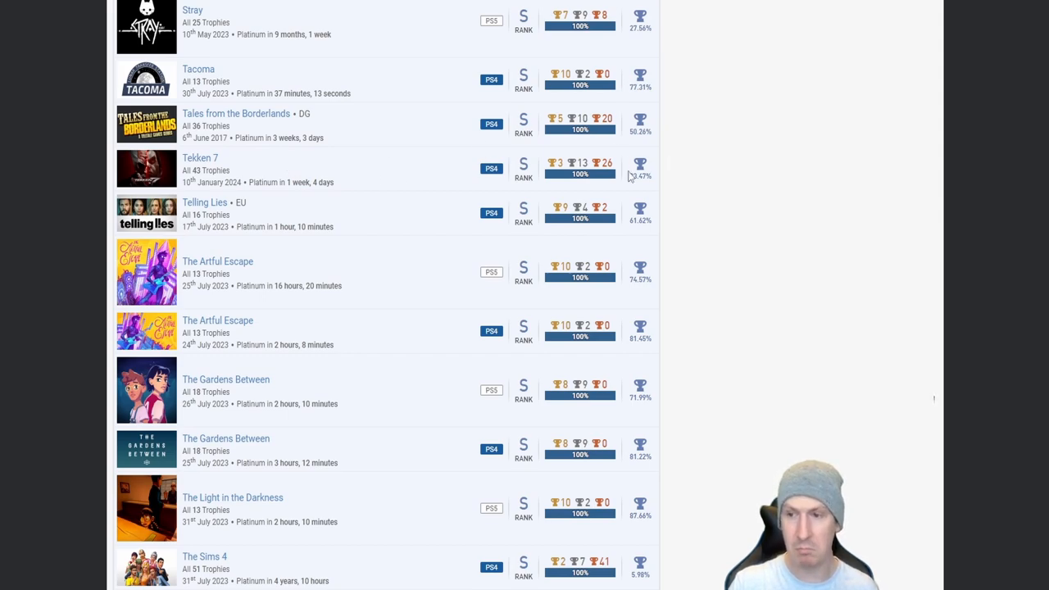
mouse_move(405, 169)
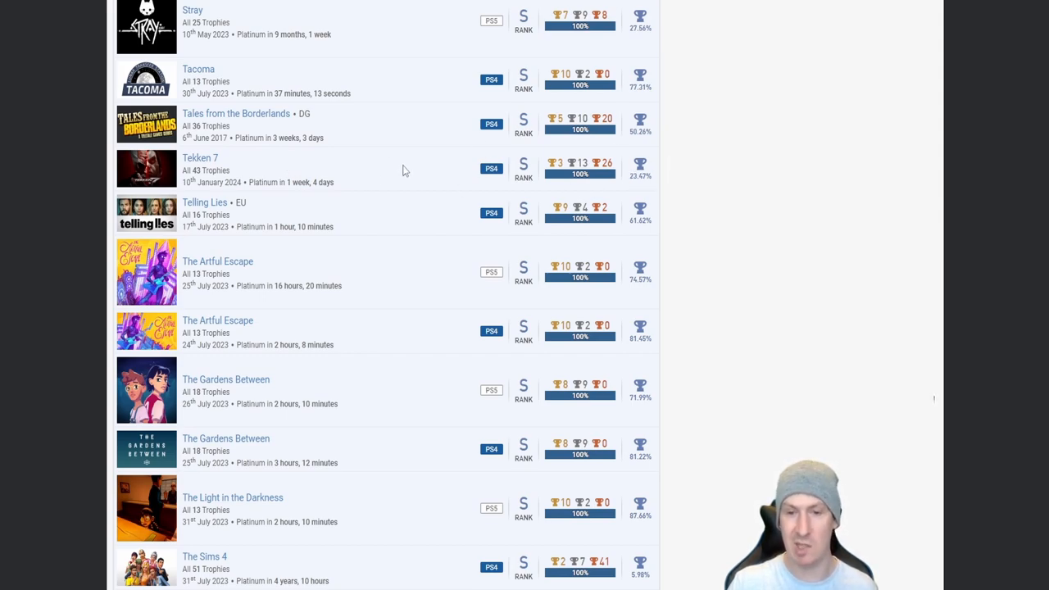
mouse_move(392, 183)
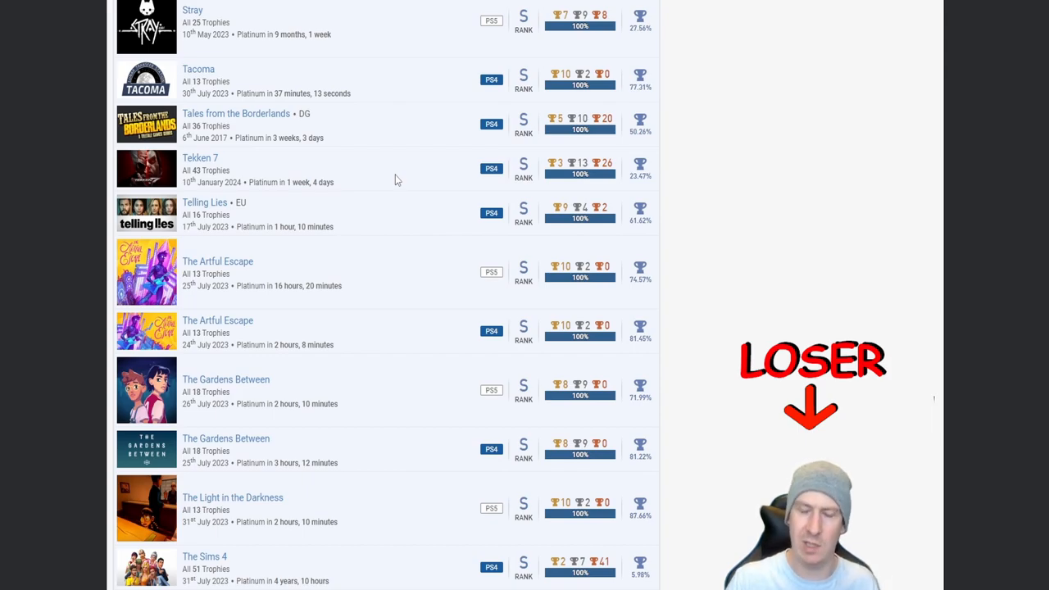
Step: Scroll down to the Walking Dead titles, The Wolf Among Us and Tom Clancy's The Division
scroll(down, 3)
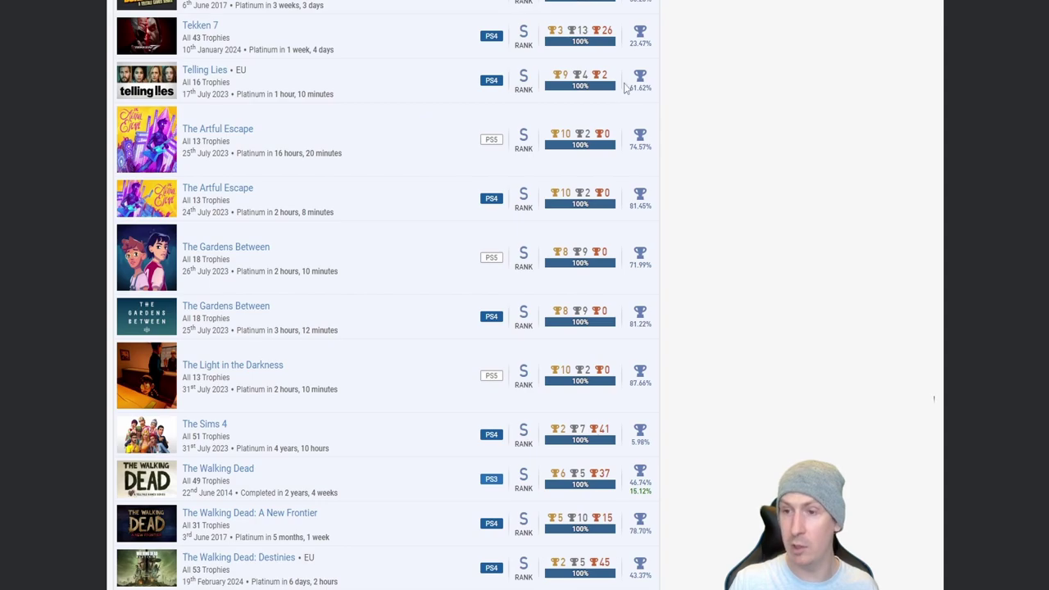
scroll(down, 3)
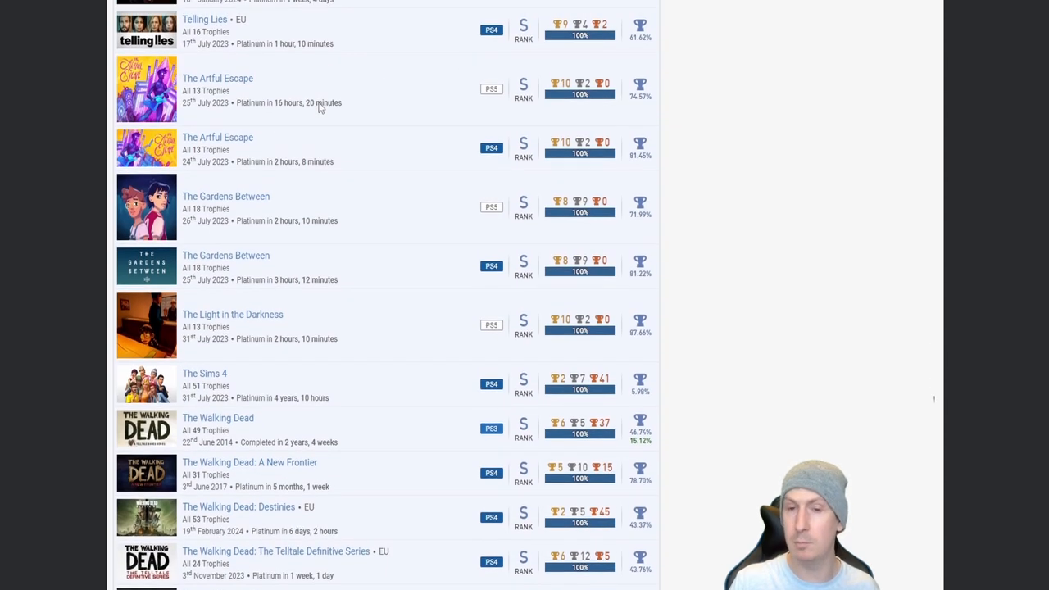
scroll(down, 3)
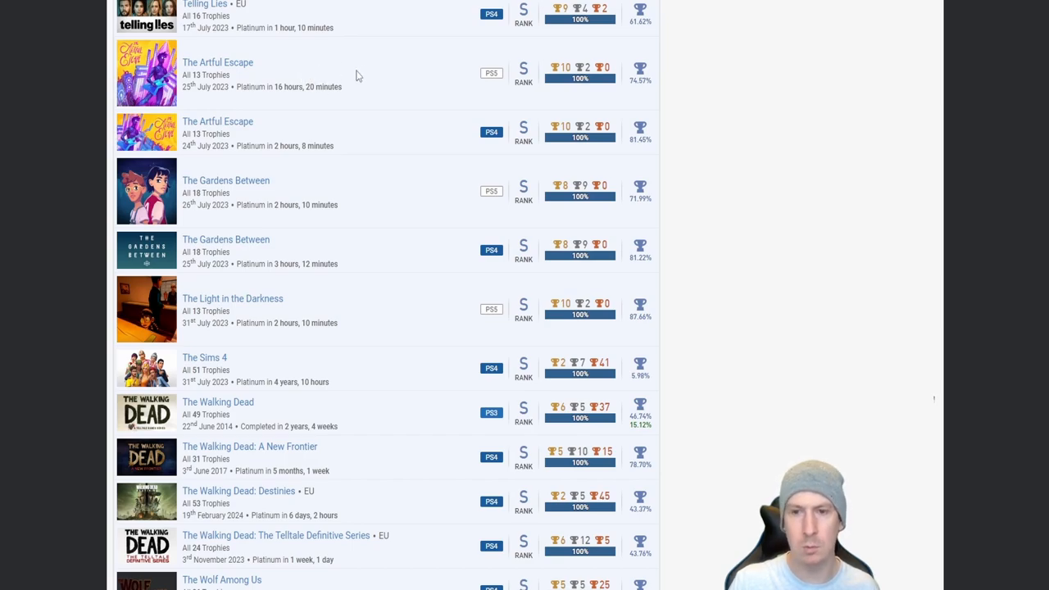
mouse_move(321, 82)
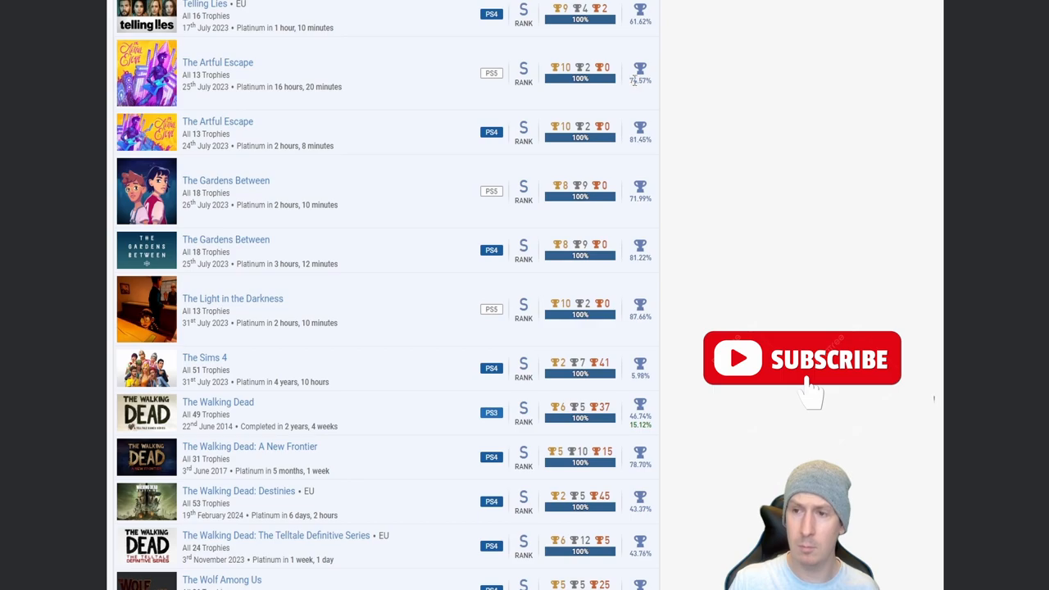
mouse_move(403, 91)
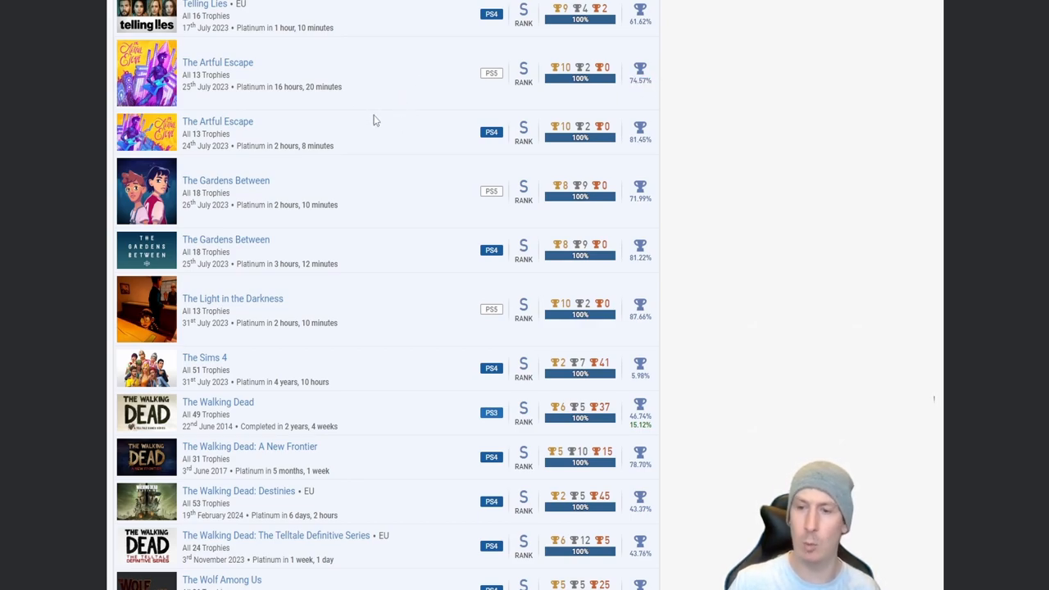
mouse_move(350, 181)
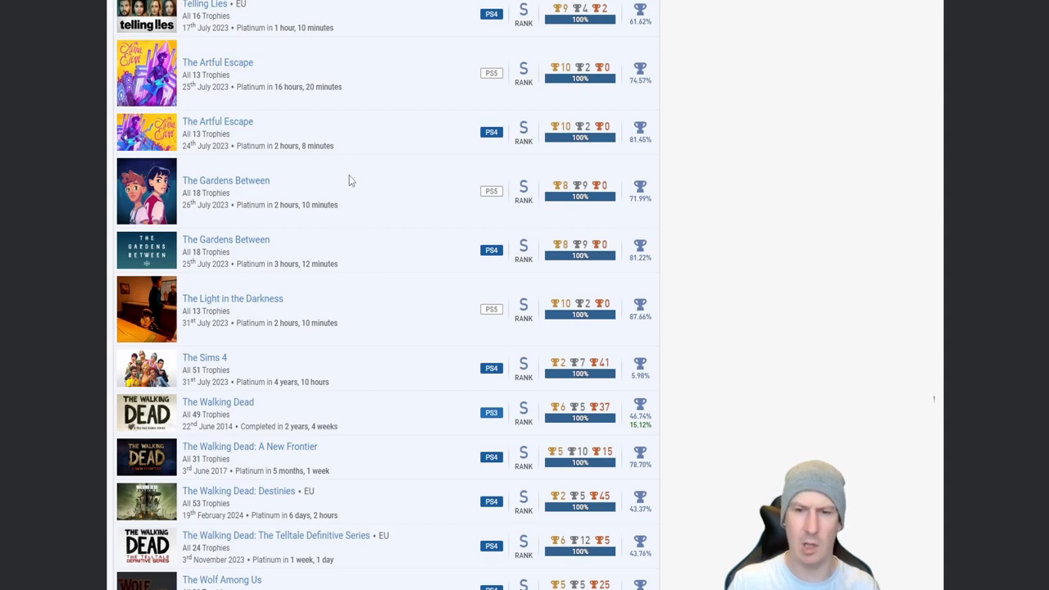
scroll(down, 3)
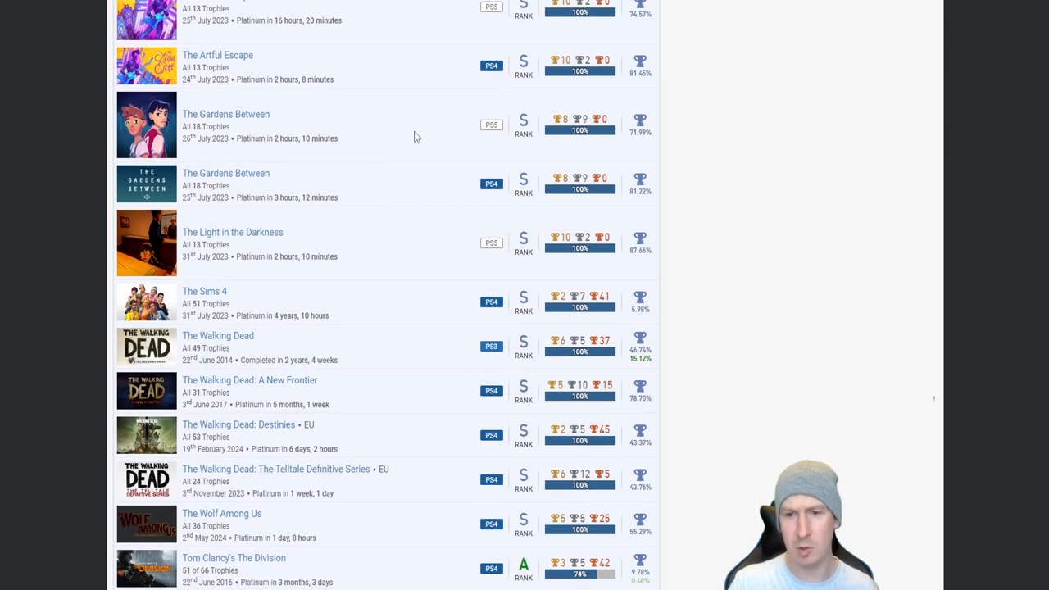
mouse_move(366, 137)
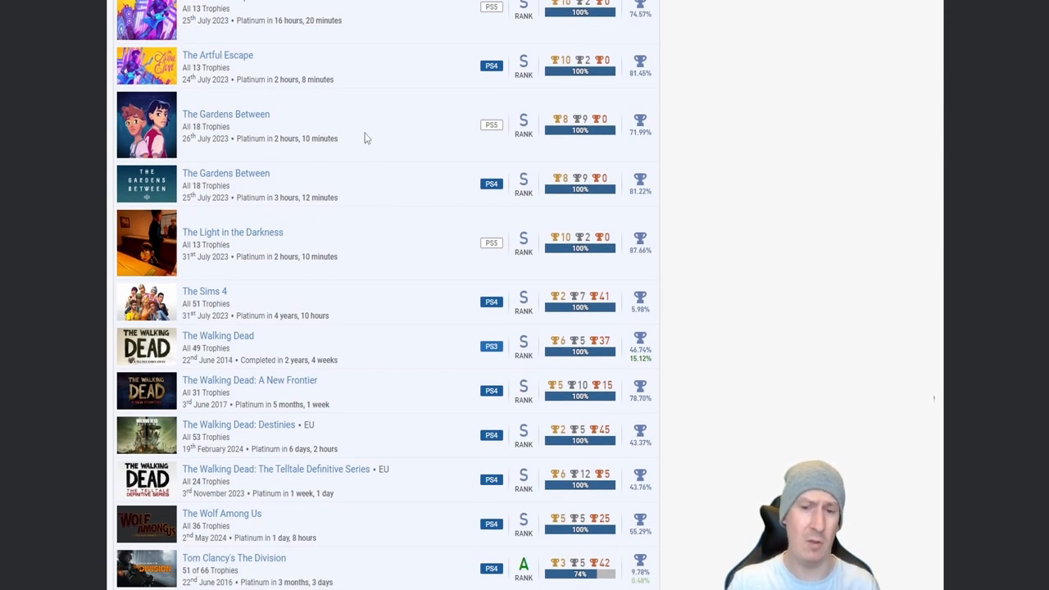
Step: Scroll down so Twelve Minutes and three Uncharted remastered titles appear below The Division
scroll(down, 3)
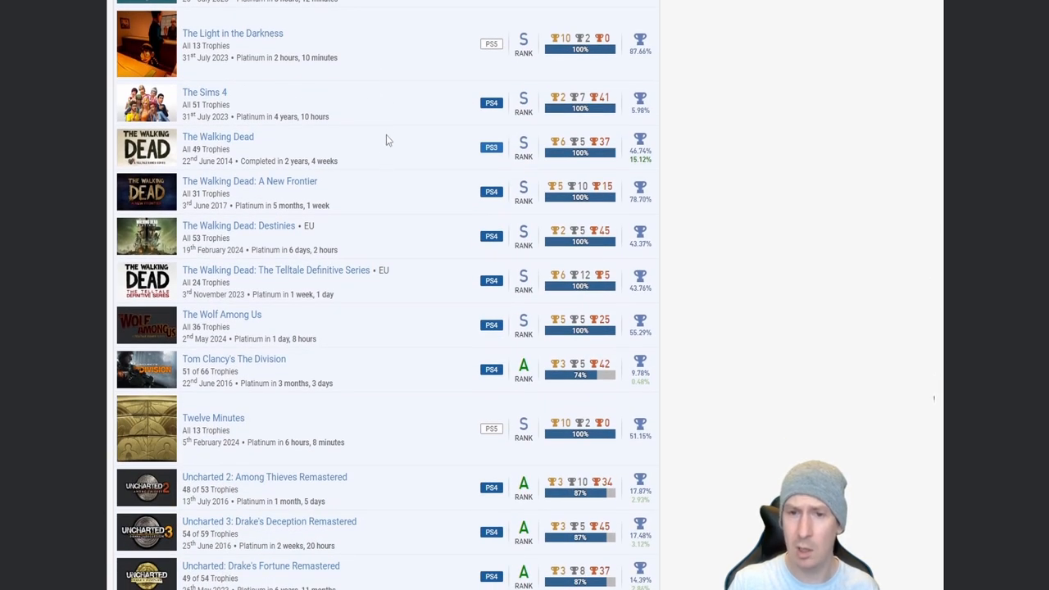
mouse_move(326, 42)
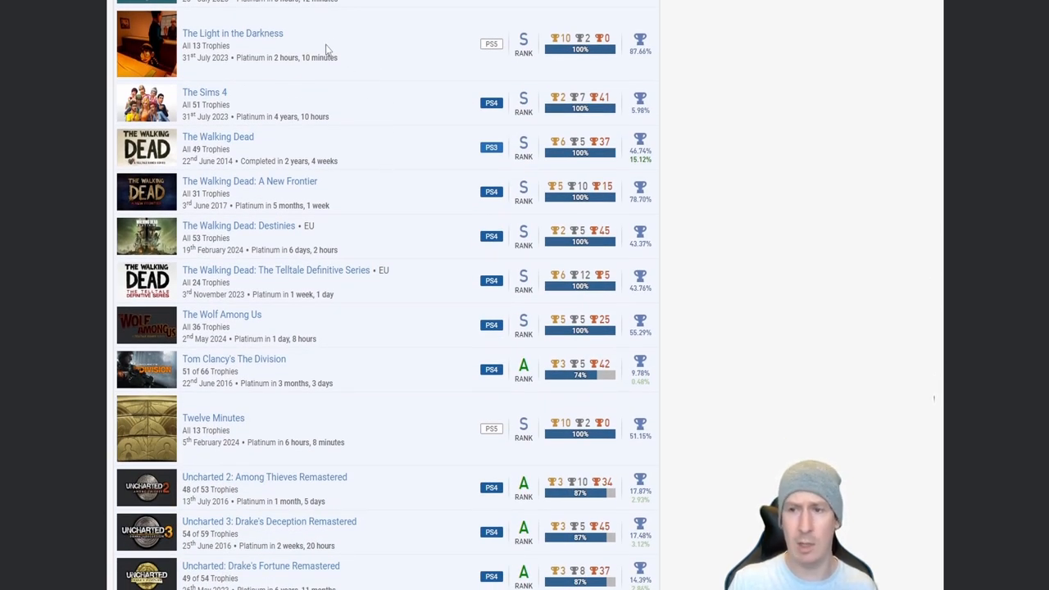
mouse_move(367, 114)
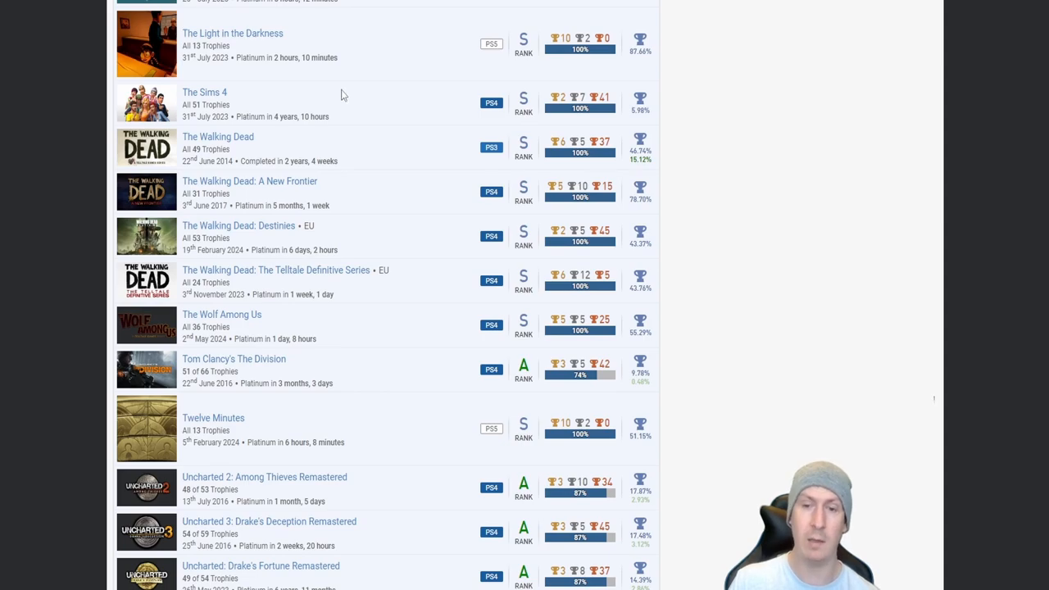
Step: Scroll the games list past The Walking Dead titles to Uncharted: Legacy of Thieves, Undertale and Unpacking
scroll(down, 3)
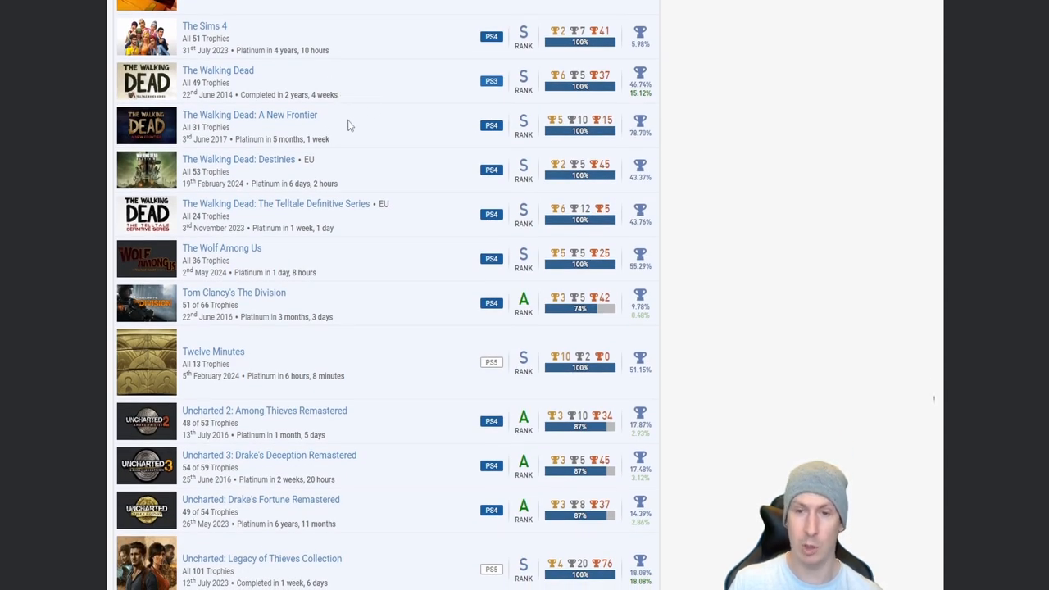
mouse_move(306, 72)
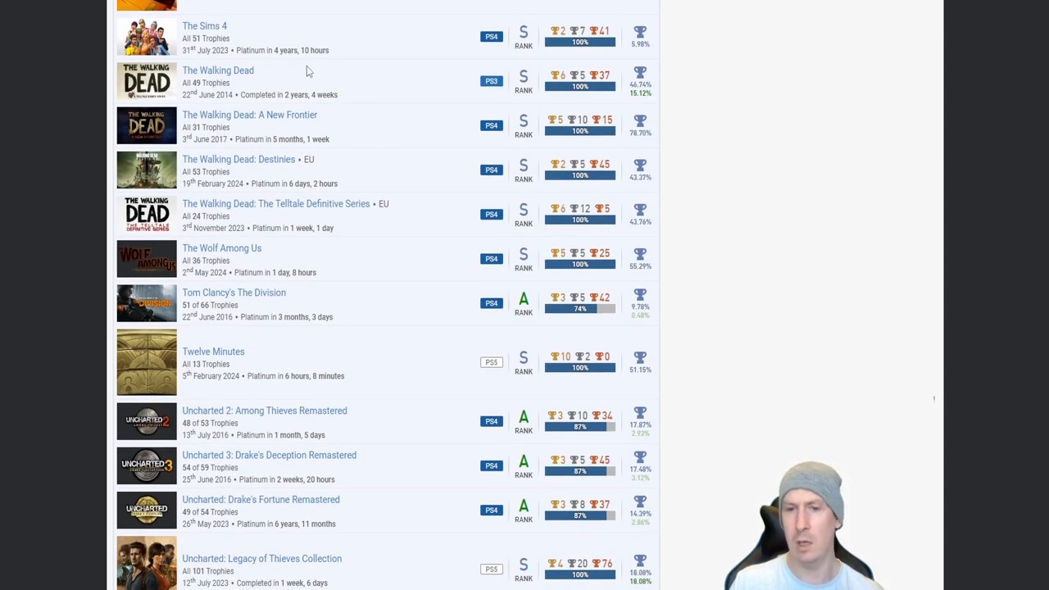
mouse_move(368, 191)
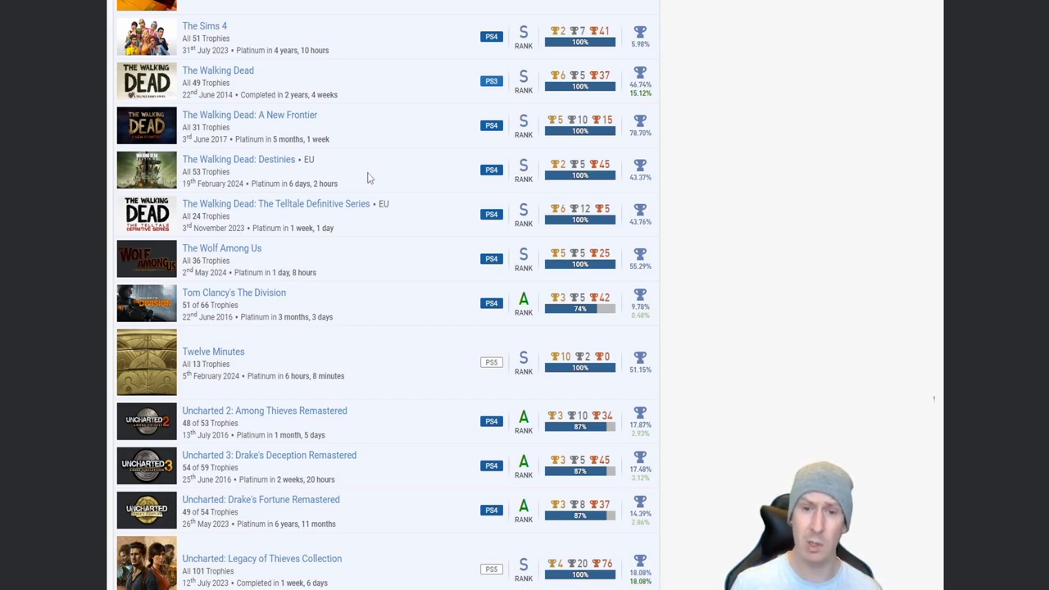
mouse_move(353, 177)
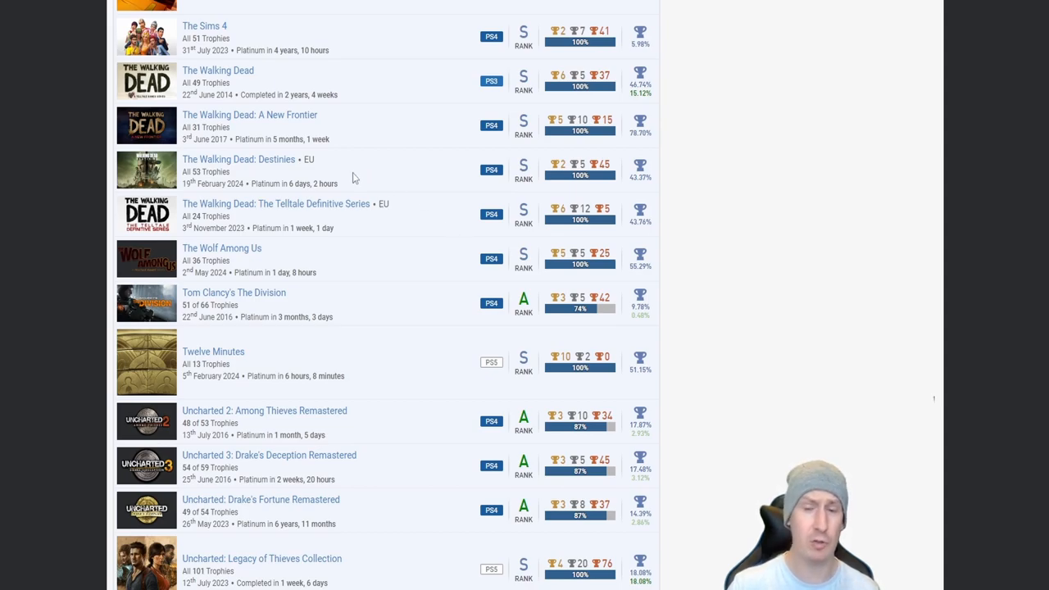
mouse_move(399, 177)
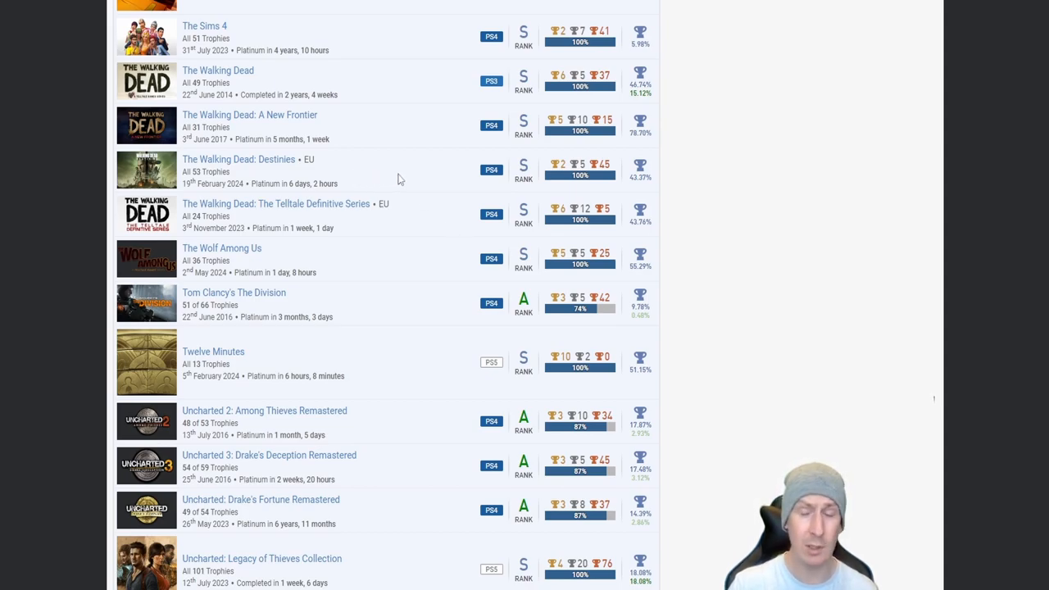
mouse_move(420, 213)
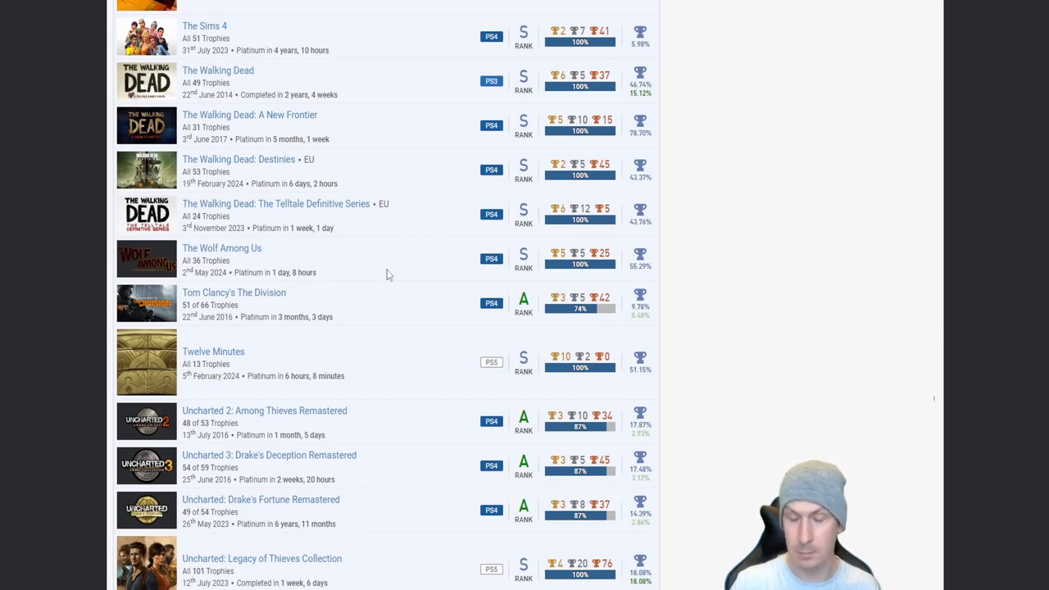
mouse_move(385, 228)
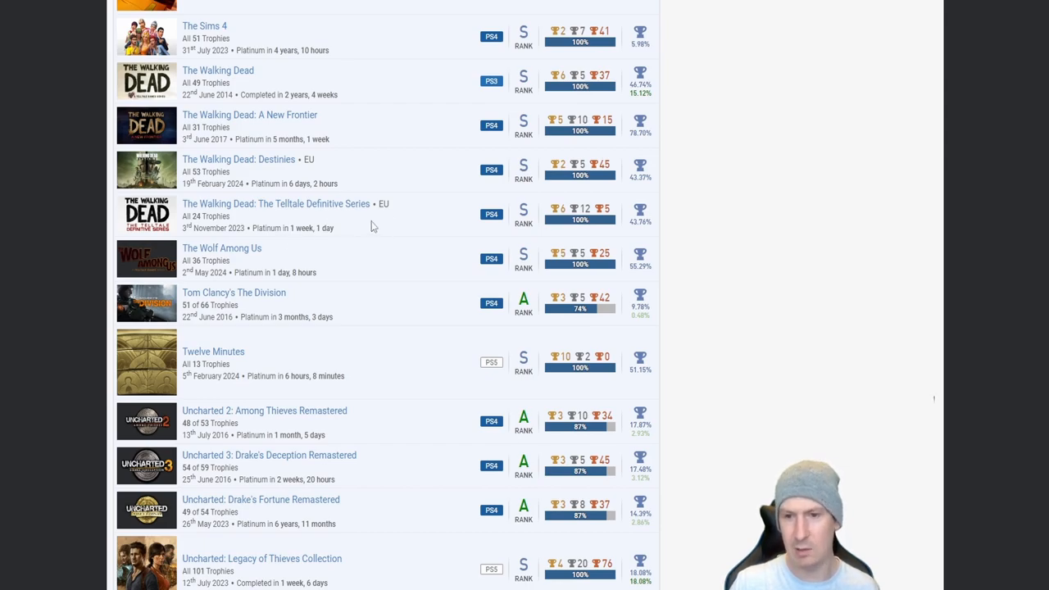
mouse_move(336, 257)
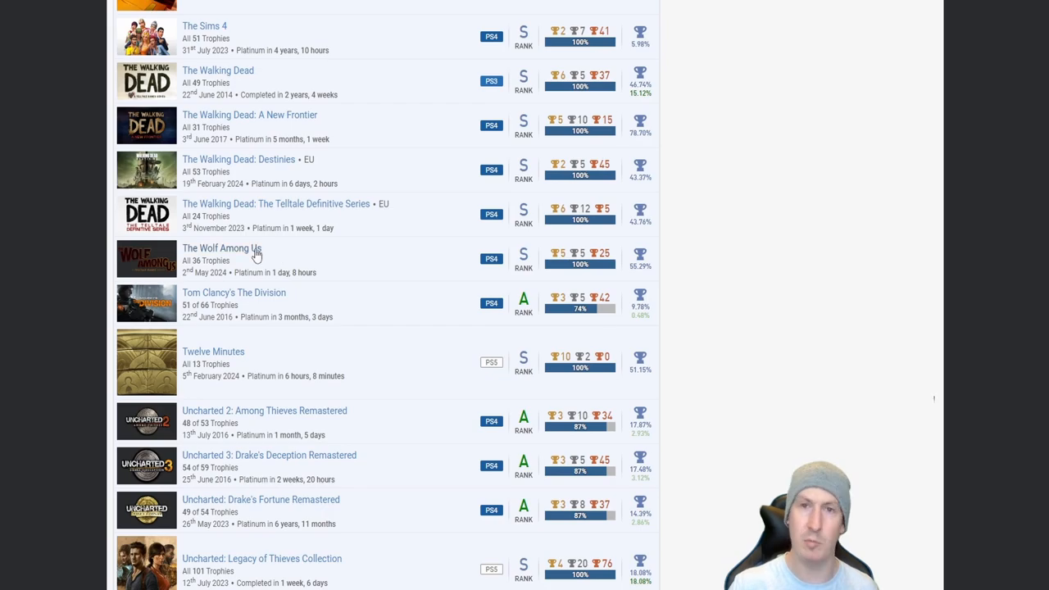
mouse_move(391, 252)
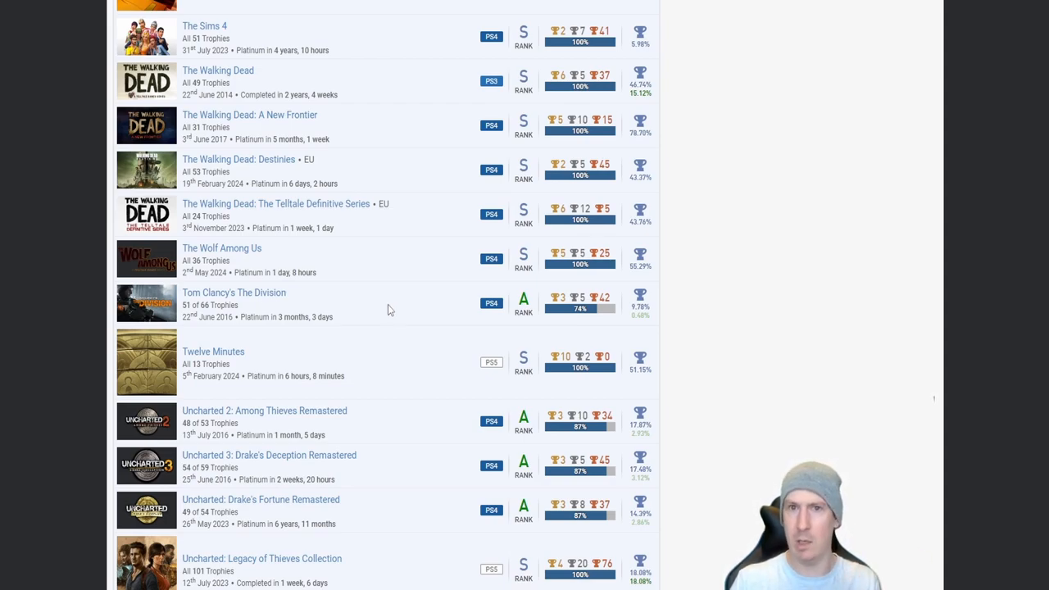
mouse_move(232, 306)
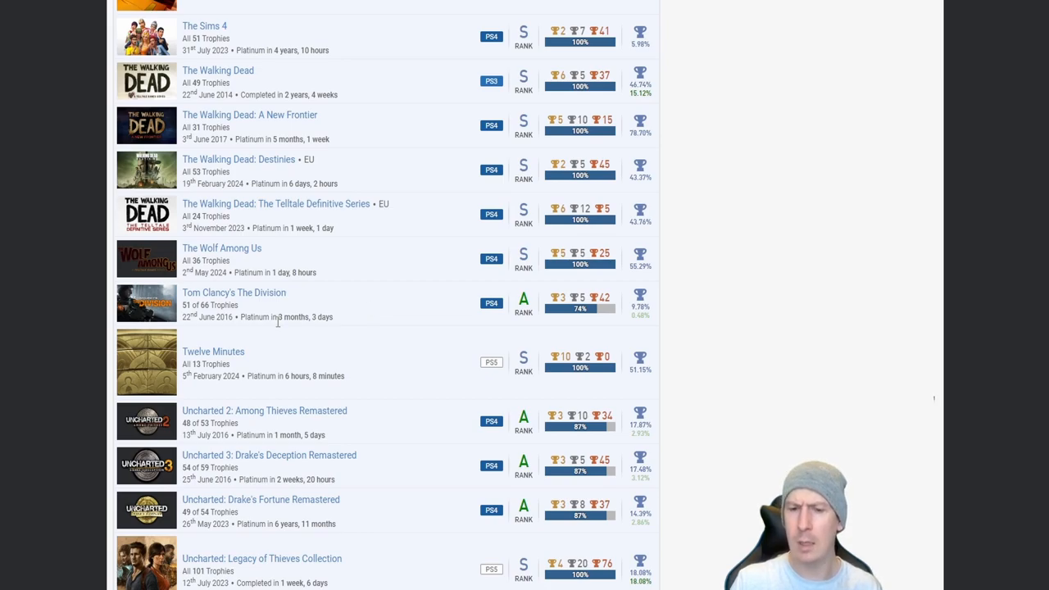
mouse_move(373, 305)
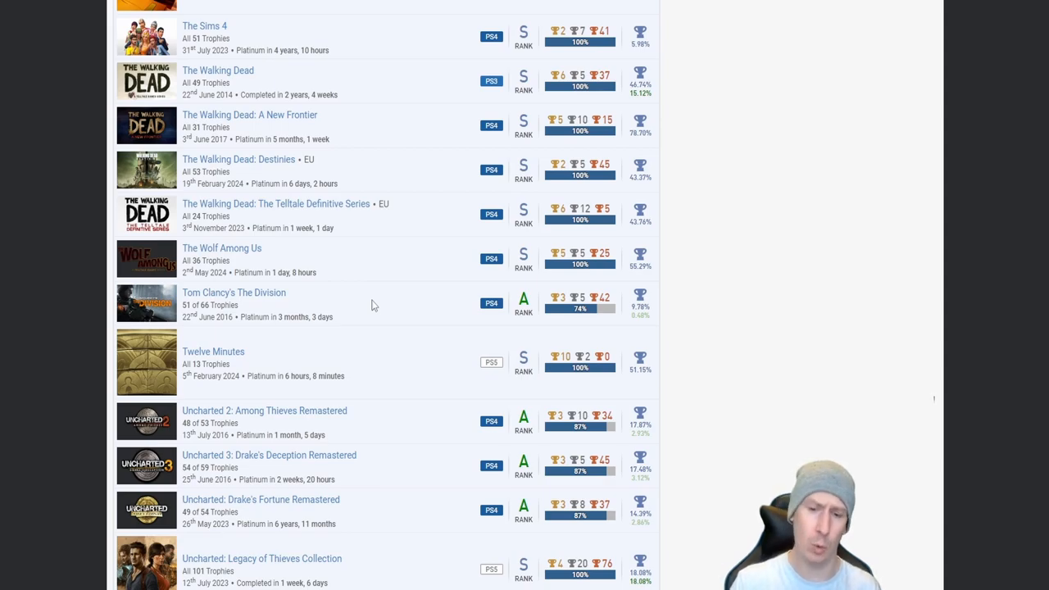
scroll(down, 3)
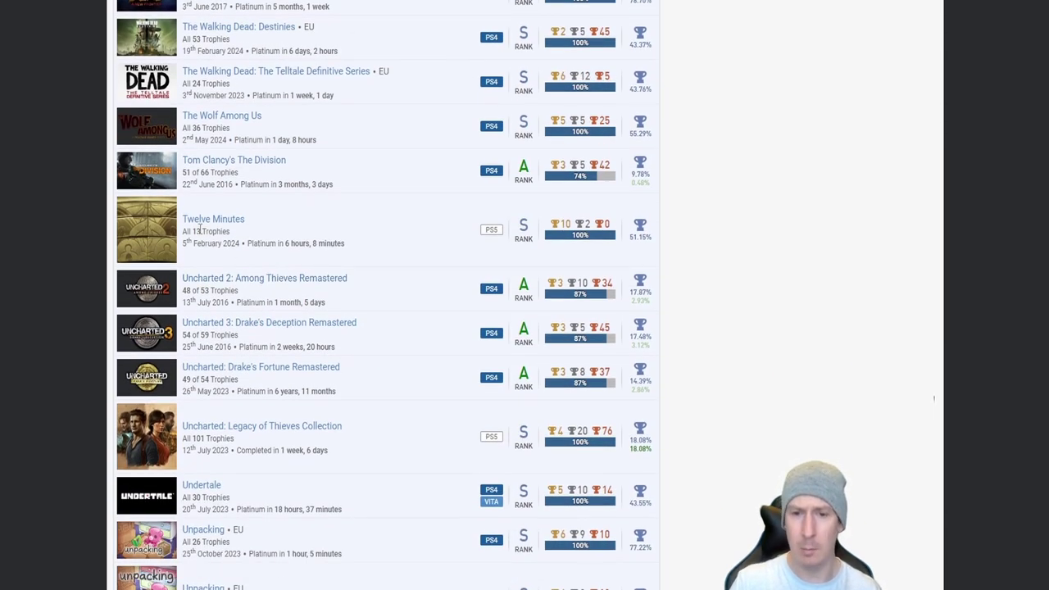
mouse_move(246, 238)
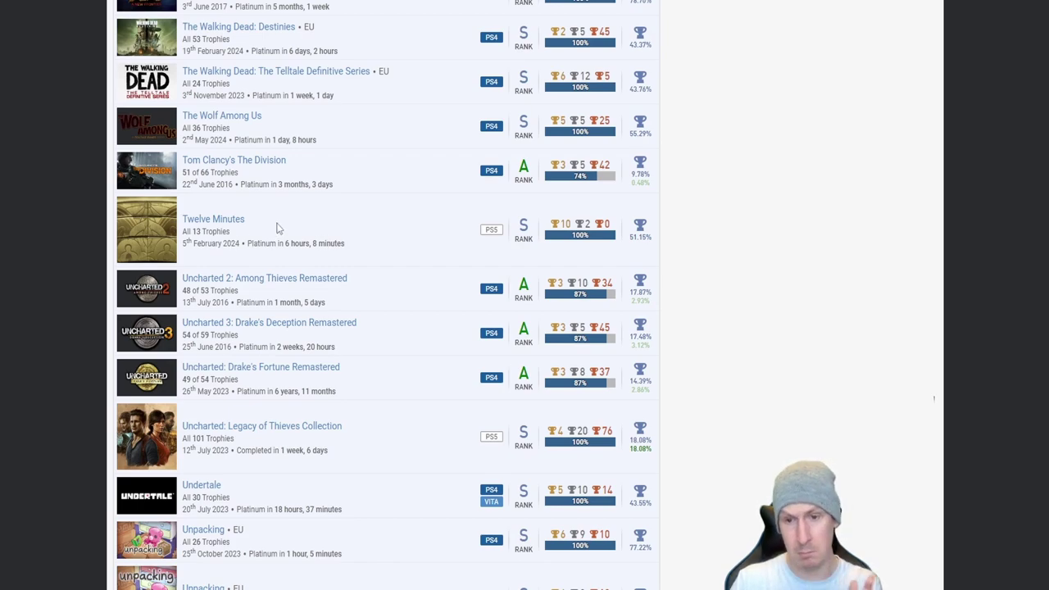
mouse_move(392, 284)
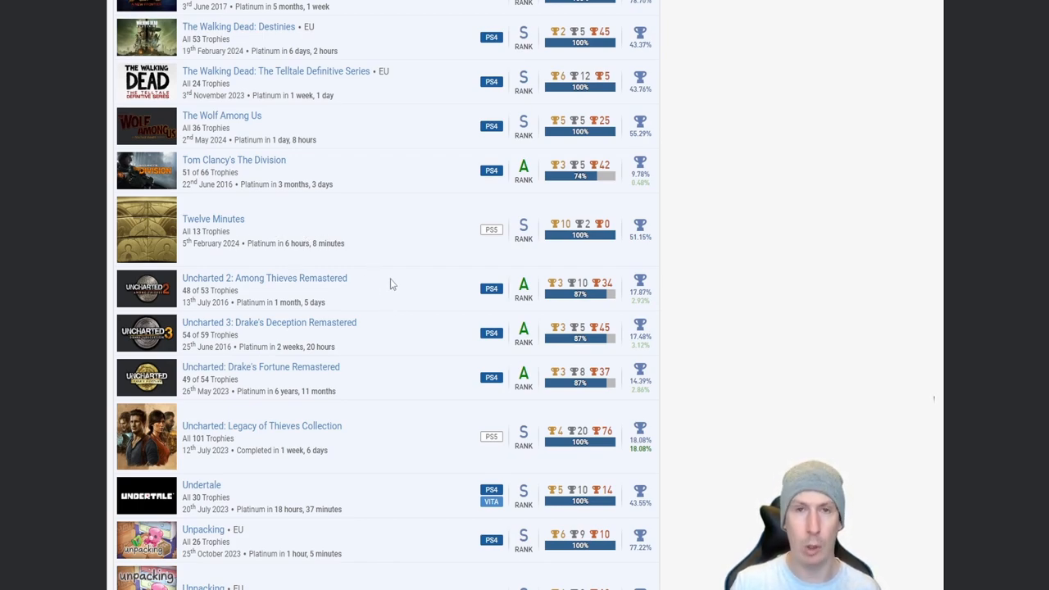
scroll(down, 3)
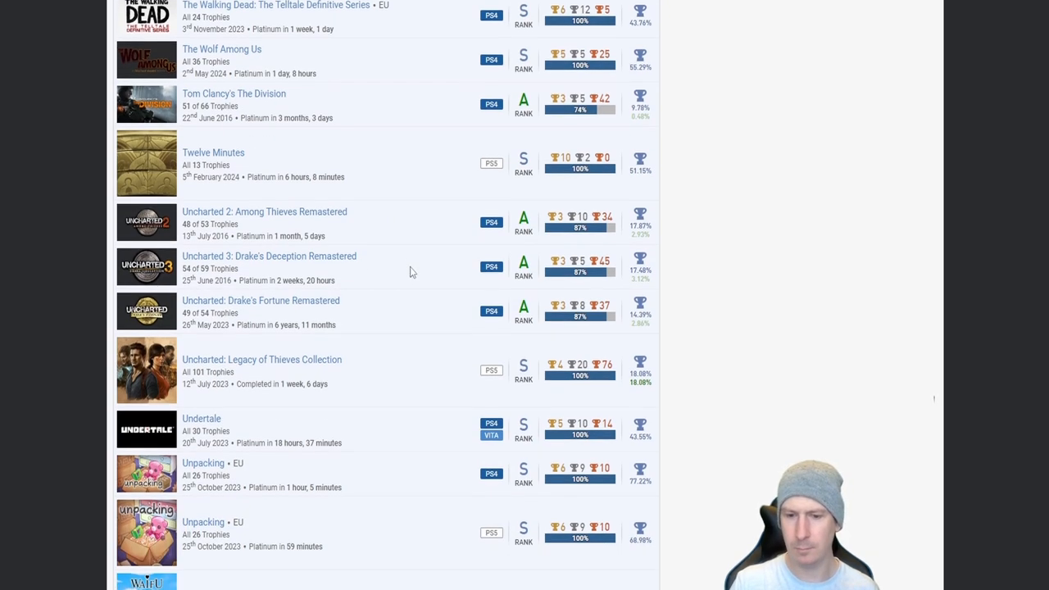
mouse_move(391, 316)
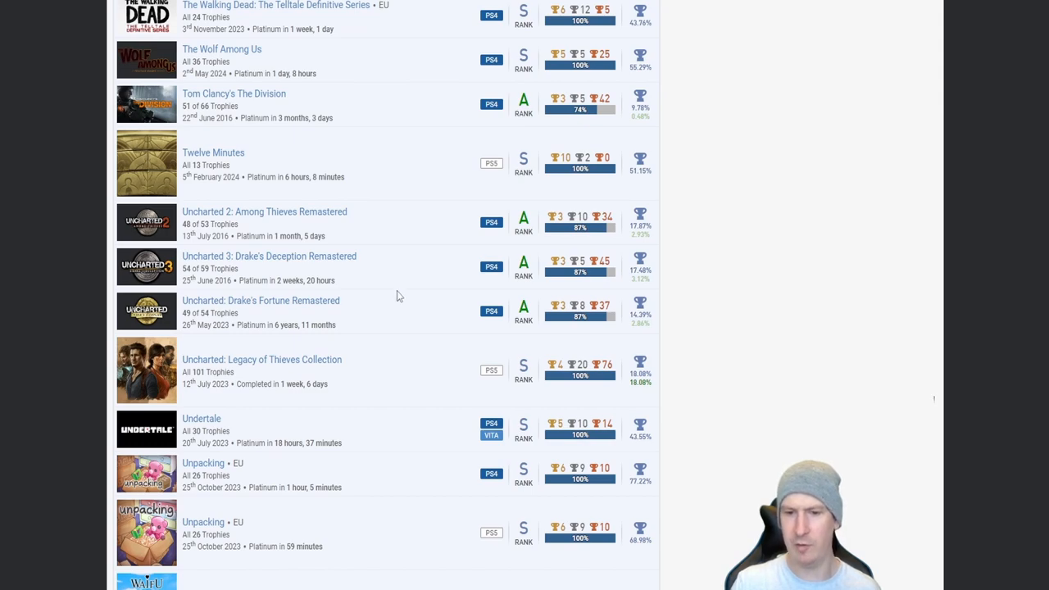
mouse_move(371, 382)
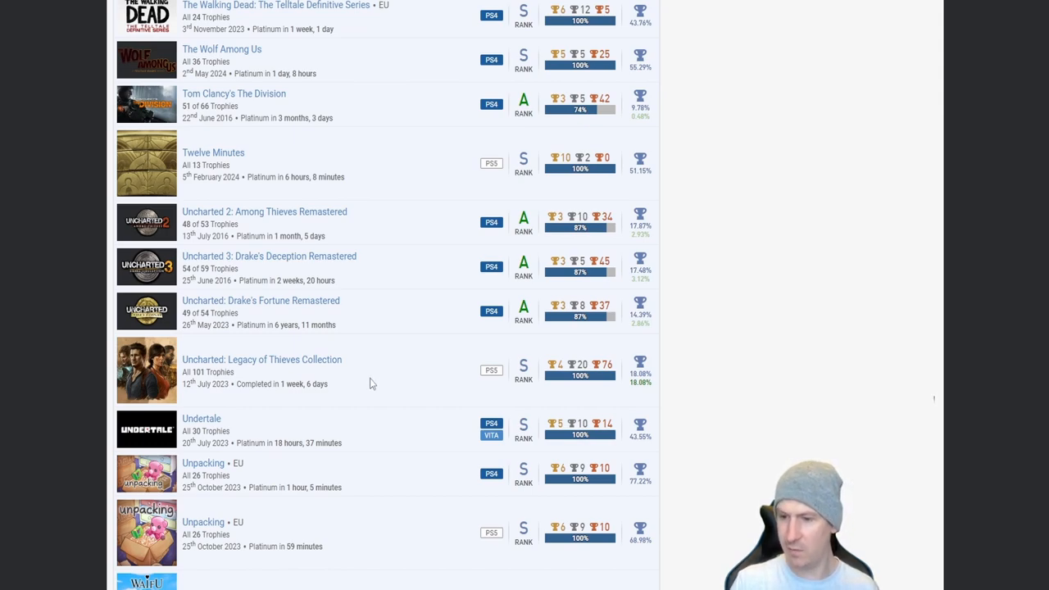
mouse_move(381, 345)
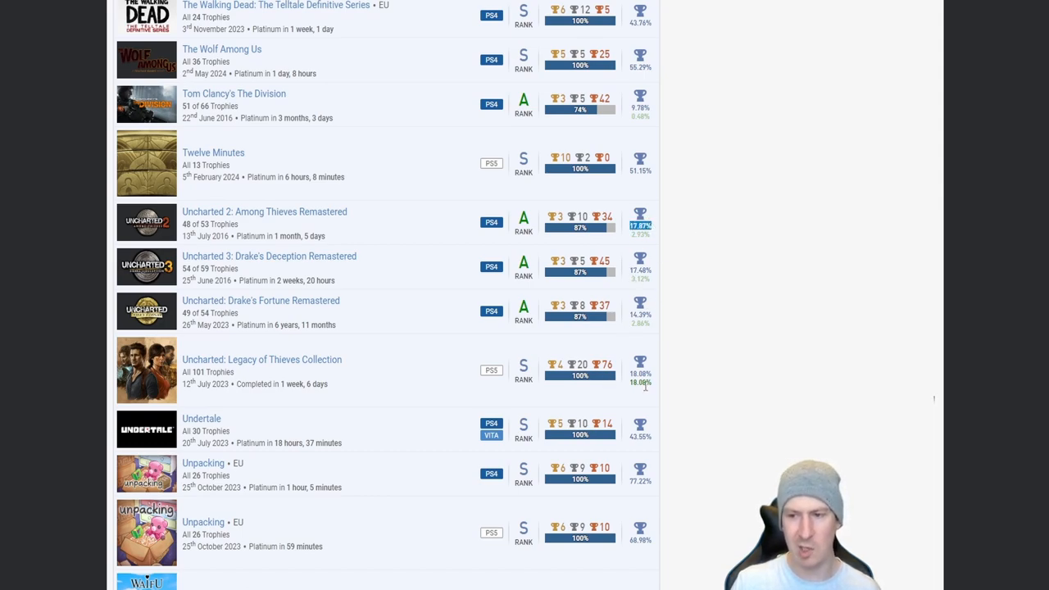
mouse_move(383, 225)
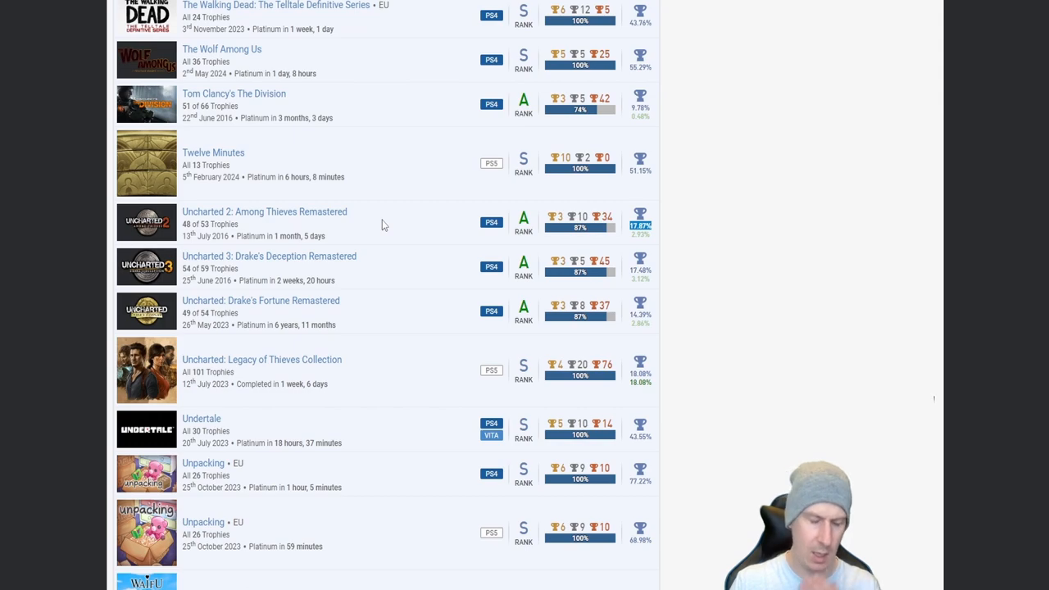
mouse_move(396, 239)
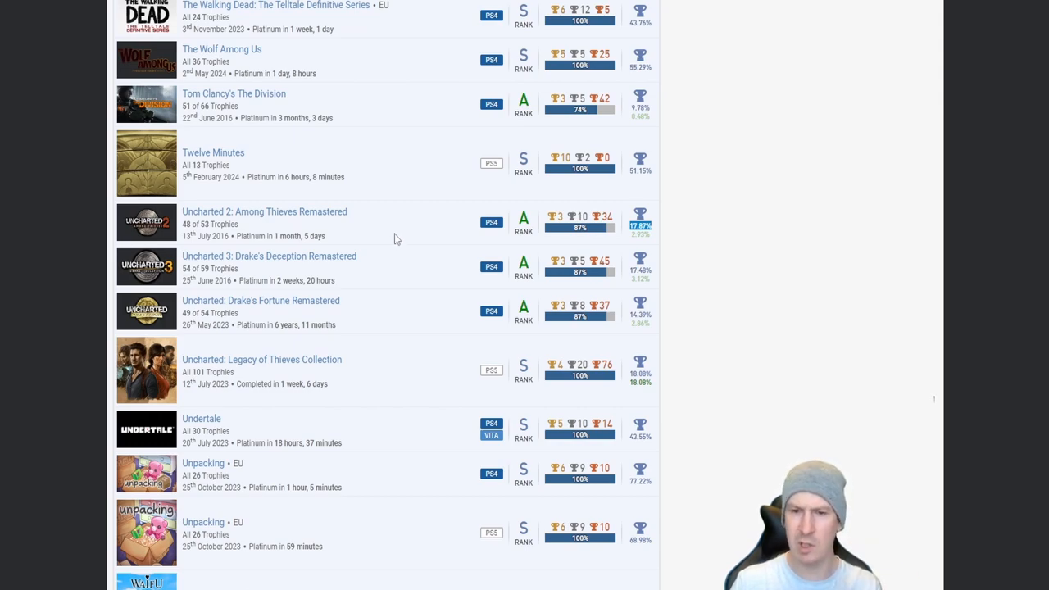
mouse_move(402, 266)
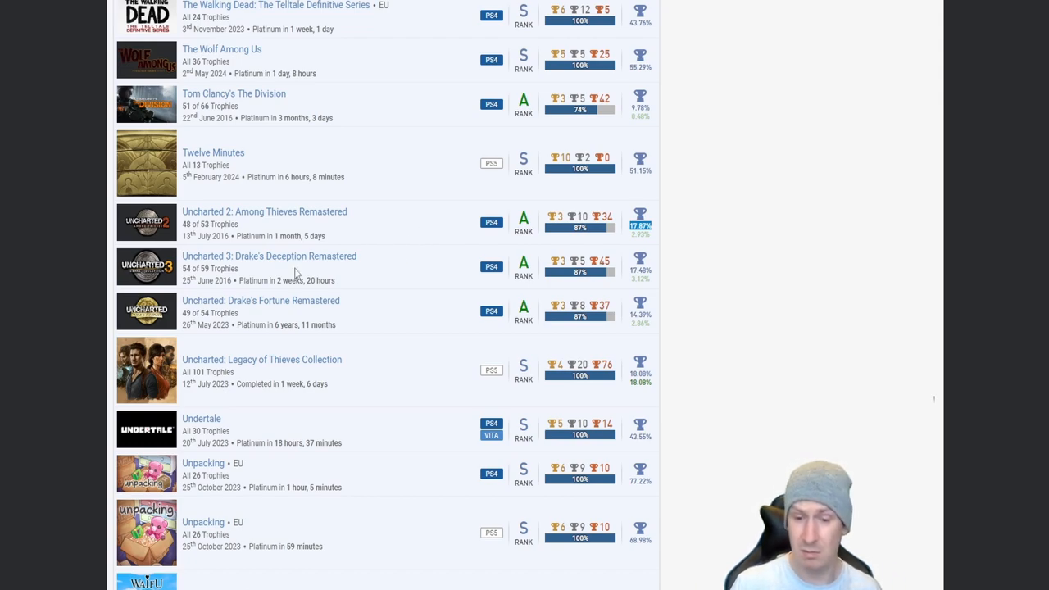
scroll(down, 3)
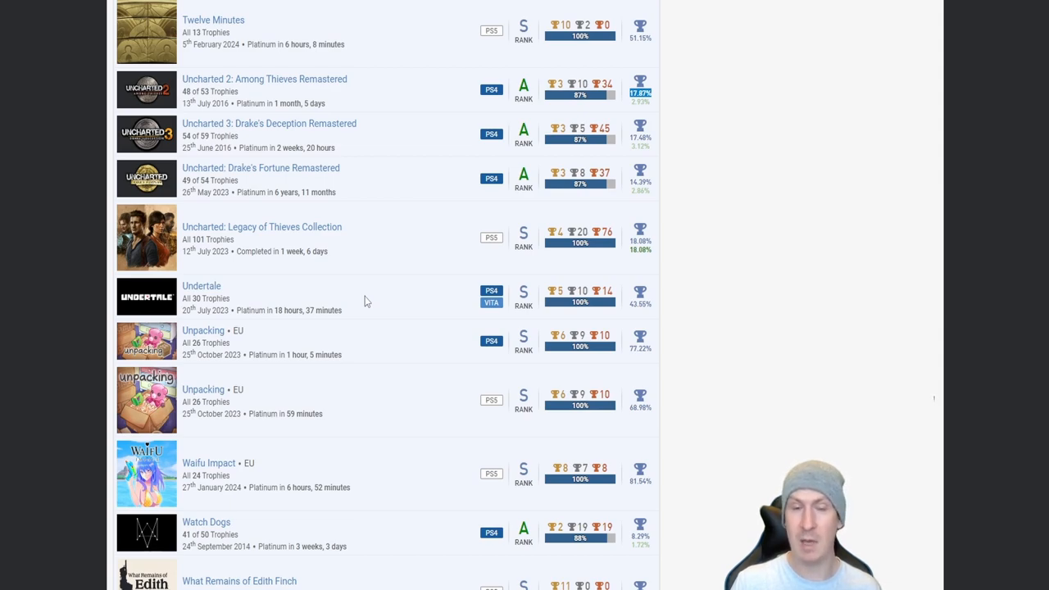
mouse_move(380, 303)
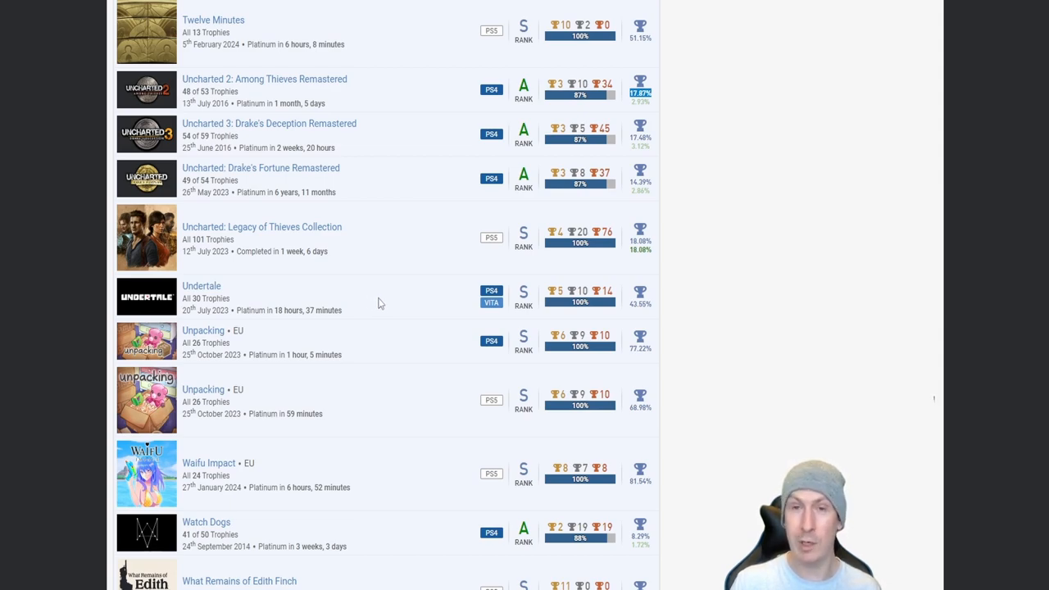
mouse_move(388, 305)
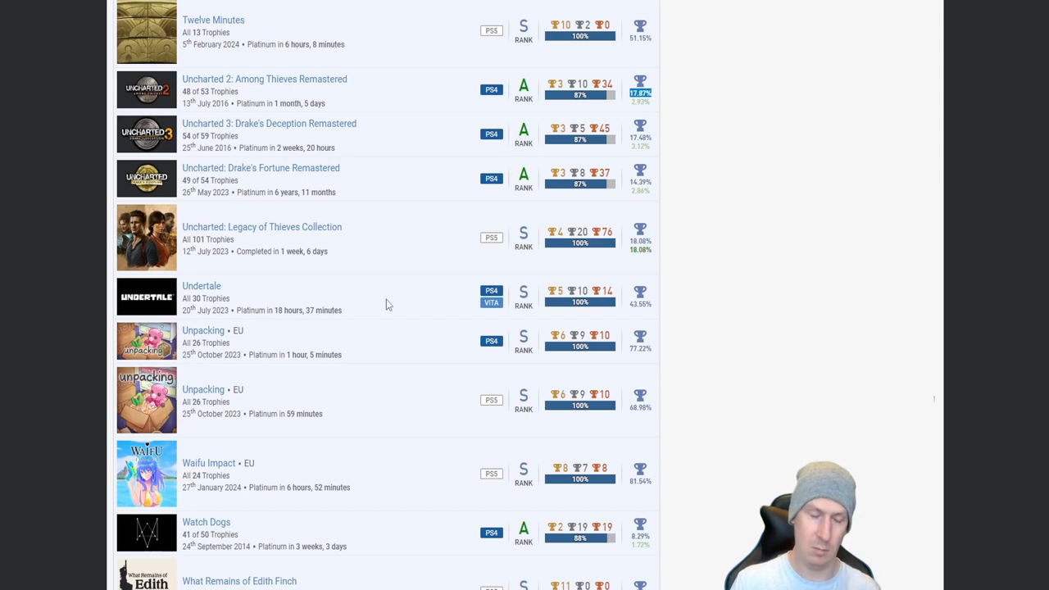
mouse_move(248, 286)
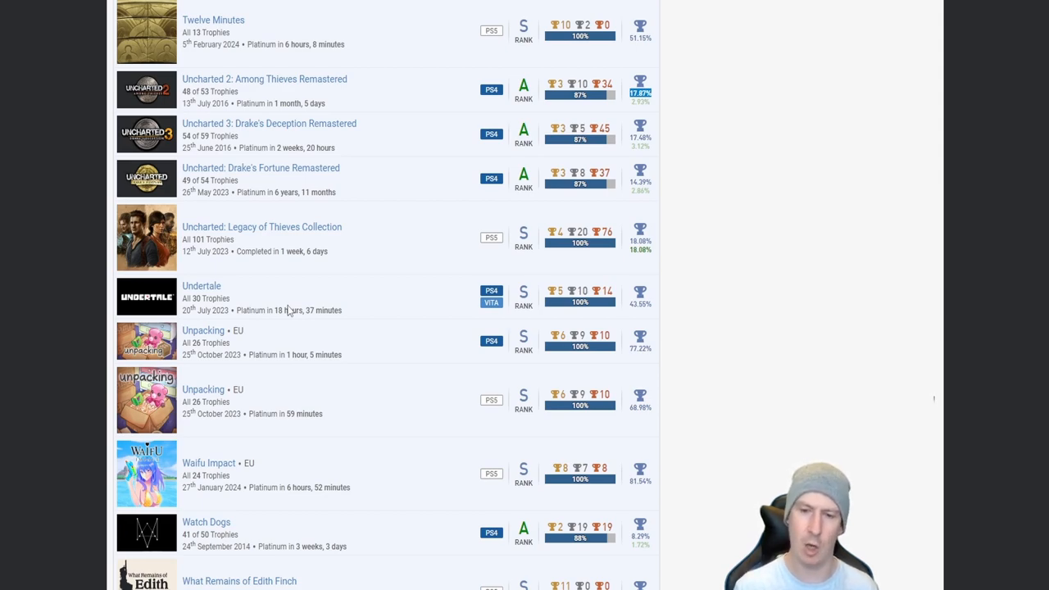
mouse_move(407, 346)
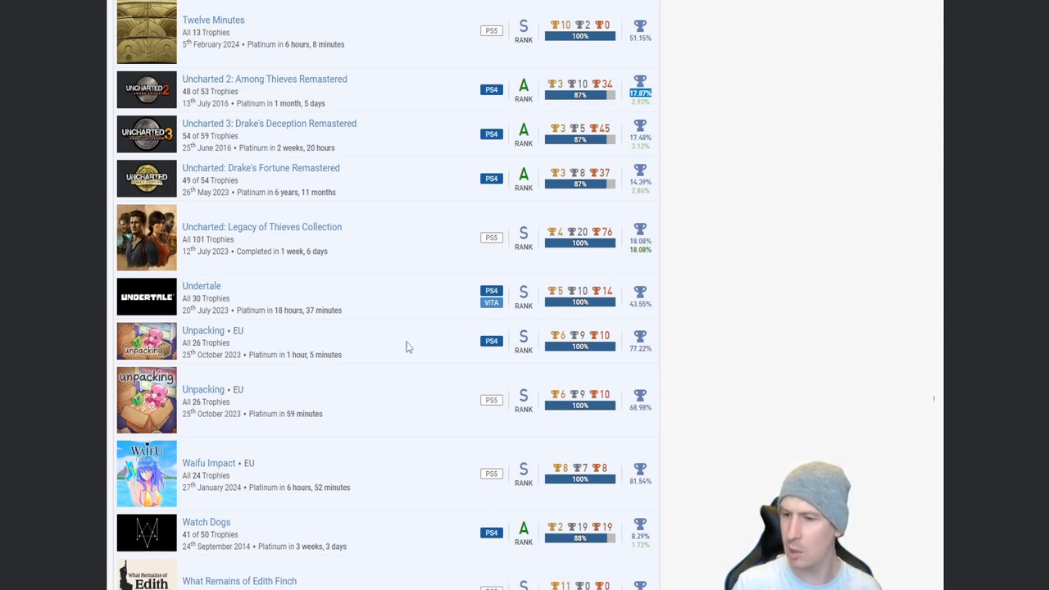
mouse_move(338, 355)
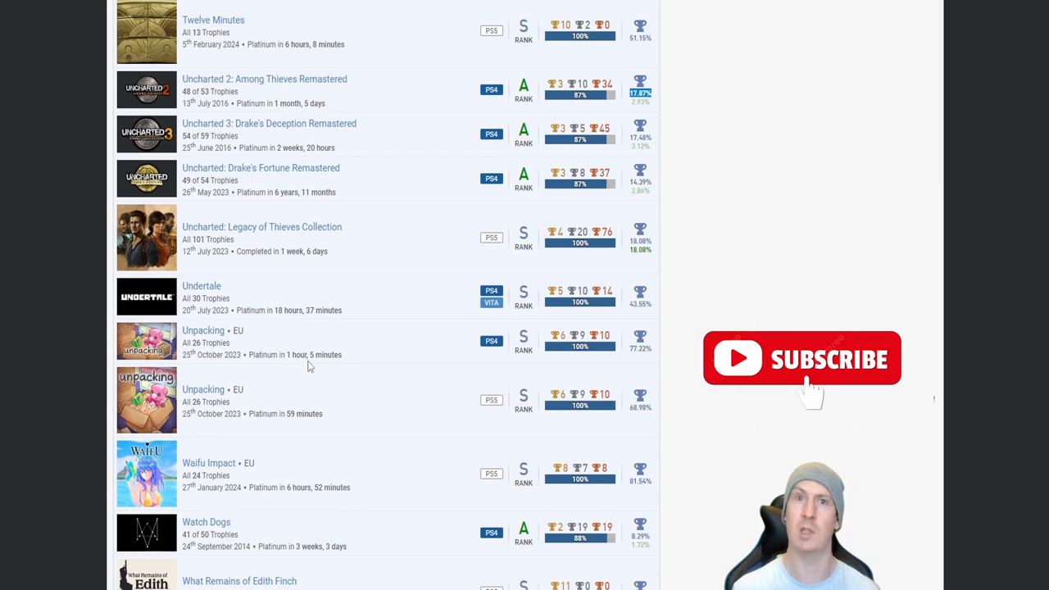
mouse_move(361, 359)
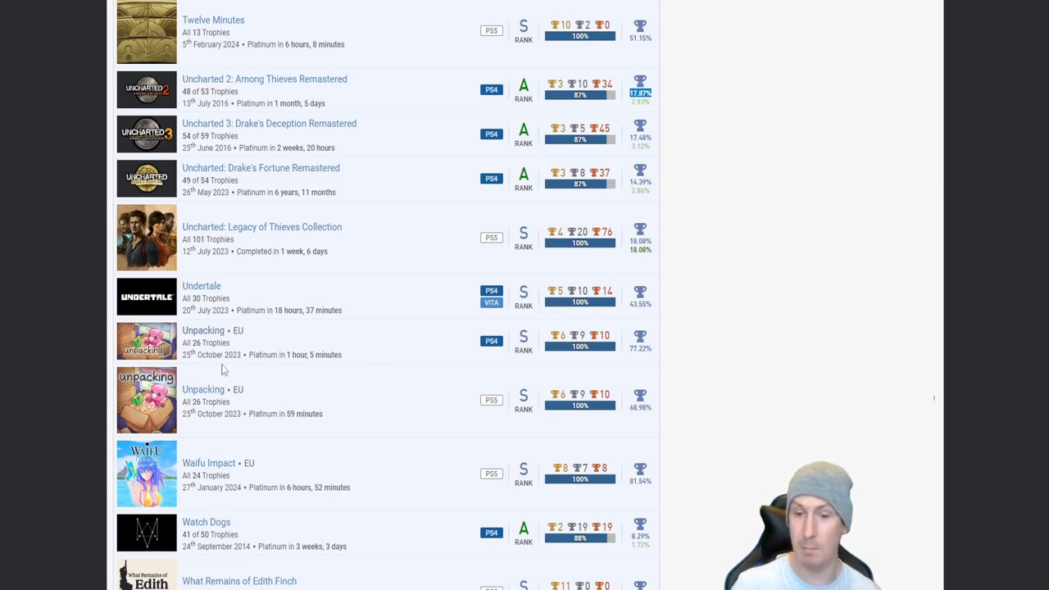
mouse_move(346, 364)
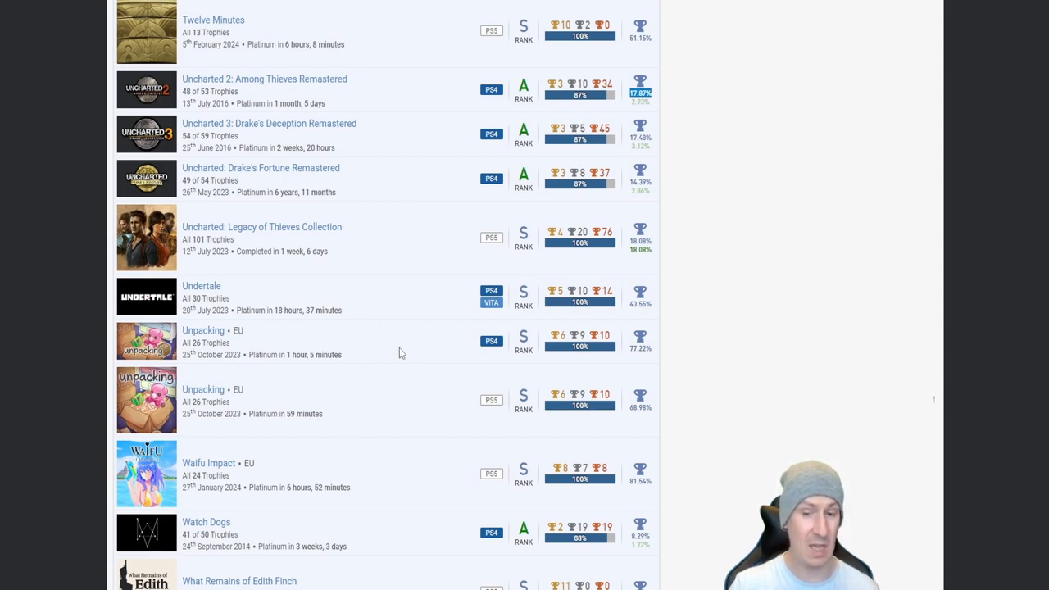
Step: Scroll to the final entries, What Remains of Edith Finch and Wreckfest, below Watch Dogs
scroll(down, 3)
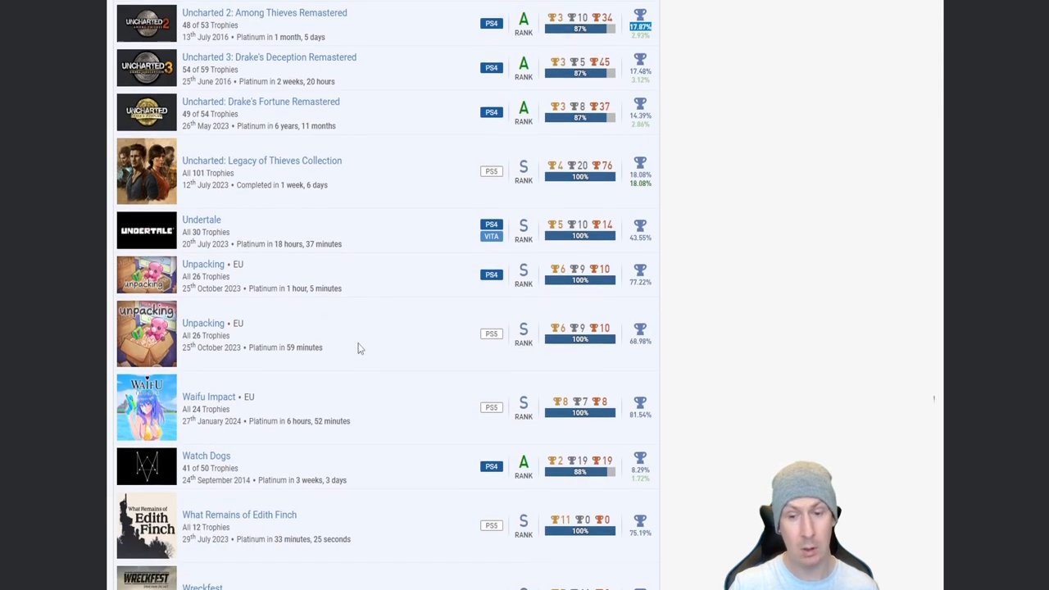
mouse_move(340, 384)
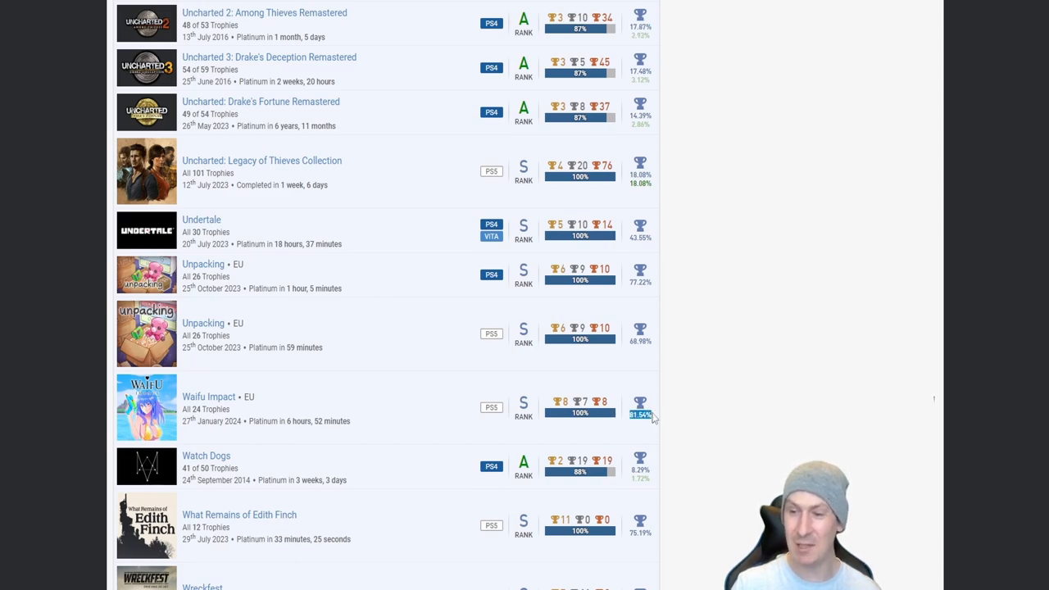
mouse_move(408, 422)
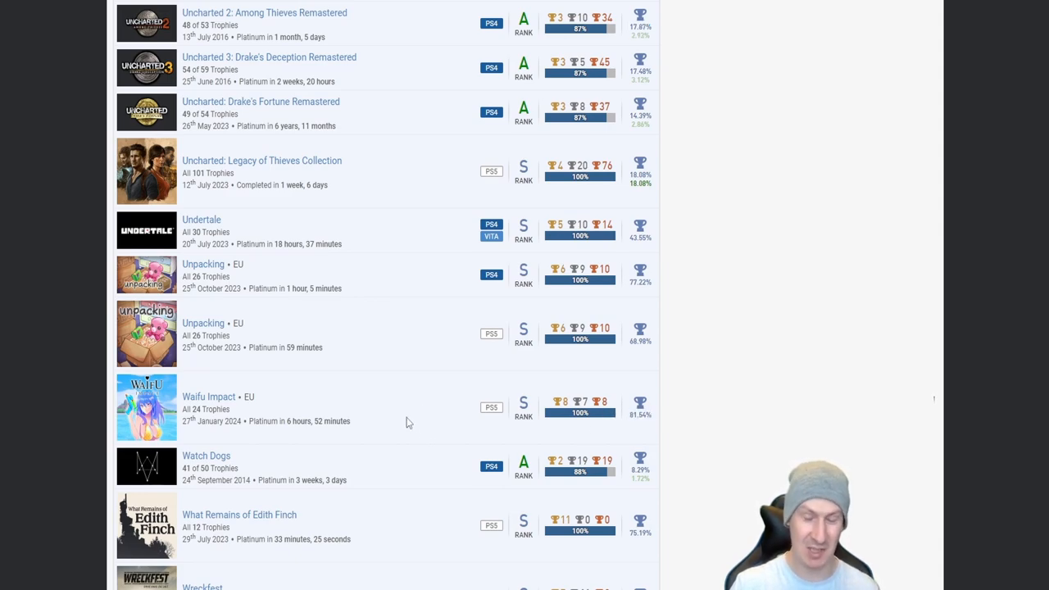
mouse_move(215, 409)
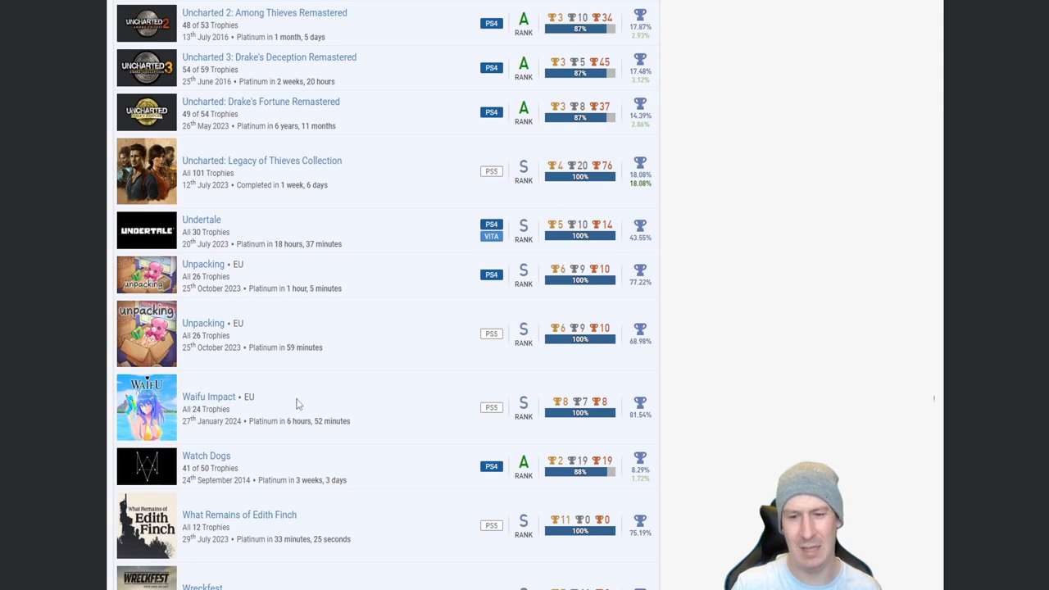
scroll(down, 3)
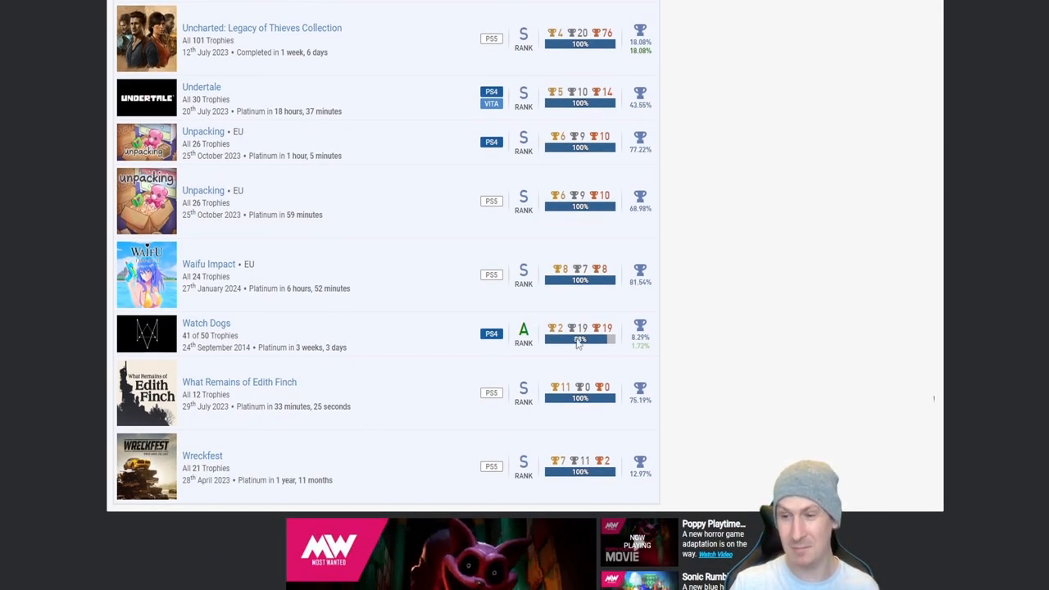
mouse_move(404, 335)
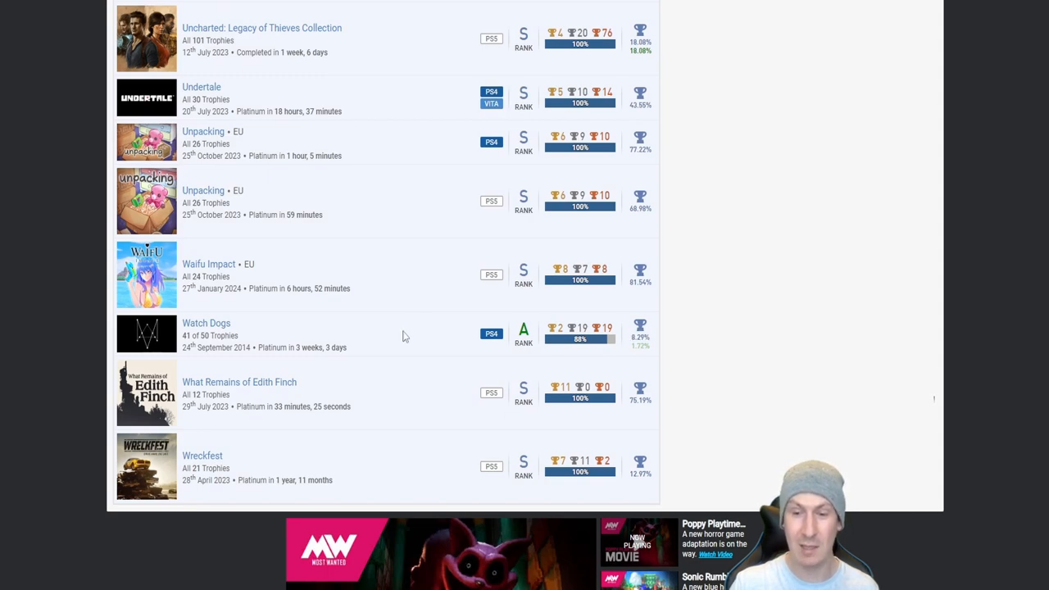
mouse_move(409, 350)
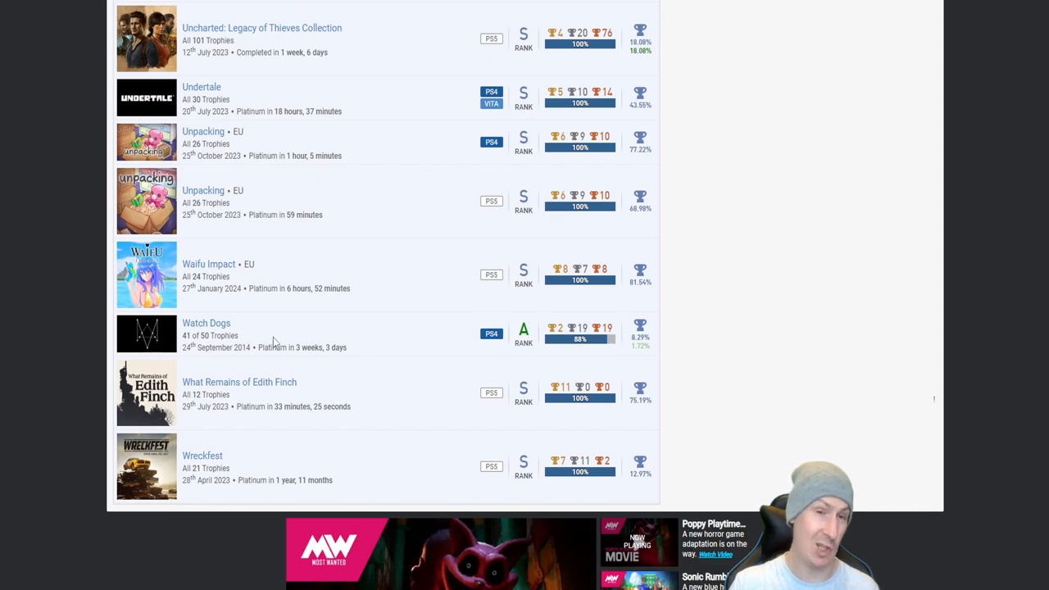
mouse_move(301, 329)
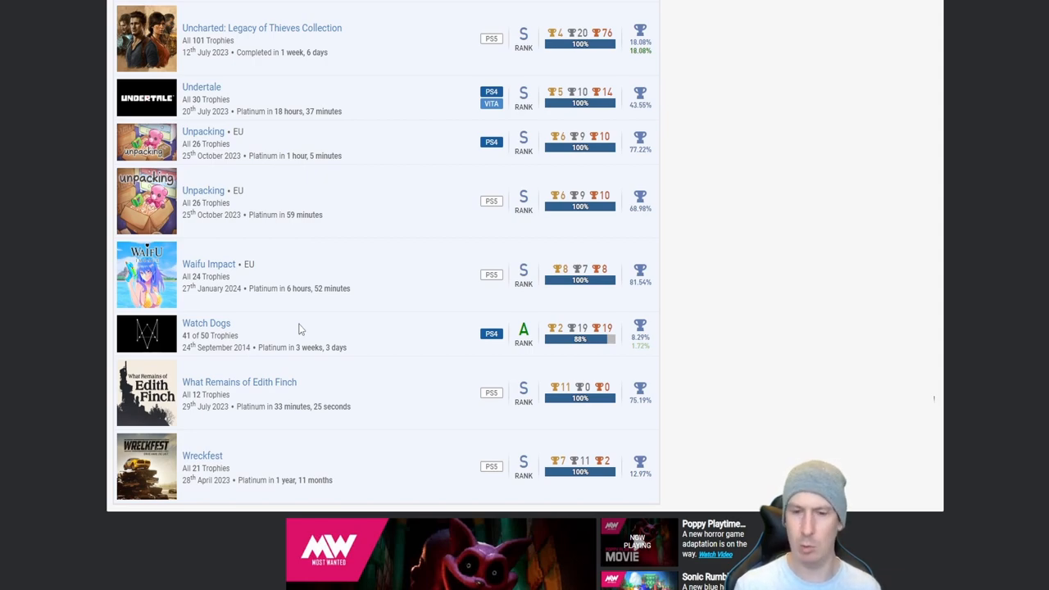
mouse_move(235, 327)
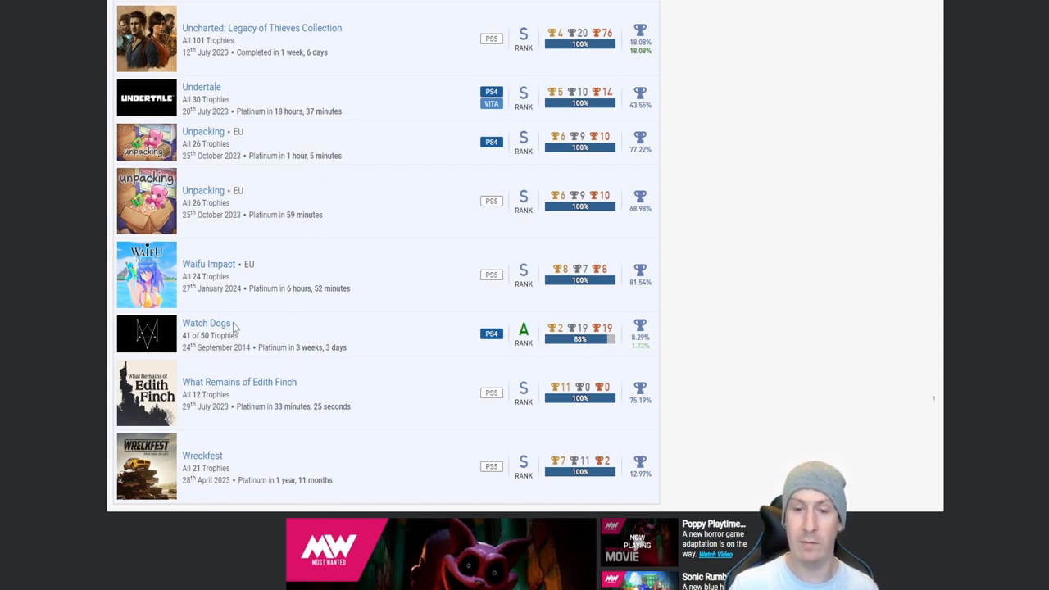
scroll(down, 3)
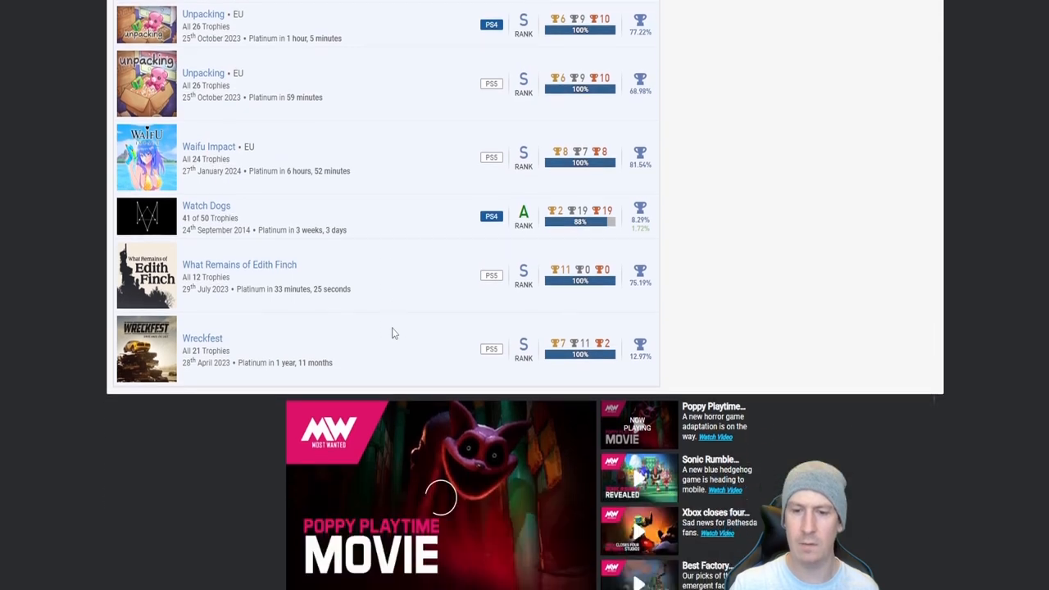
scroll(down, 3)
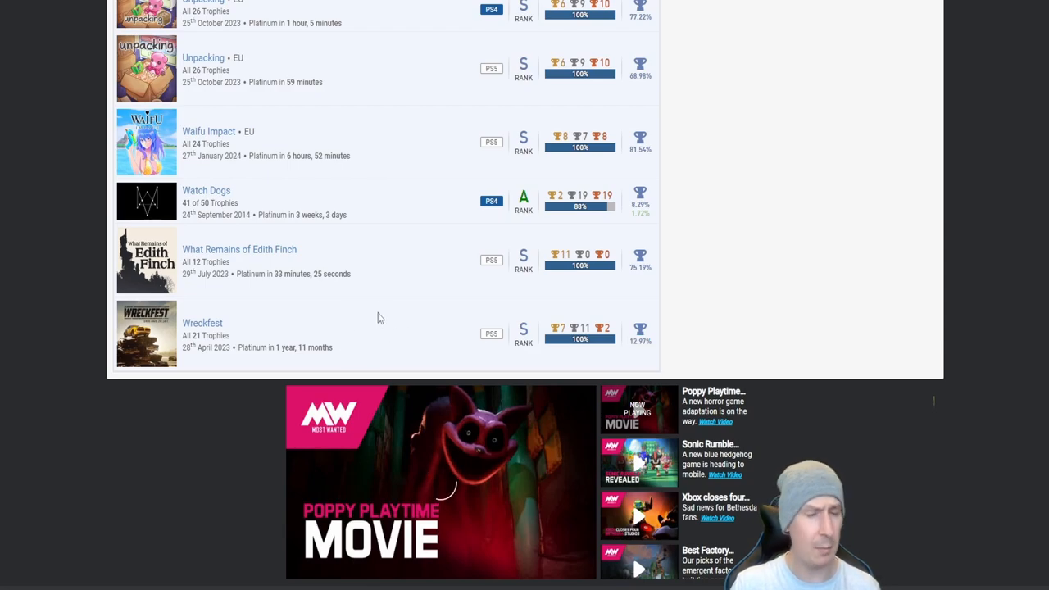
Step: Scroll back up through Trophy Milestones to the Batman, Bunny Raiders and Call of Duty rows
scroll(up, 3)
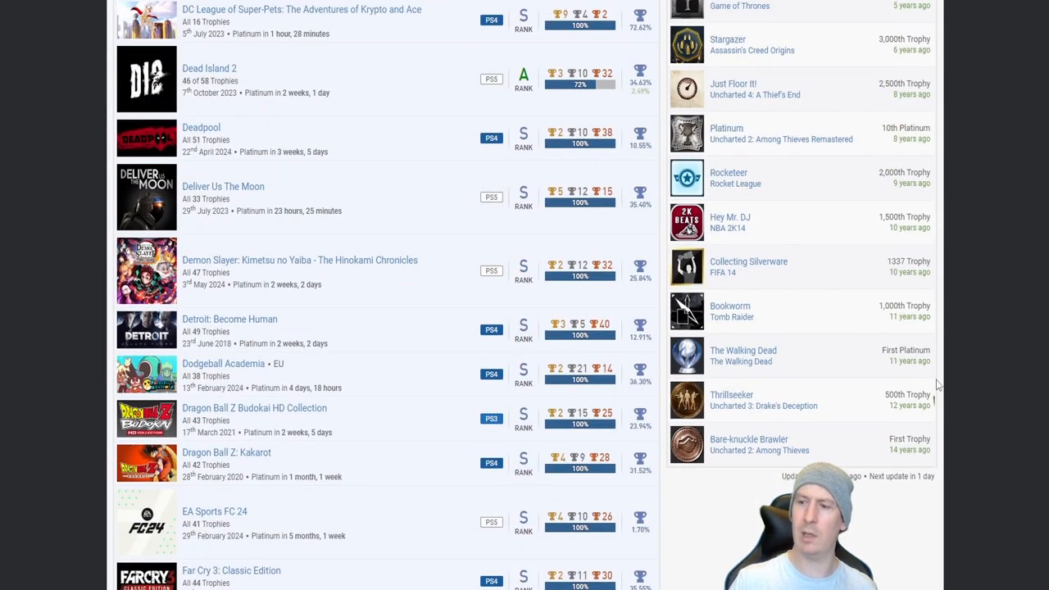
mouse_move(797, 365)
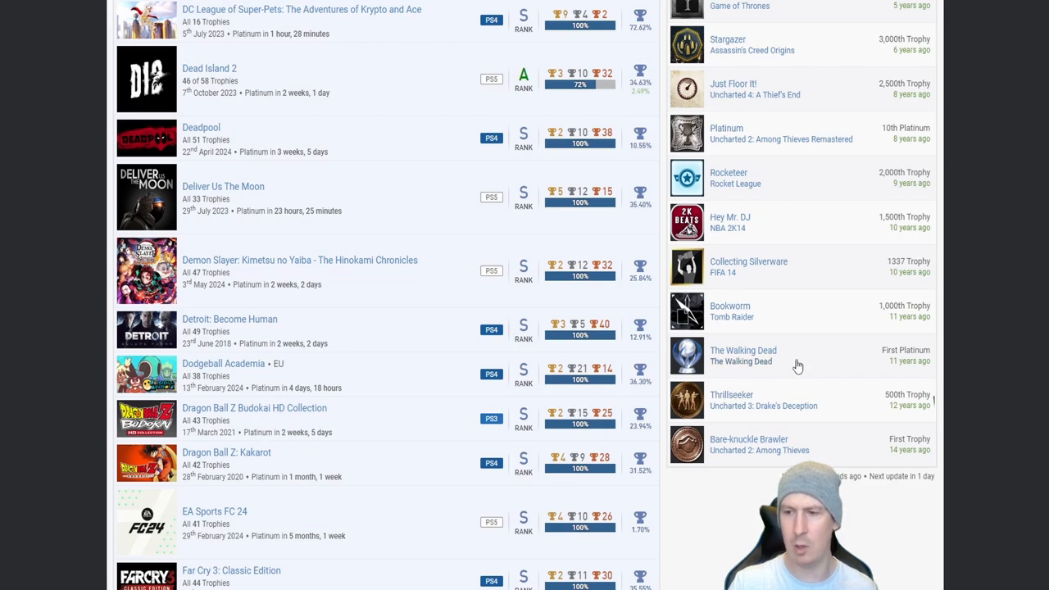
mouse_move(805, 360)
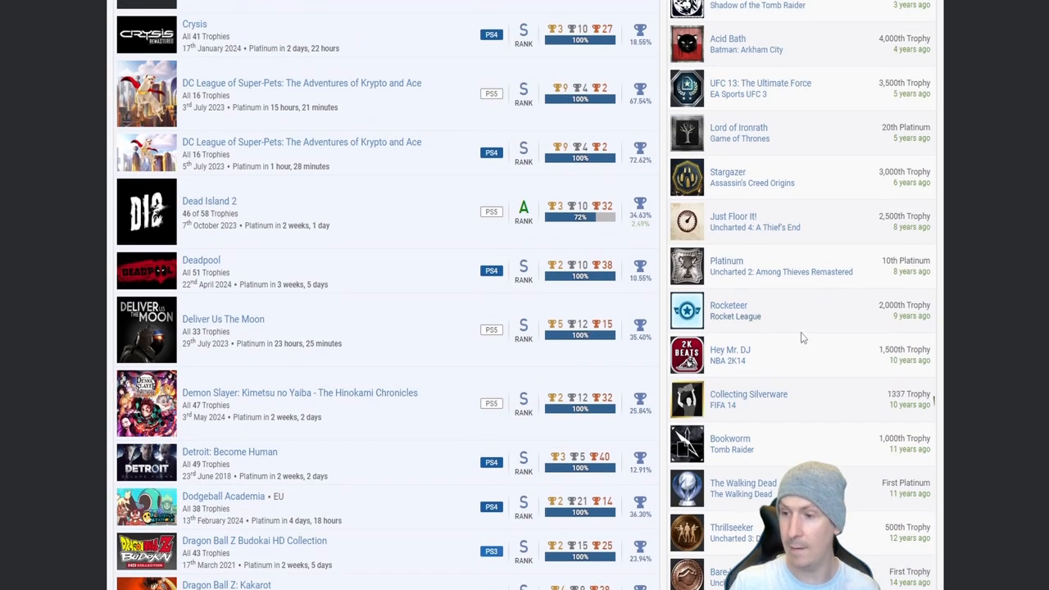
mouse_move(782, 290)
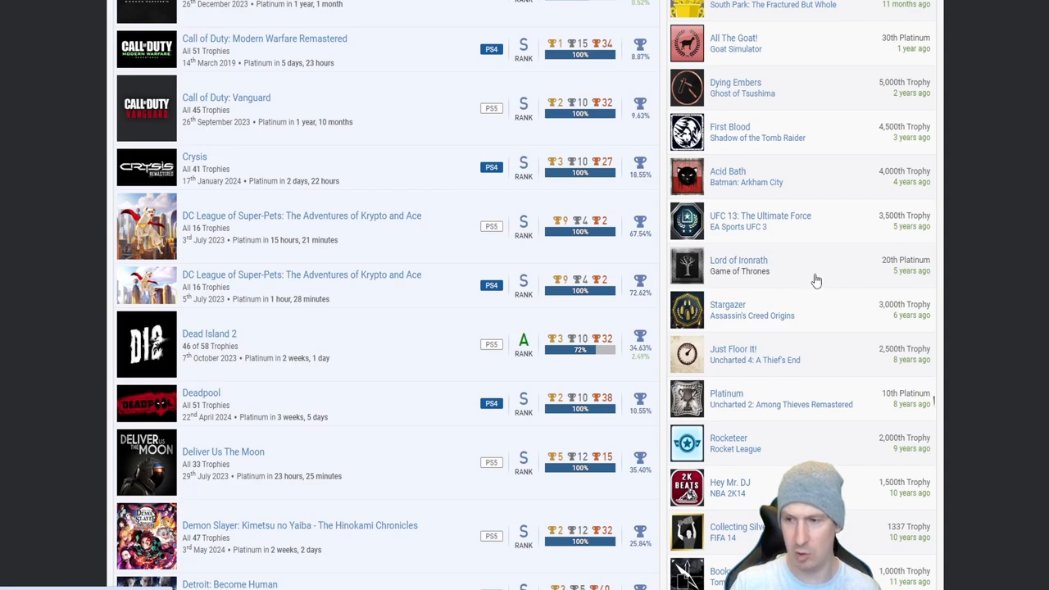
scroll(up, 3)
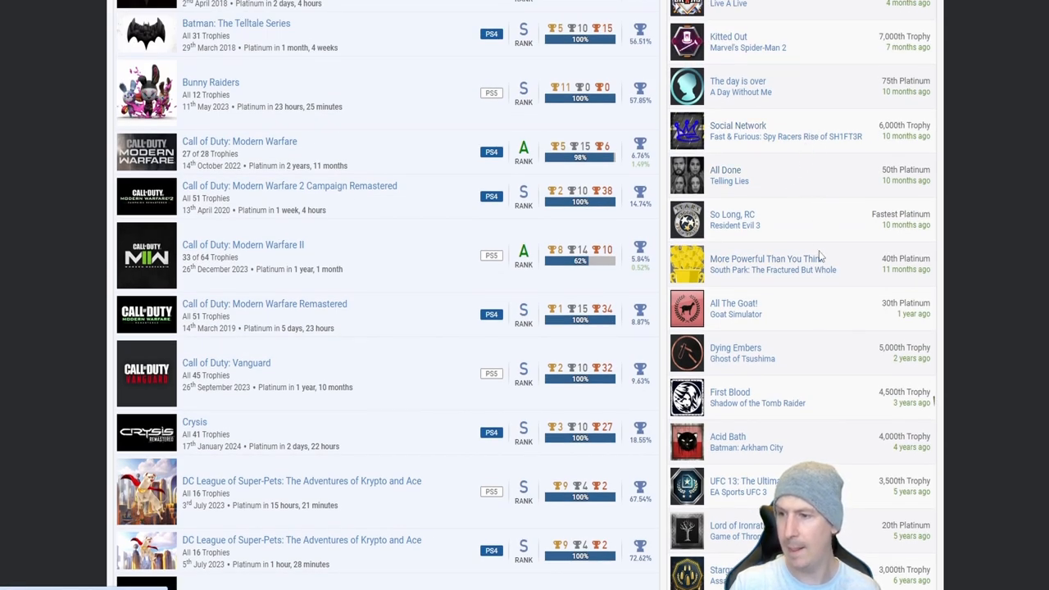
mouse_move(816, 185)
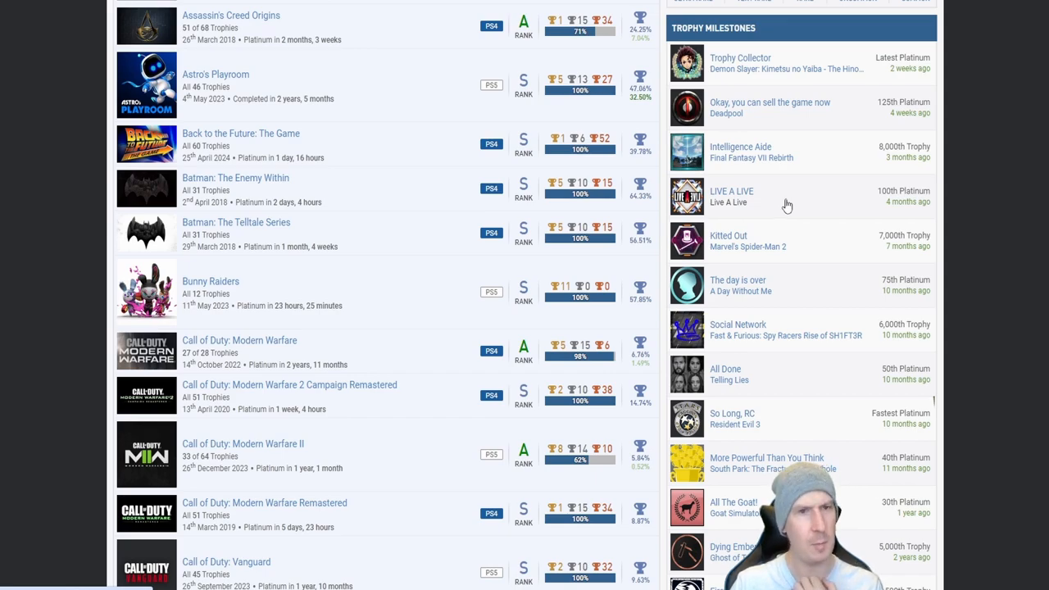
mouse_move(772, 213)
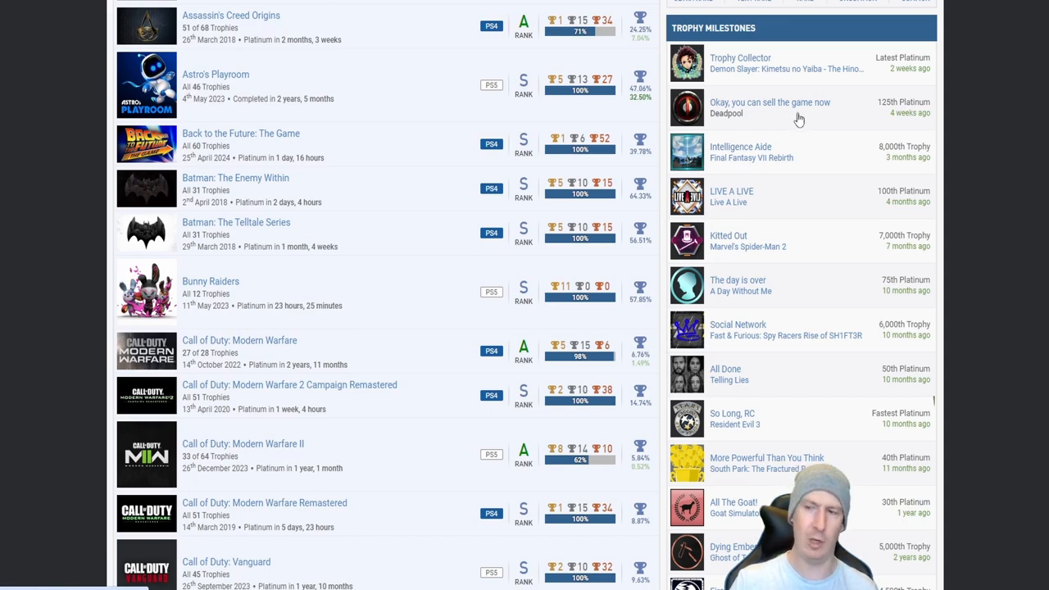
mouse_move(776, 162)
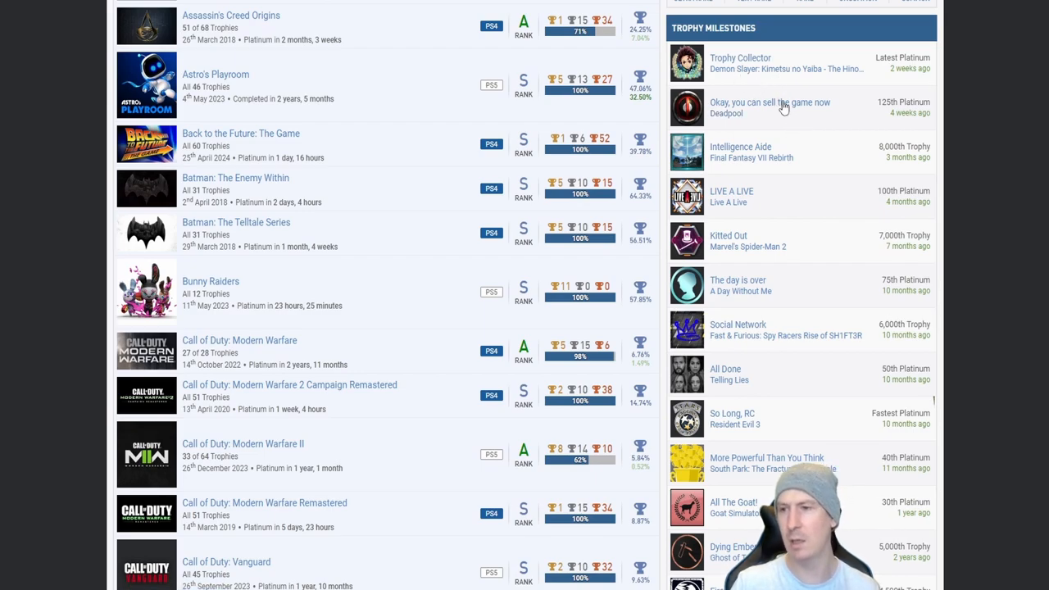
mouse_move(767, 81)
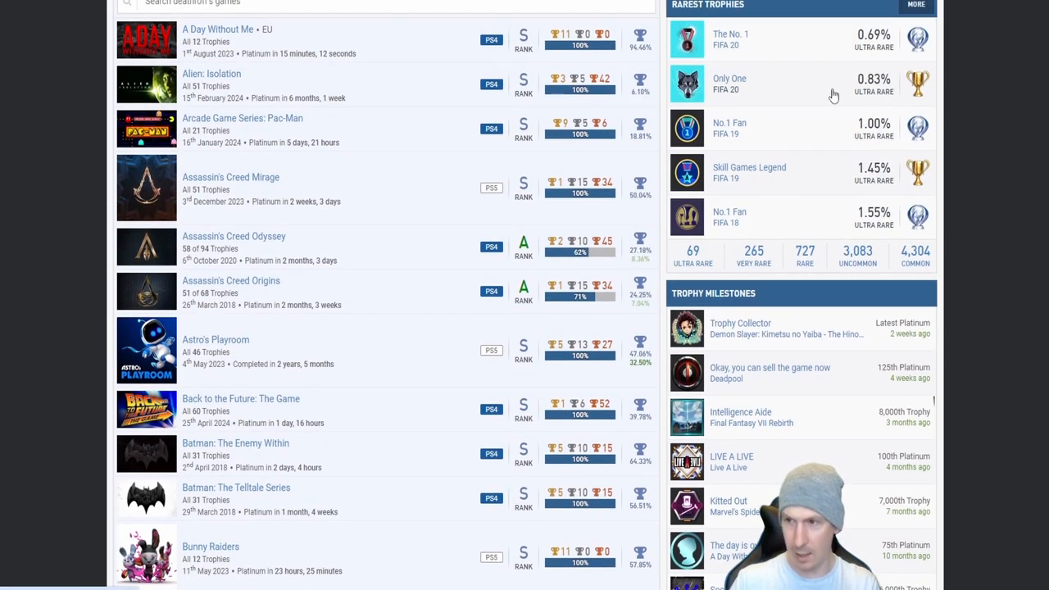
mouse_move(853, 94)
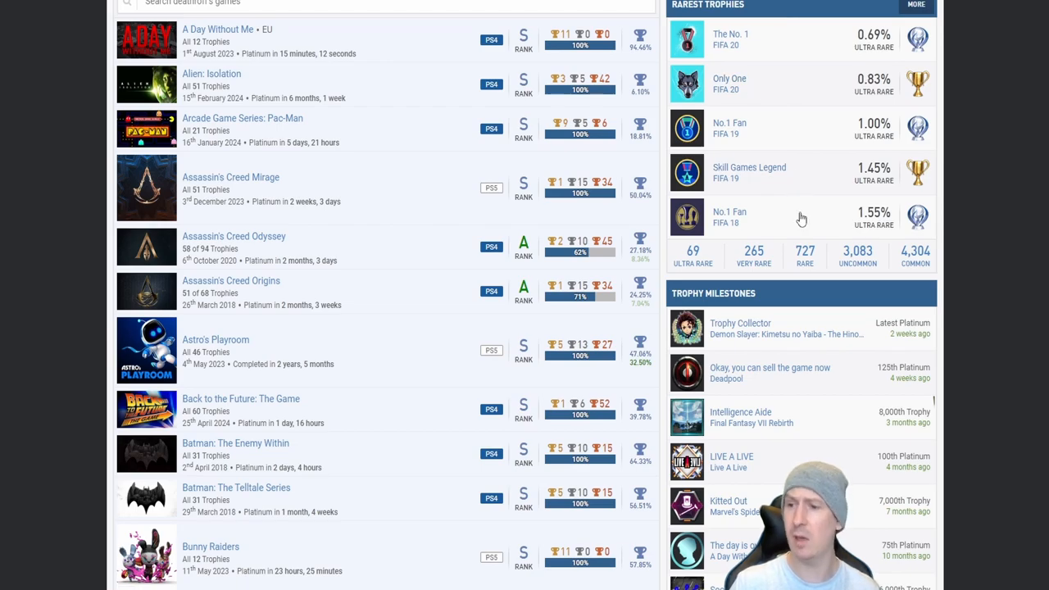
mouse_move(792, 186)
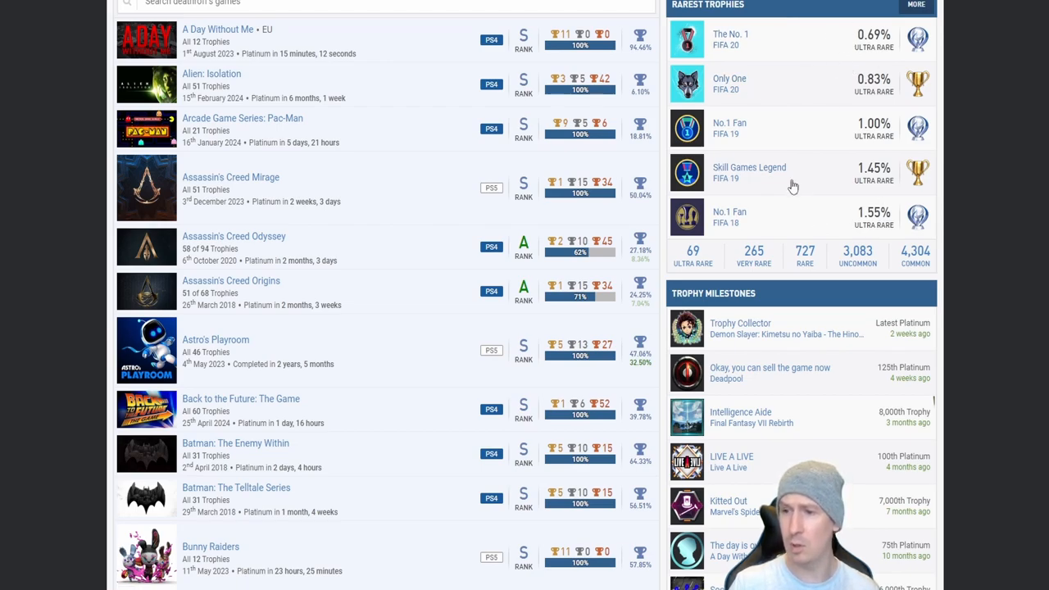
mouse_move(922, 51)
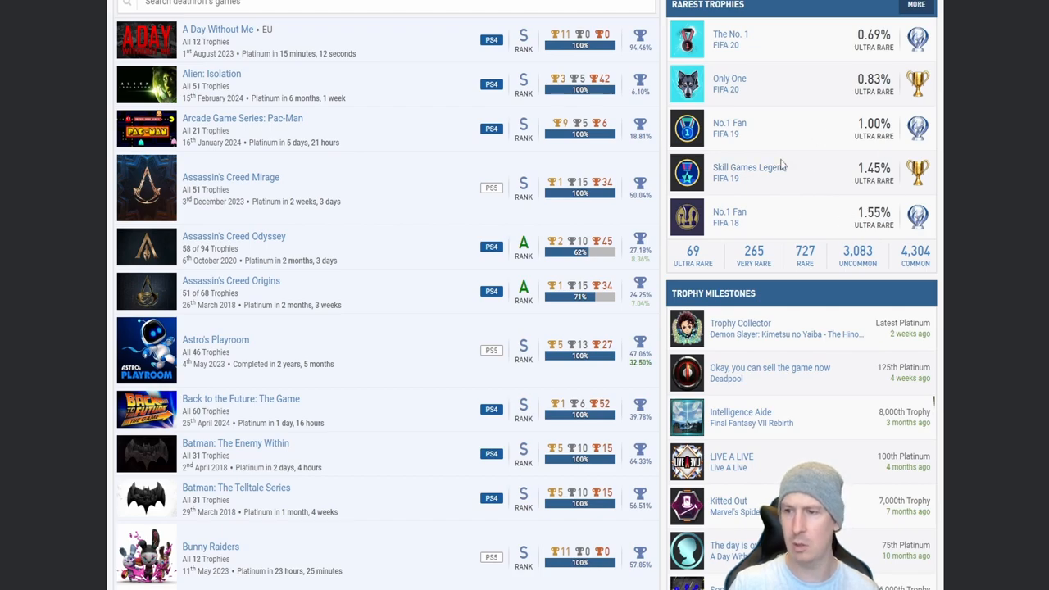
mouse_move(759, 168)
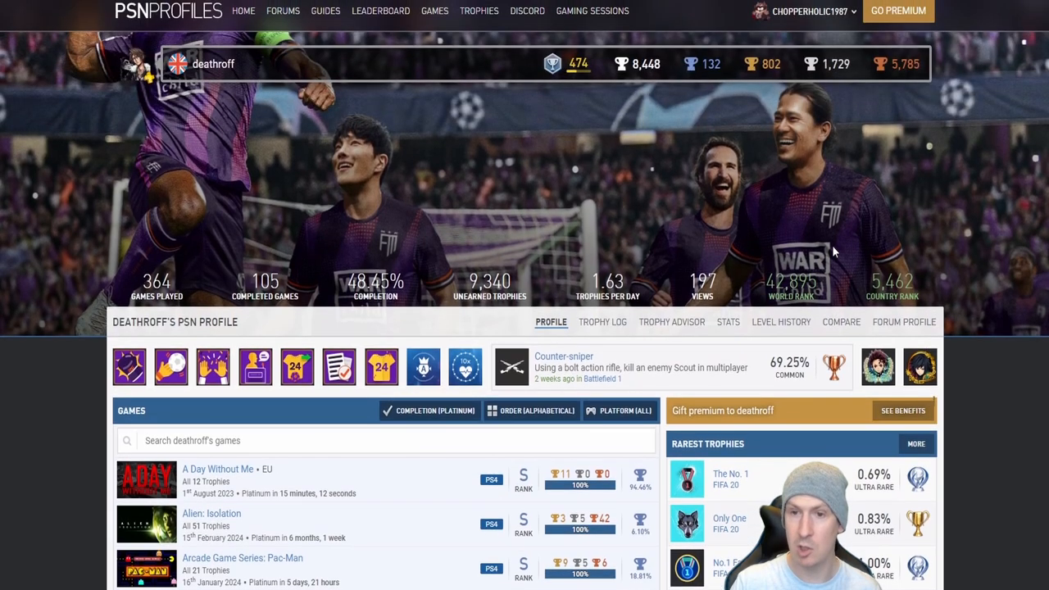
Step: Scroll to deathroff's profile header showing games played, completion and world rank
scroll(down, 3)
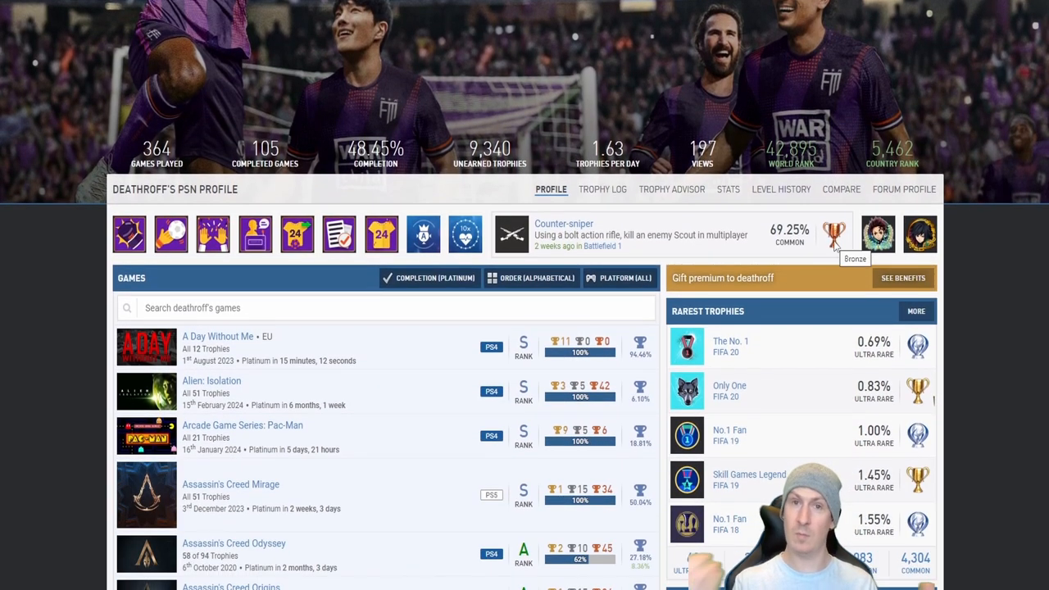